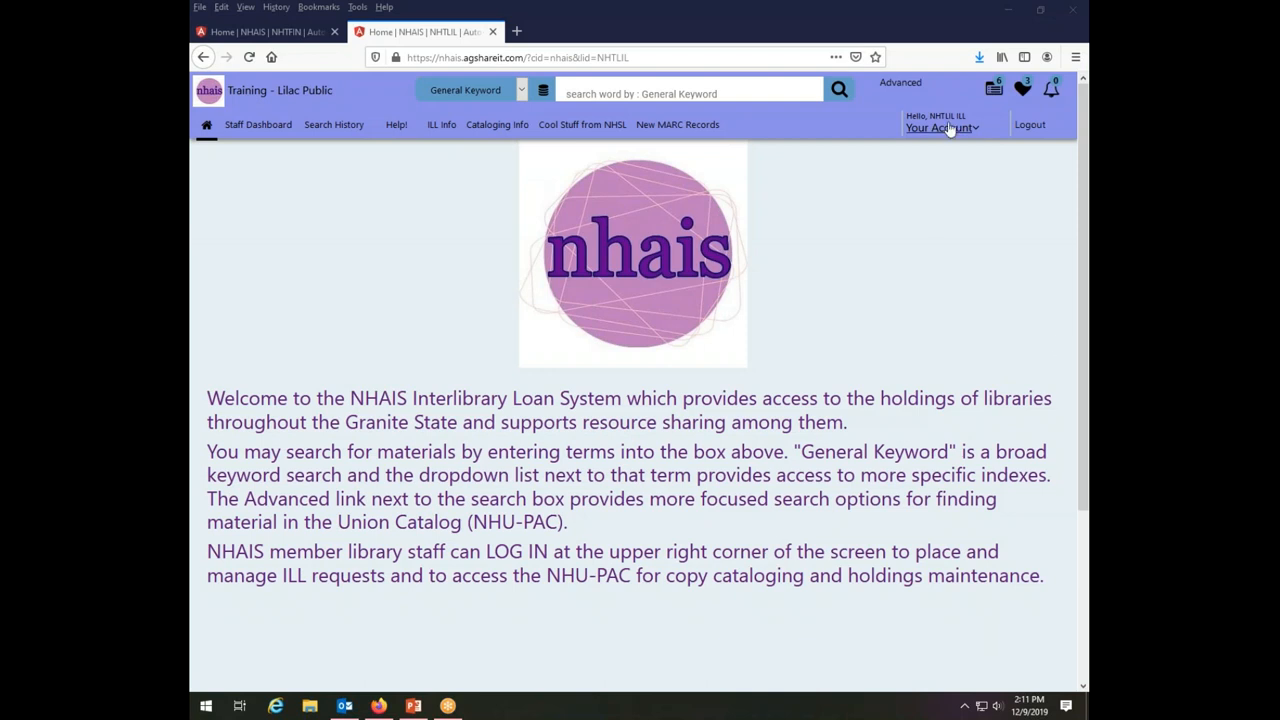
{"action": "mouse_move", "coordinate": [989, 130]}
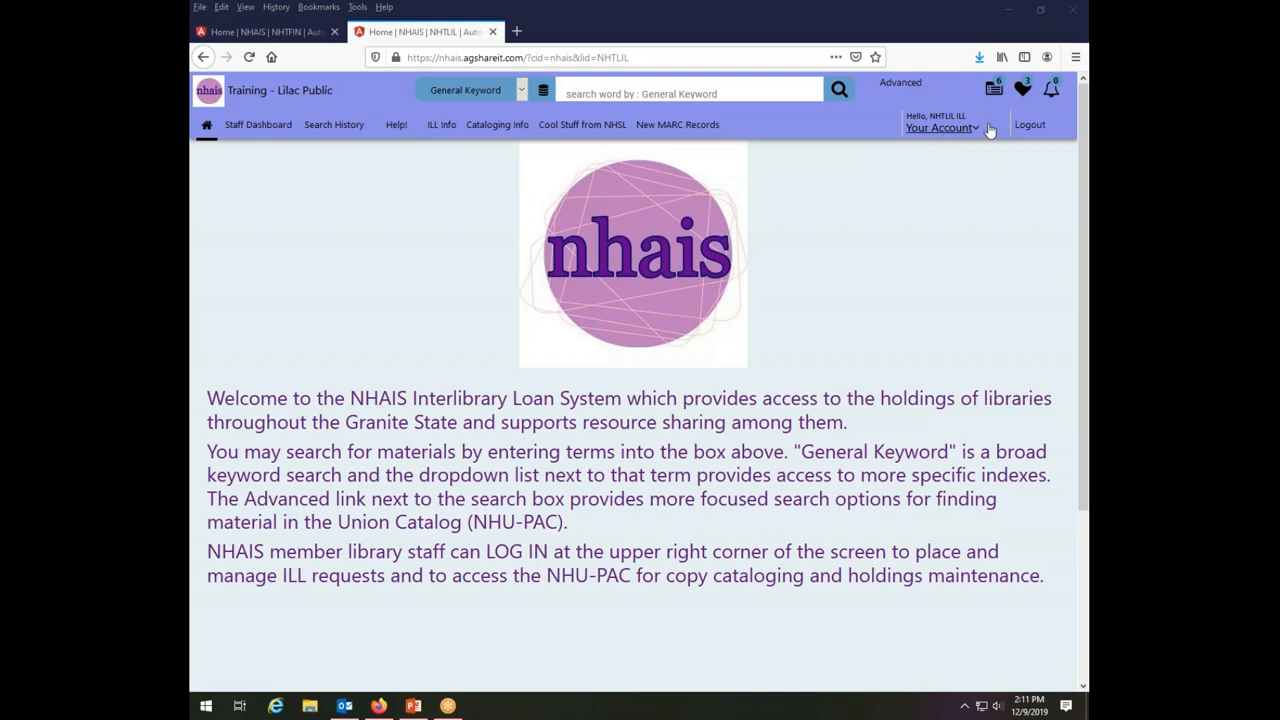
{"action": "mouse_move", "coordinate": [852, 174]}
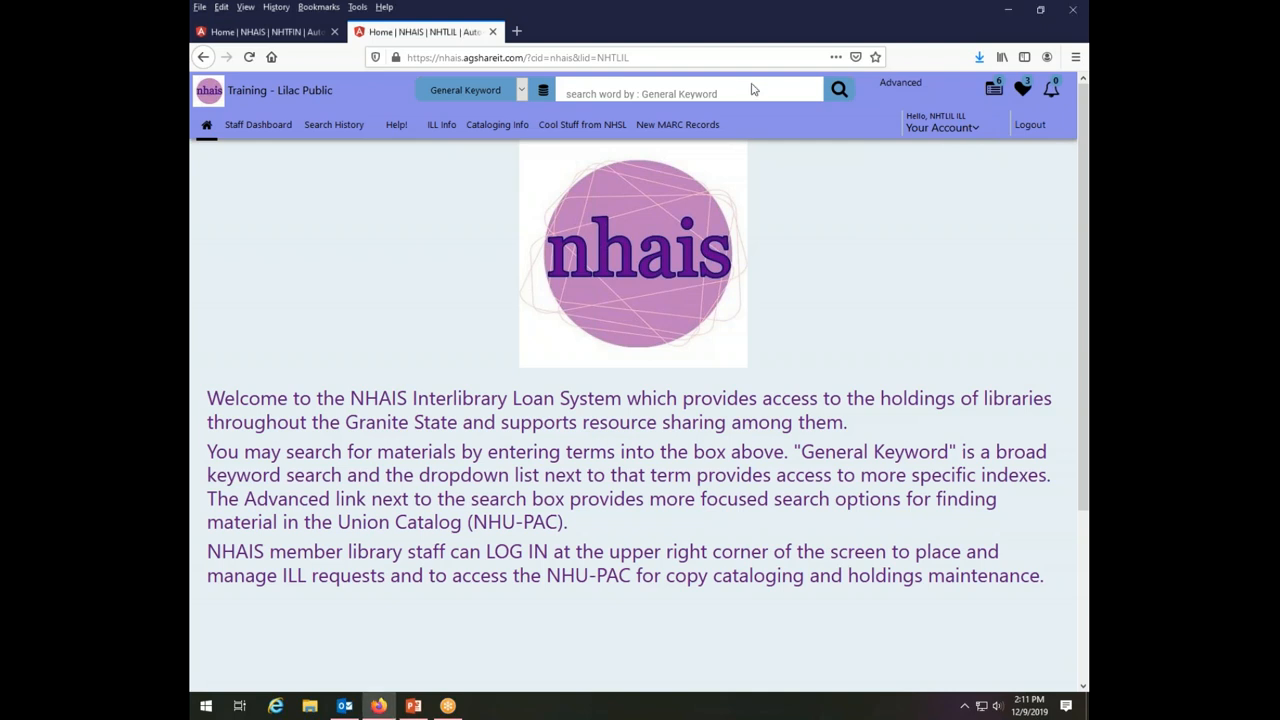
Run a general keyword search for 'new hampshire magazine'.
{"action": "left_click", "coordinate": [690, 89]}
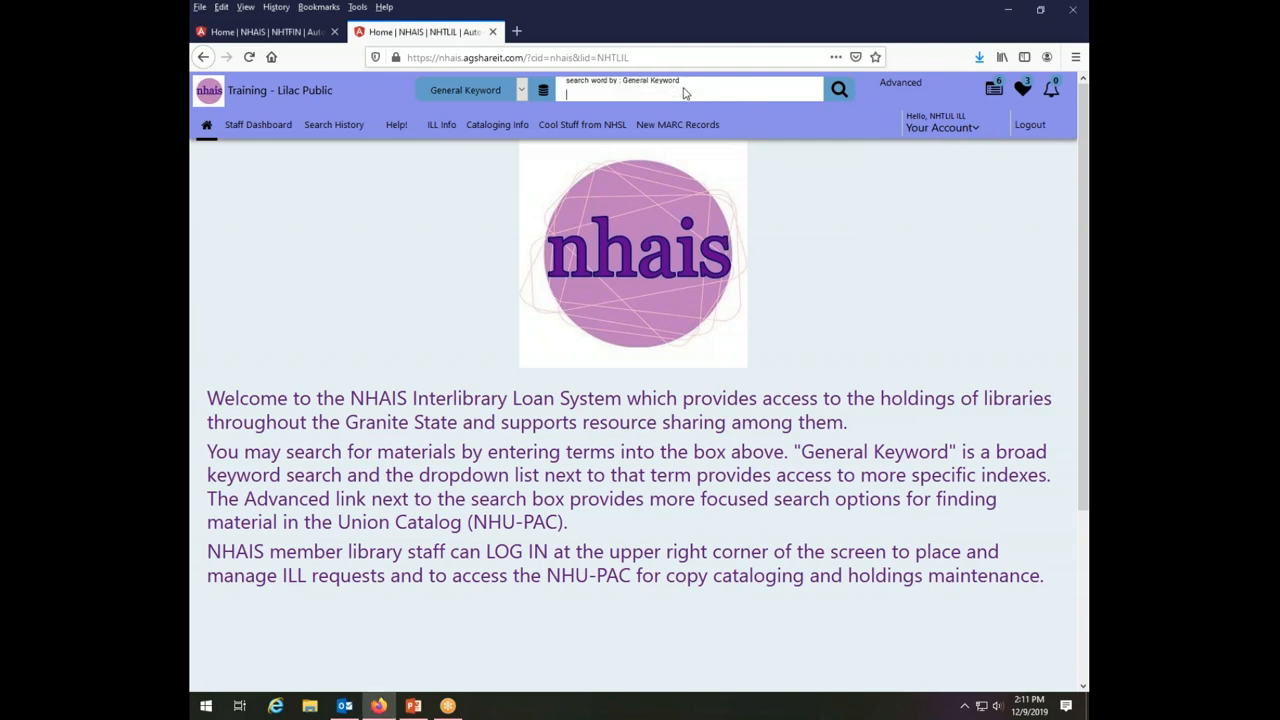
{"action": "type", "text": "new"}
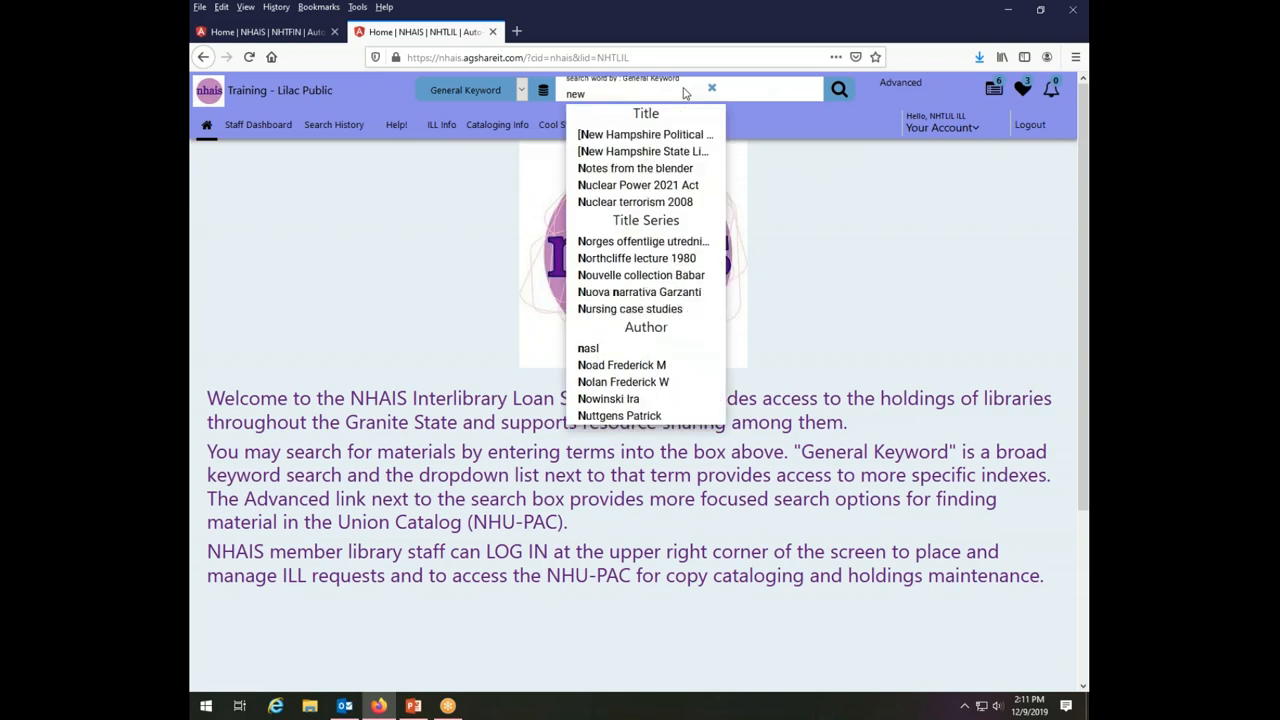
{"action": "type", "text": "hamphire magag"}
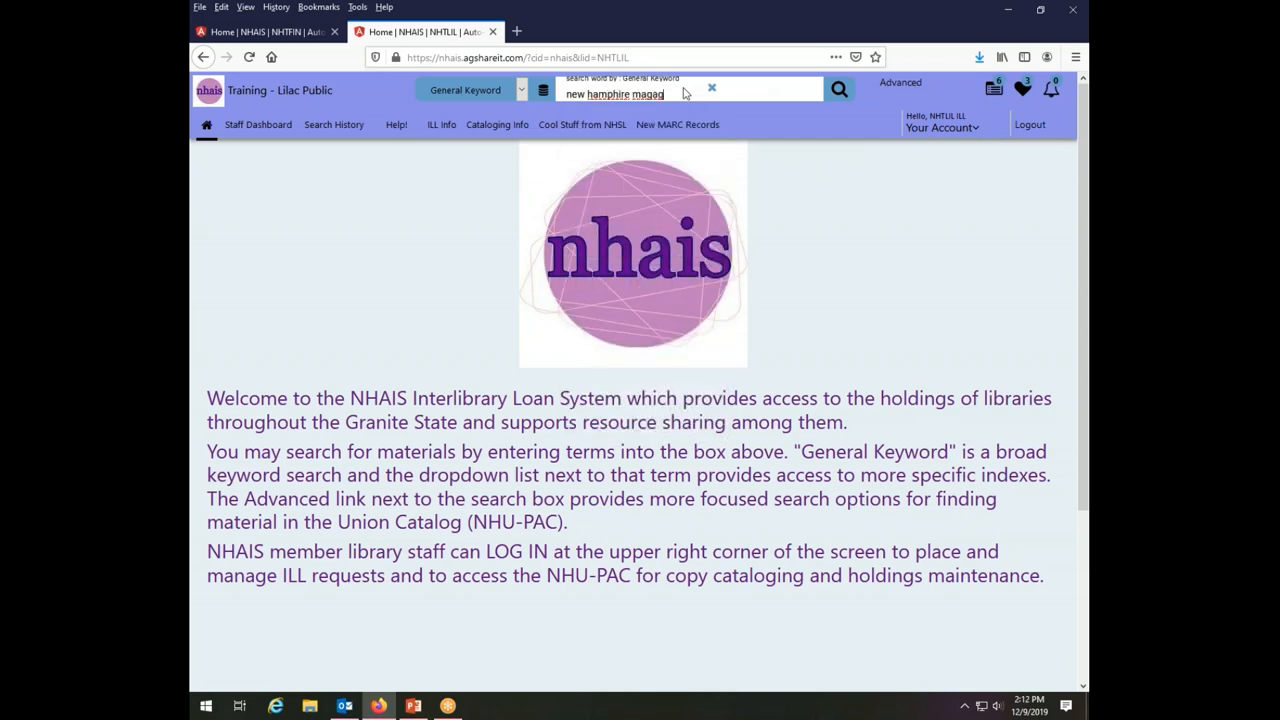
{"action": "type", "text": "zine"}
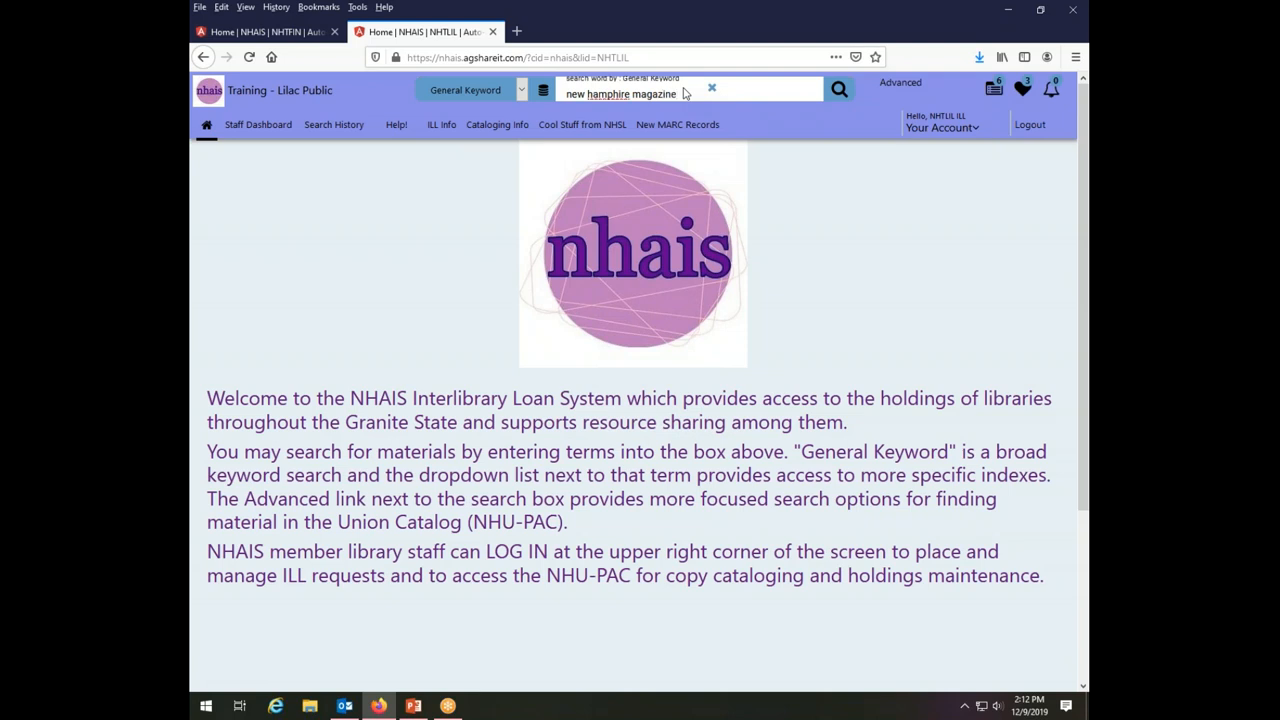
{"action": "left_click", "coordinate": [838, 89]}
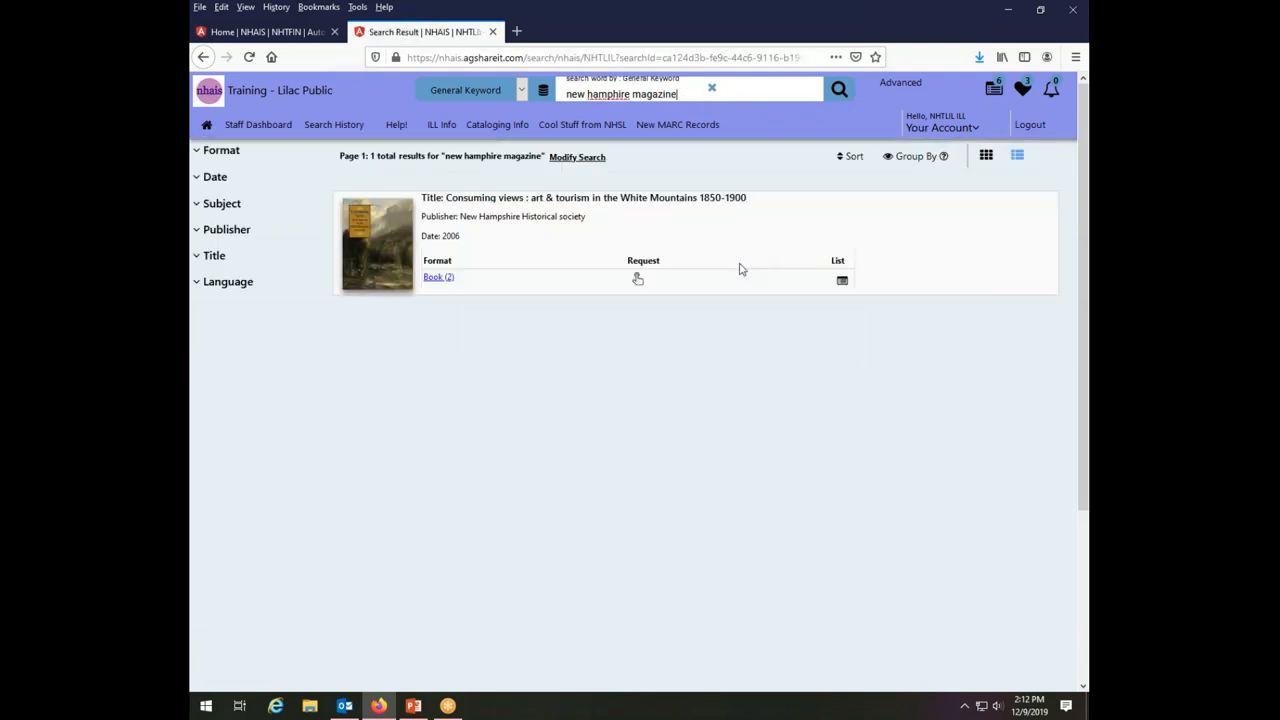
Resubmit the 'new hampshire magazine' search to load the full 1045-result list.
{"action": "left_click", "coordinate": [221, 150]}
{"action": "type", "text": "s"}
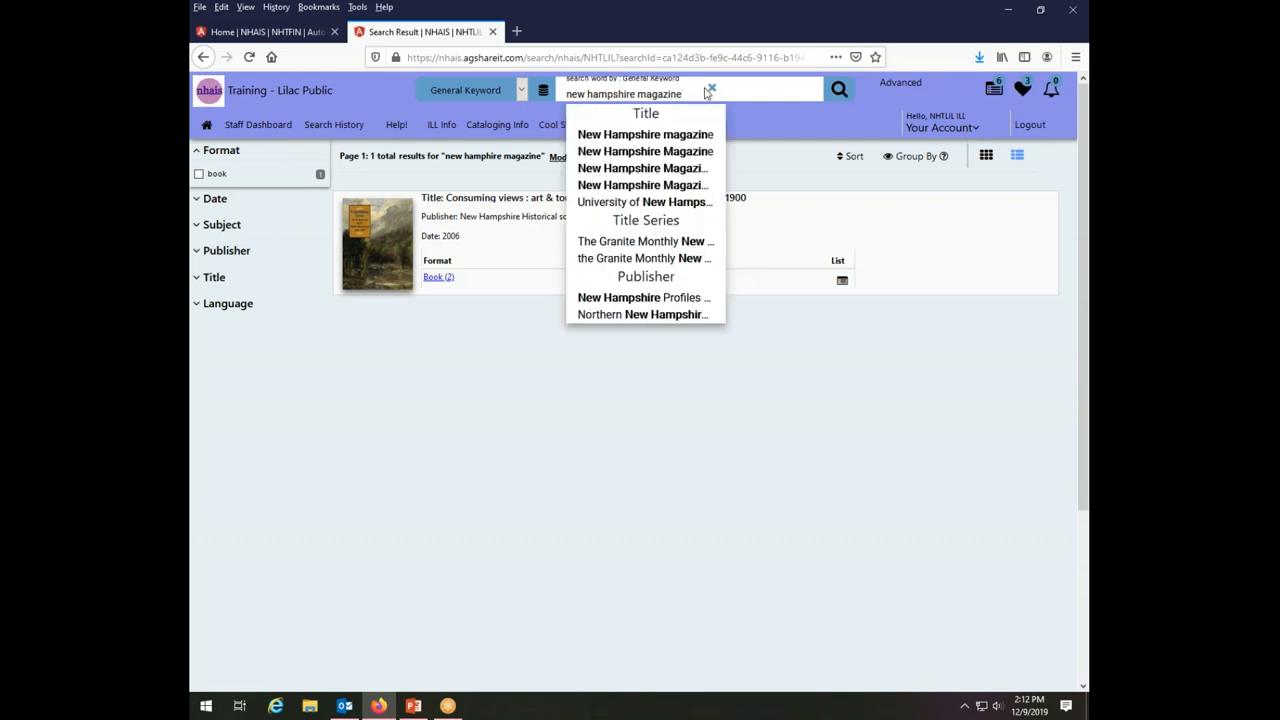
{"action": "mouse_move", "coordinate": [690, 91]}
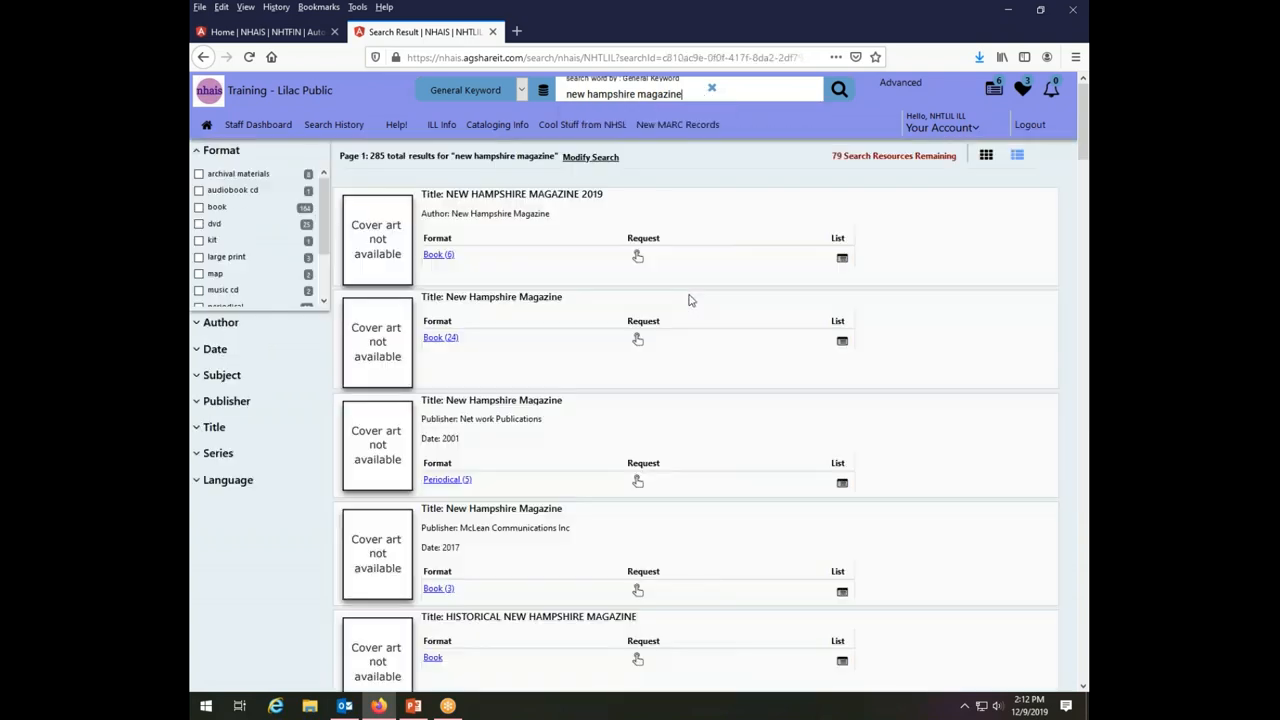
{"action": "mouse_move", "coordinate": [665, 285]}
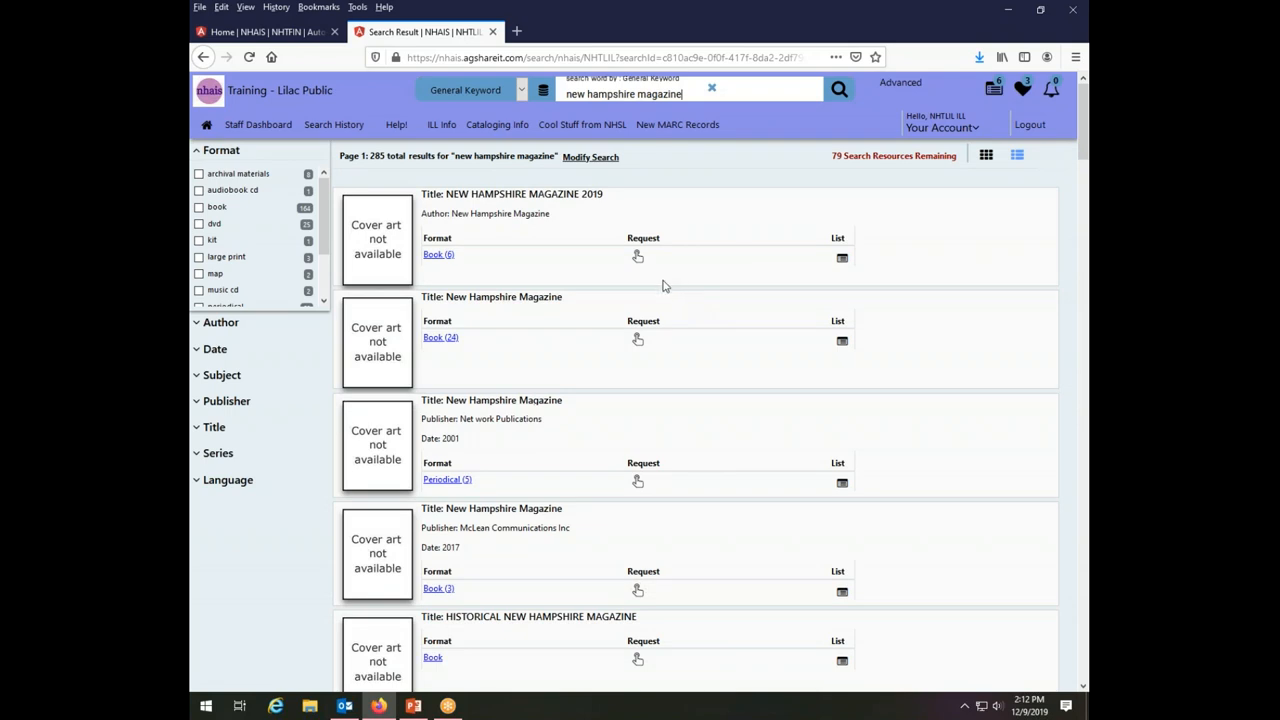
{"action": "mouse_move", "coordinate": [723, 207]}
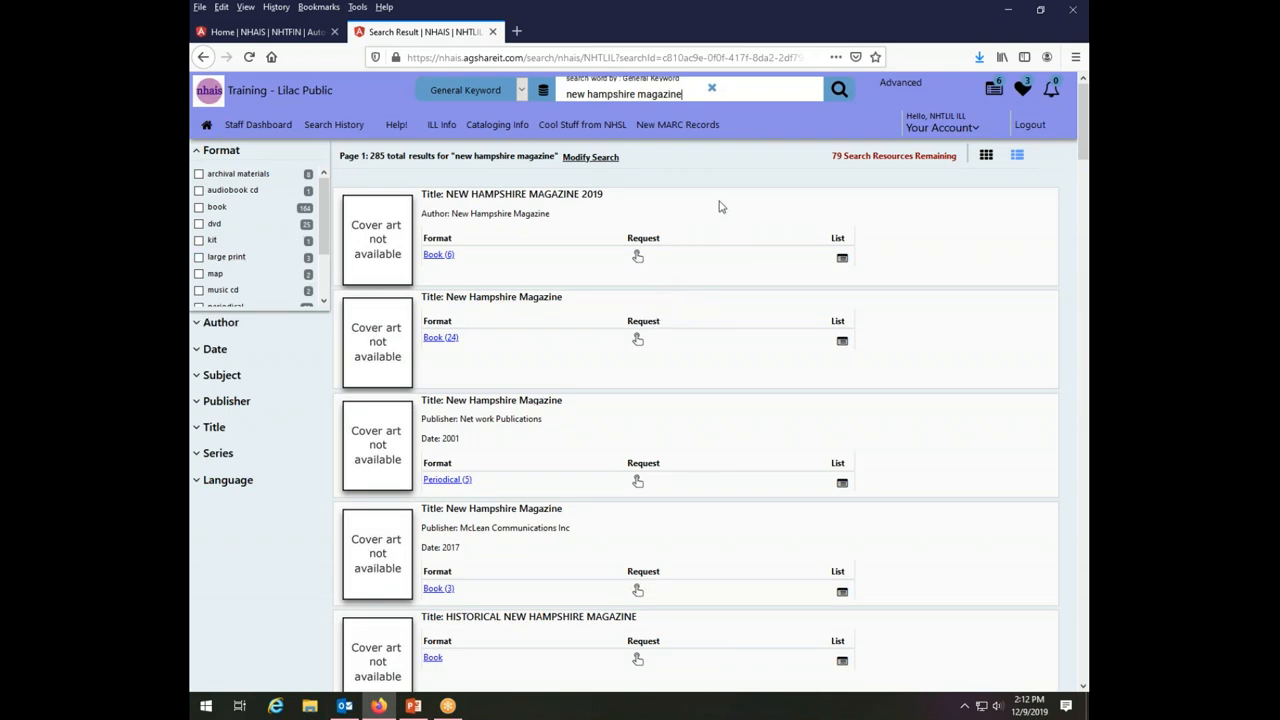
{"action": "mouse_move", "coordinate": [835, 163]}
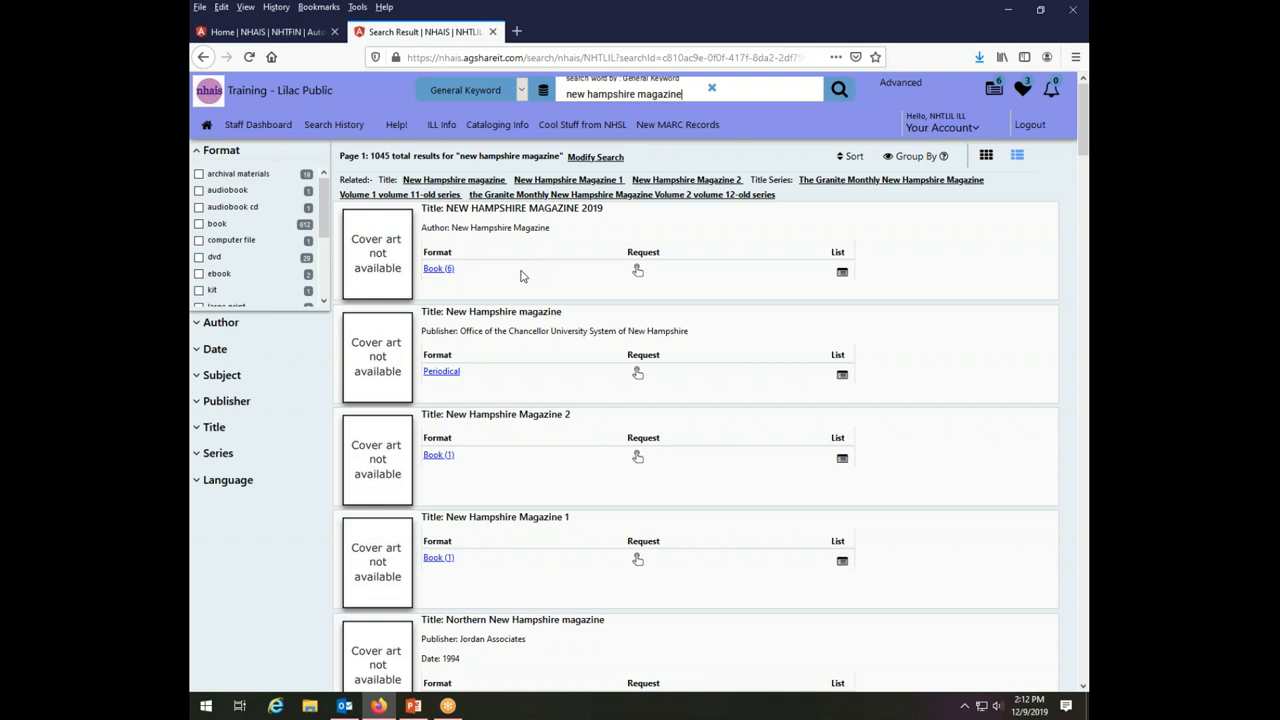
{"action": "mouse_move", "coordinate": [332, 280]}
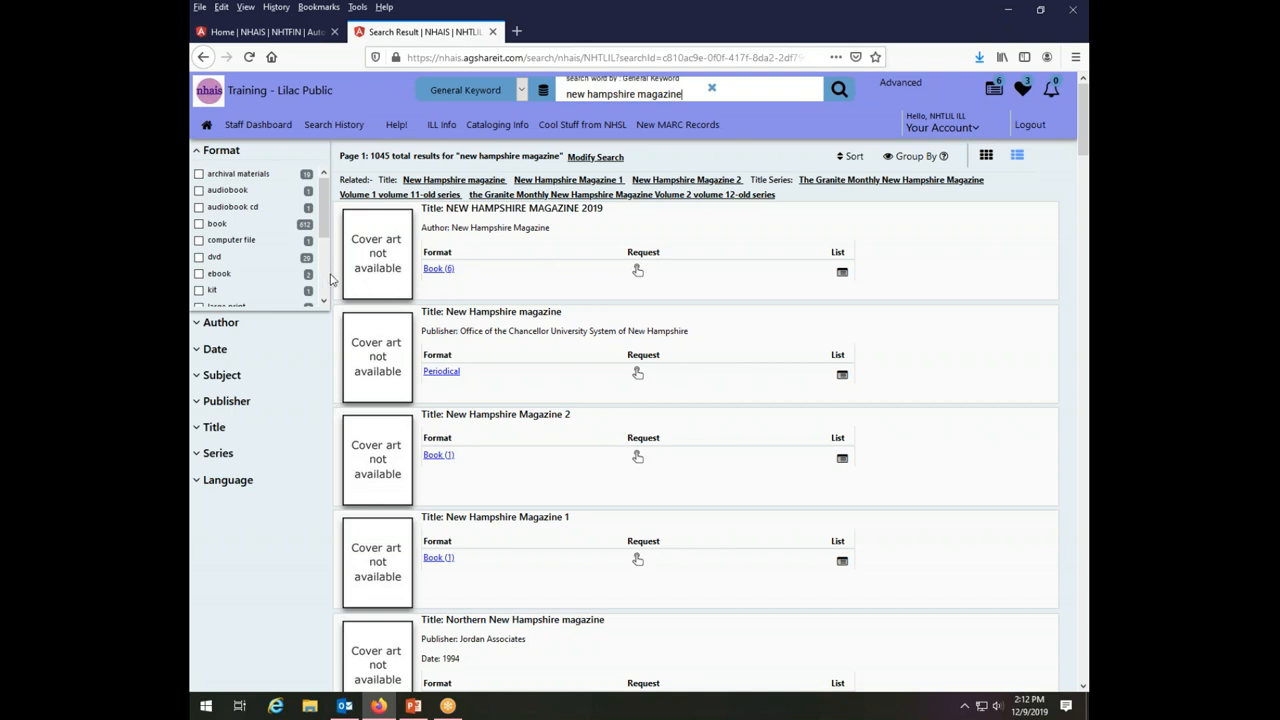
Filter the 'new hampshire magazine' results to serials, leaving 35 titles.
{"action": "scroll", "scroll_direction": "down", "scroll_amount": 3}
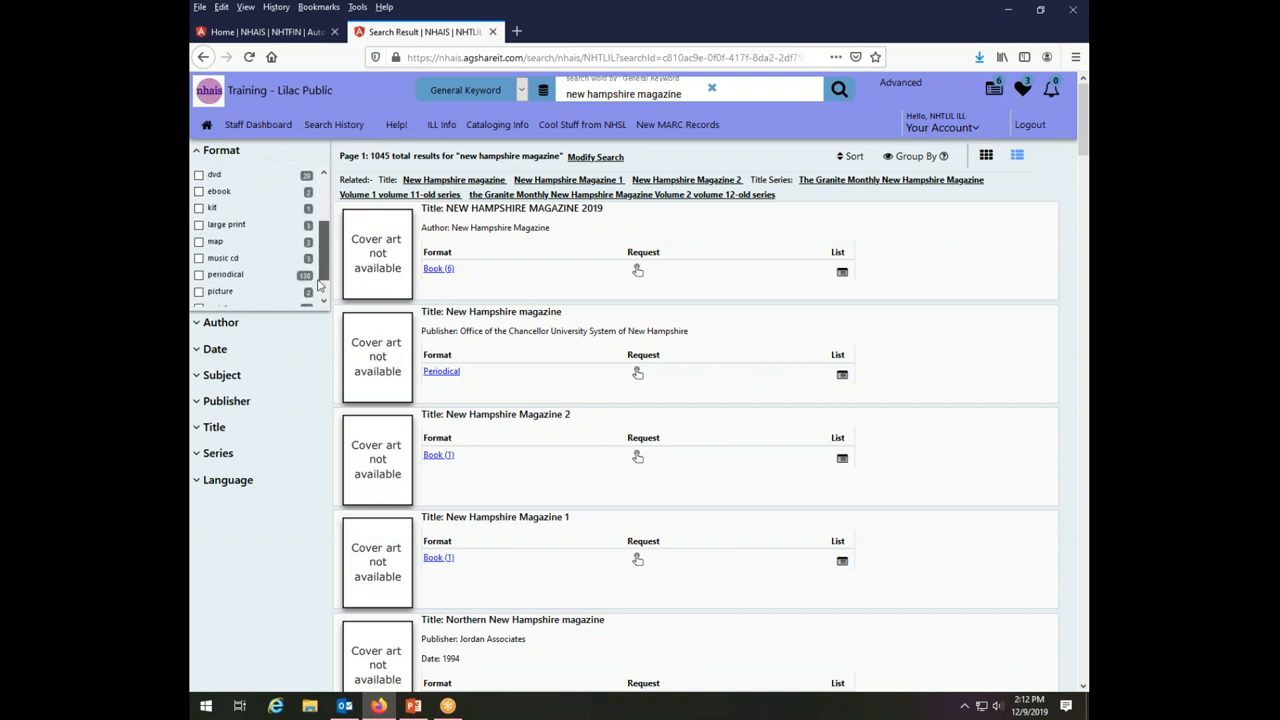
{"action": "scroll", "scroll_direction": "down", "scroll_amount": 3}
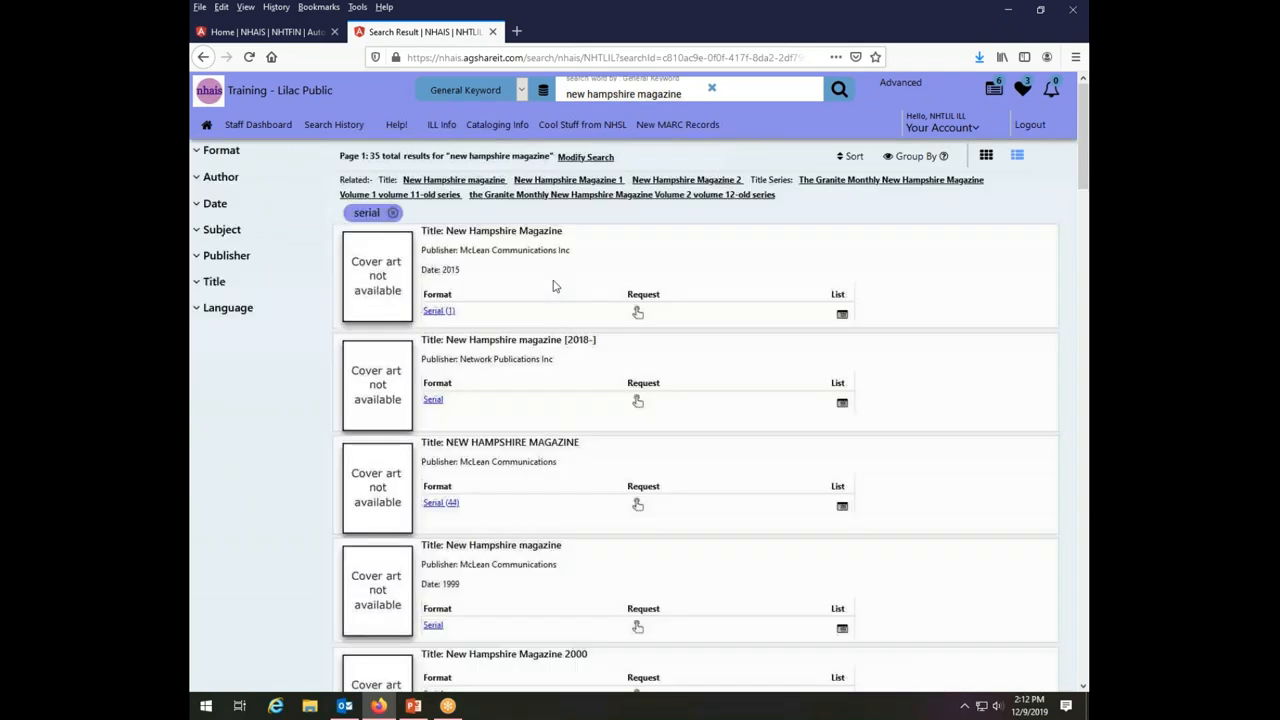
{"action": "left_click", "coordinate": [221, 150]}
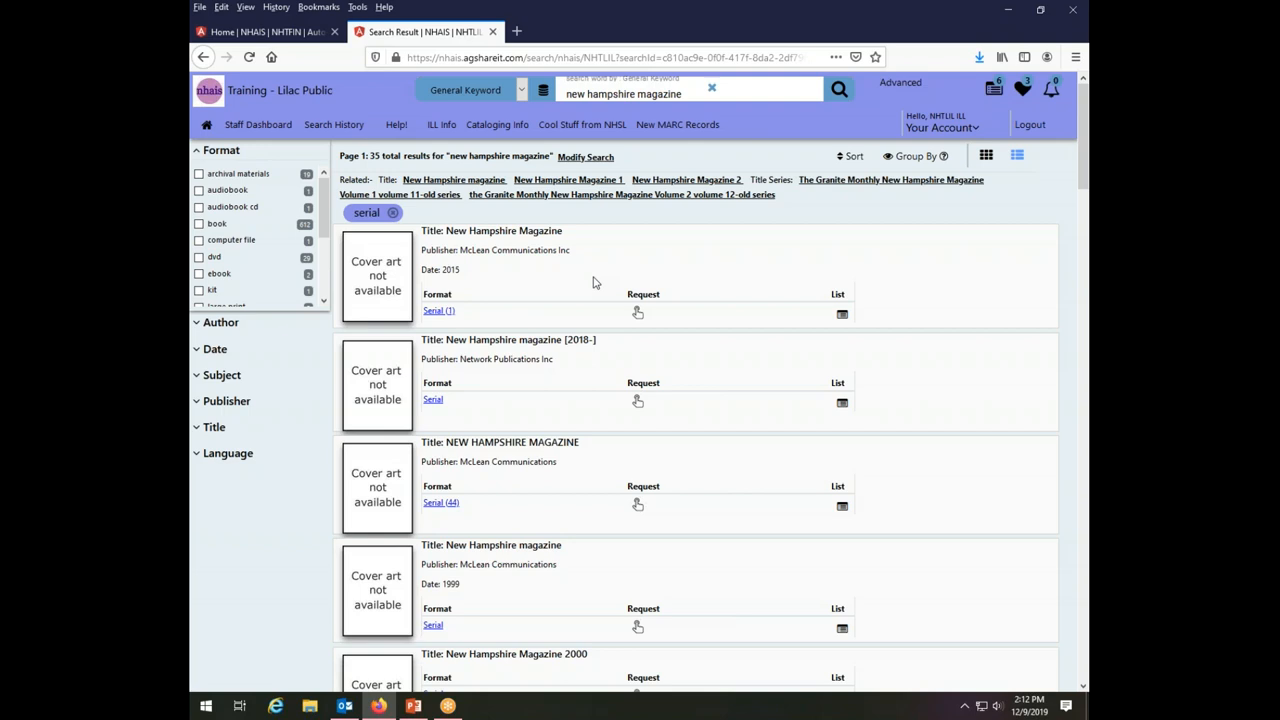
{"action": "mouse_move", "coordinate": [660, 335]}
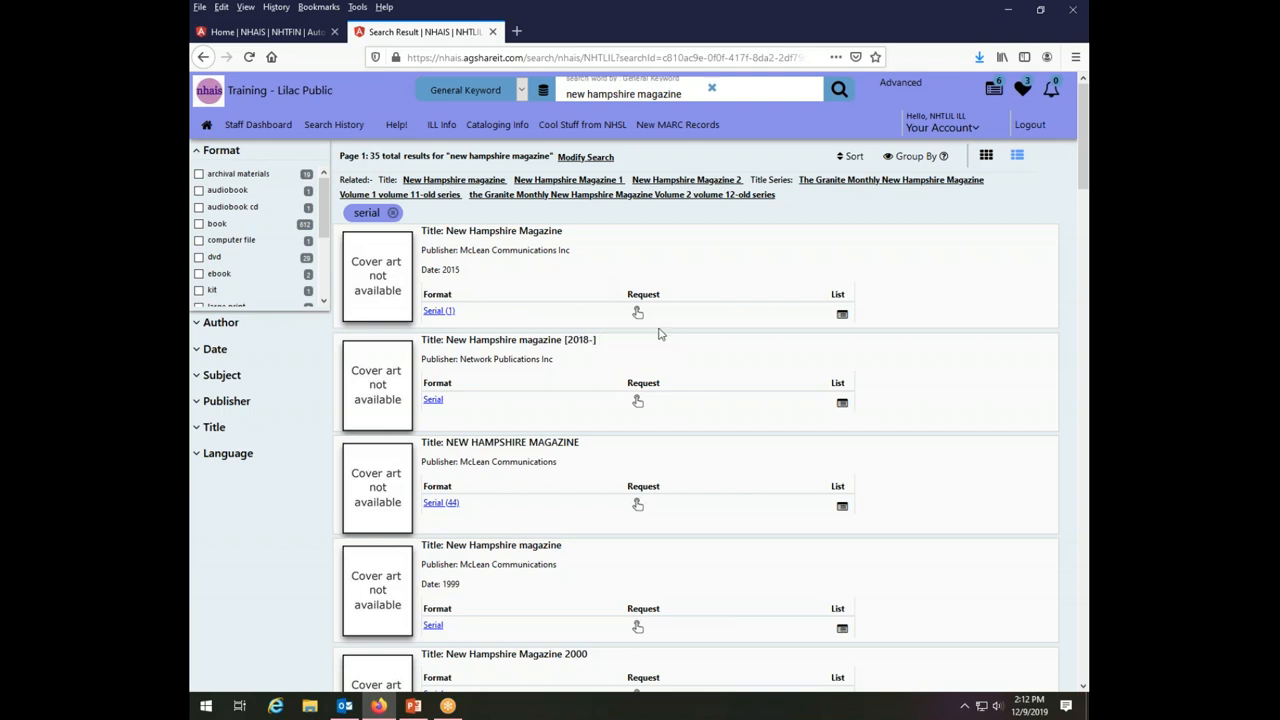
{"action": "mouse_move", "coordinate": [447, 280]}
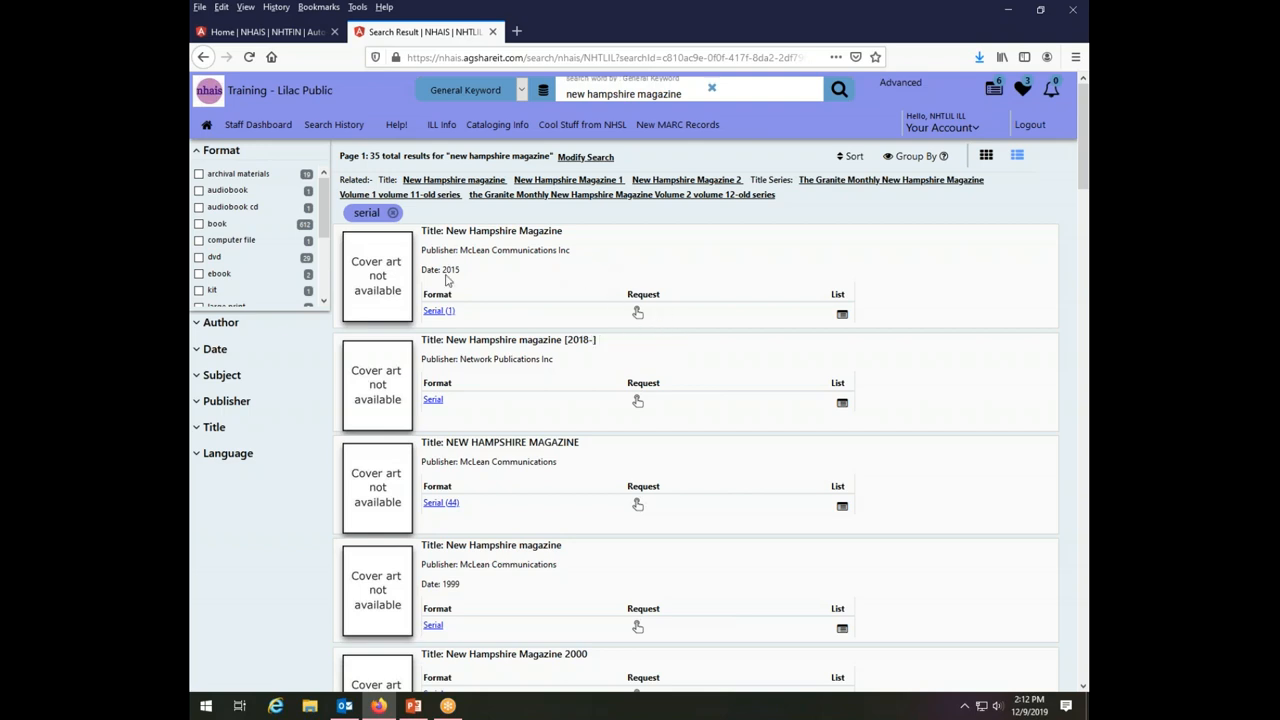
{"action": "scroll", "scroll_direction": "down", "scroll_amount": 3}
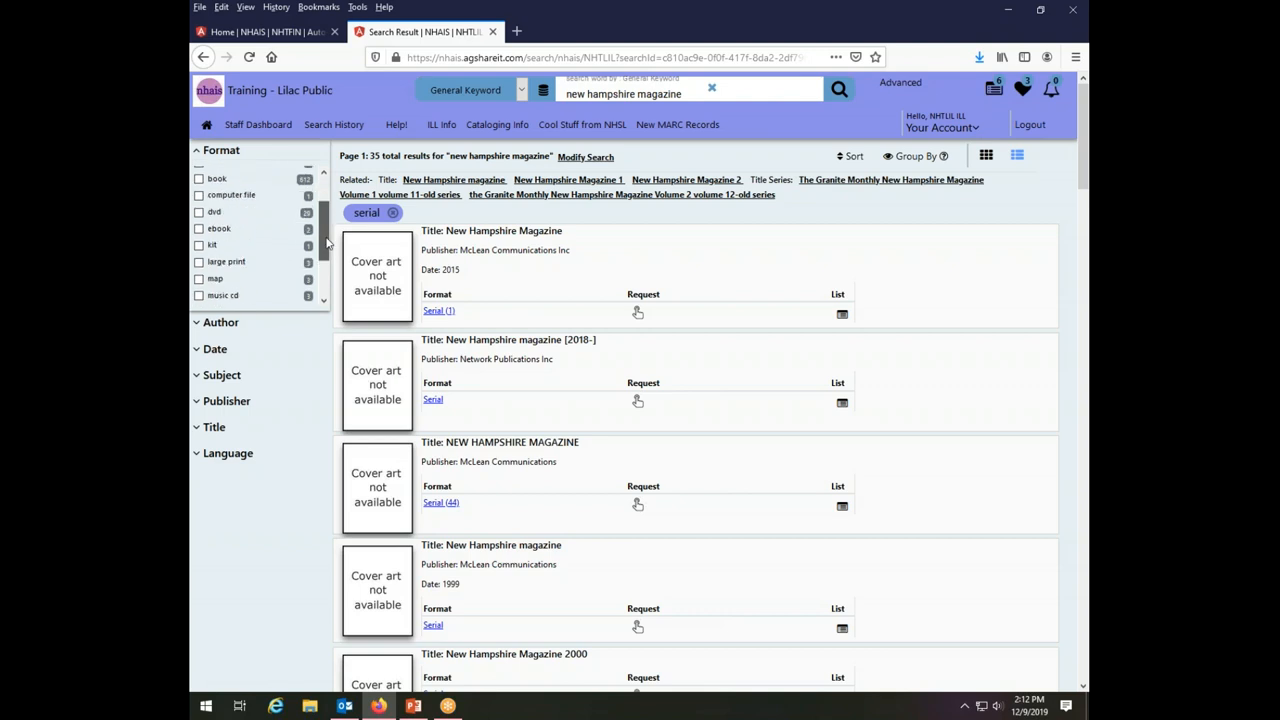
{"action": "scroll", "scroll_direction": "down", "scroll_amount": 3}
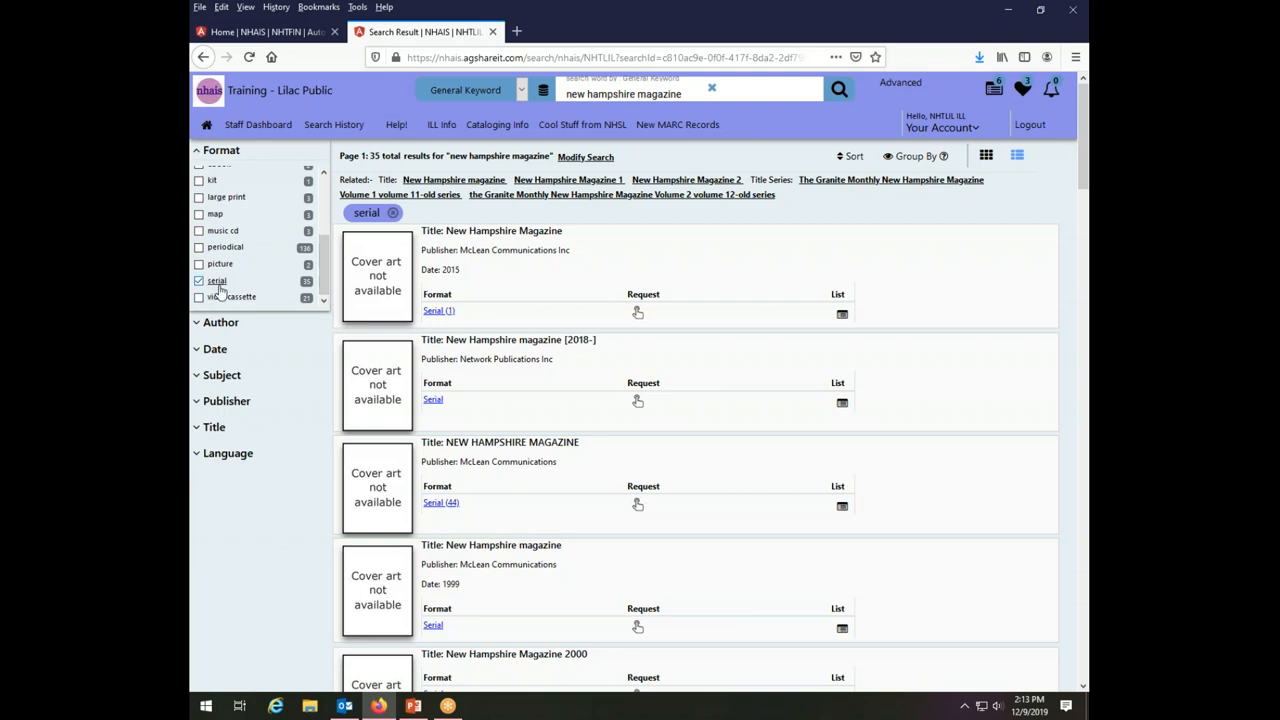
{"action": "mouse_move", "coordinate": [240, 247]}
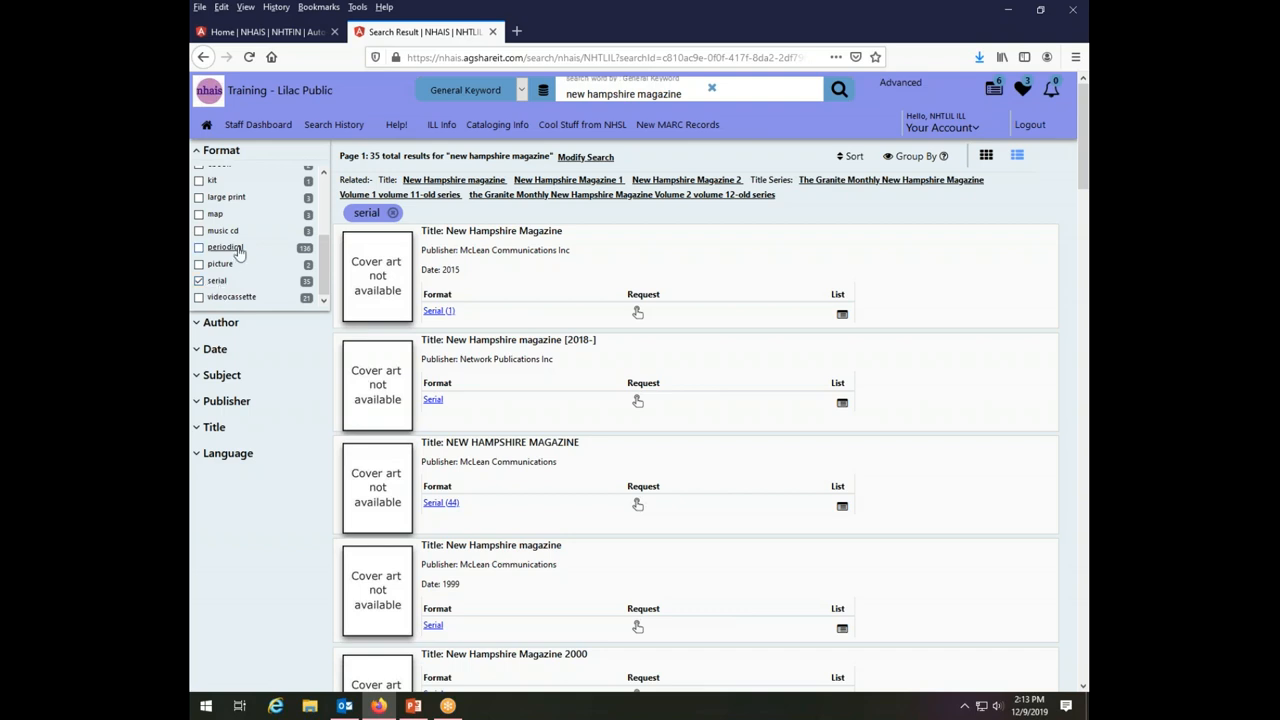
{"action": "mouse_move", "coordinate": [245, 252]}
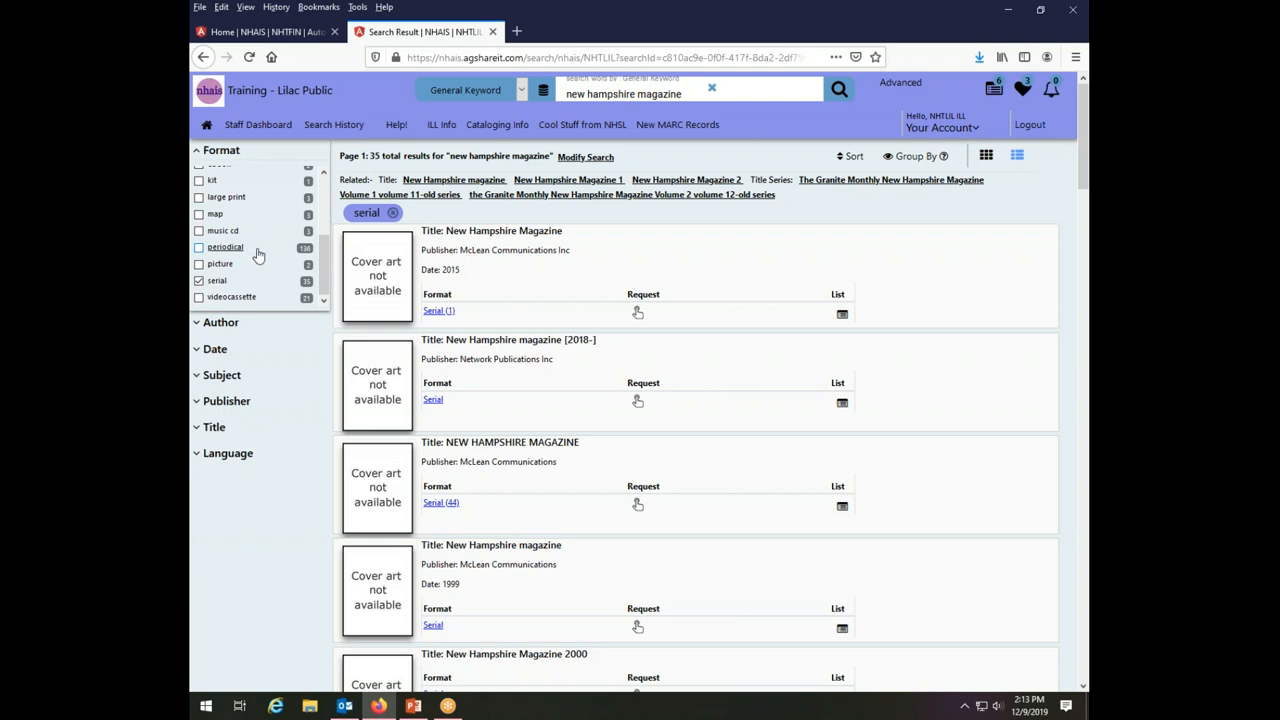
{"action": "mouse_move", "coordinate": [245, 255]}
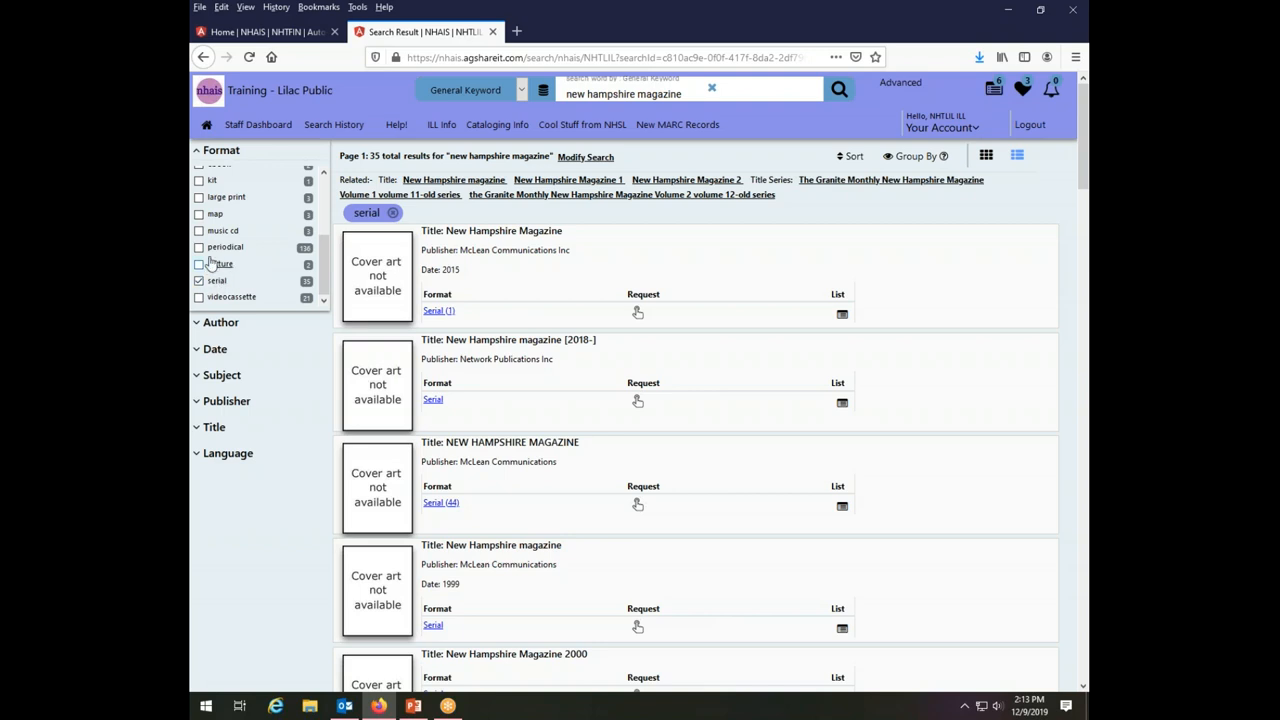
Add periodical to the Format filter alongside serial, expanding results to 171 titles.
{"action": "left_click", "coordinate": [199, 247]}
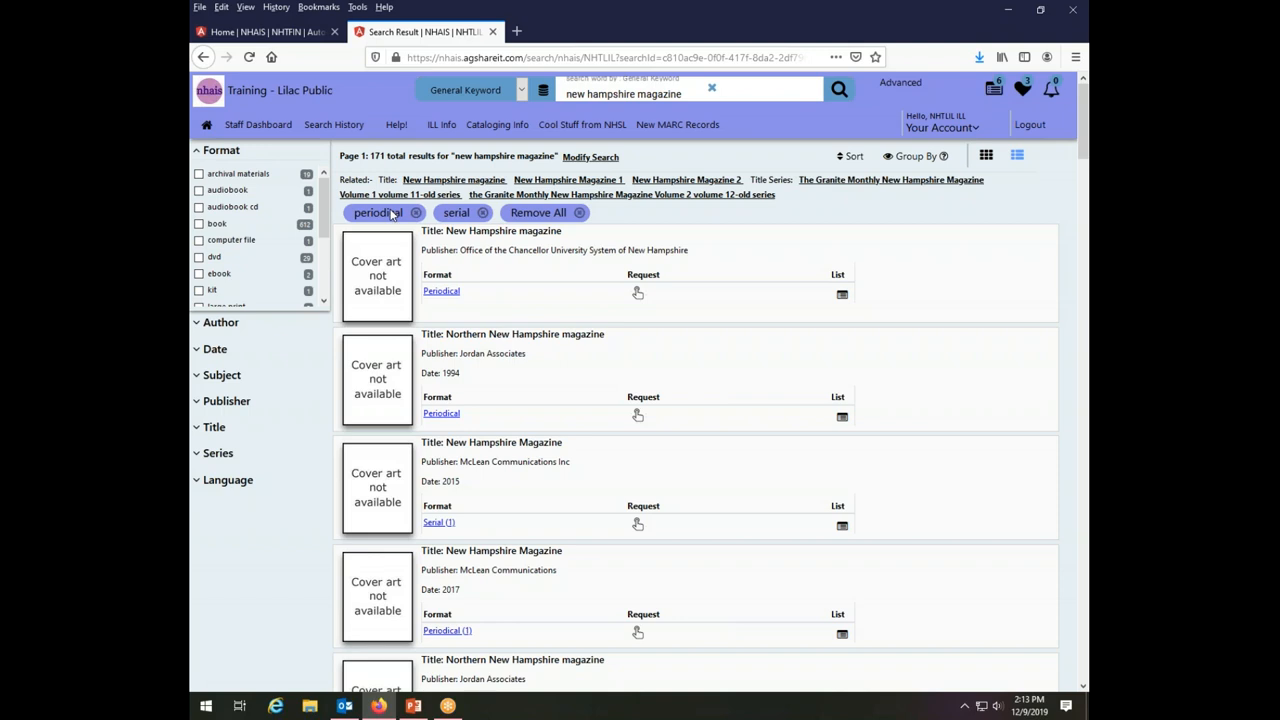
{"action": "mouse_move", "coordinate": [462, 213]}
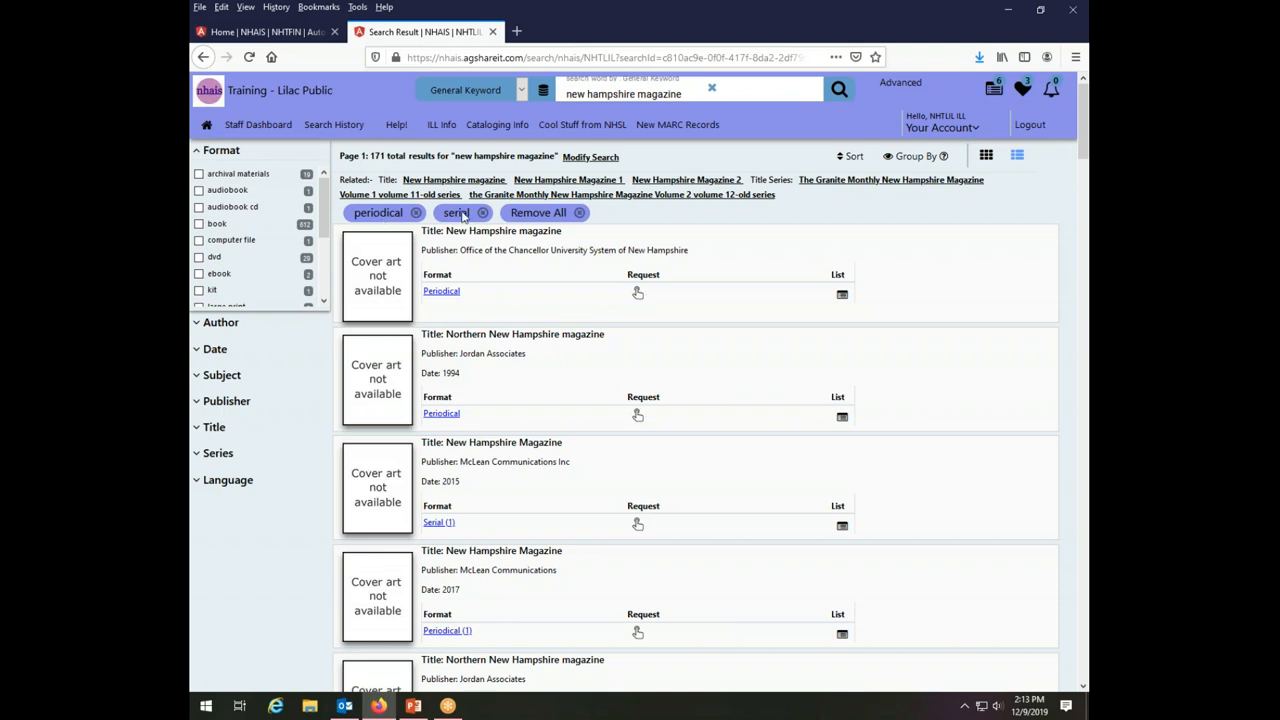
{"action": "mouse_move", "coordinate": [700, 225]}
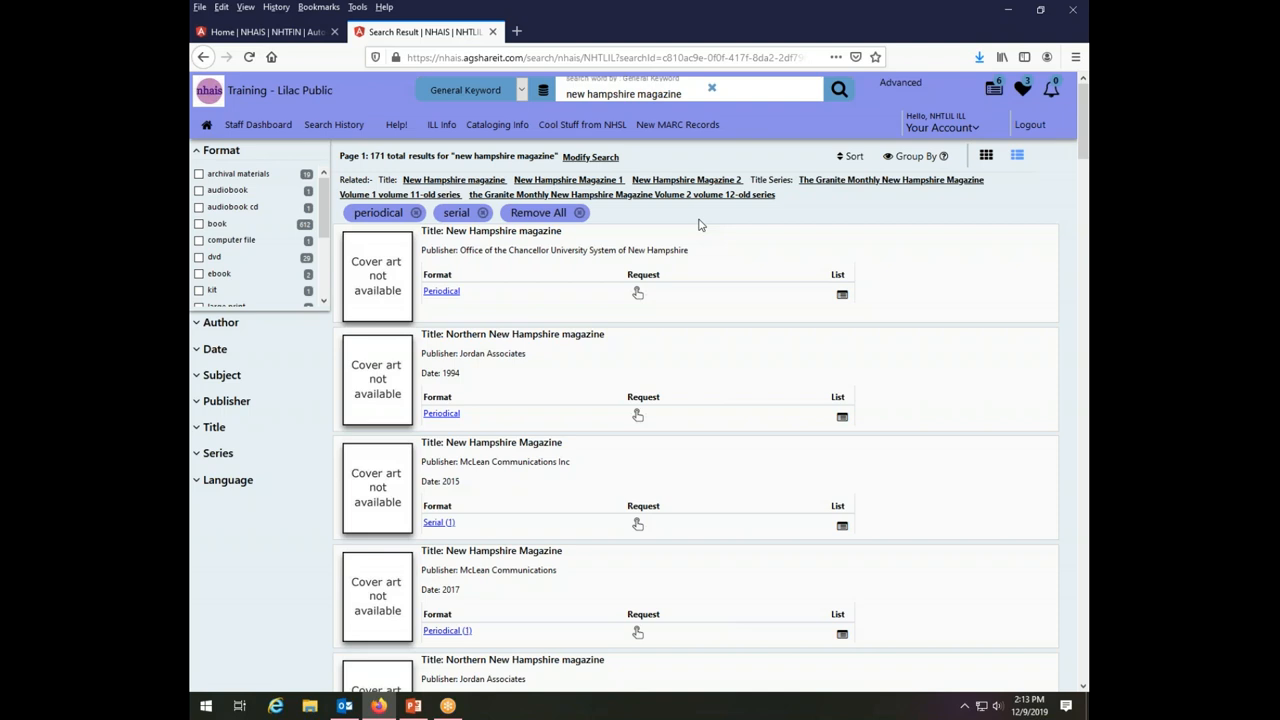
{"action": "mouse_move", "coordinate": [458, 212]}
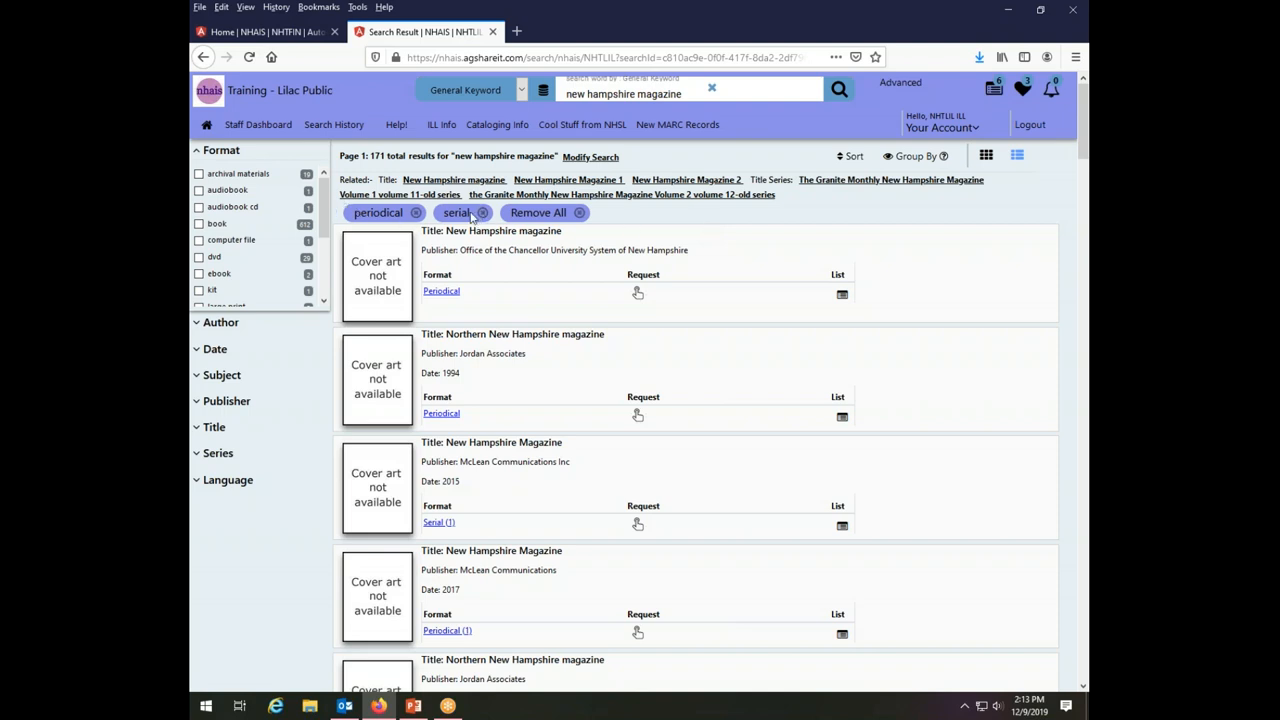
{"action": "mouse_move", "coordinate": [395, 124]}
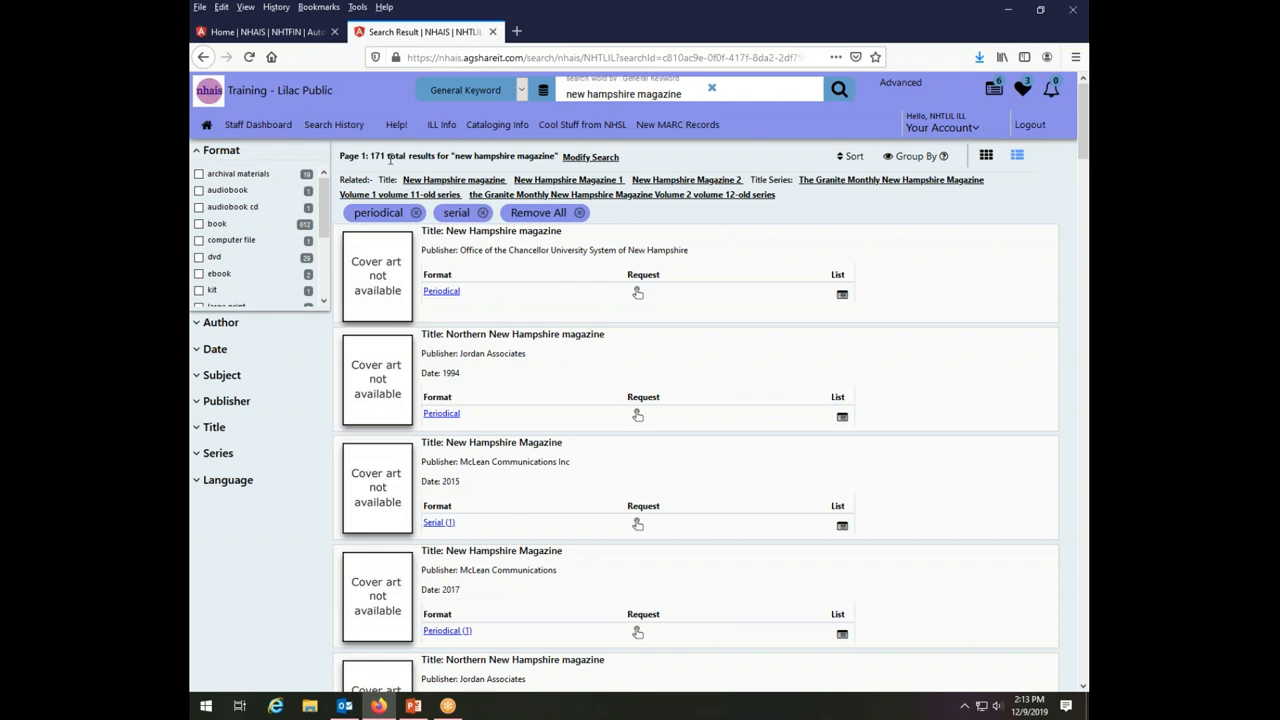
{"action": "mouse_move", "coordinate": [600, 266]}
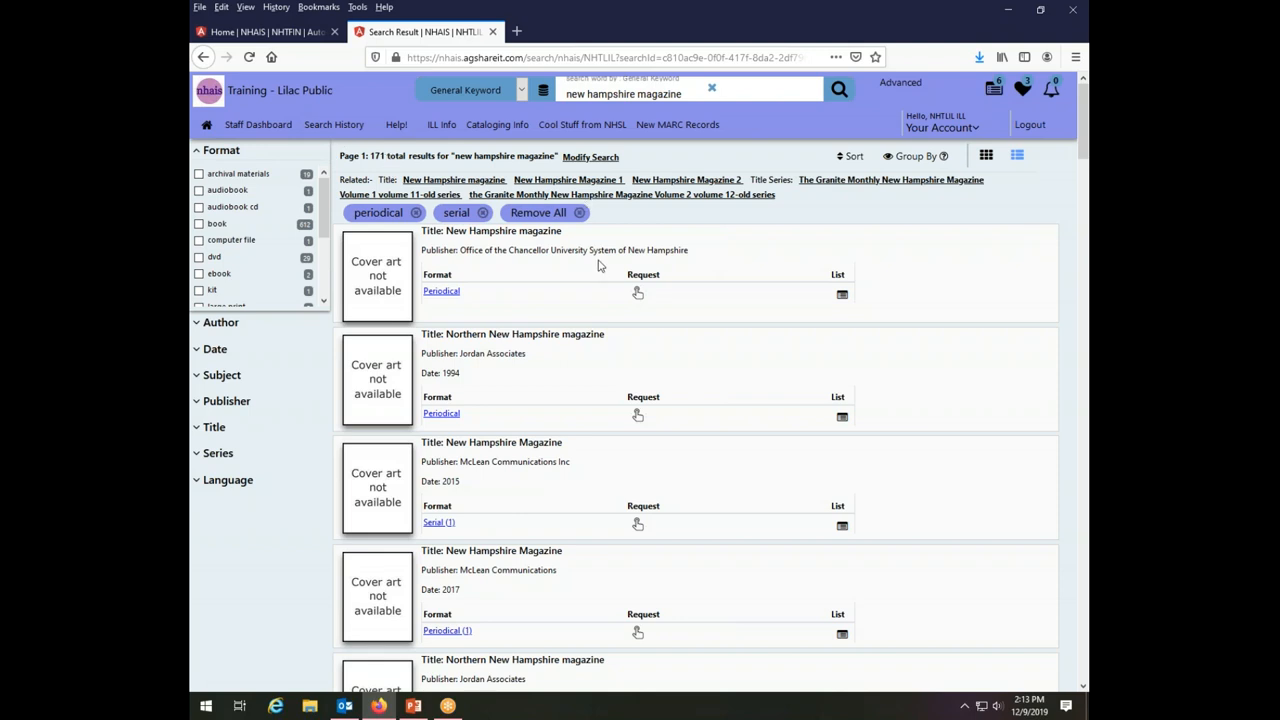
{"action": "mouse_move", "coordinate": [726, 300]}
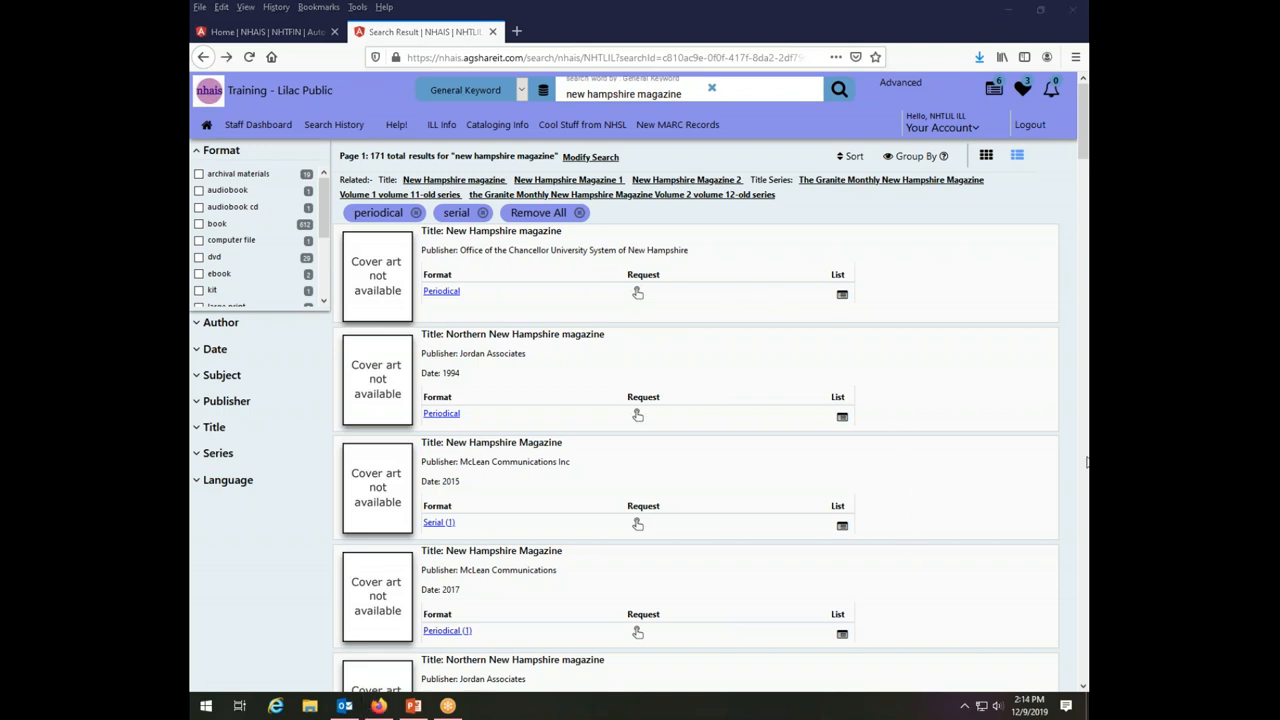
Open the Periodical (307) holdings for the 1999 Network Publications New Hampshire magazine.
{"action": "scroll", "scroll_direction": "down", "scroll_amount": 3}
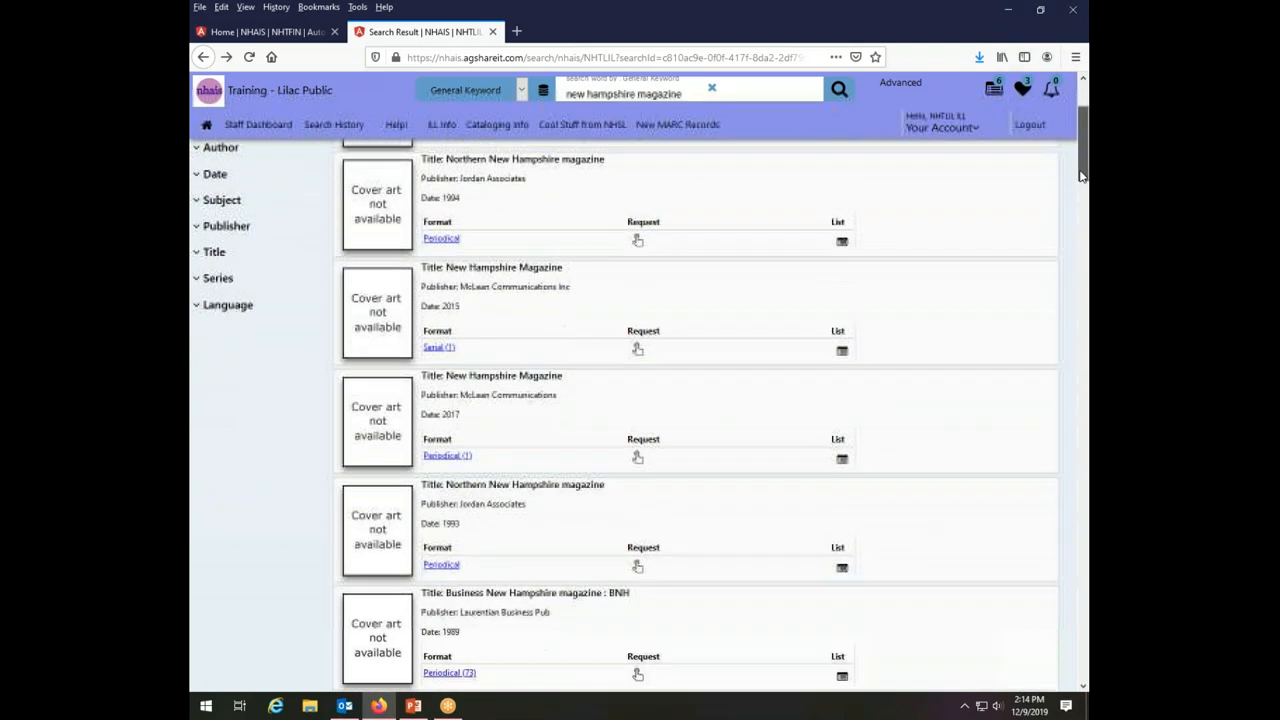
{"action": "scroll", "scroll_direction": "down", "scroll_amount": 3}
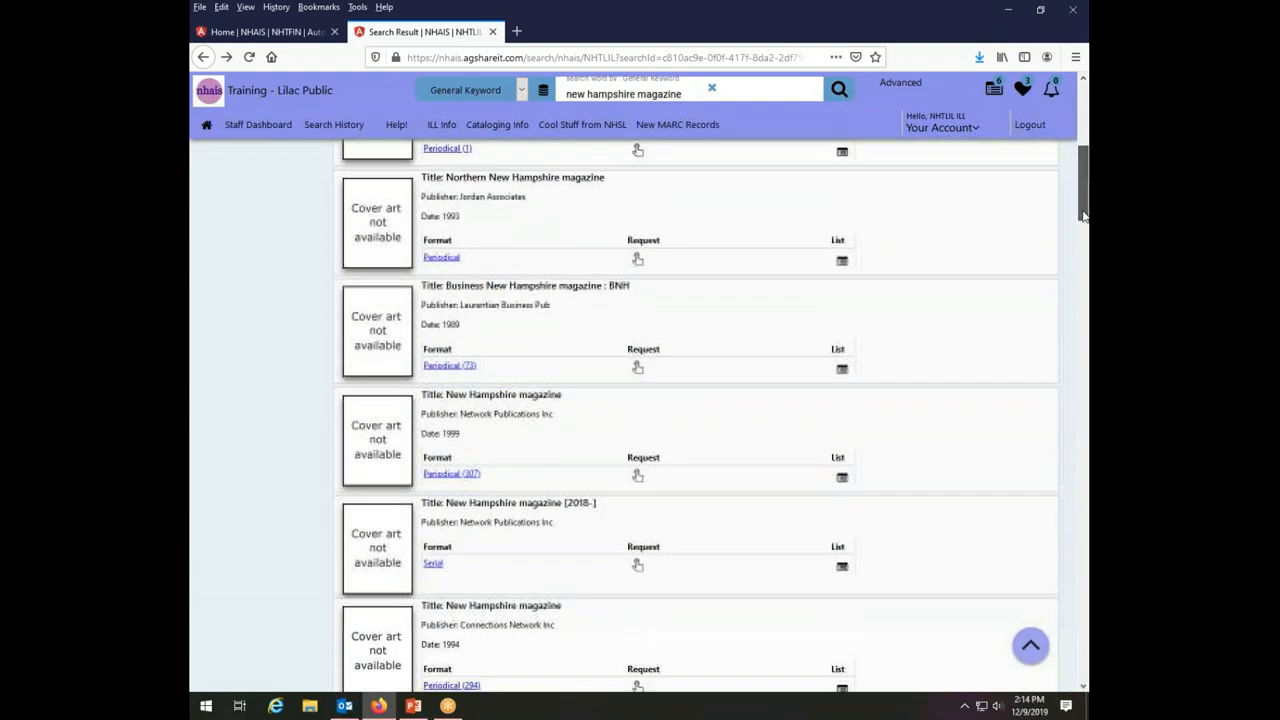
{"action": "scroll", "scroll_direction": "down", "scroll_amount": 3}
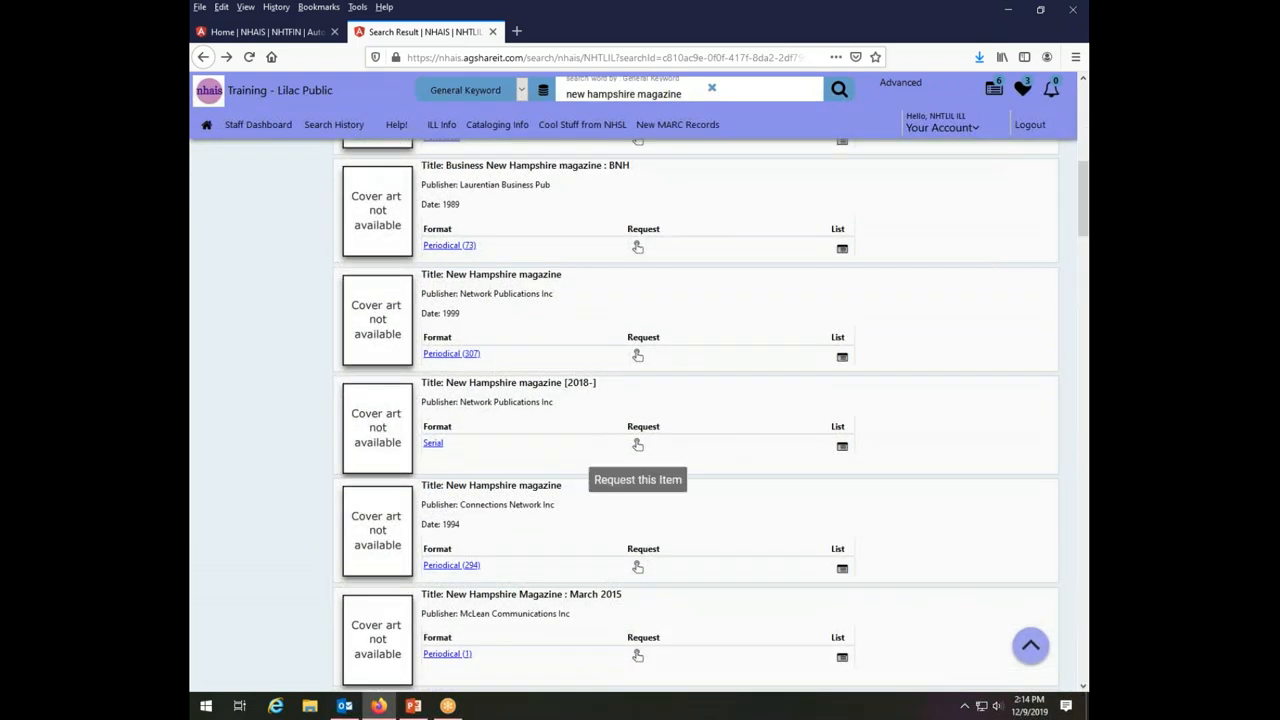
{"action": "mouse_move", "coordinate": [458, 358]}
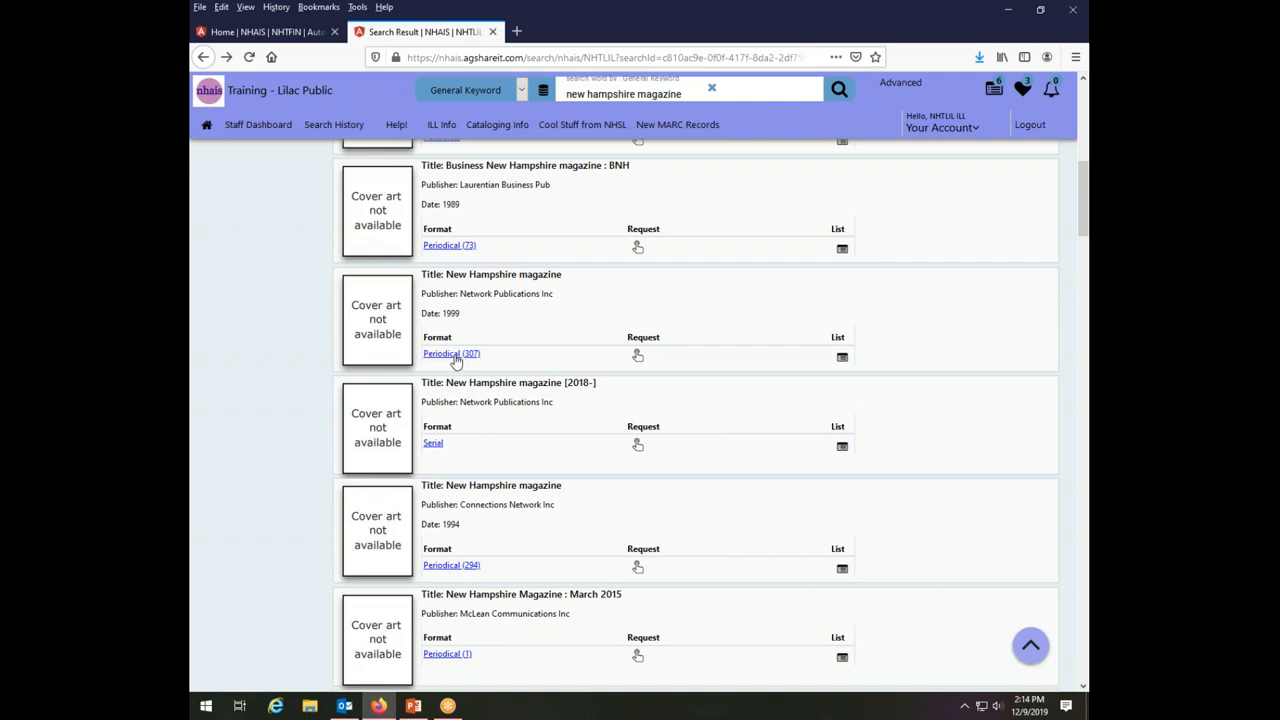
{"action": "left_click", "coordinate": [451, 353]}
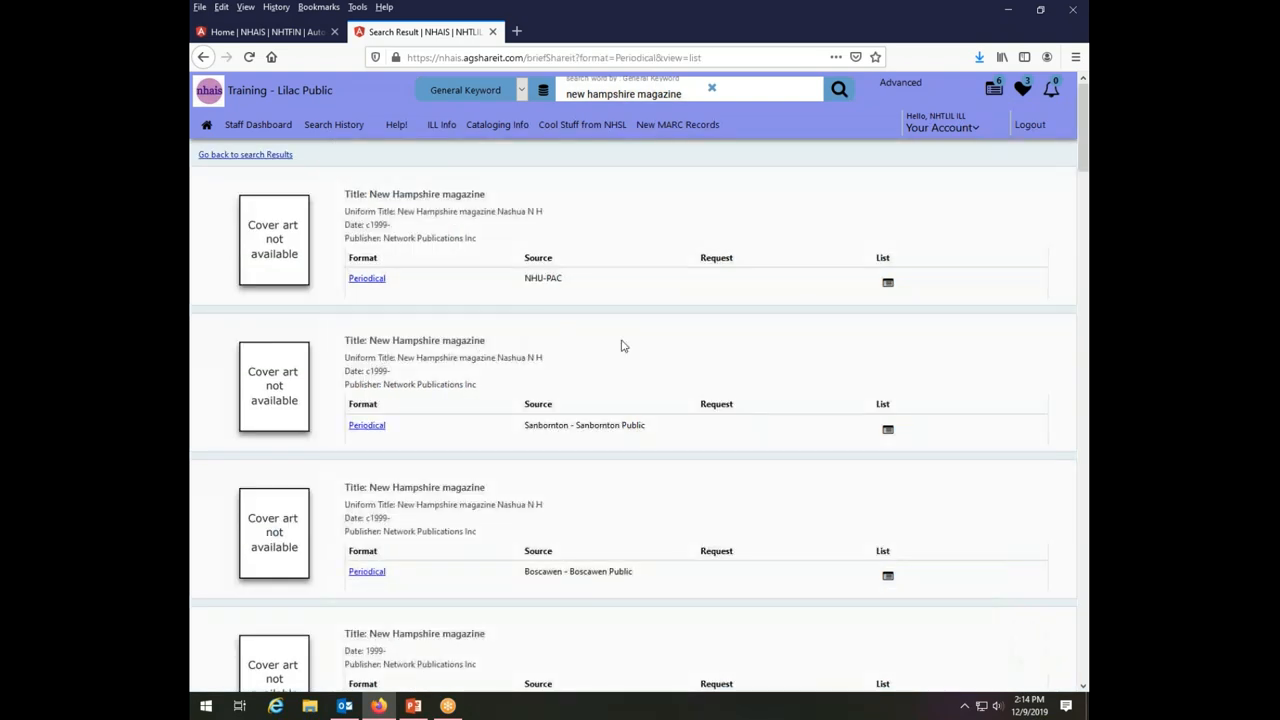
{"action": "mouse_move", "coordinate": [700, 334]}
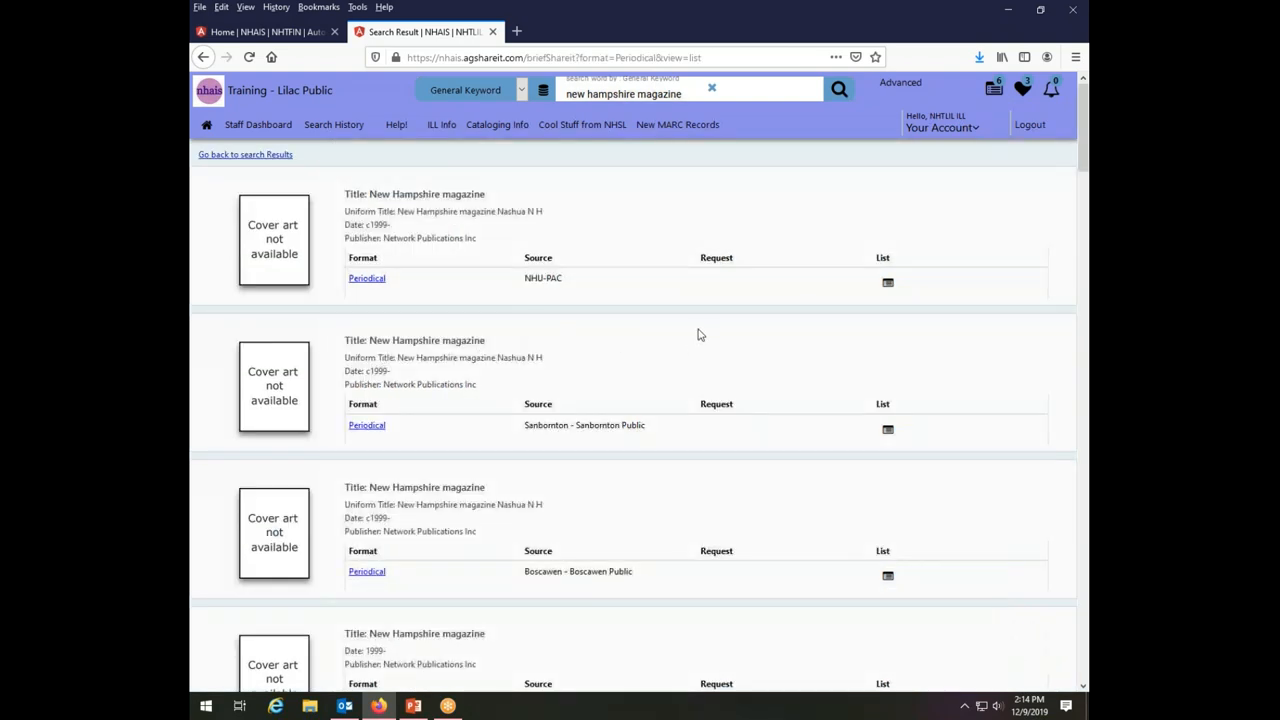
{"action": "mouse_move", "coordinate": [380, 287]}
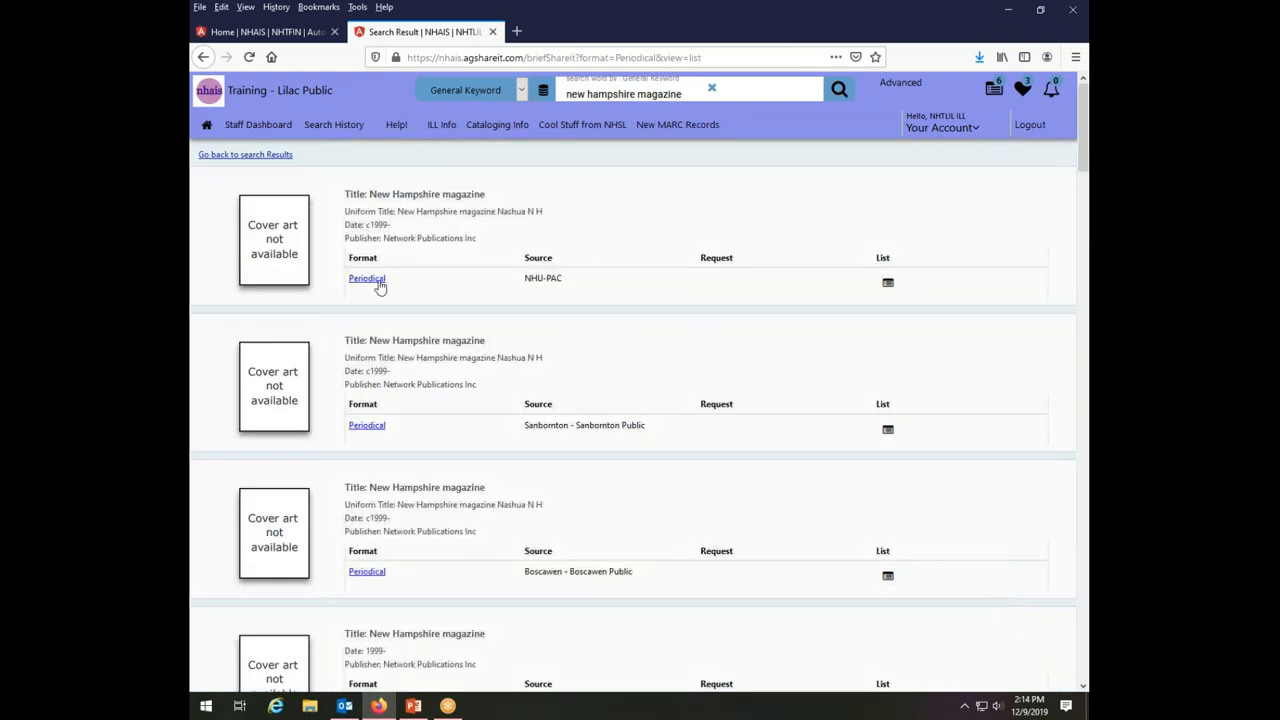
Open the NHU-PAC copy's full record and check its volume info, Vol. 13, no. 5.
{"action": "left_click", "coordinate": [367, 278]}
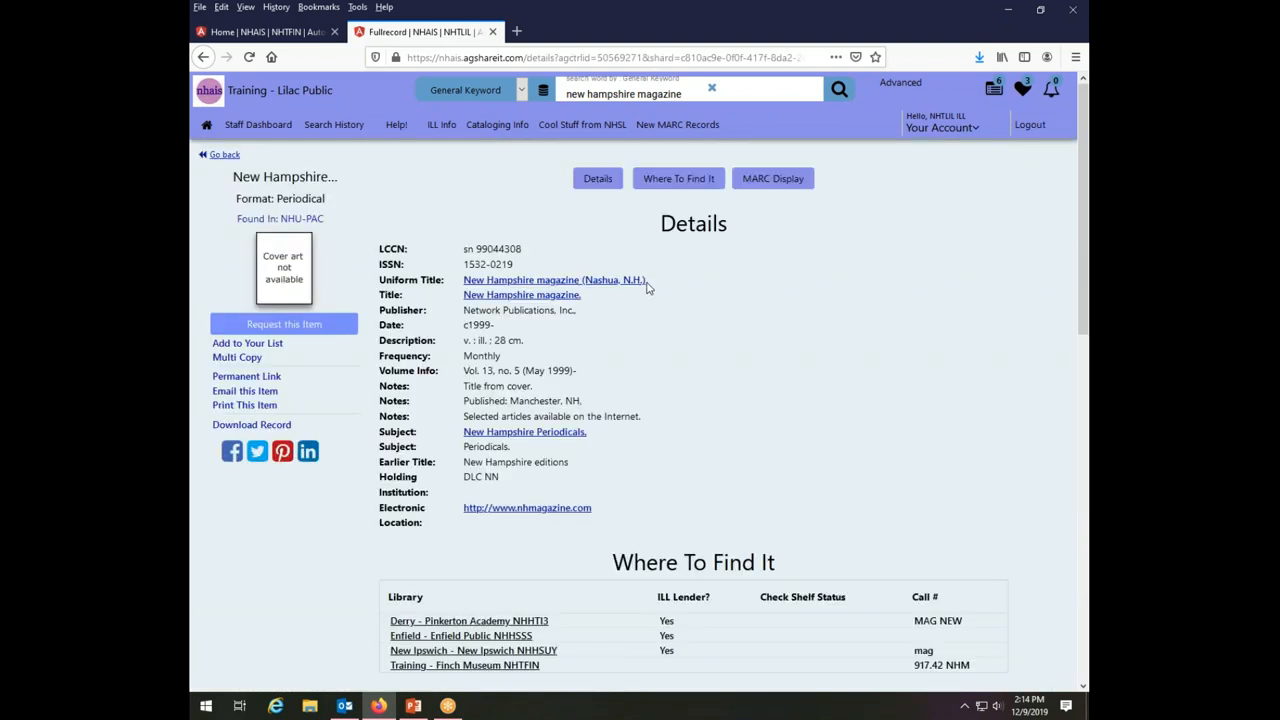
{"action": "double_click", "coordinate": [519, 370]}
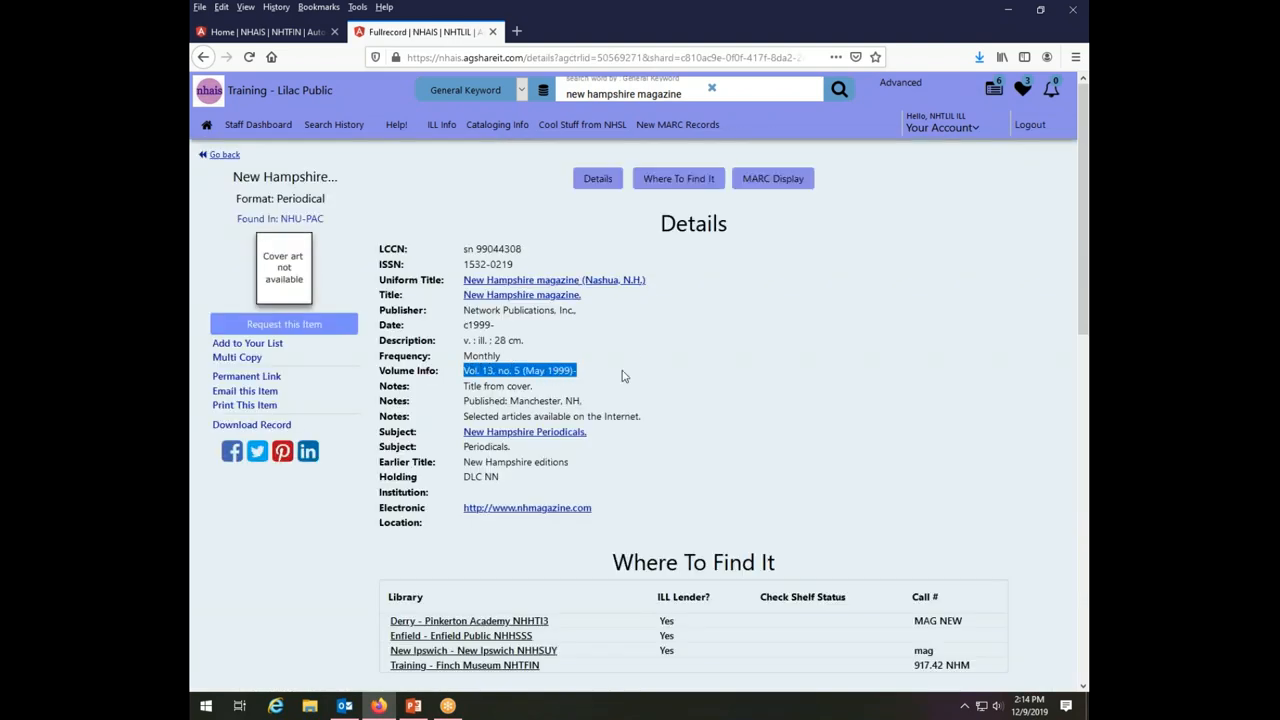
{"action": "mouse_move", "coordinate": [588, 309]}
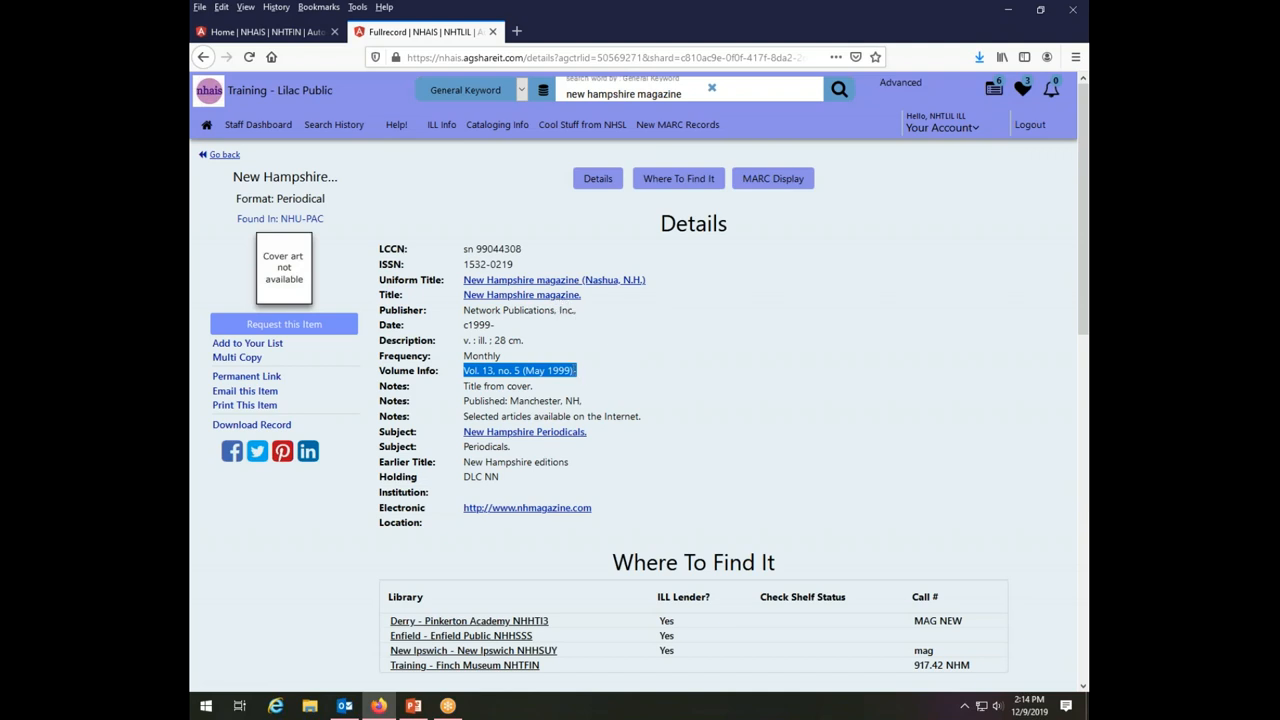
{"action": "left_click", "coordinate": [585, 371]}
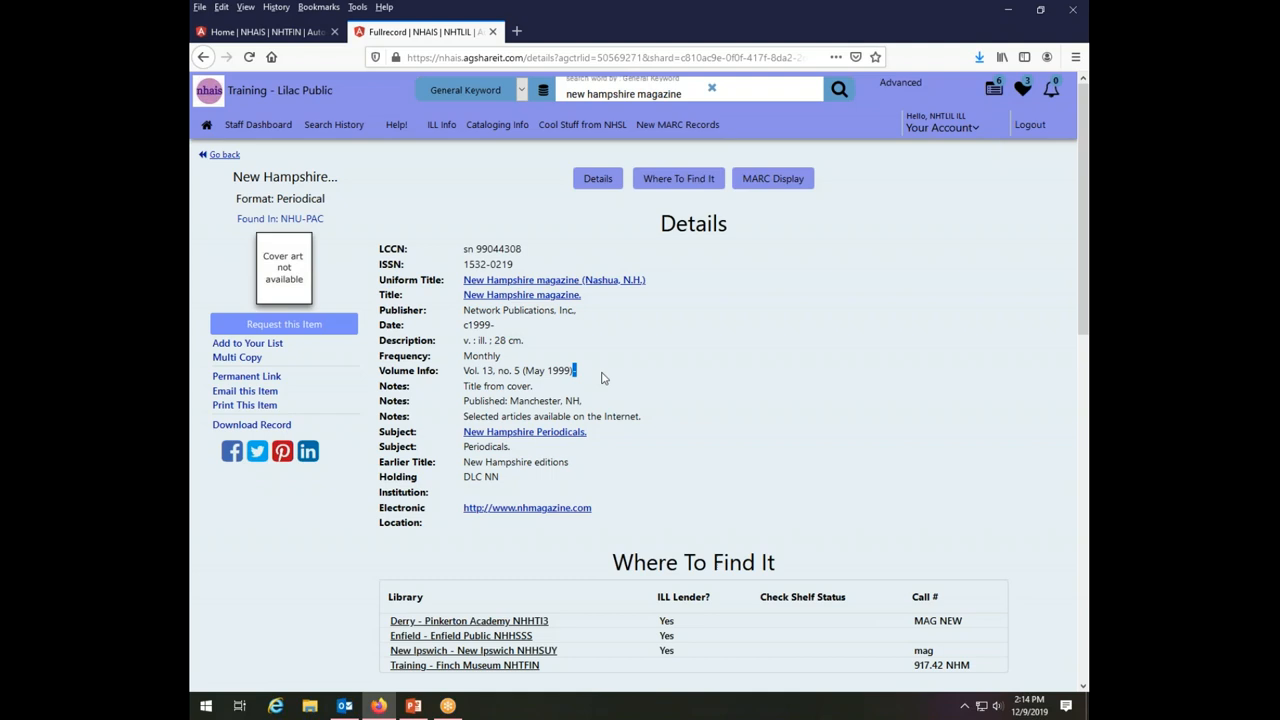
{"action": "mouse_move", "coordinate": [690, 381]}
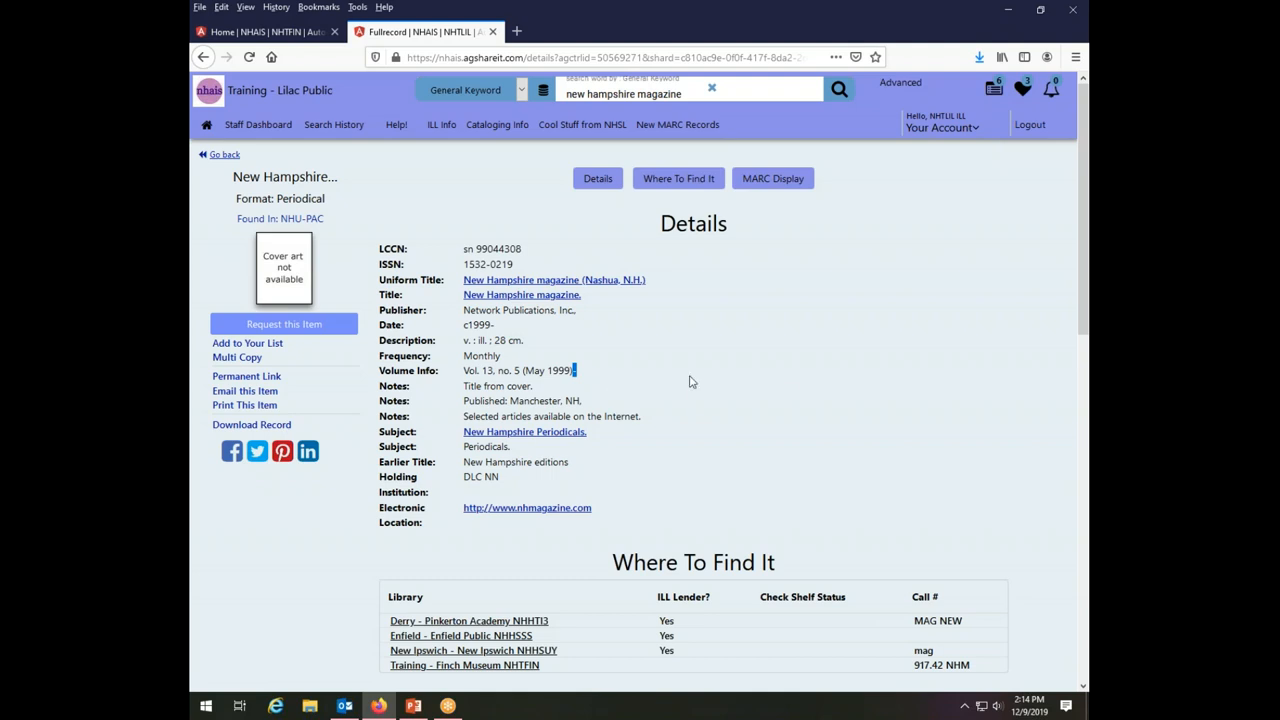
{"action": "mouse_move", "coordinate": [690, 381]}
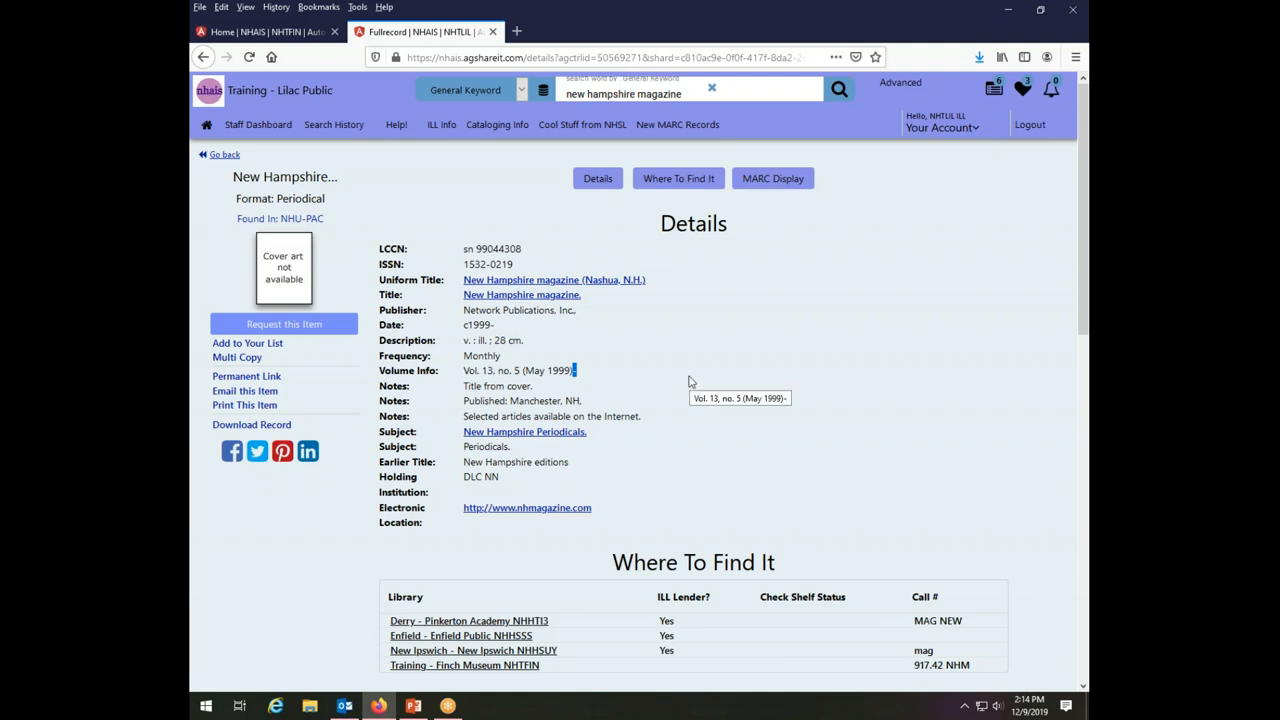
{"action": "mouse_move", "coordinate": [770, 454]}
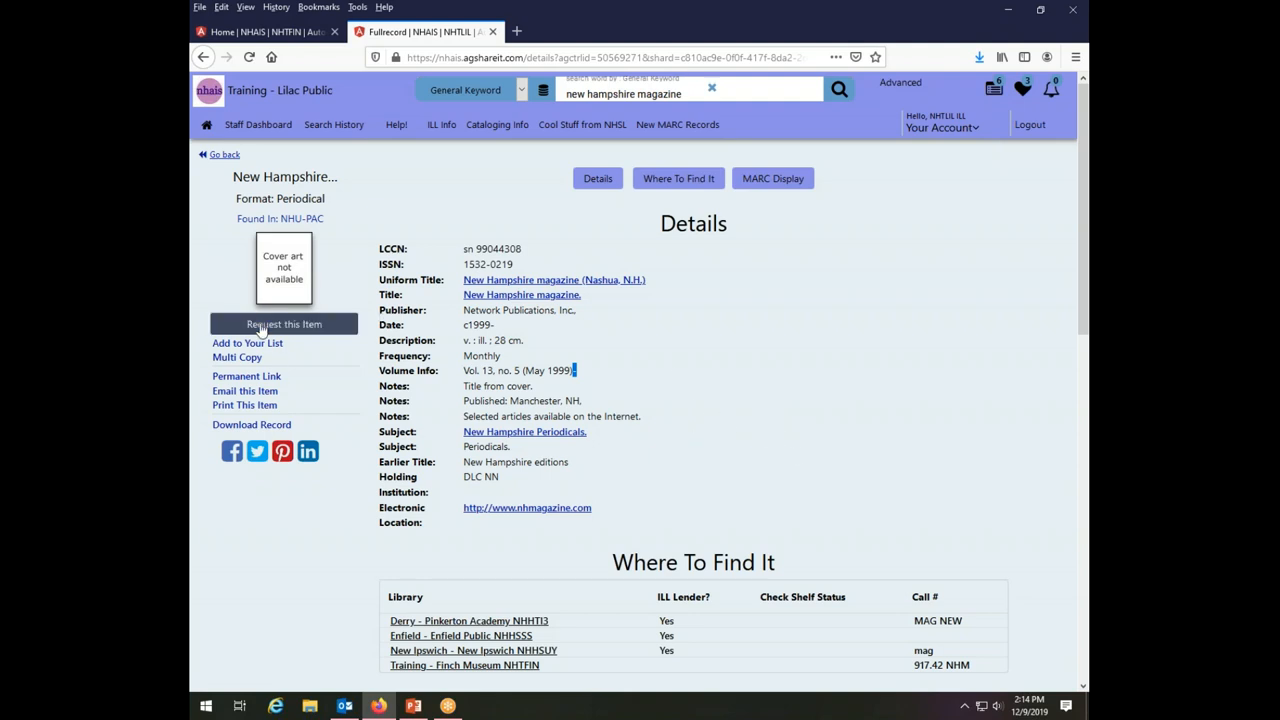
{"action": "mouse_move", "coordinate": [300, 330]}
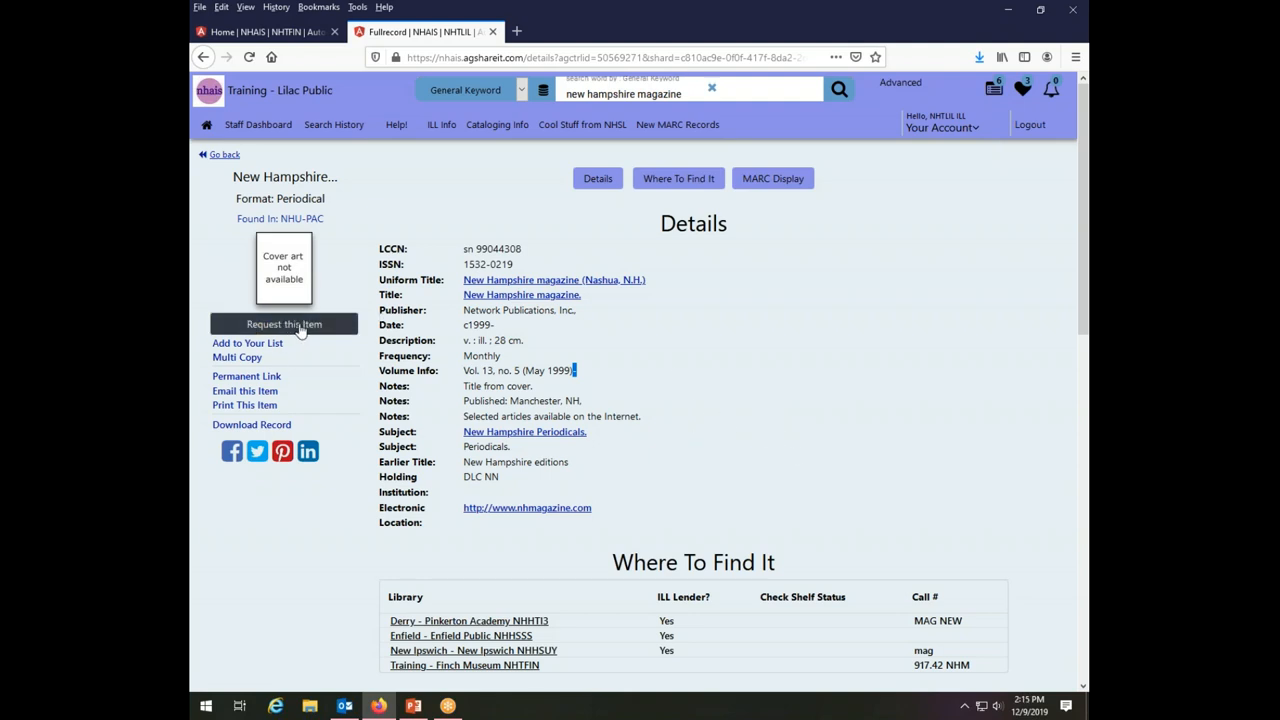
Request the magazine and accept the copyright warning to reach the Non-Returnable copy form.
{"action": "left_click", "coordinate": [283, 324]}
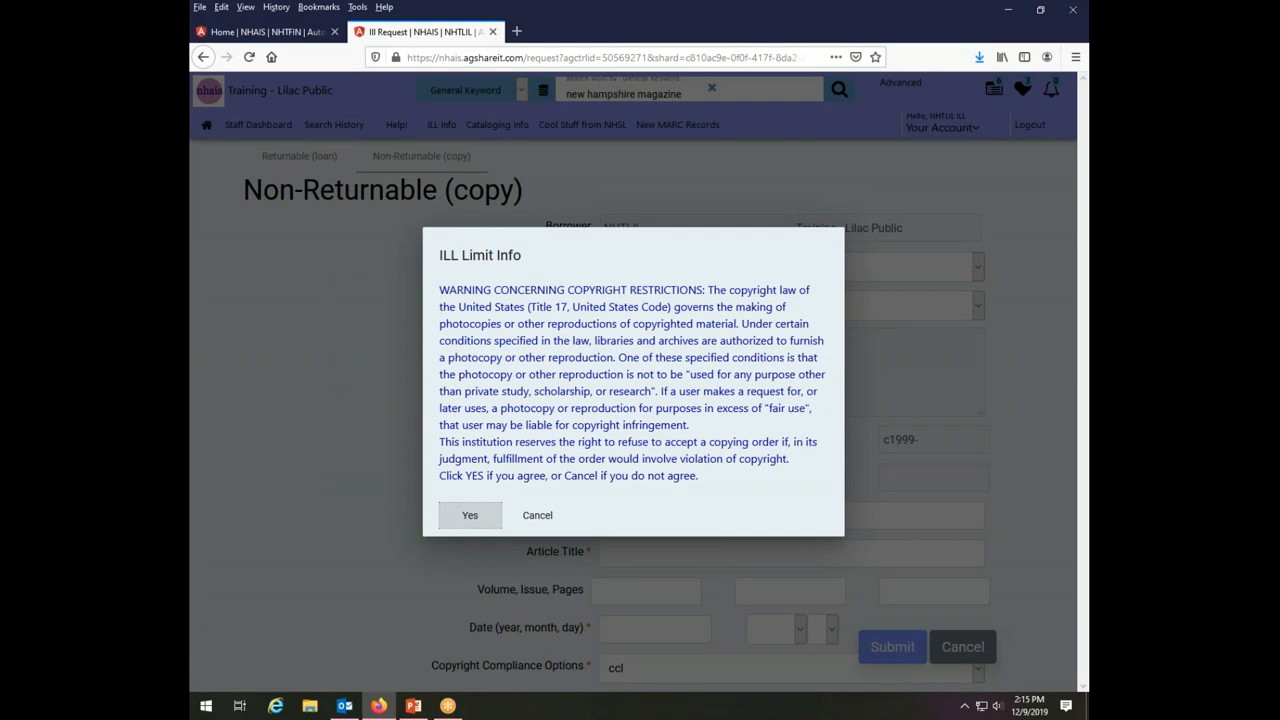
{"action": "mouse_move", "coordinate": [702, 510]}
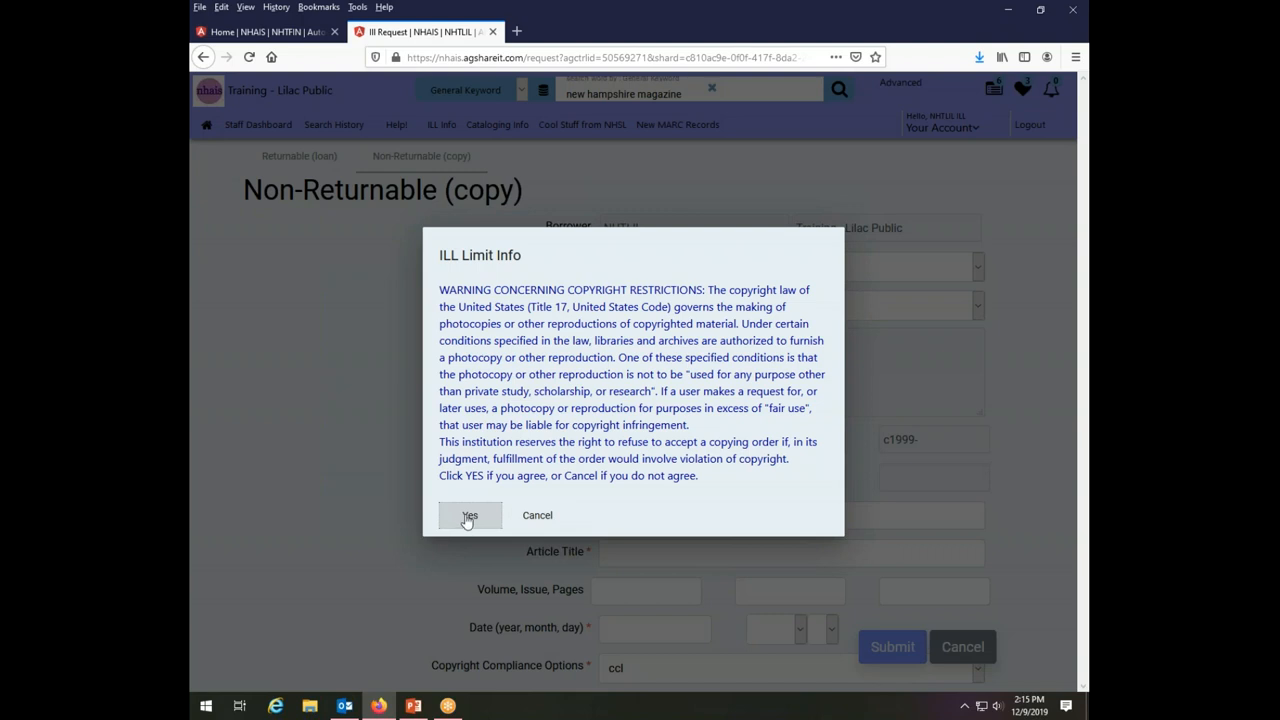
{"action": "left_click", "coordinate": [469, 515]}
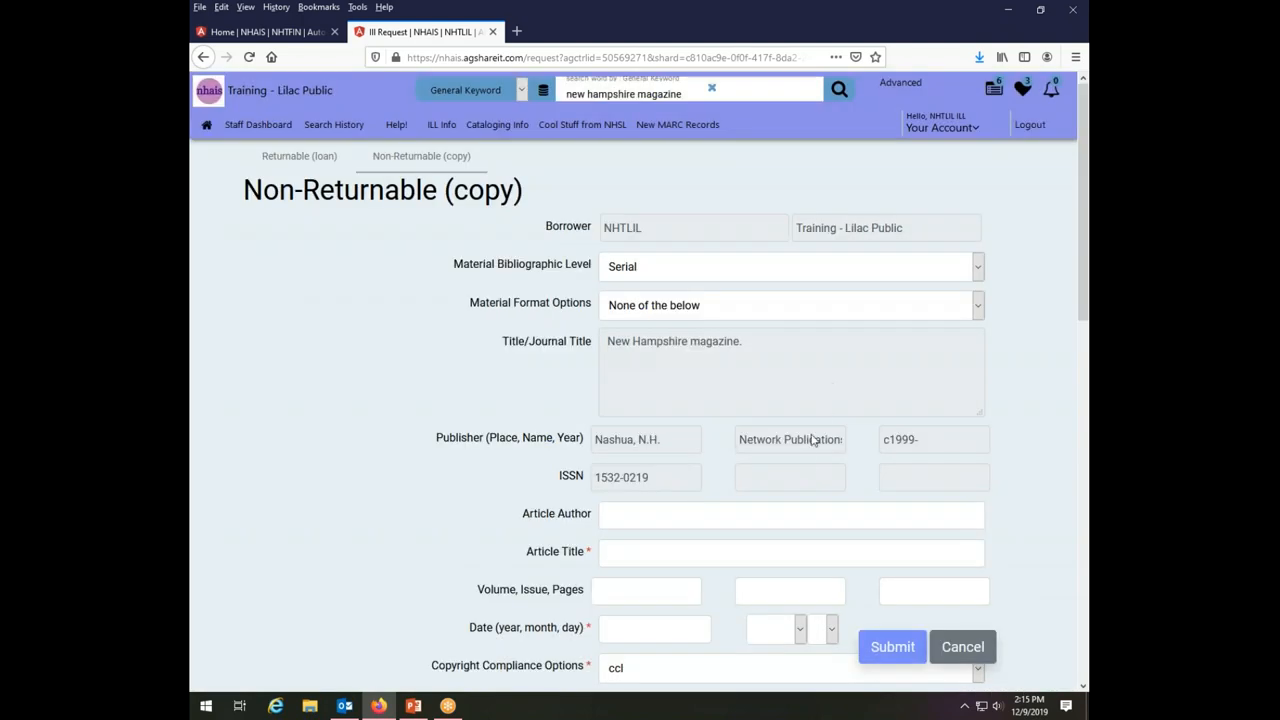
{"action": "mouse_move", "coordinate": [239, 192]}
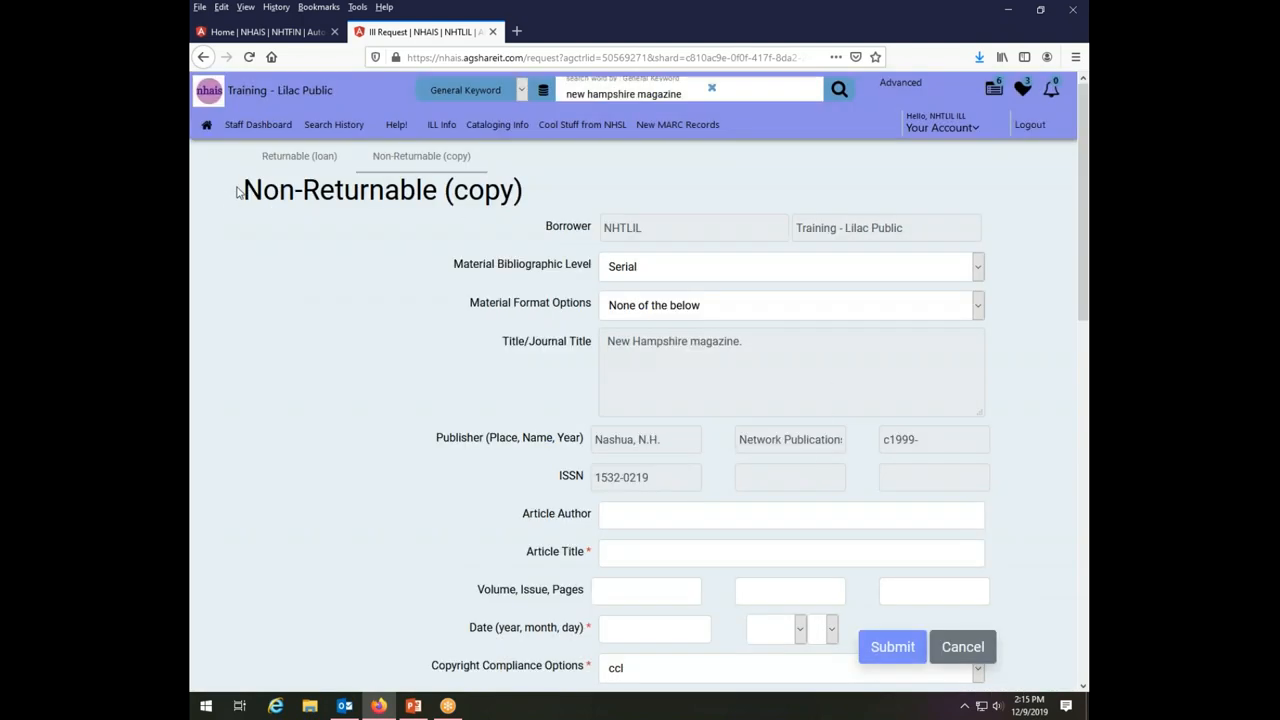
{"action": "mouse_move", "coordinate": [360, 295]}
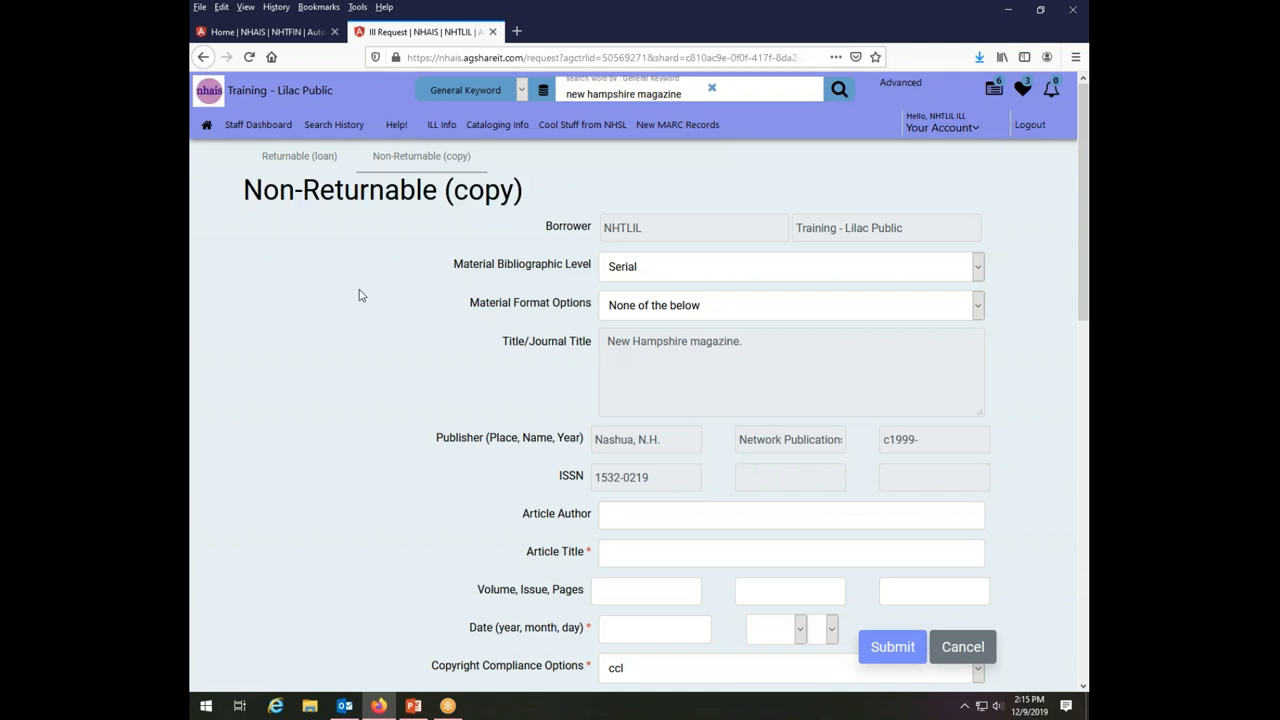
{"action": "mouse_move", "coordinate": [928, 128]}
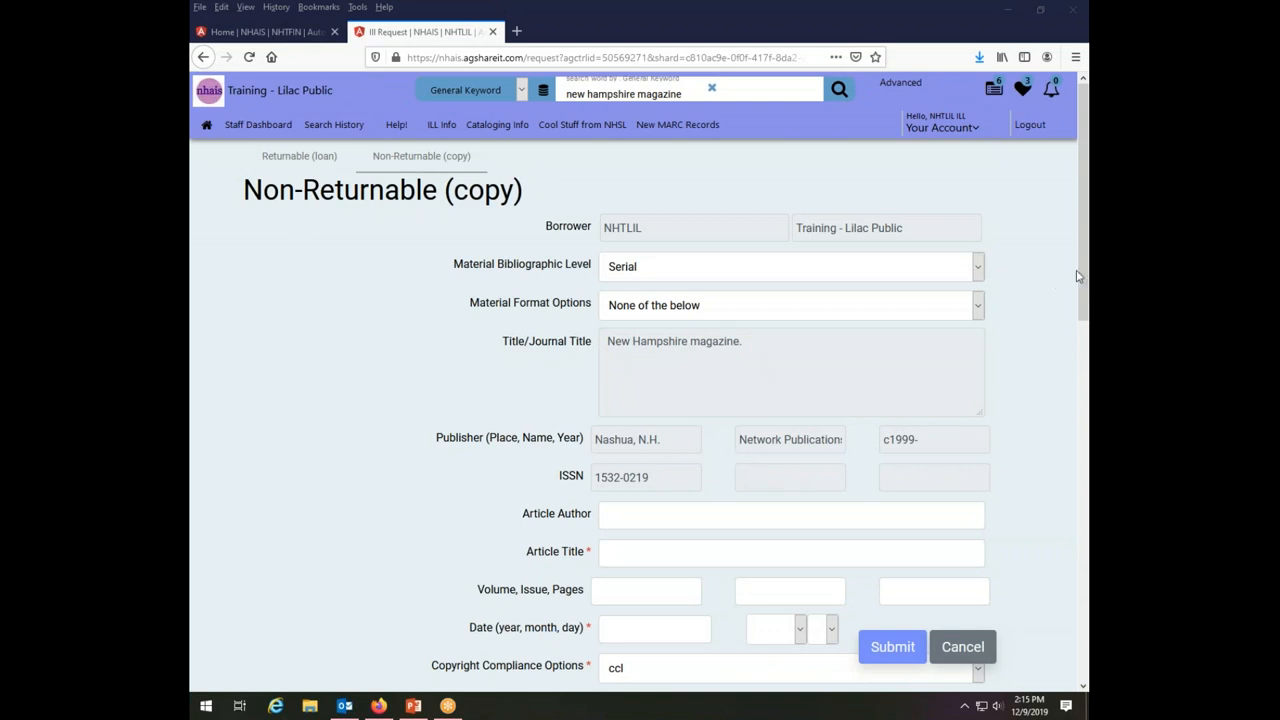
{"action": "scroll", "scroll_direction": "down", "scroll_amount": 3}
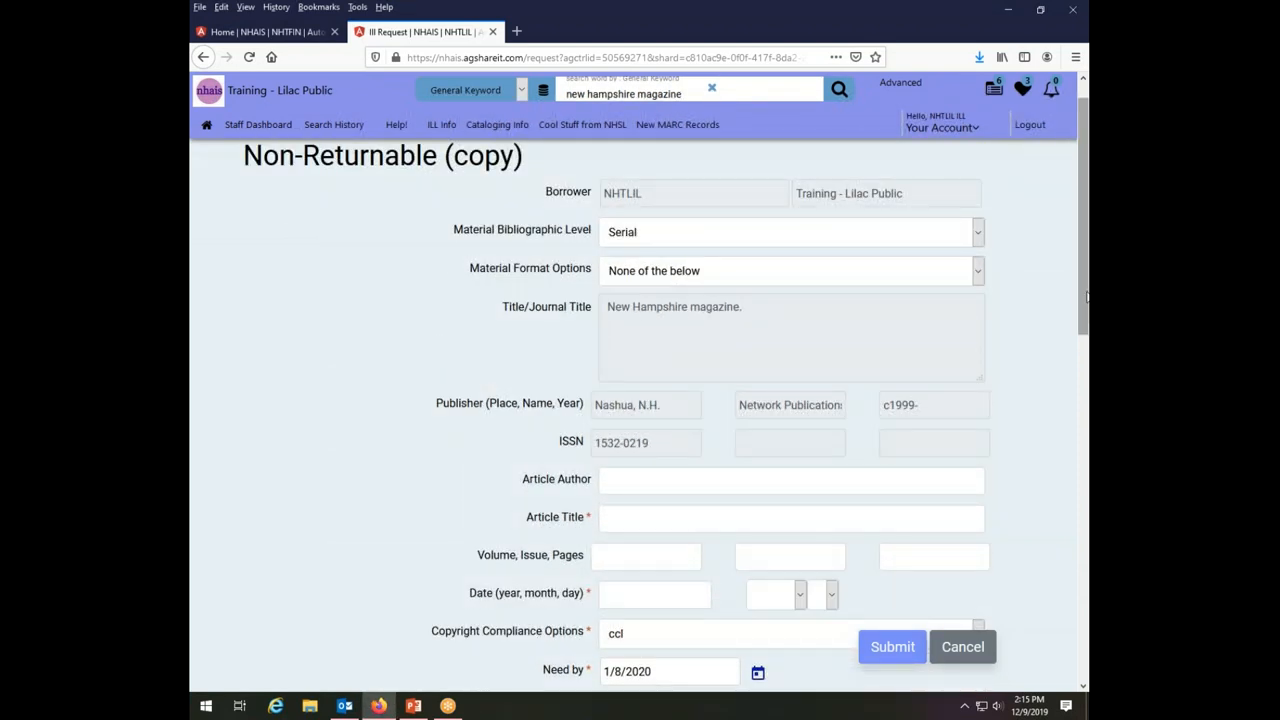
{"action": "scroll", "scroll_direction": "down", "scroll_amount": 3}
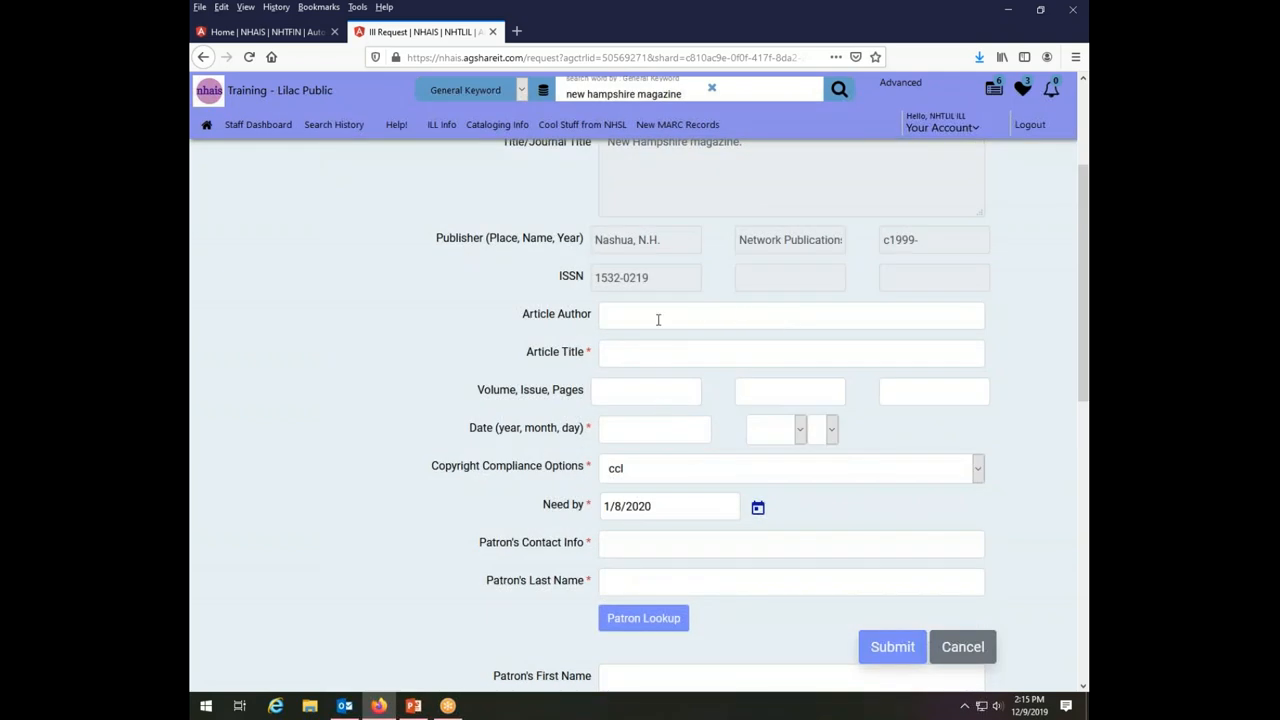
Enter 'MHP's Picks' as the article title on the copy request.
{"action": "left_click", "coordinate": [790, 315]}
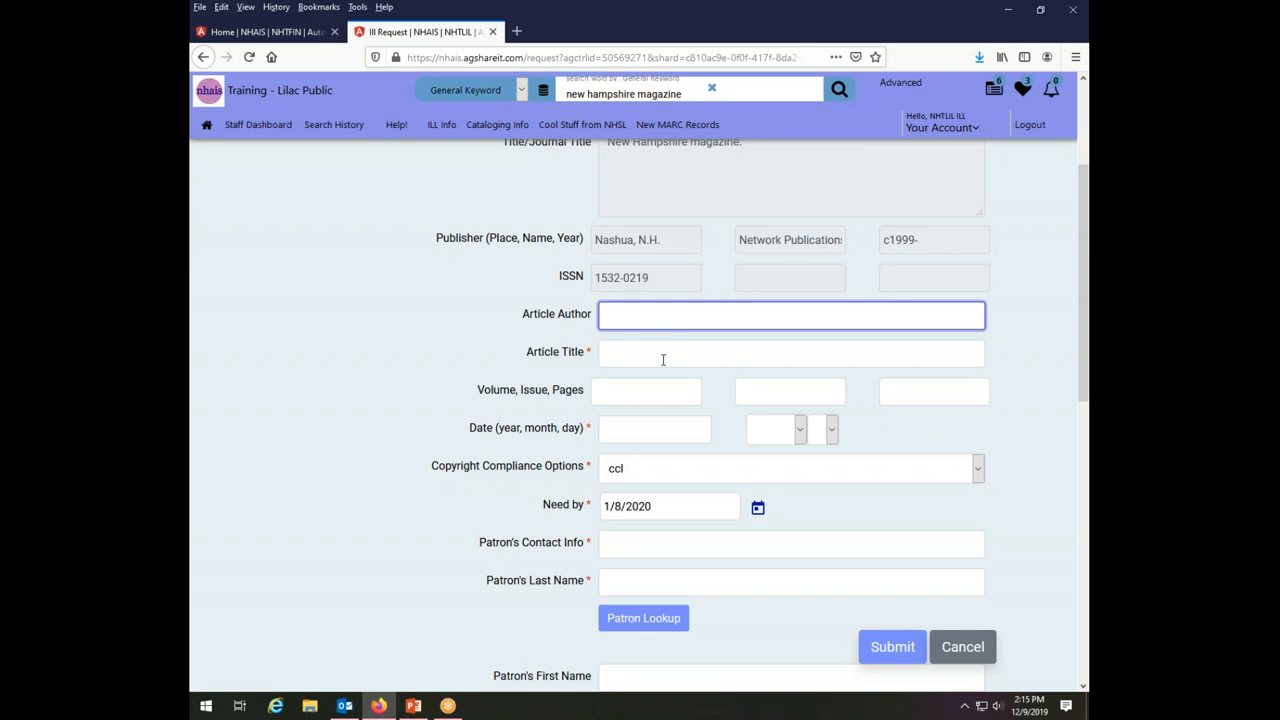
{"action": "left_click", "coordinate": [790, 352]}
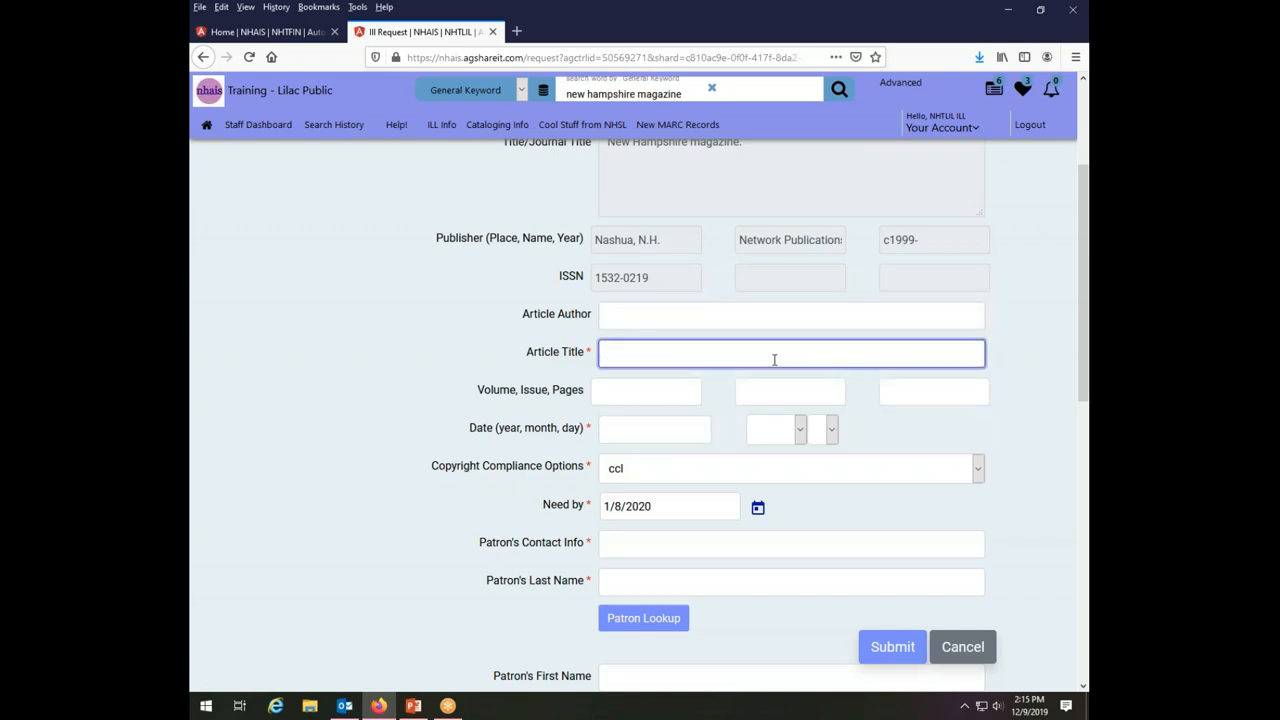
{"action": "type", "text": "MH"}
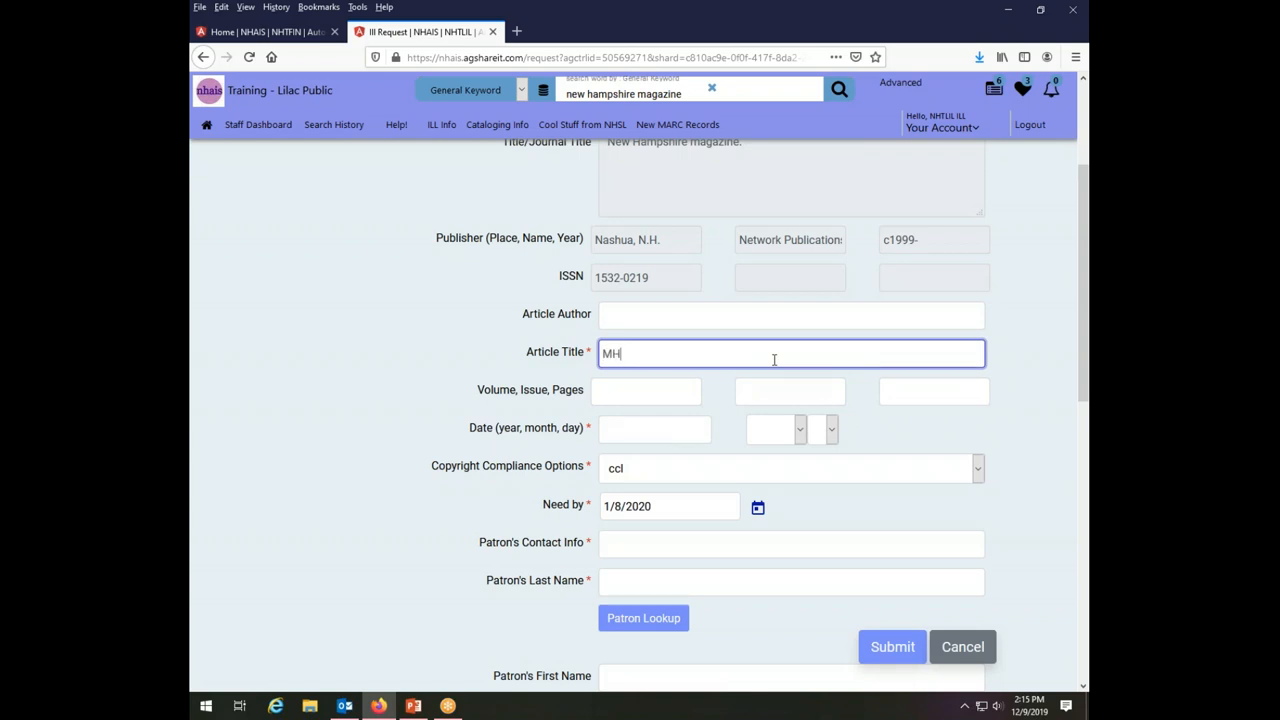
{"action": "type", "text": "P's"}
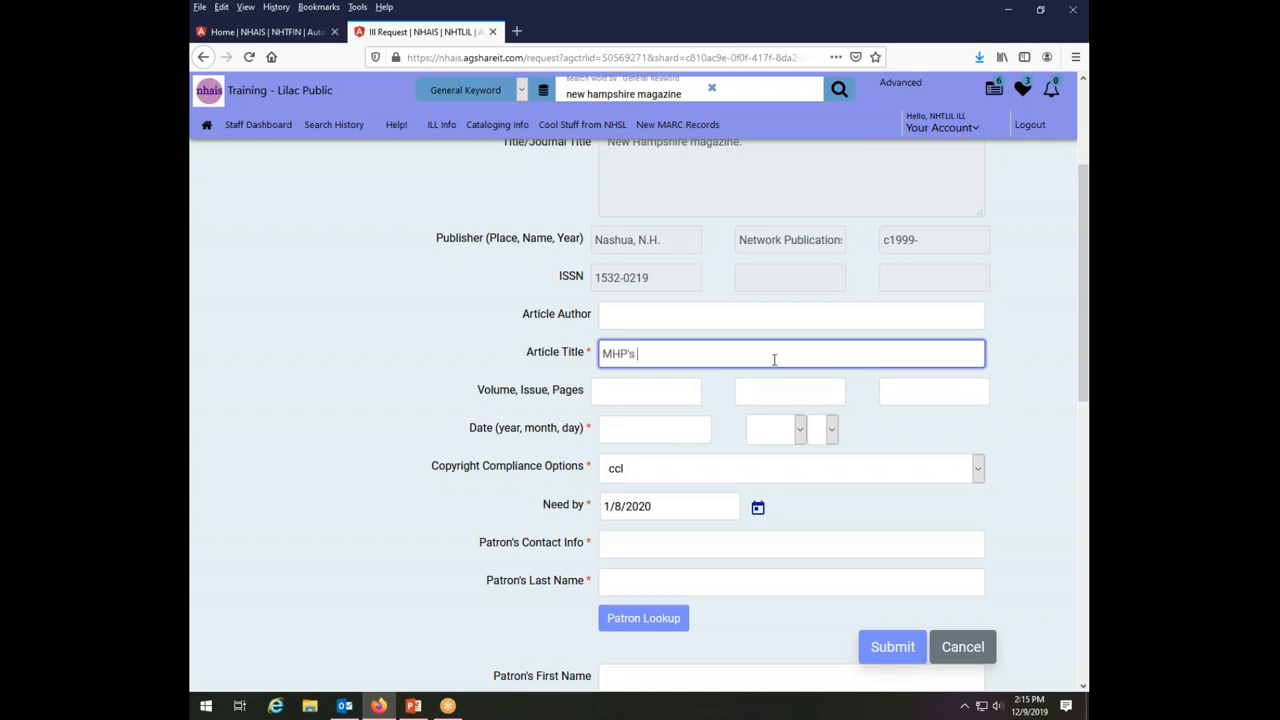
{"action": "type", "text": "Picks"}
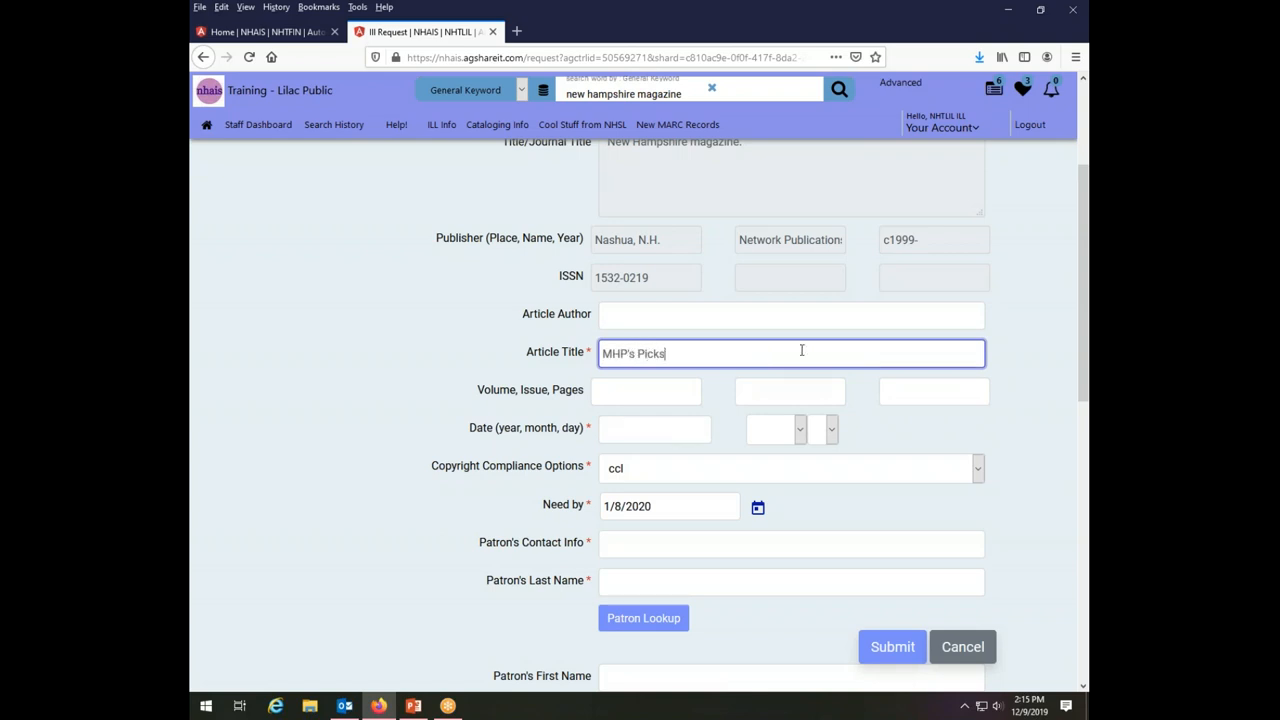
Enter page 43 and set the issue month to October.
{"action": "left_click", "coordinate": [645, 390]}
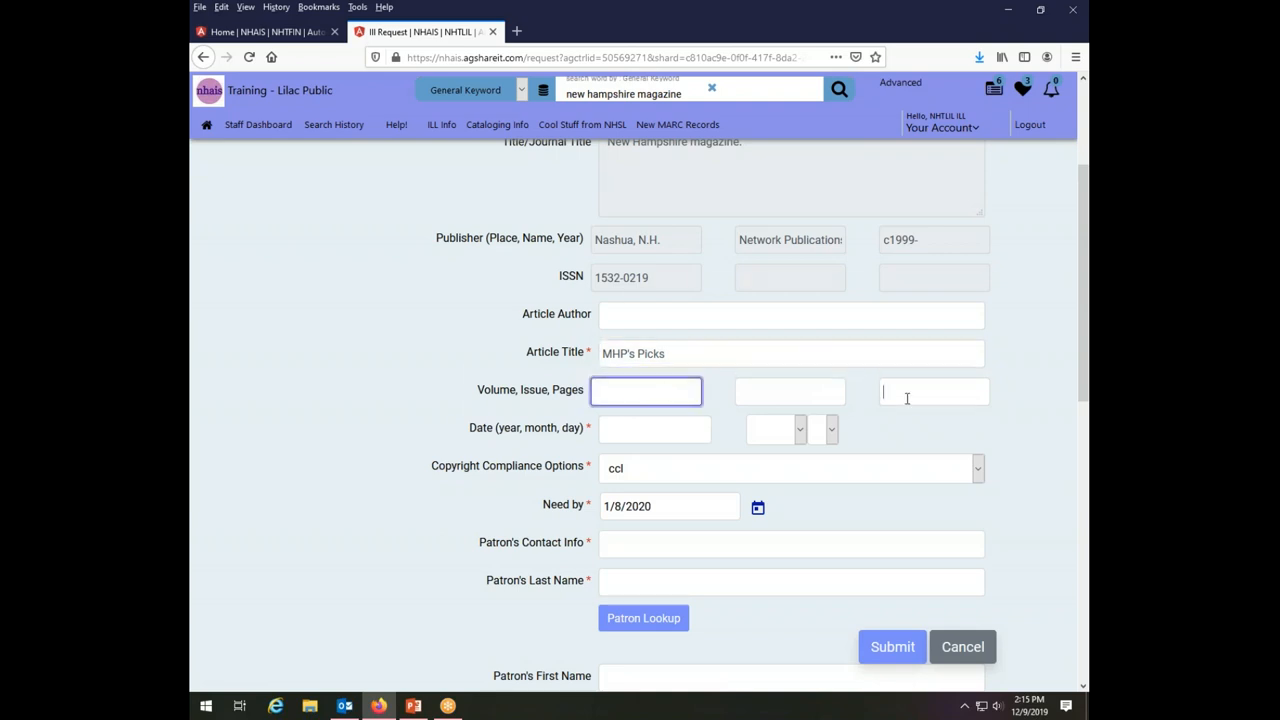
{"action": "type", "text": "43"}
{"action": "left_click", "coordinate": [654, 428]}
{"action": "type", "text": "2019"}
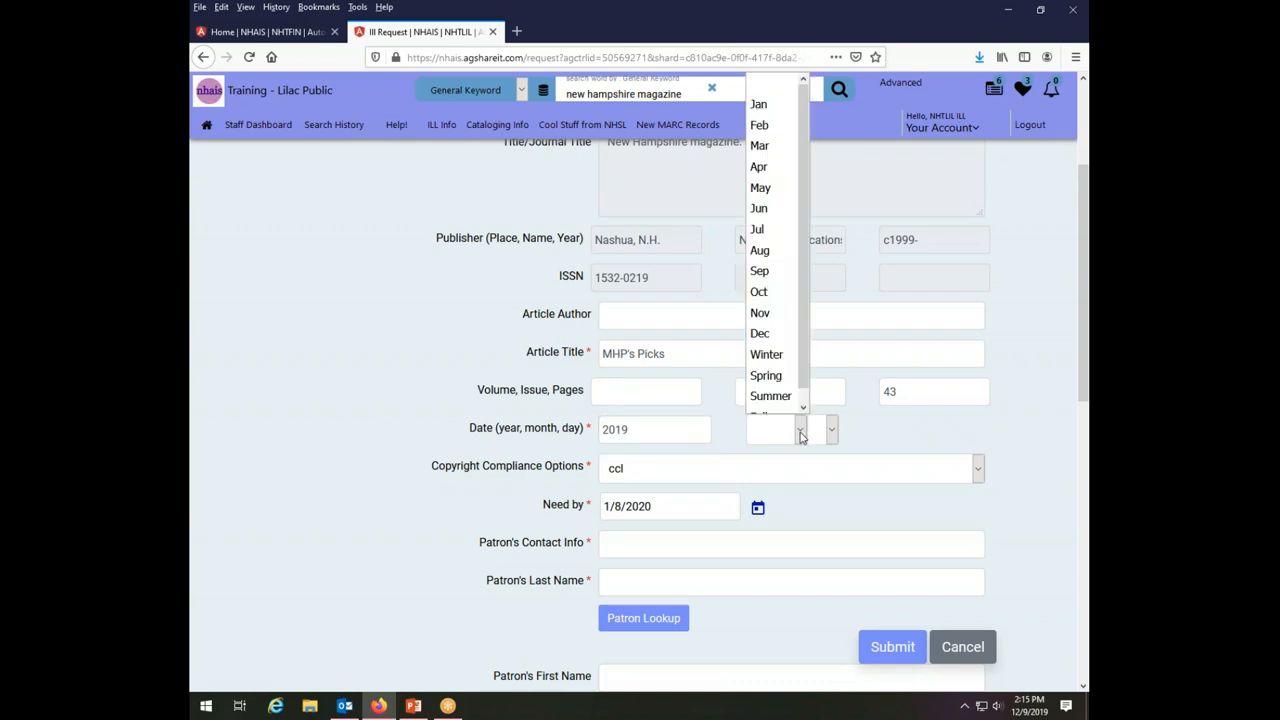
{"action": "left_click", "coordinate": [758, 291]}
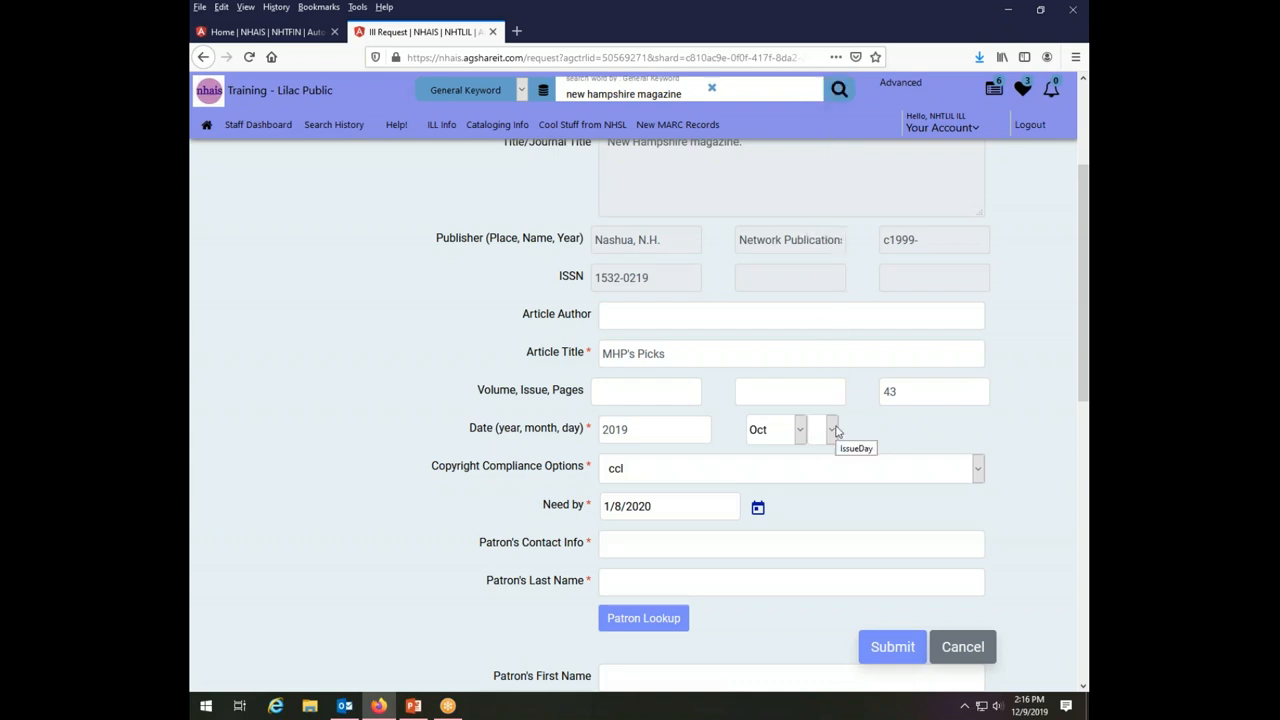
{"action": "mouse_move", "coordinate": [813, 487]}
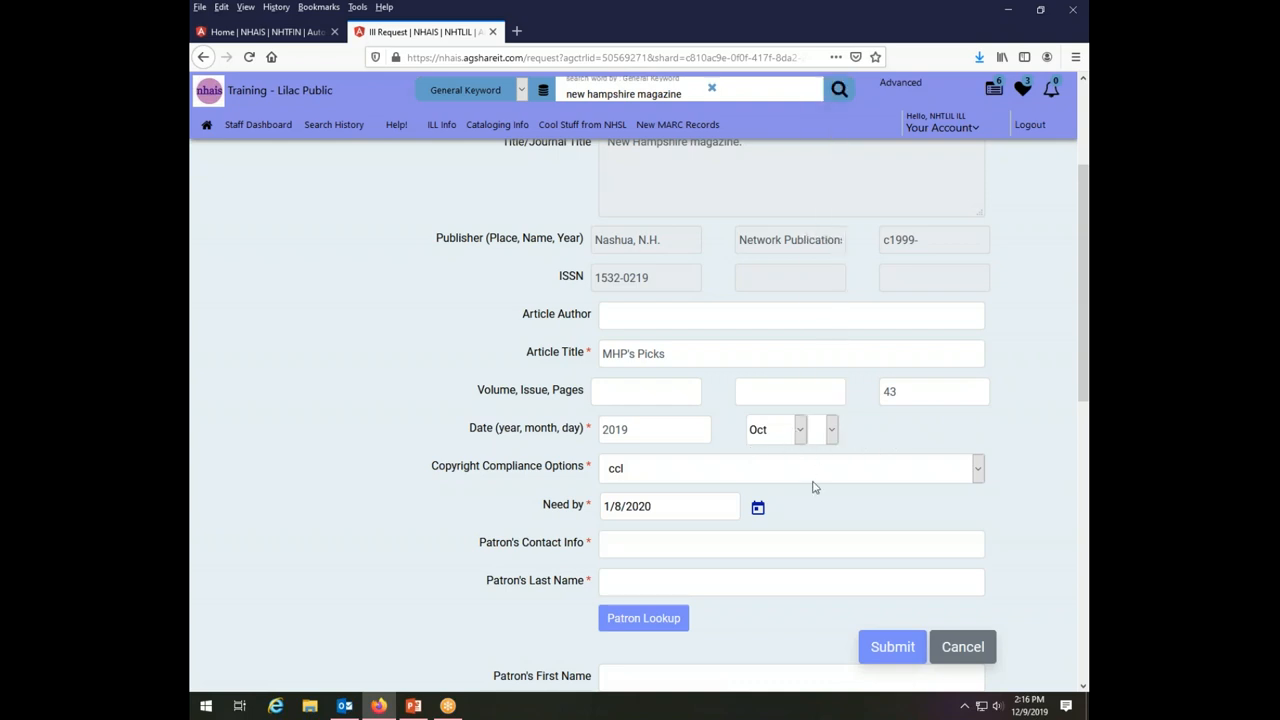
{"action": "left_click", "coordinate": [790, 543]}
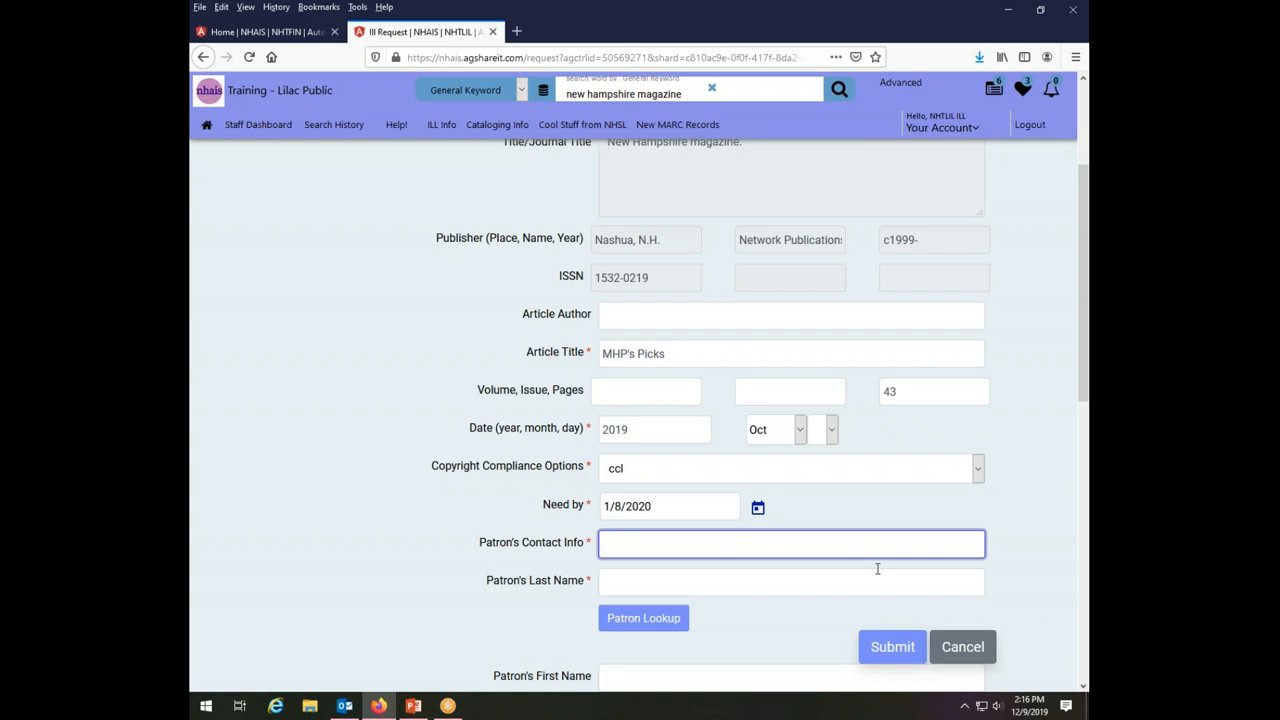
Enter 'text' as patron contact info and 'Babb' as patron last name.
{"action": "type", "text": "Babb"}
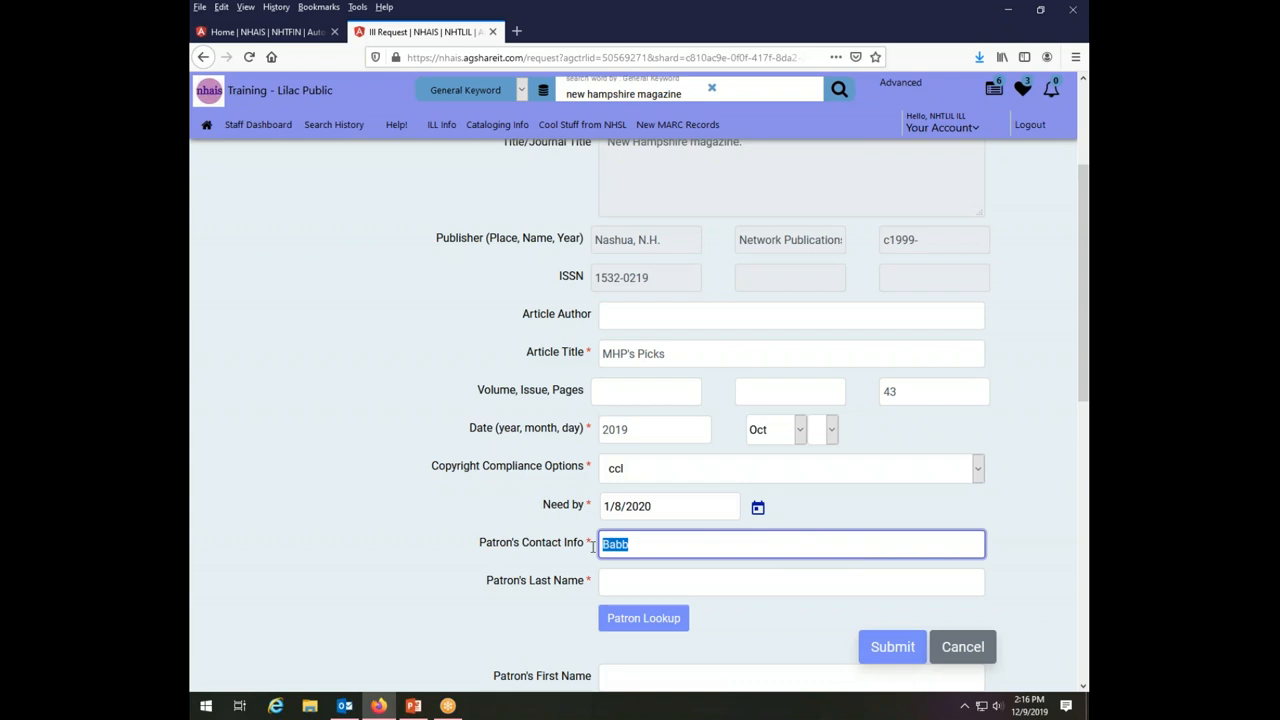
{"action": "type", "text": "t"}
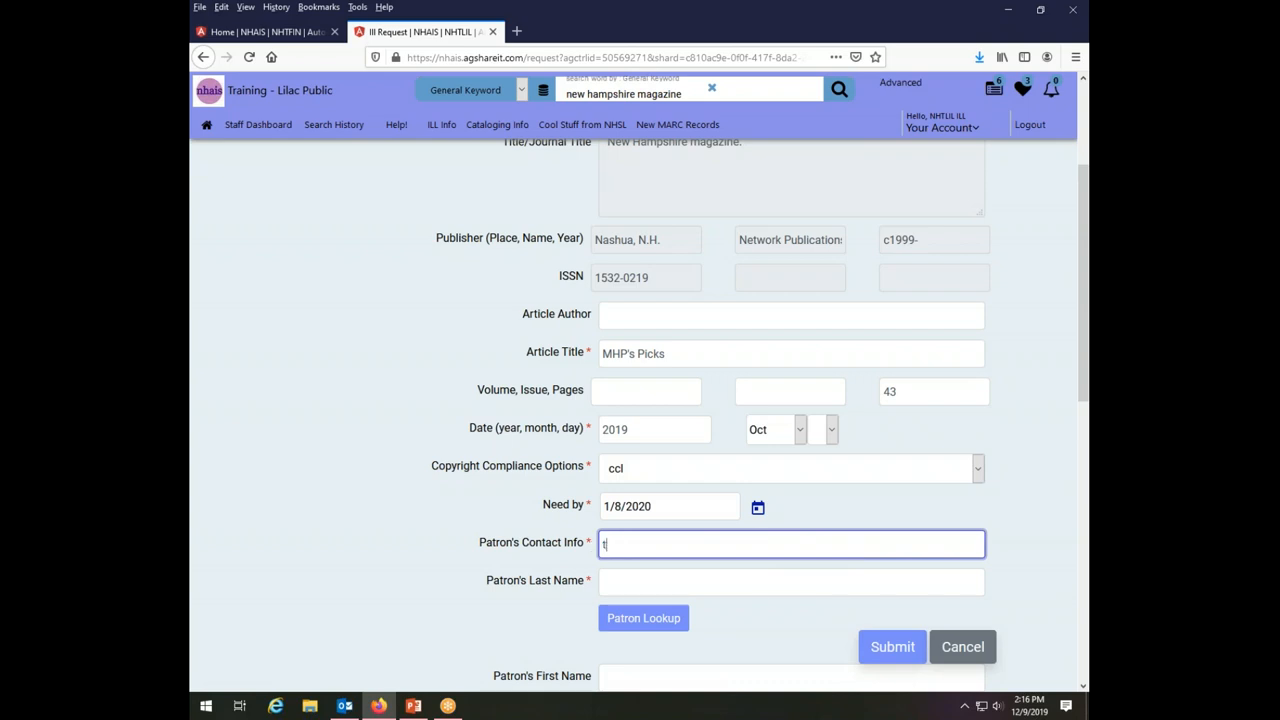
{"action": "type", "text": "text"}
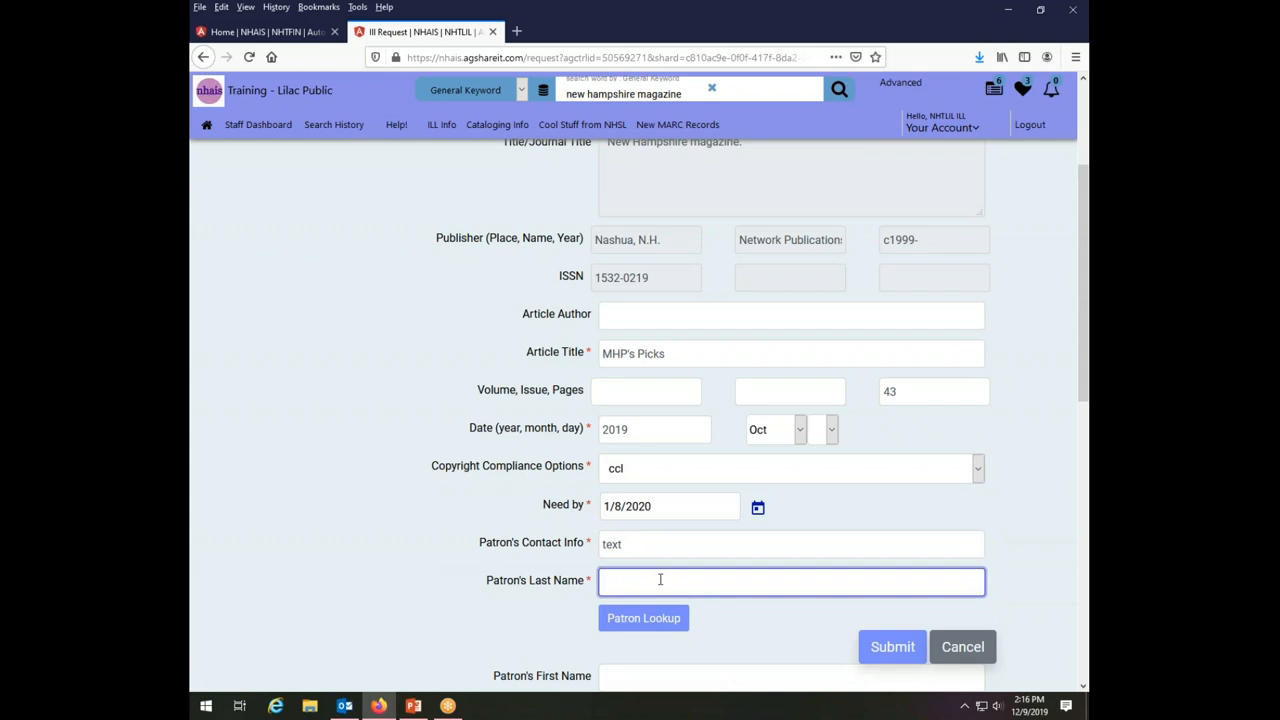
{"action": "type", "text": "Babb"}
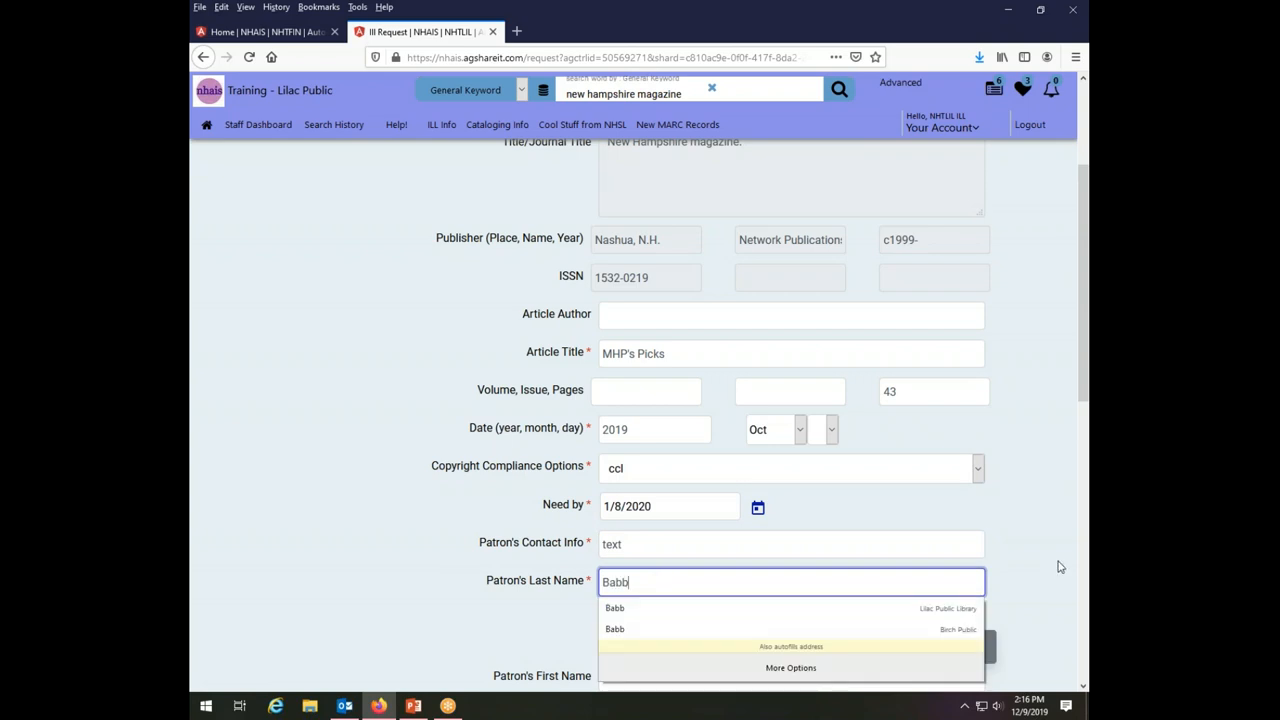
{"action": "scroll", "scroll_direction": "down", "scroll_amount": 3}
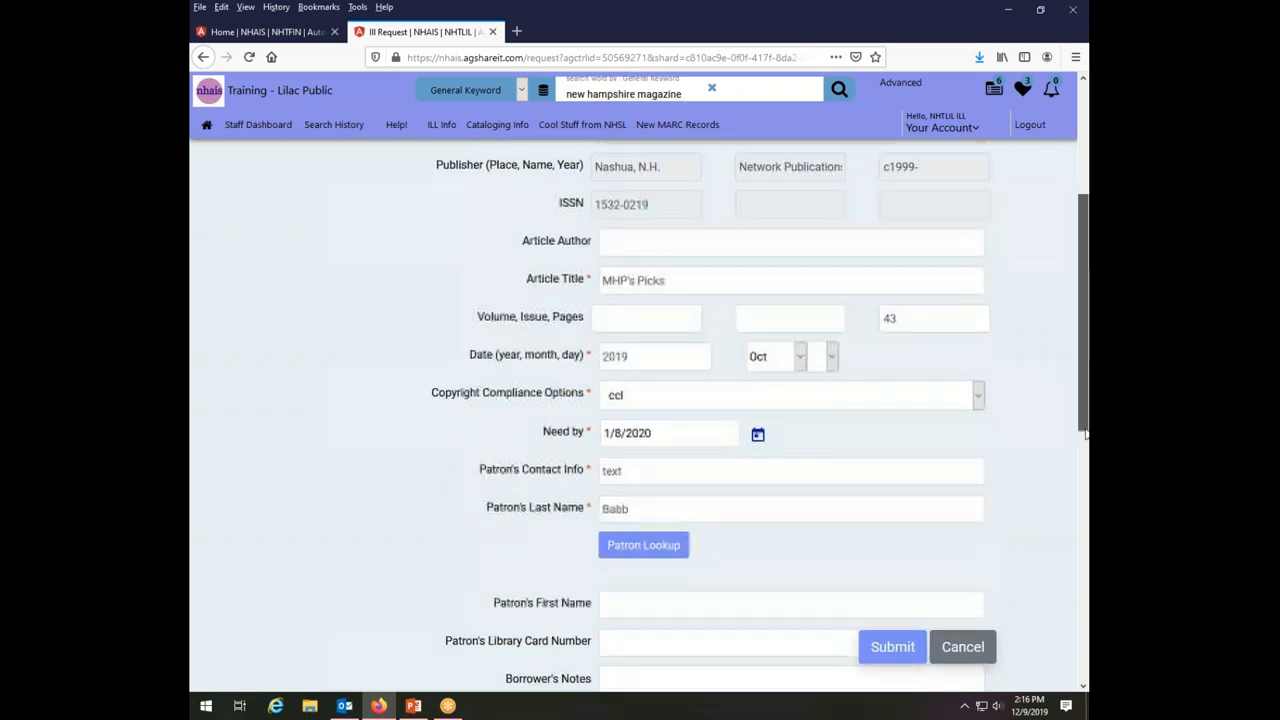
{"action": "scroll", "scroll_direction": "down", "scroll_amount": 3}
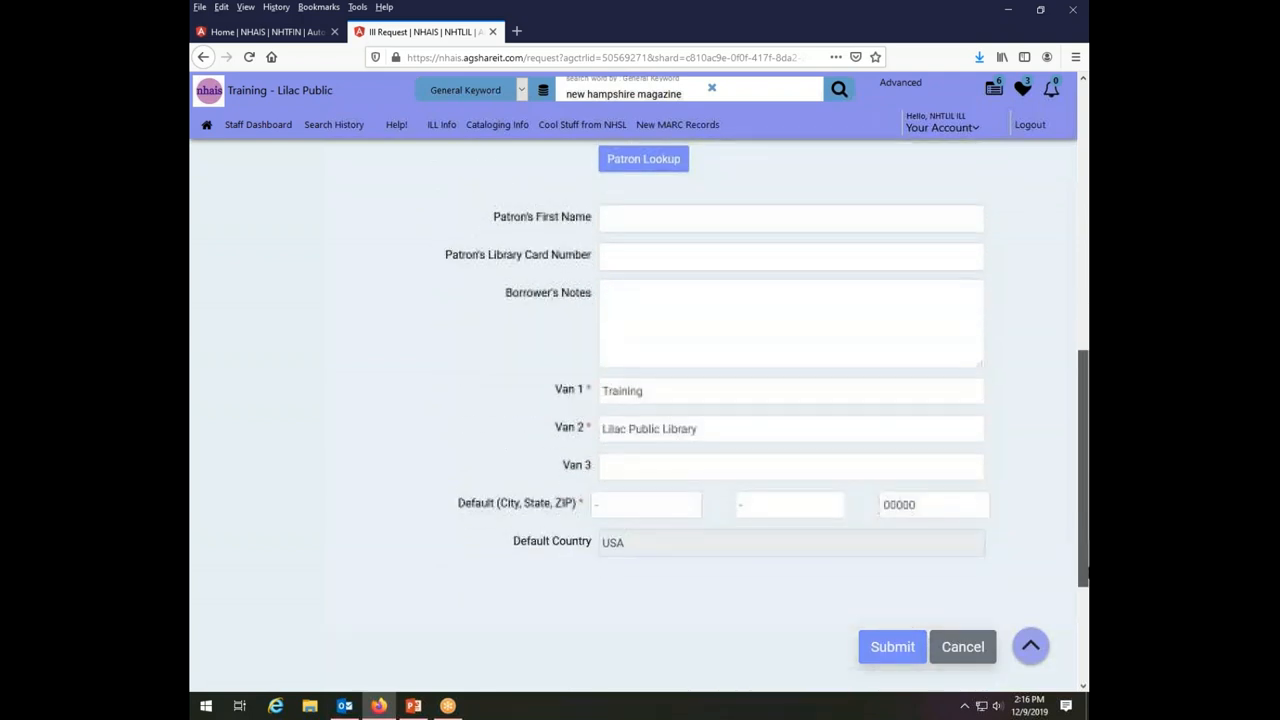
{"action": "scroll", "scroll_direction": "up", "scroll_amount": 3}
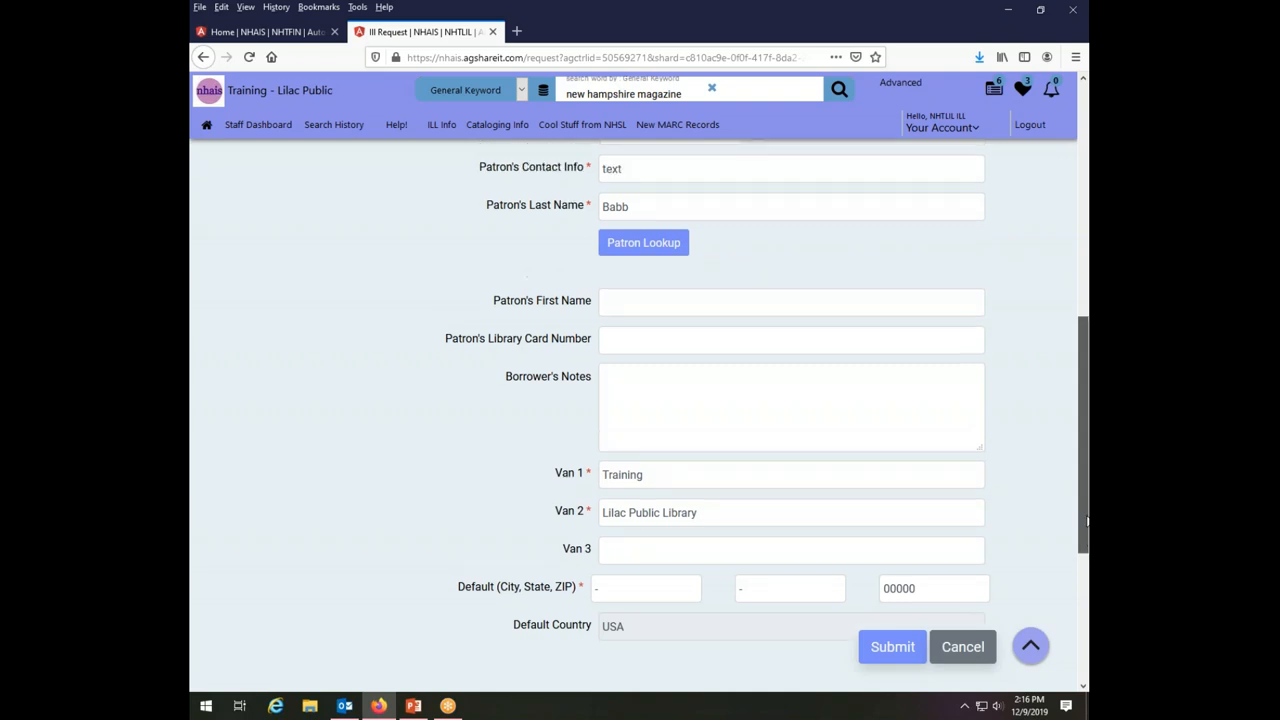
{"action": "scroll", "scroll_direction": "up", "scroll_amount": 3}
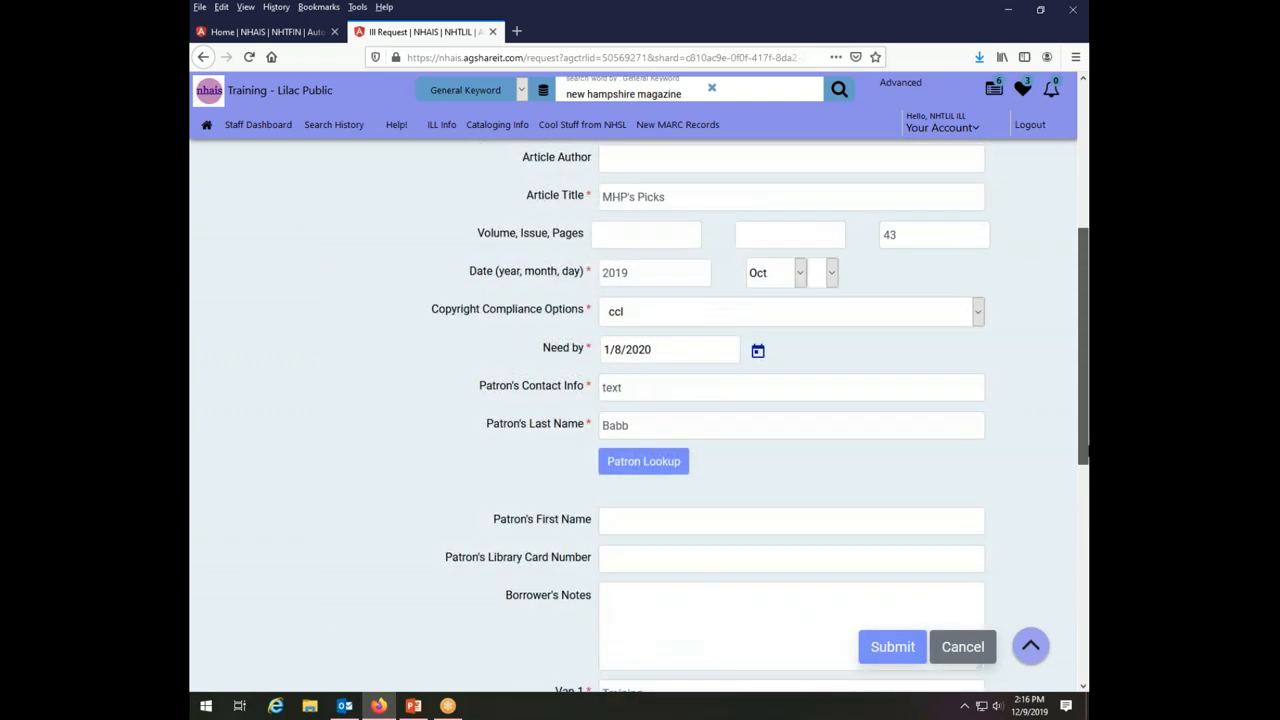
{"action": "scroll", "scroll_direction": "up", "scroll_amount": 3}
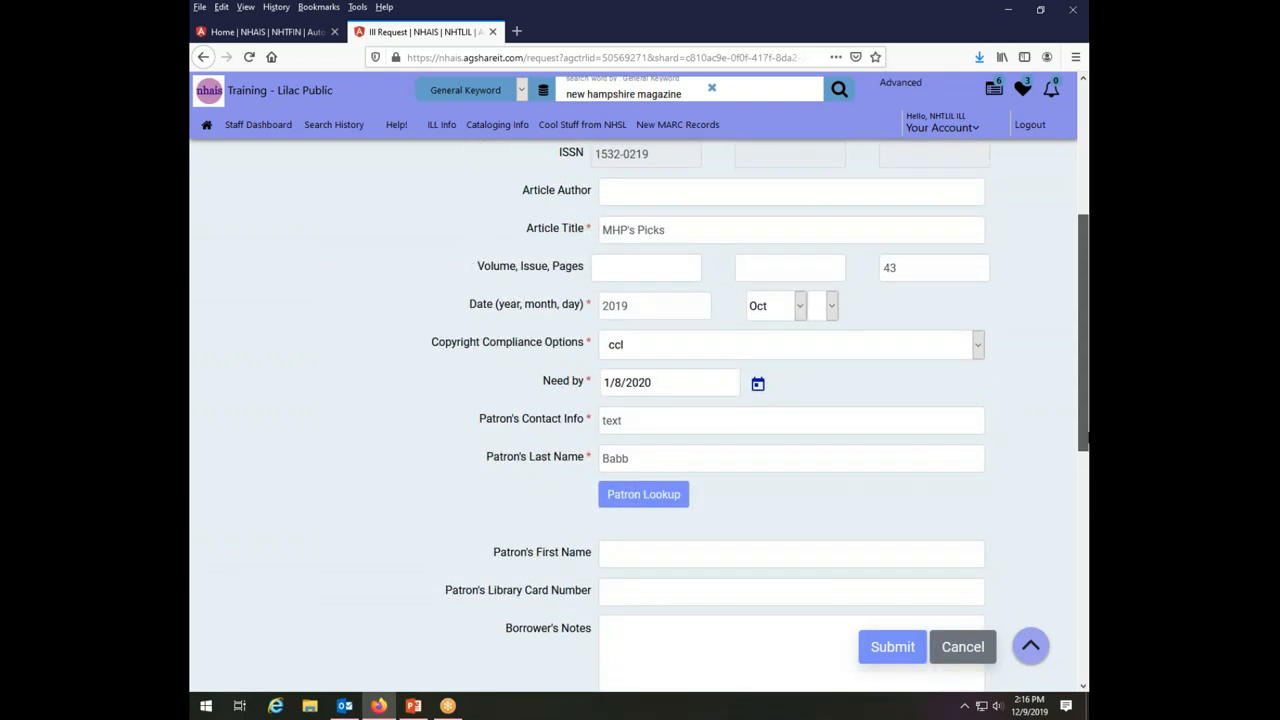
{"action": "left_click", "coordinate": [770, 306]}
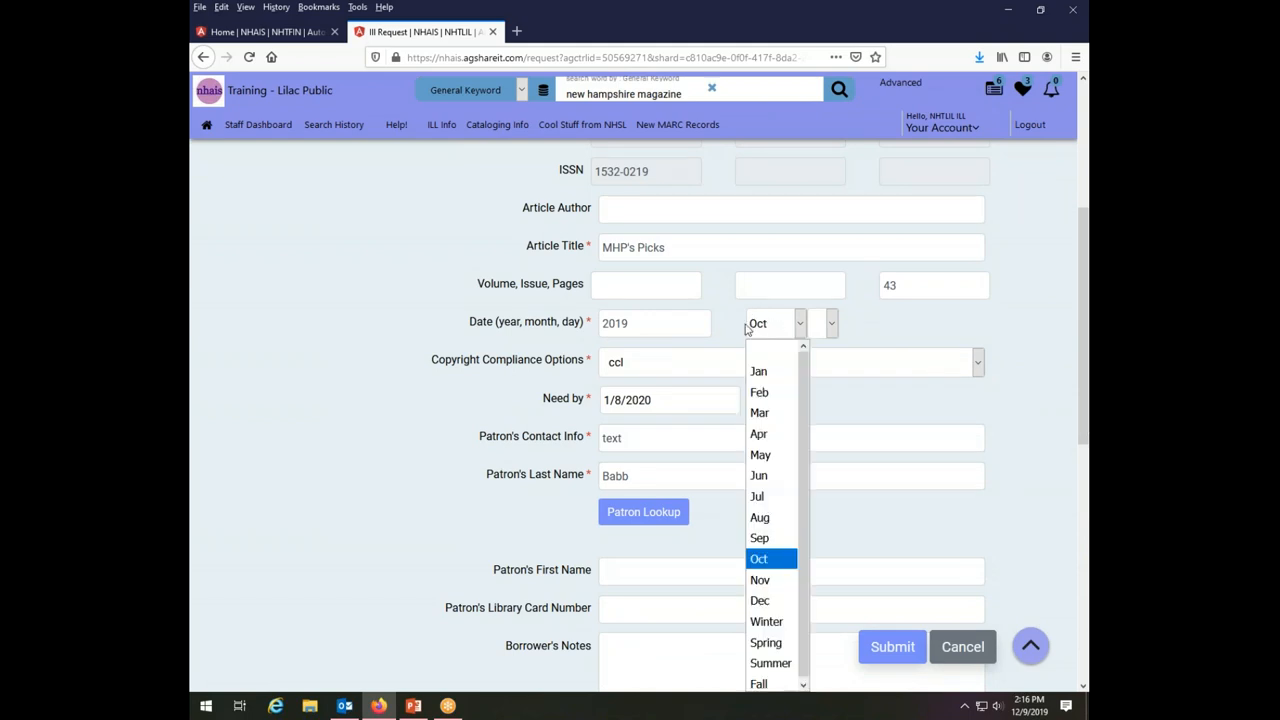
{"action": "left_click", "coordinate": [758, 558]}
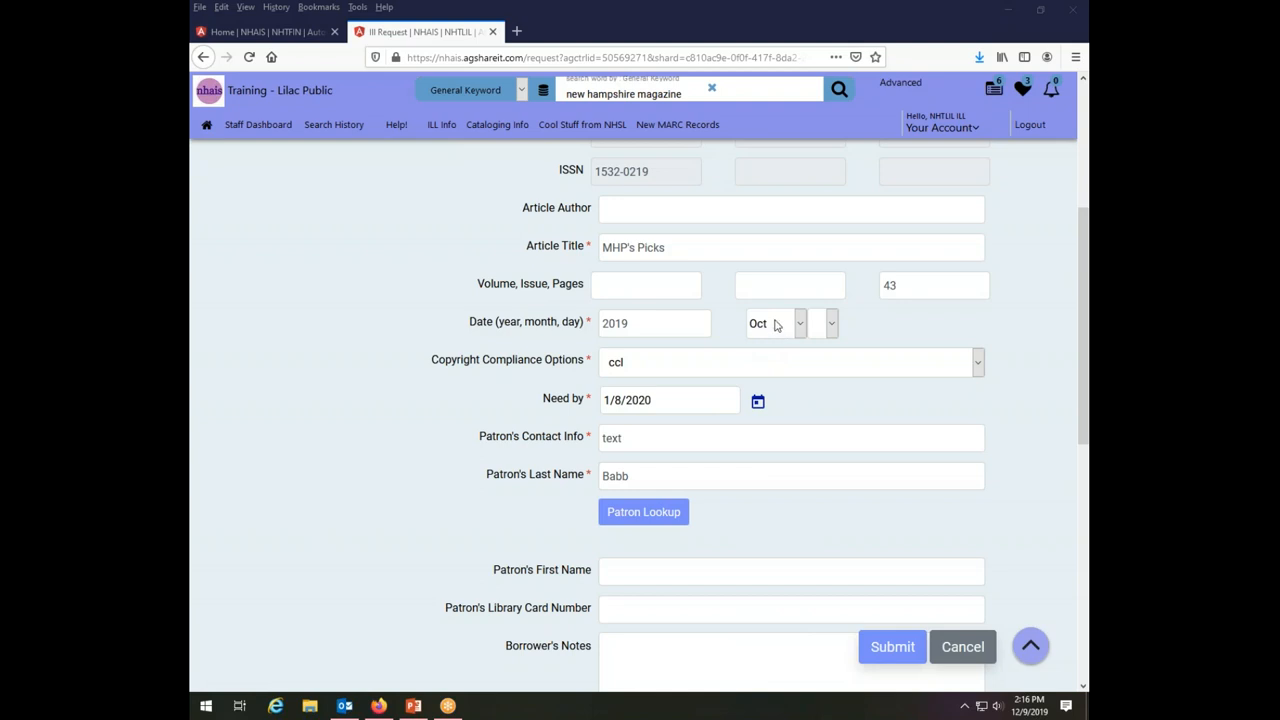
{"action": "mouse_move", "coordinate": [788, 335]}
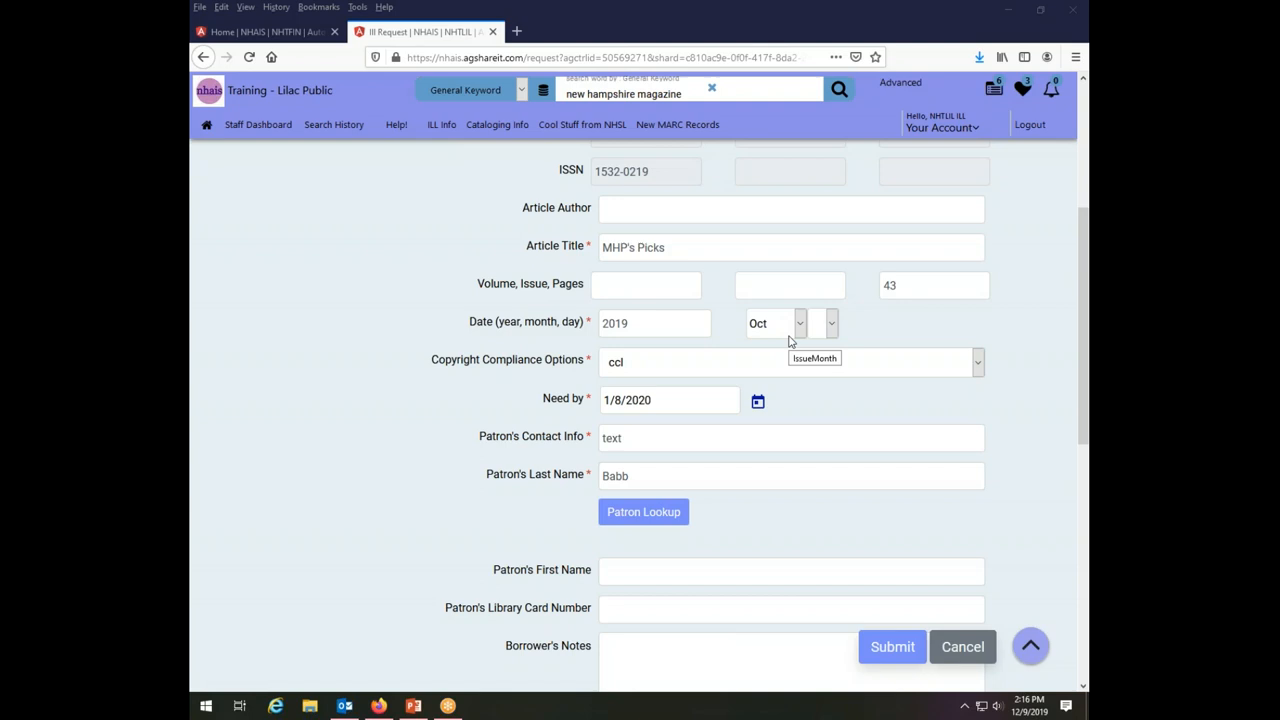
{"action": "mouse_move", "coordinate": [945, 338]}
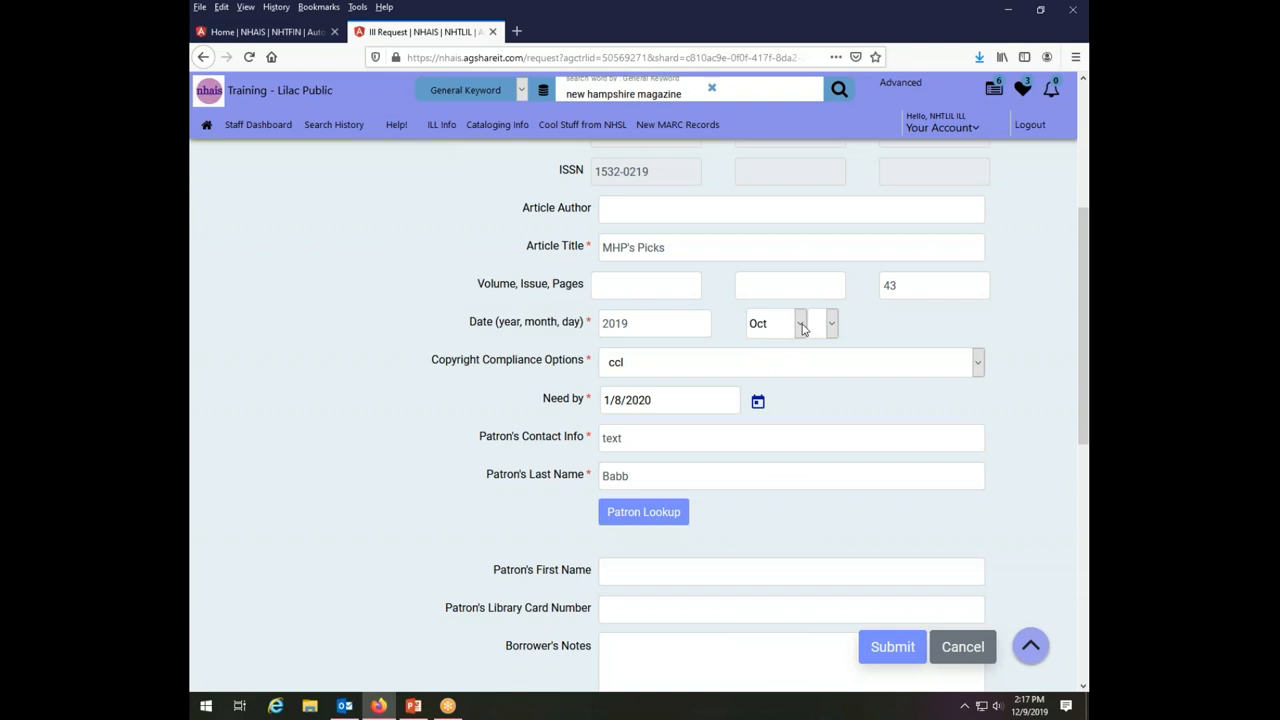
{"action": "scroll", "scroll_direction": "down", "scroll_amount": 3}
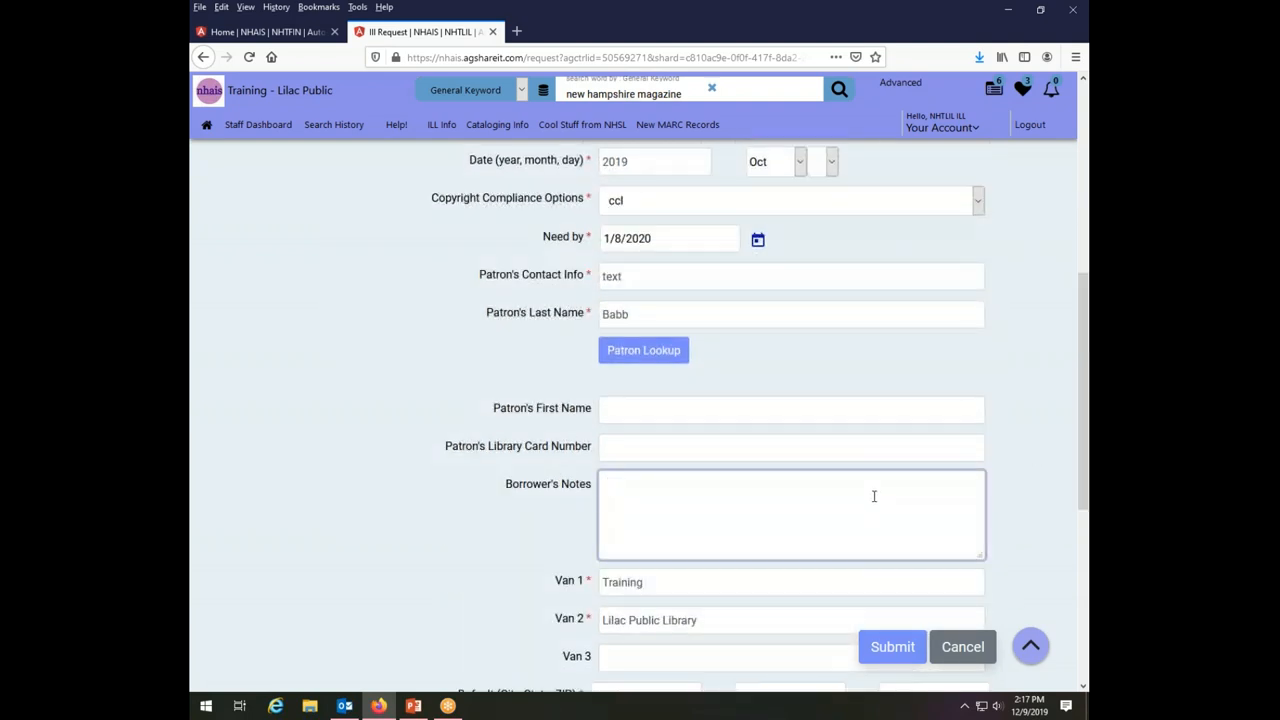
Write the borrower's note 'needed article is on p 43 of October 2019 issue.'.
{"action": "left_click", "coordinate": [790, 514]}
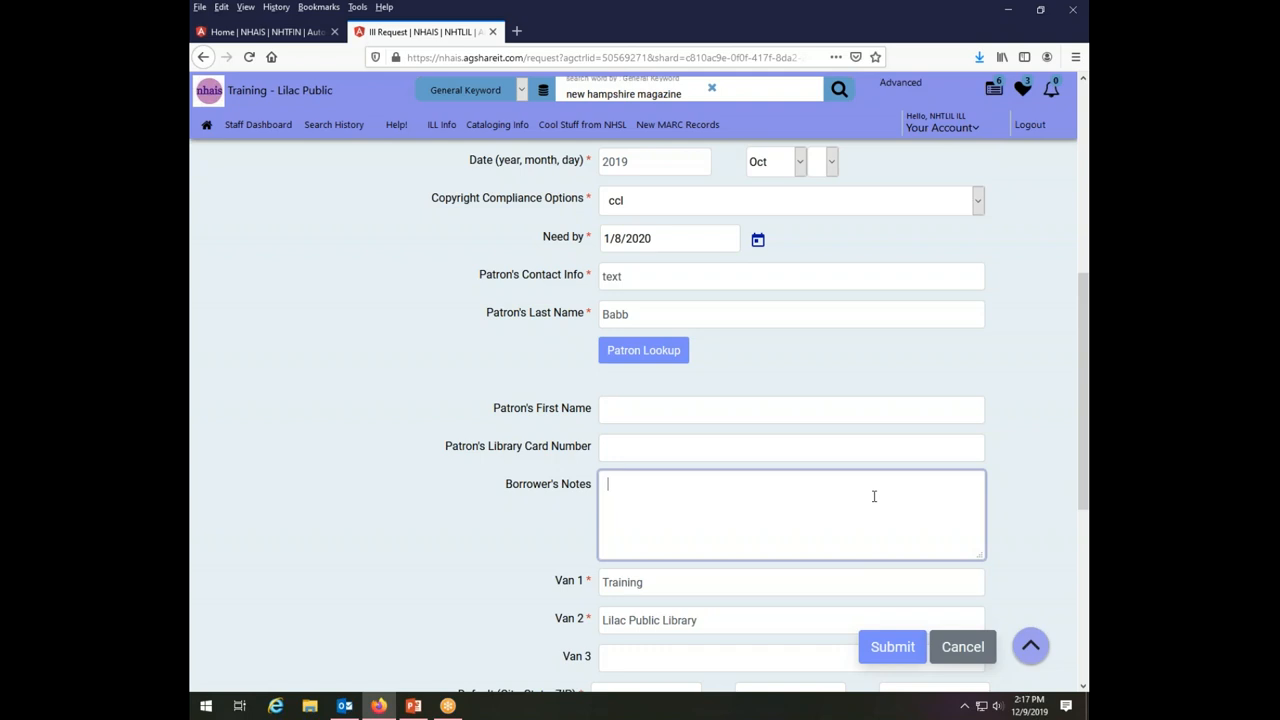
{"action": "type", "text": "artic"}
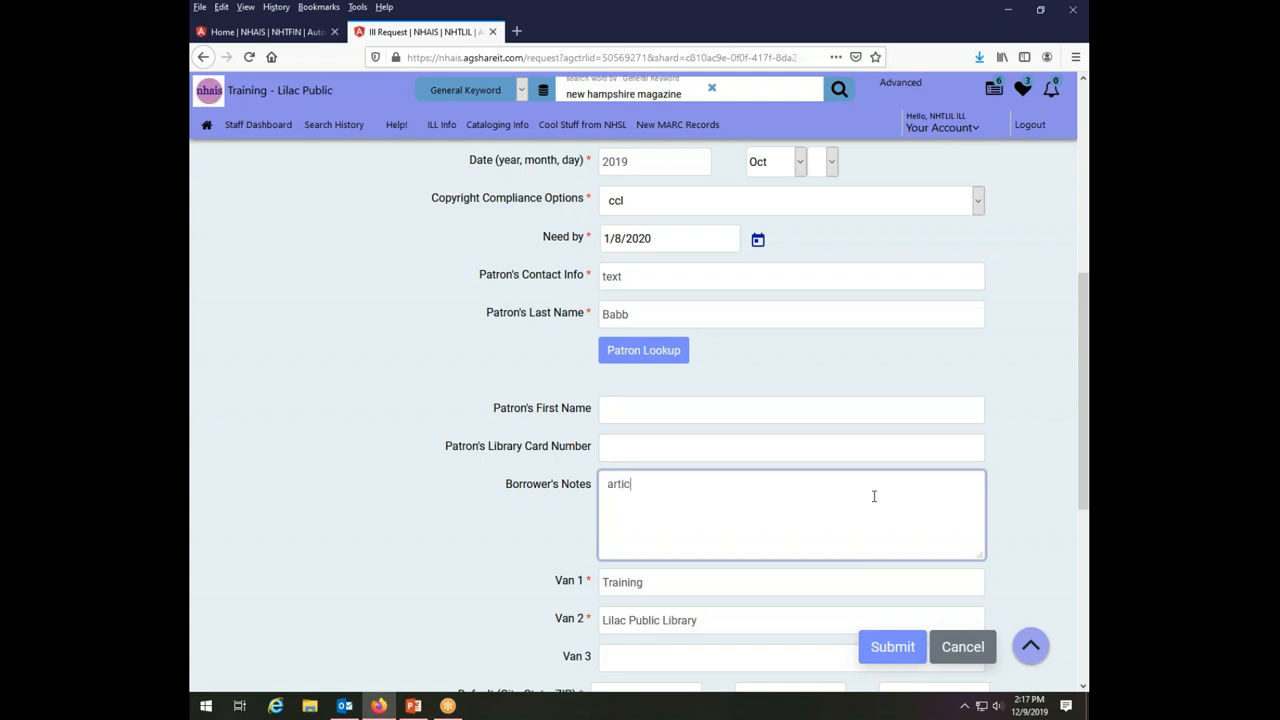
{"action": "key", "text": "BackSpace"}
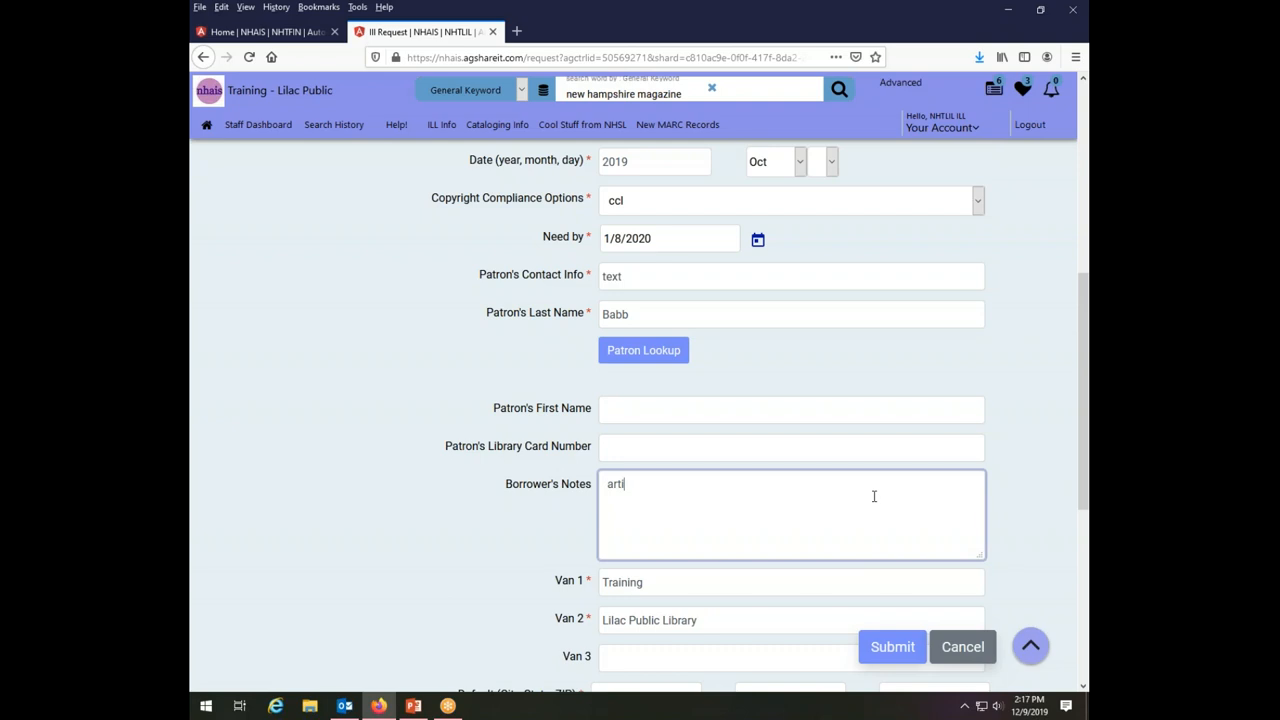
{"action": "type", "text": "cle is in"}
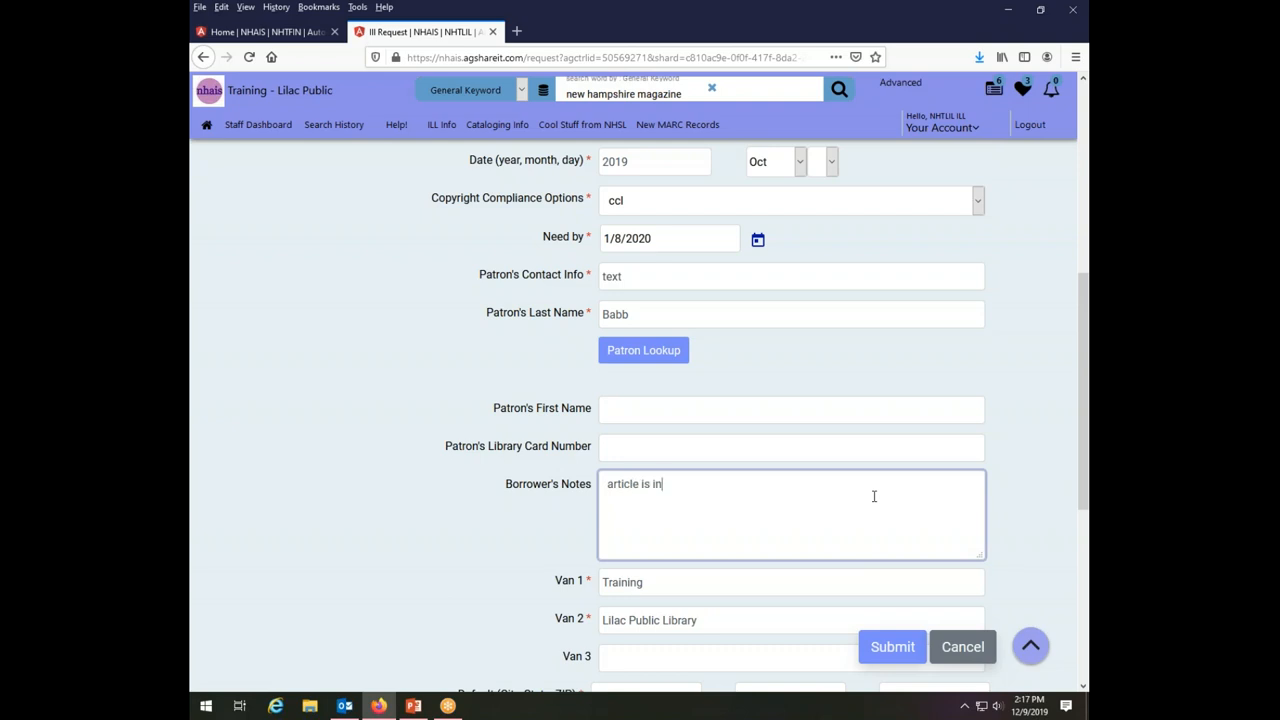
{"action": "type", "text": "on p 4"}
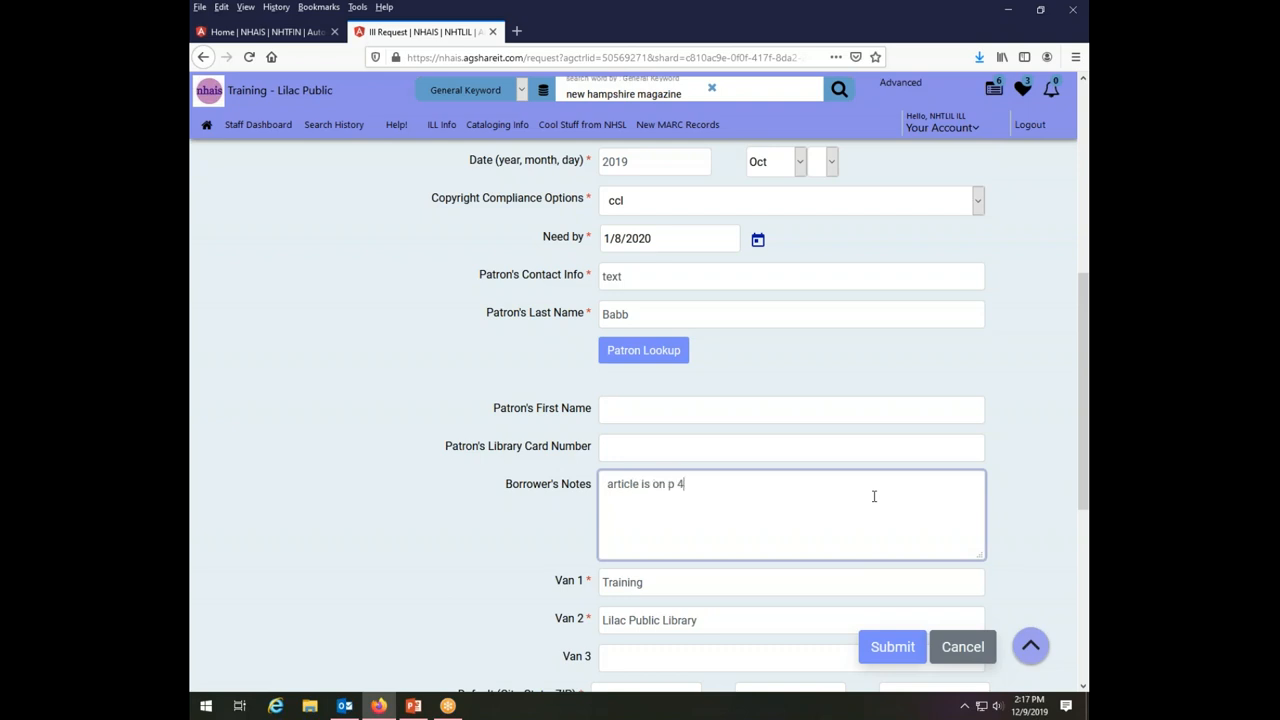
{"action": "type", "text": "3 of Oct"}
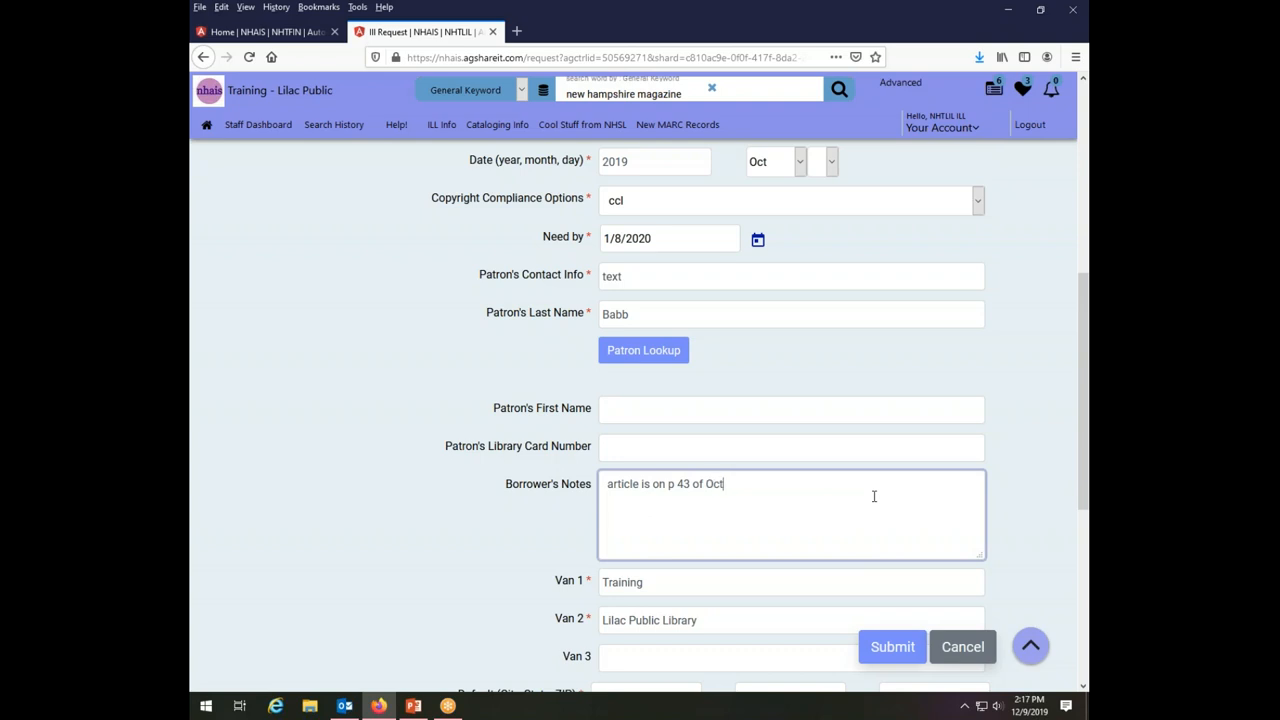
{"action": "type", "text": "ober 2019"}
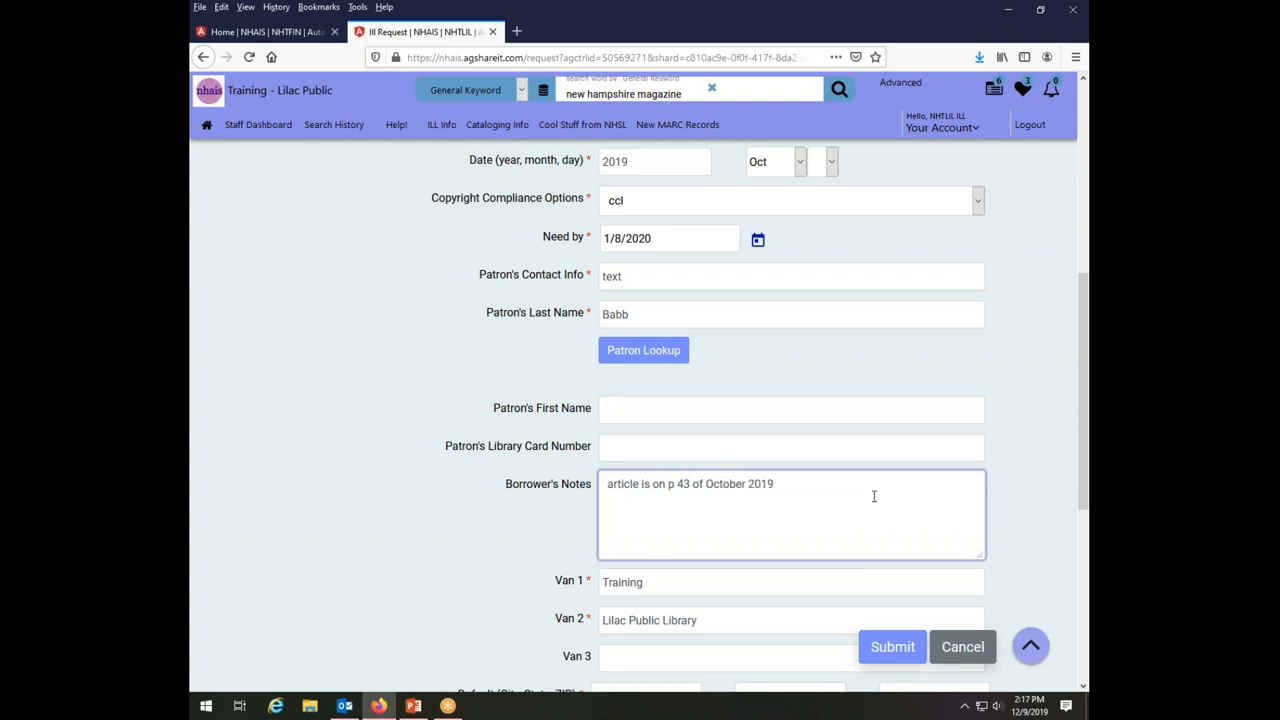
{"action": "type", "text": "issue"}
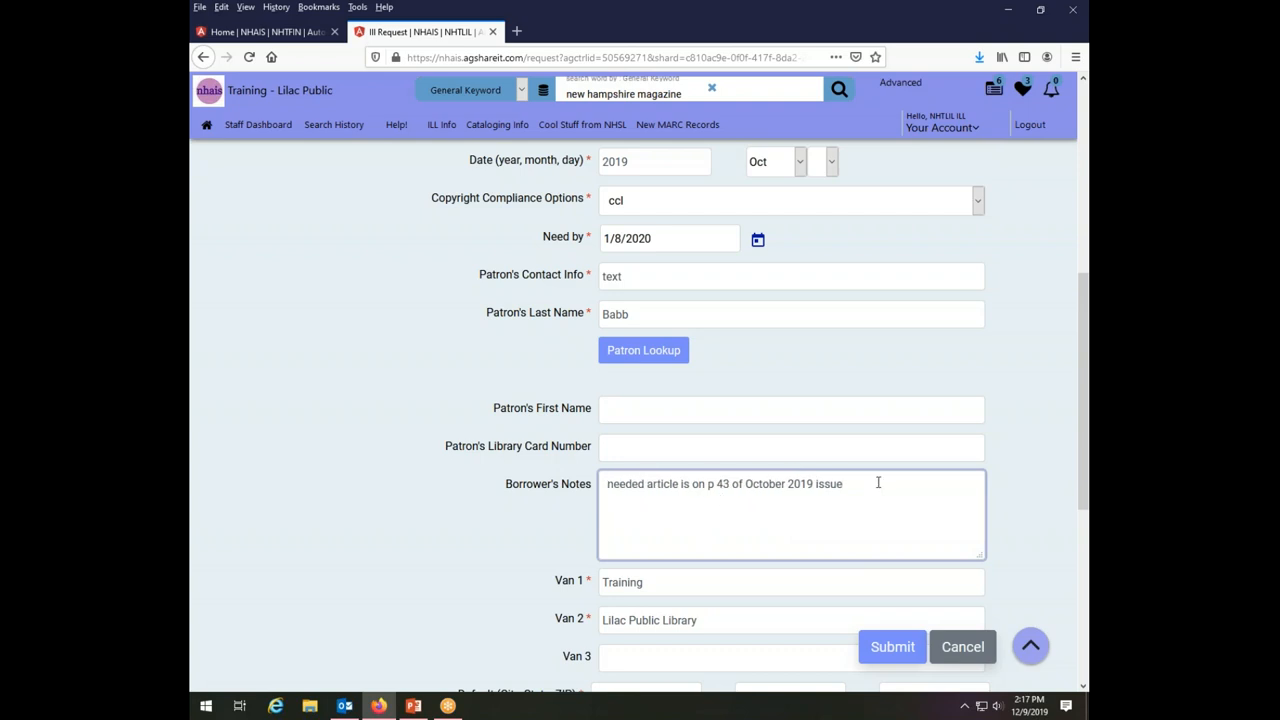
{"action": "type", "text": "."}
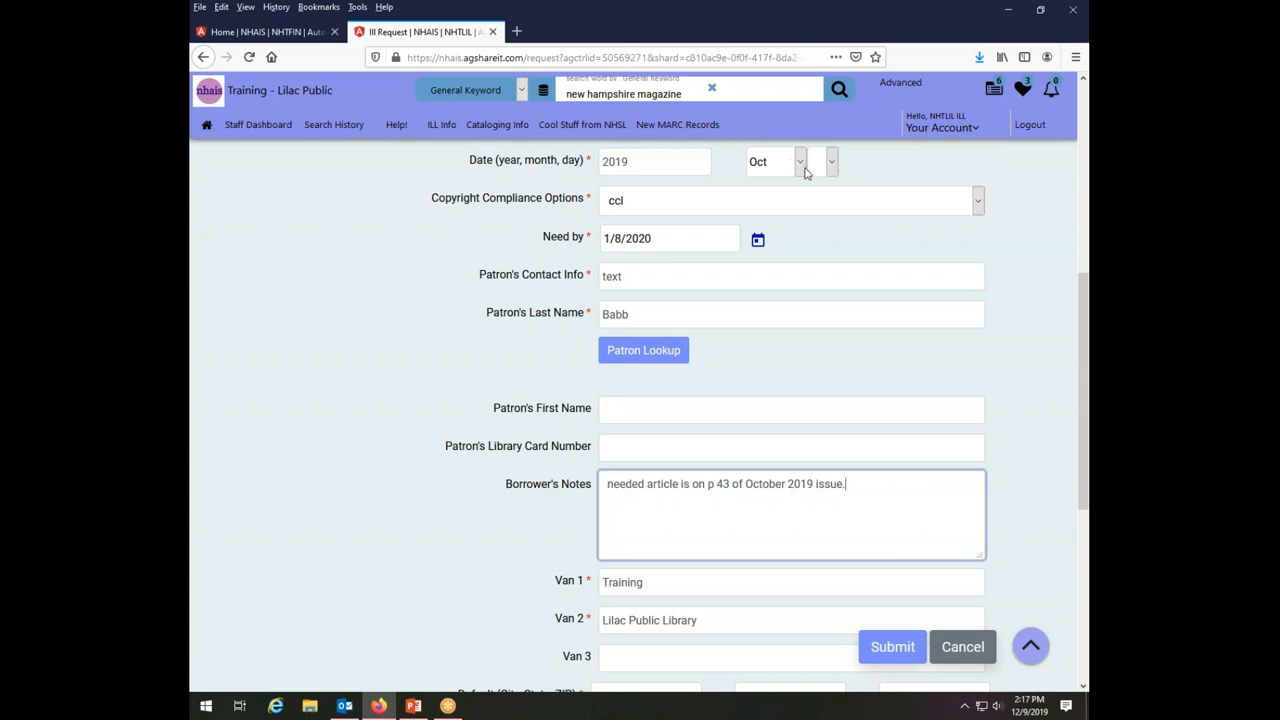
{"action": "mouse_move", "coordinate": [1034, 249]}
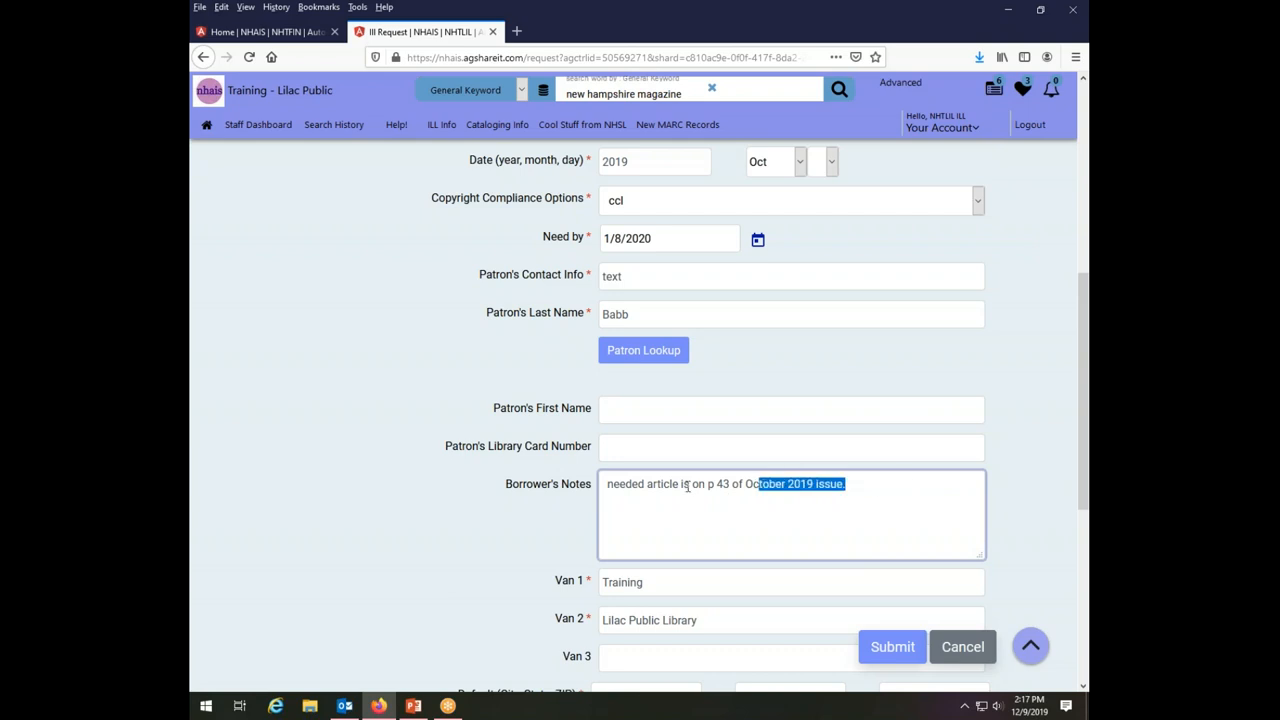
{"action": "triple_click", "coordinate": [725, 483]}
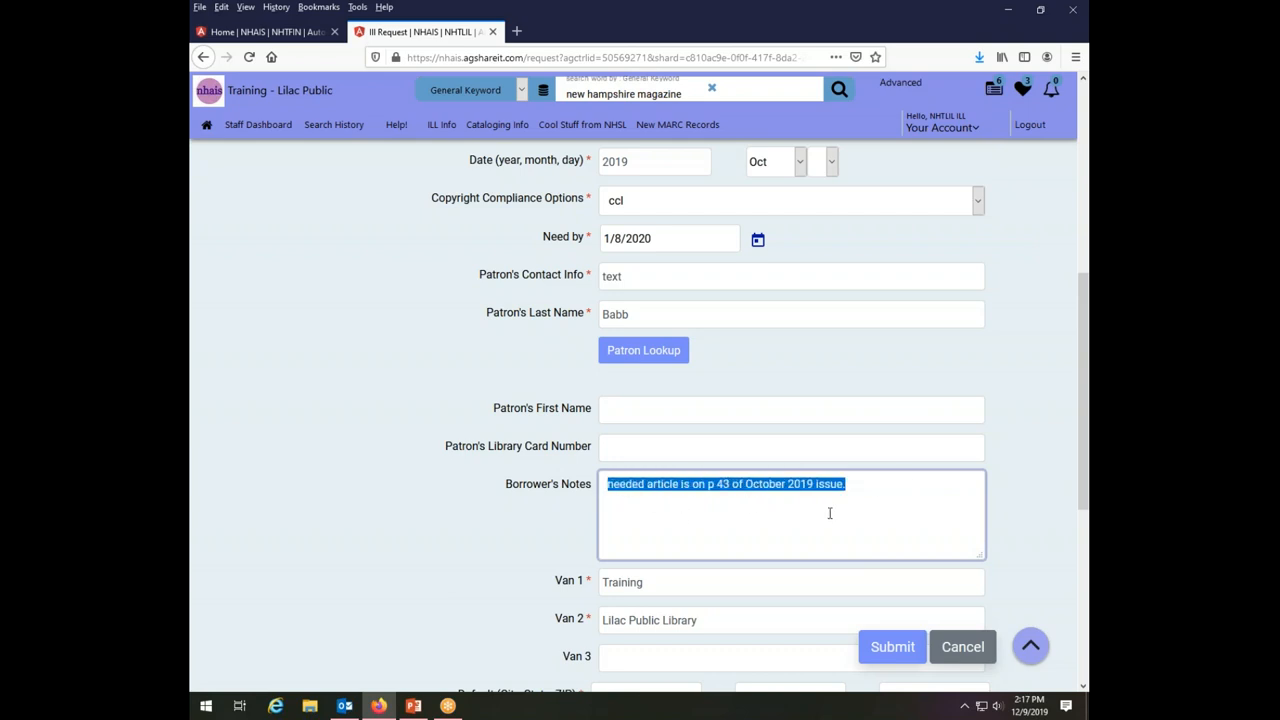
{"action": "mouse_move", "coordinate": [911, 508]}
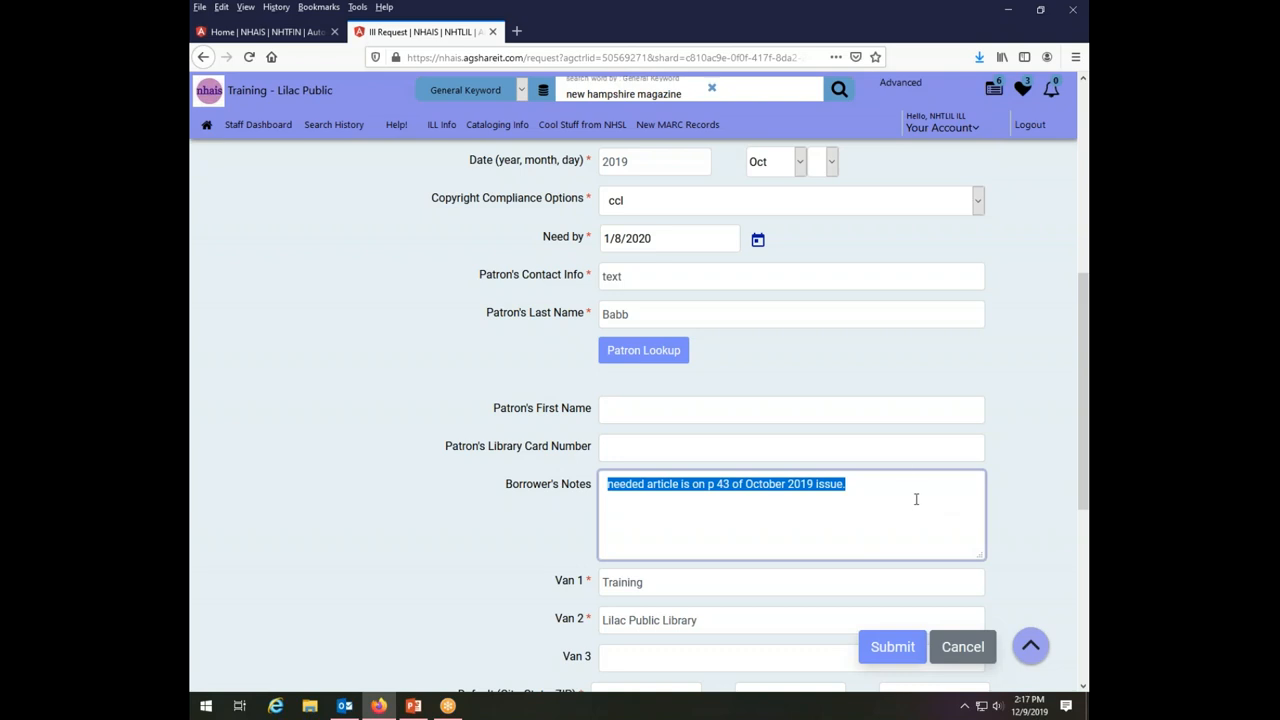
{"action": "mouse_move", "coordinate": [812, 178]}
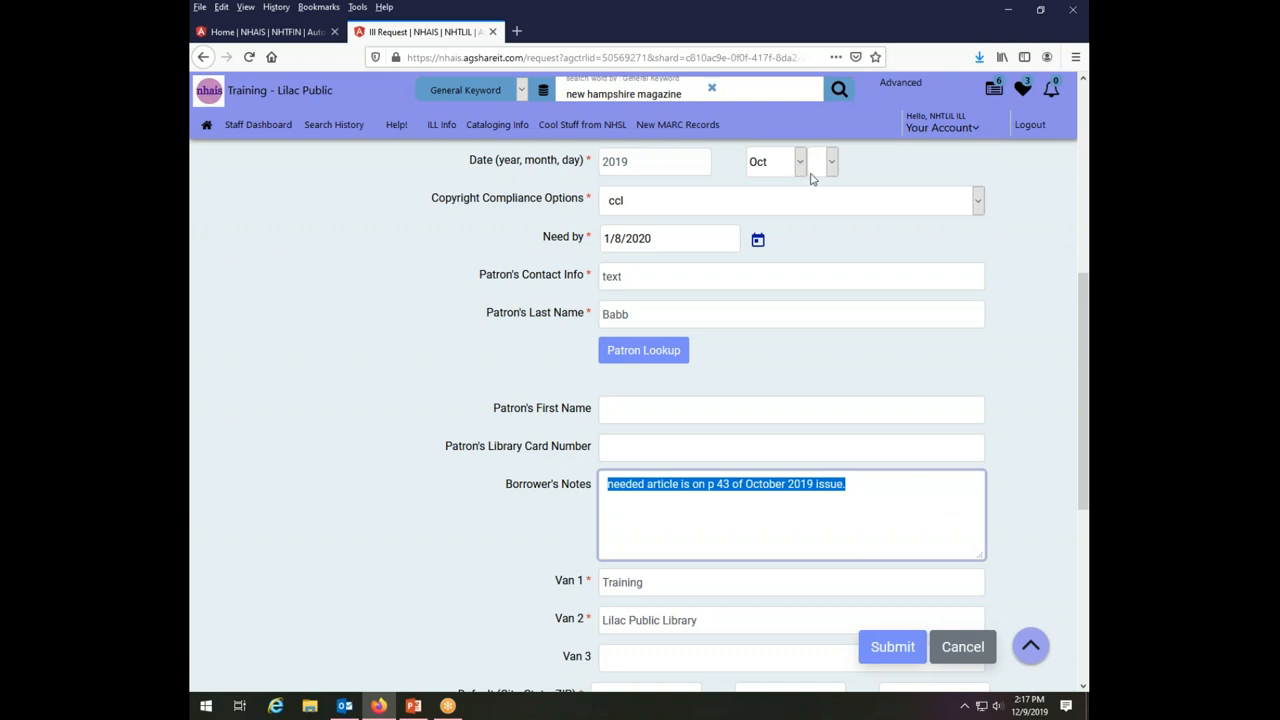
{"action": "left_click", "coordinate": [900, 515]}
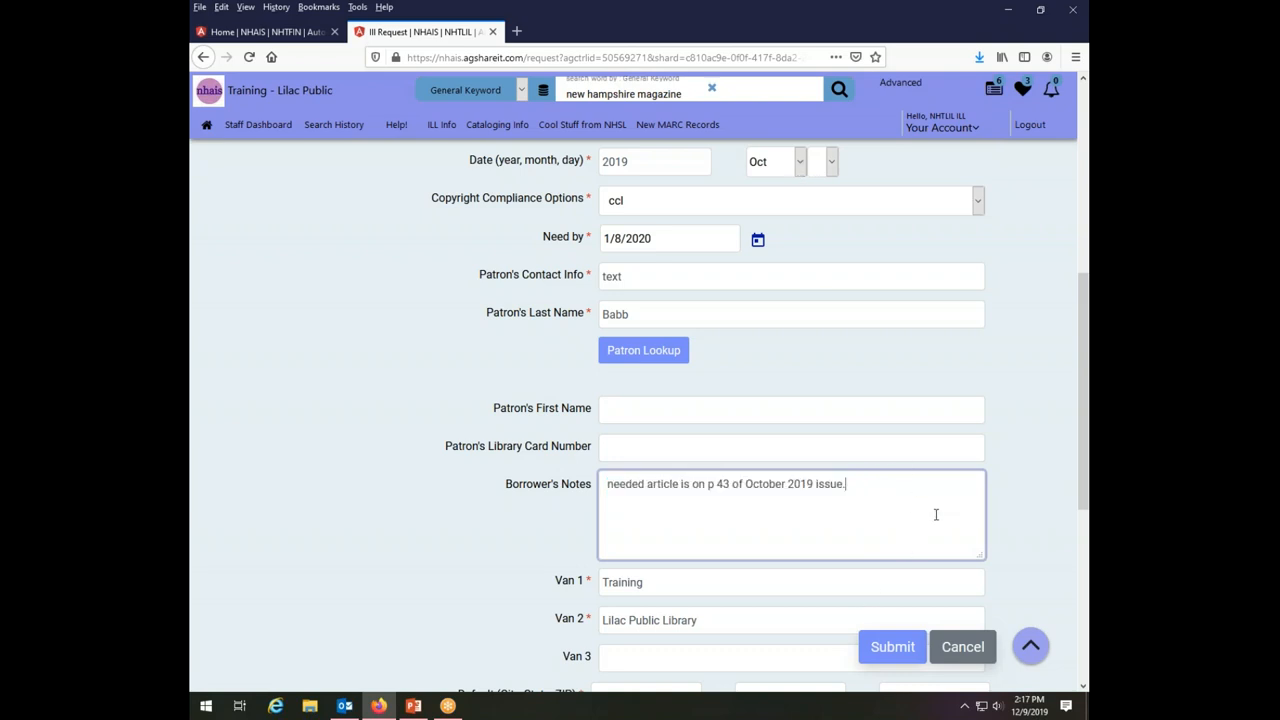
Submit the New Hampshire magazine article request as 27097 and dismiss the confirmation.
{"action": "scroll", "scroll_direction": "down", "scroll_amount": 3}
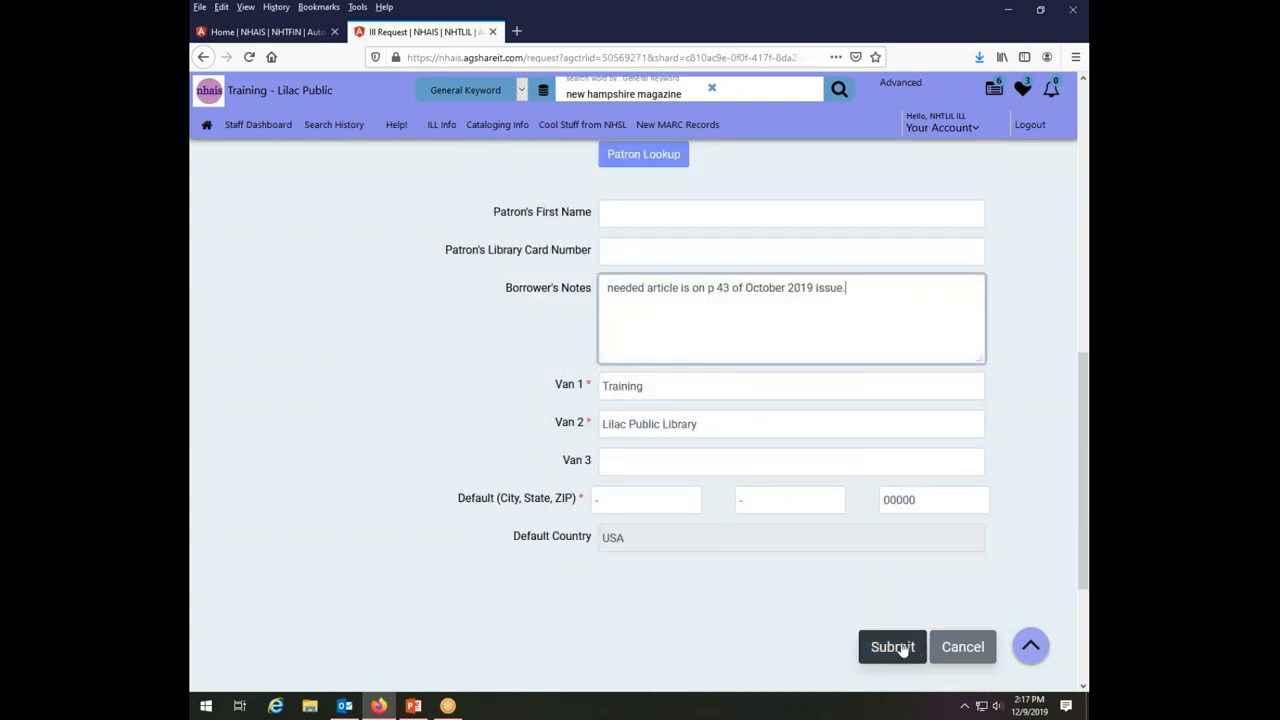
{"action": "left_click", "coordinate": [891, 646]}
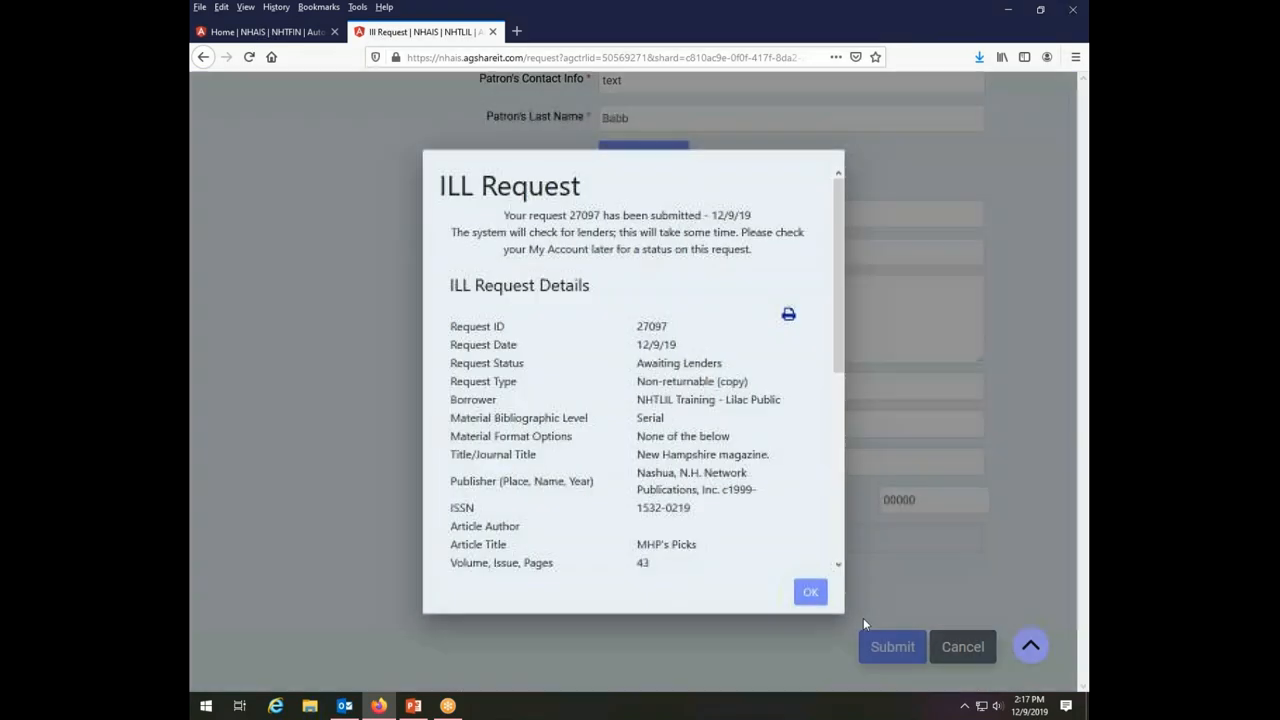
{"action": "mouse_move", "coordinate": [808, 591]}
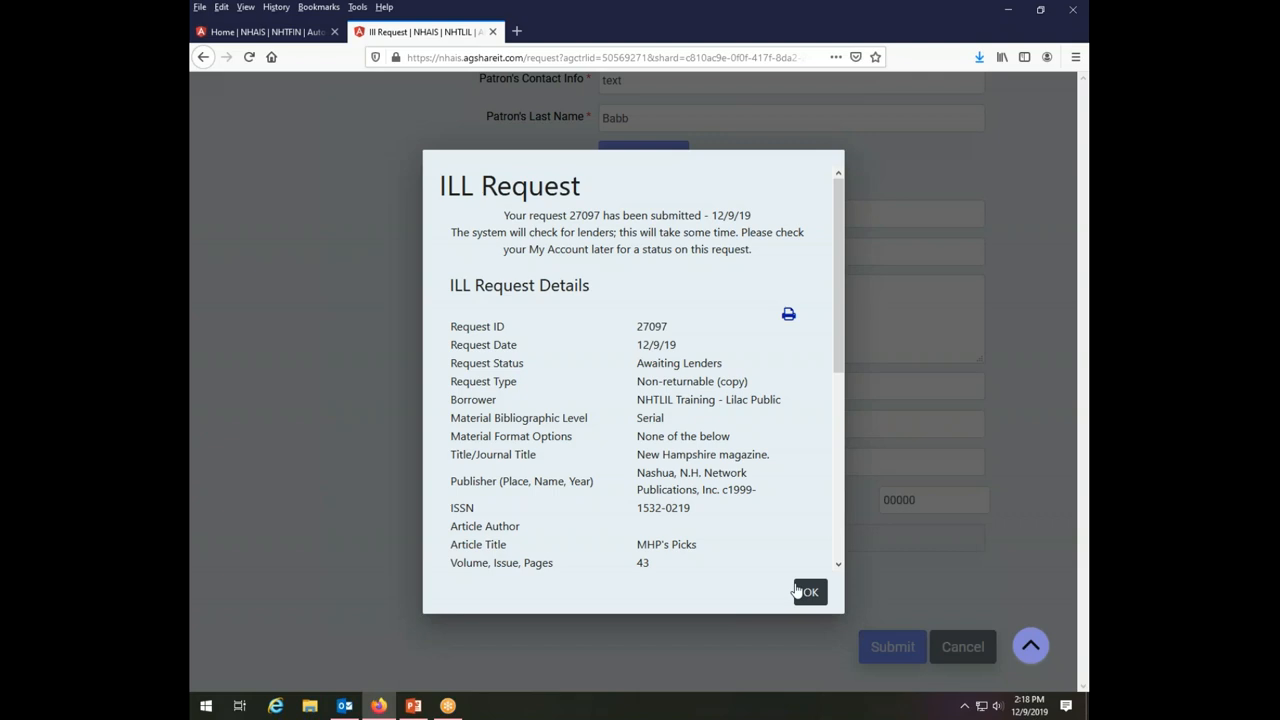
{"action": "mouse_move", "coordinate": [888, 584]}
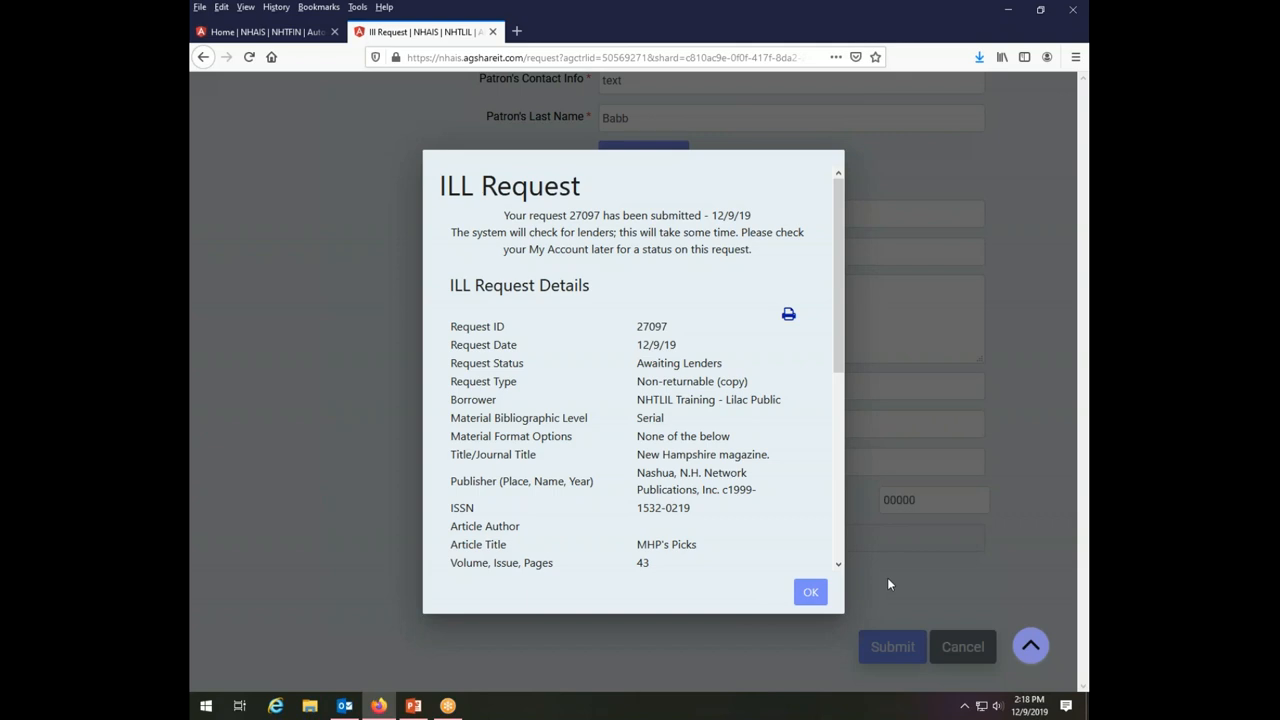
{"action": "mouse_move", "coordinate": [965, 603]}
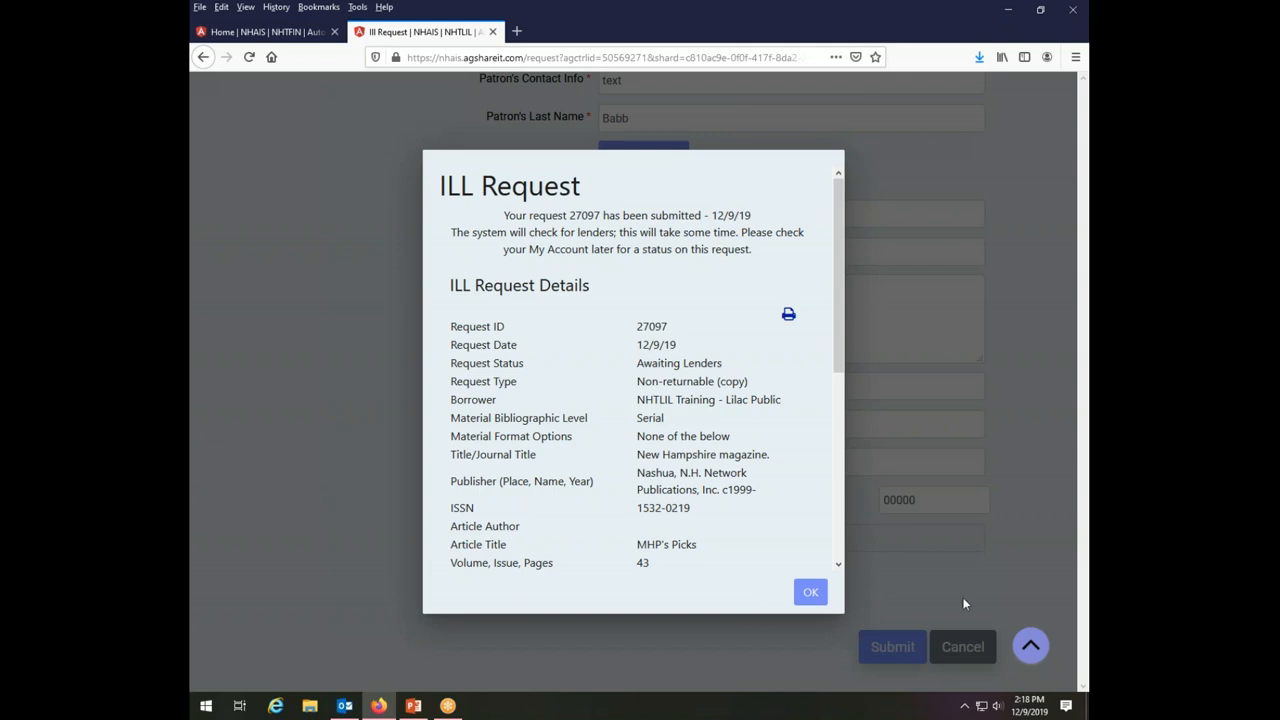
{"action": "mouse_move", "coordinate": [873, 666]}
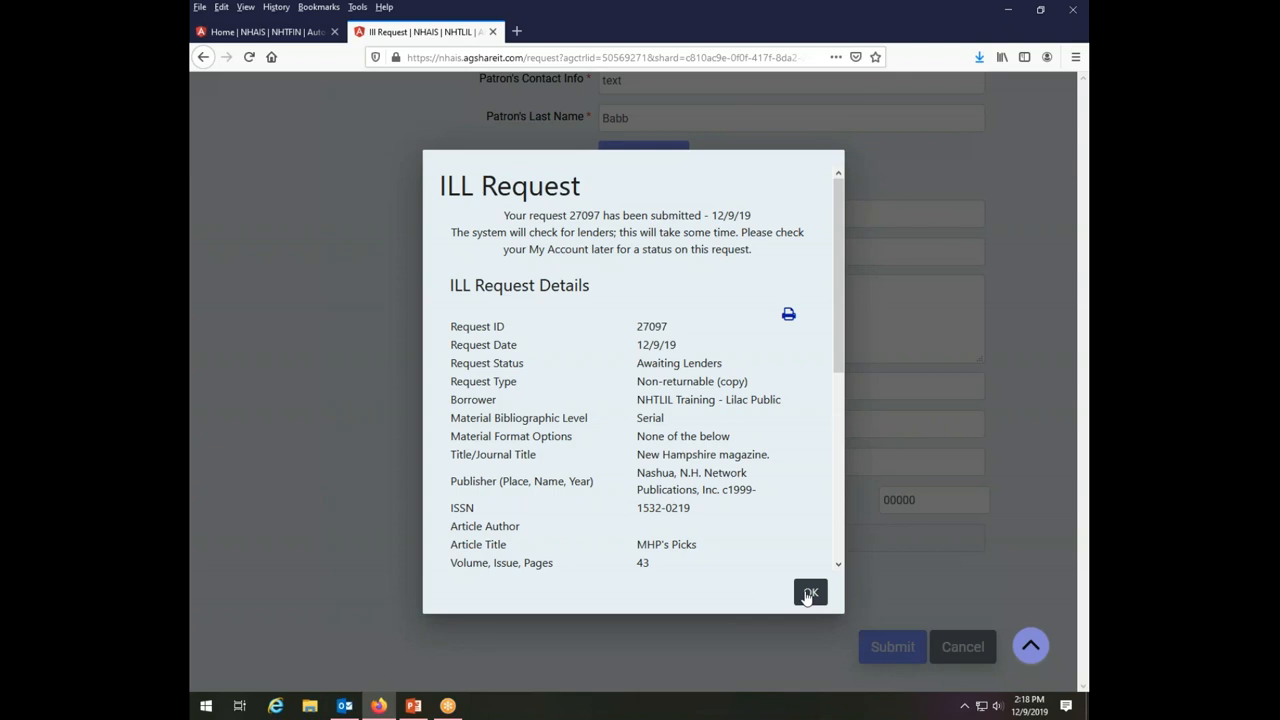
{"action": "left_click", "coordinate": [810, 592]}
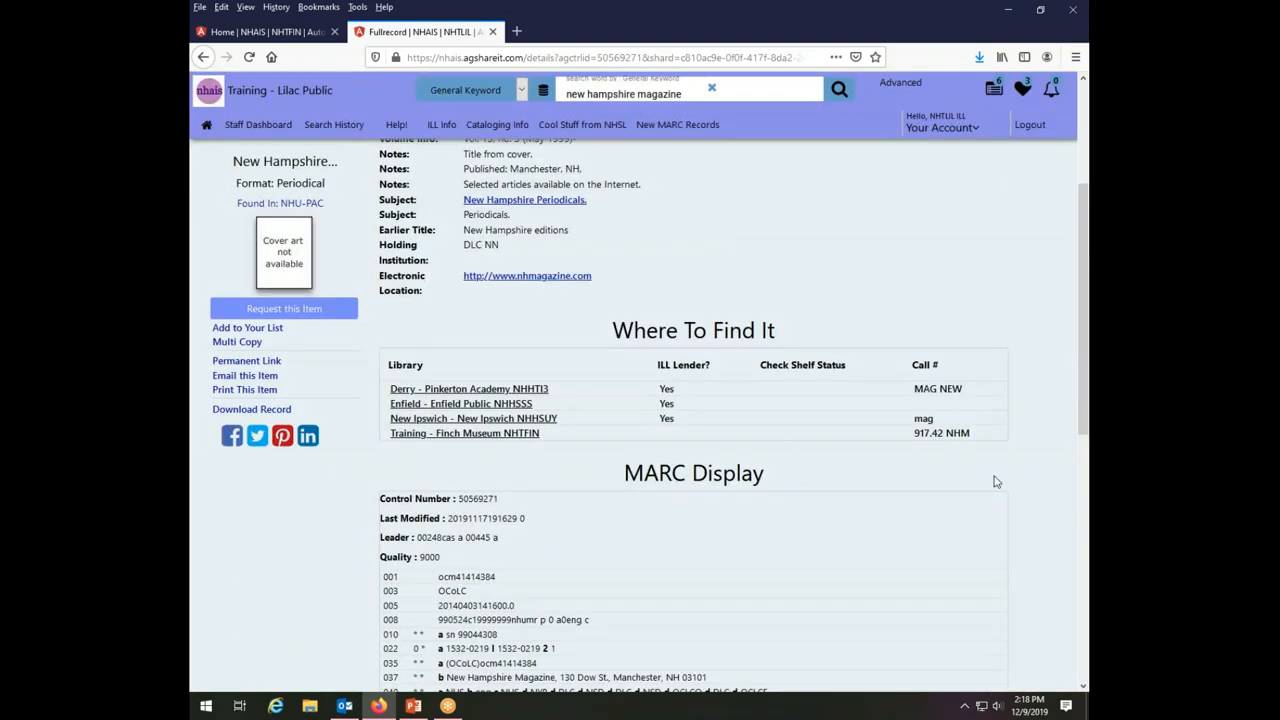
{"action": "mouse_move", "coordinate": [986, 485]}
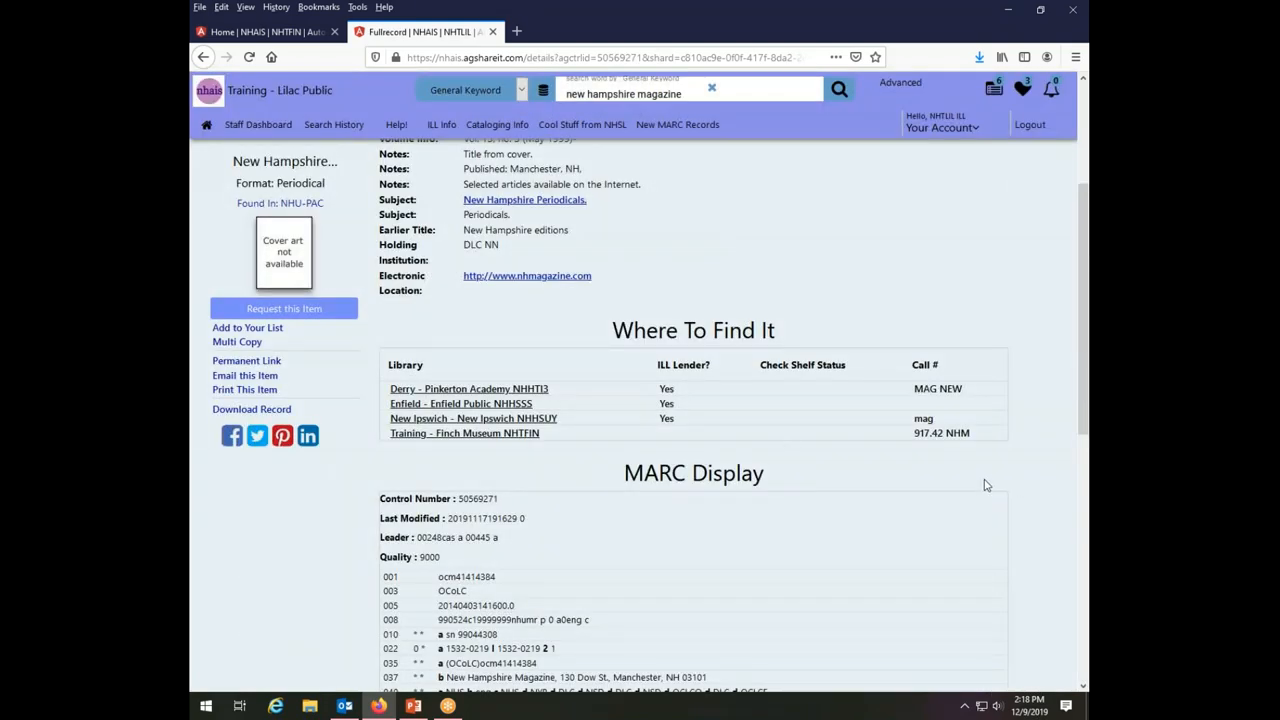
{"action": "mouse_move", "coordinate": [220, 584]}
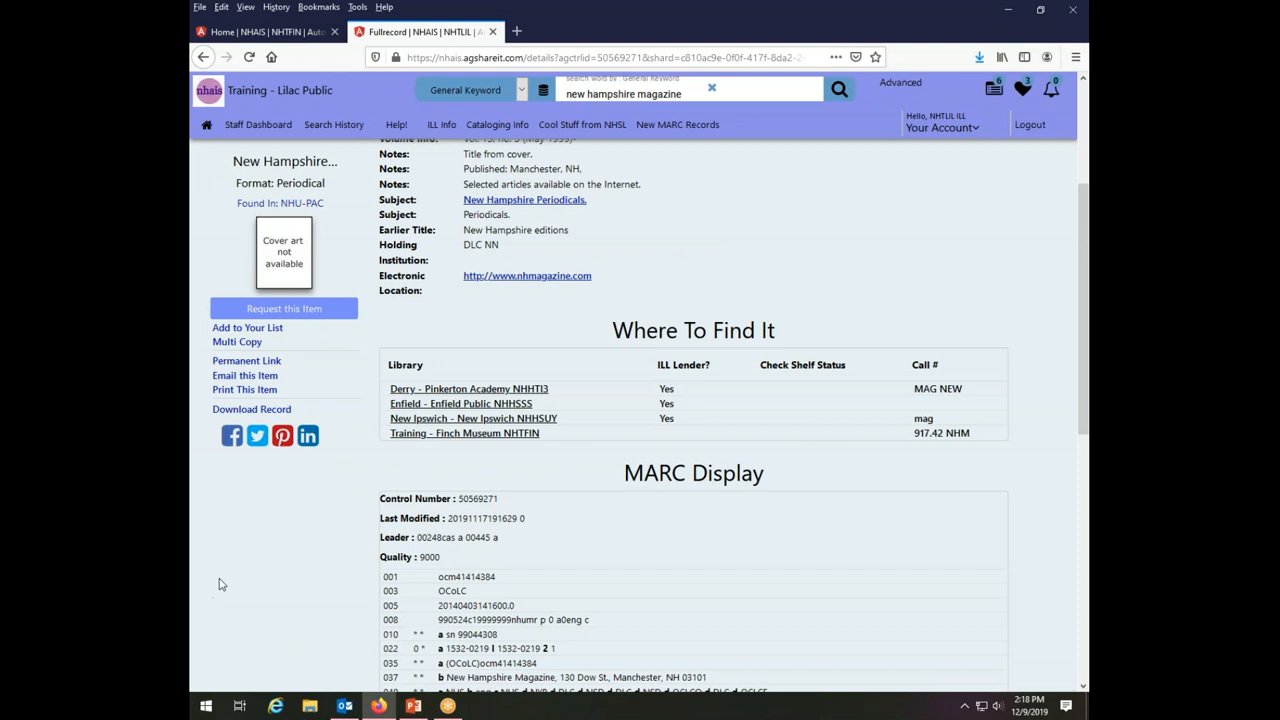
{"action": "mouse_move", "coordinate": [232, 576]}
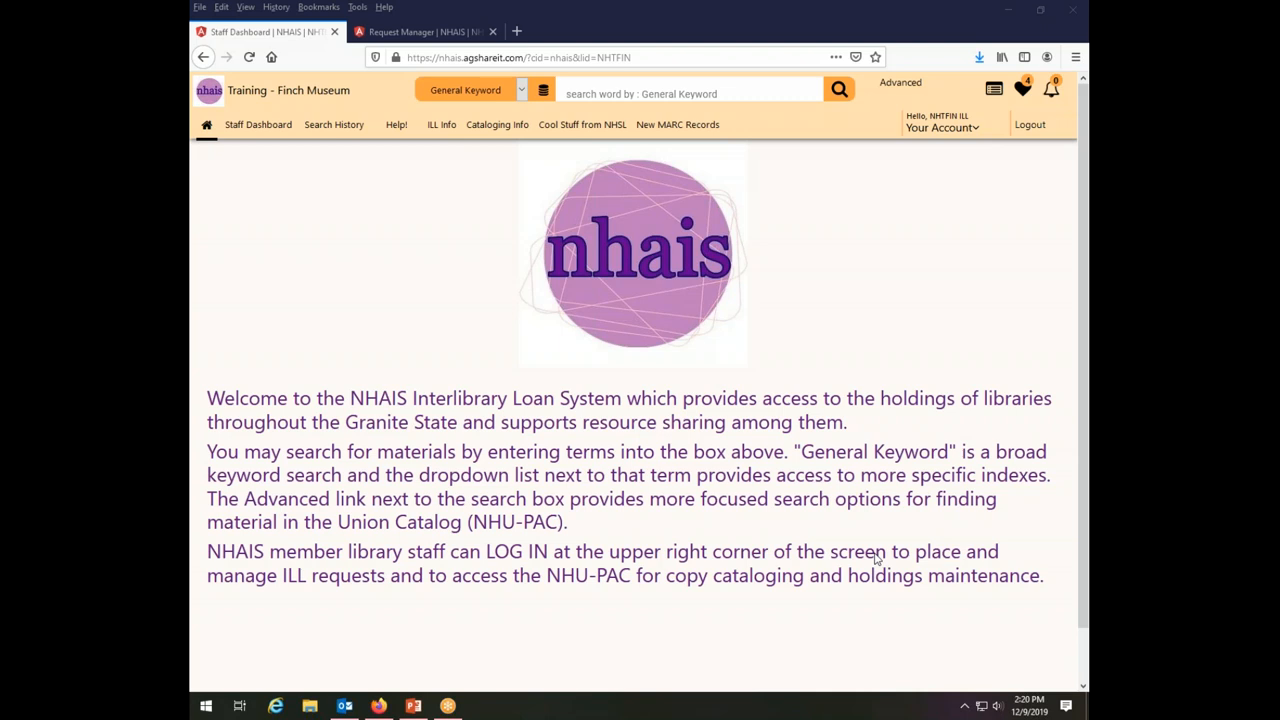
{"action": "mouse_move", "coordinate": [875, 558]}
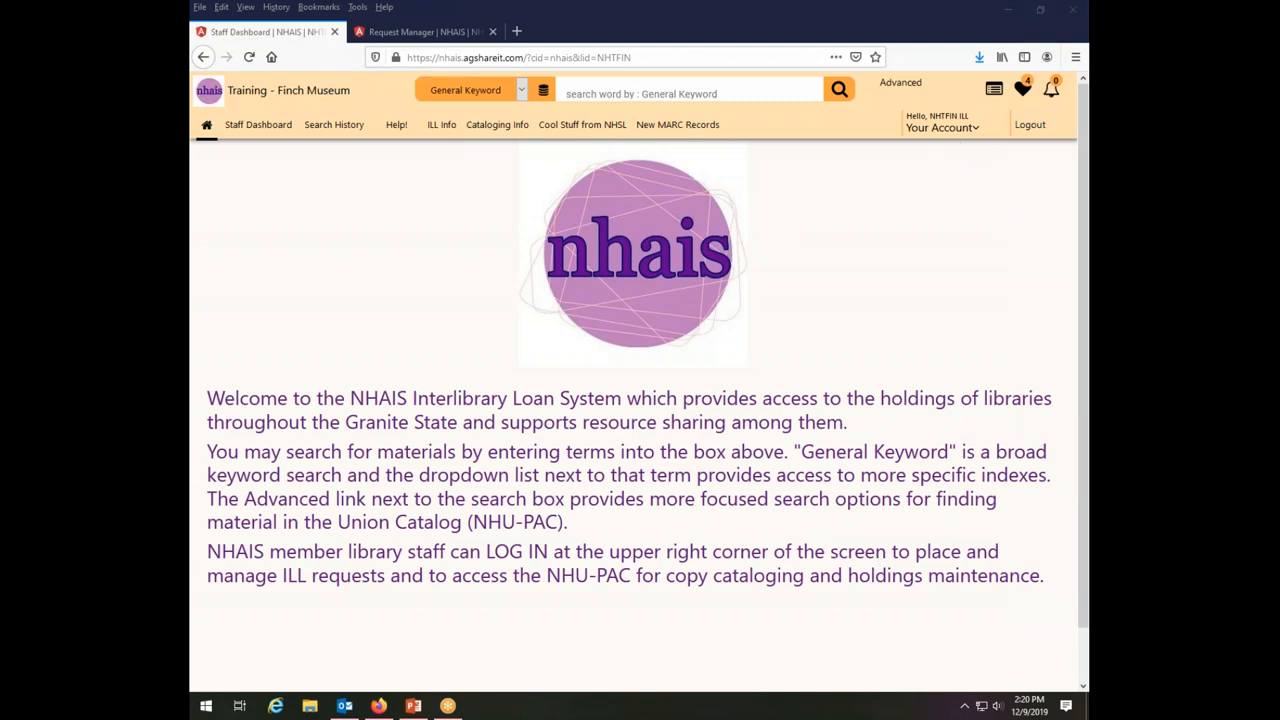
{"action": "mouse_move", "coordinate": [955, 145]}
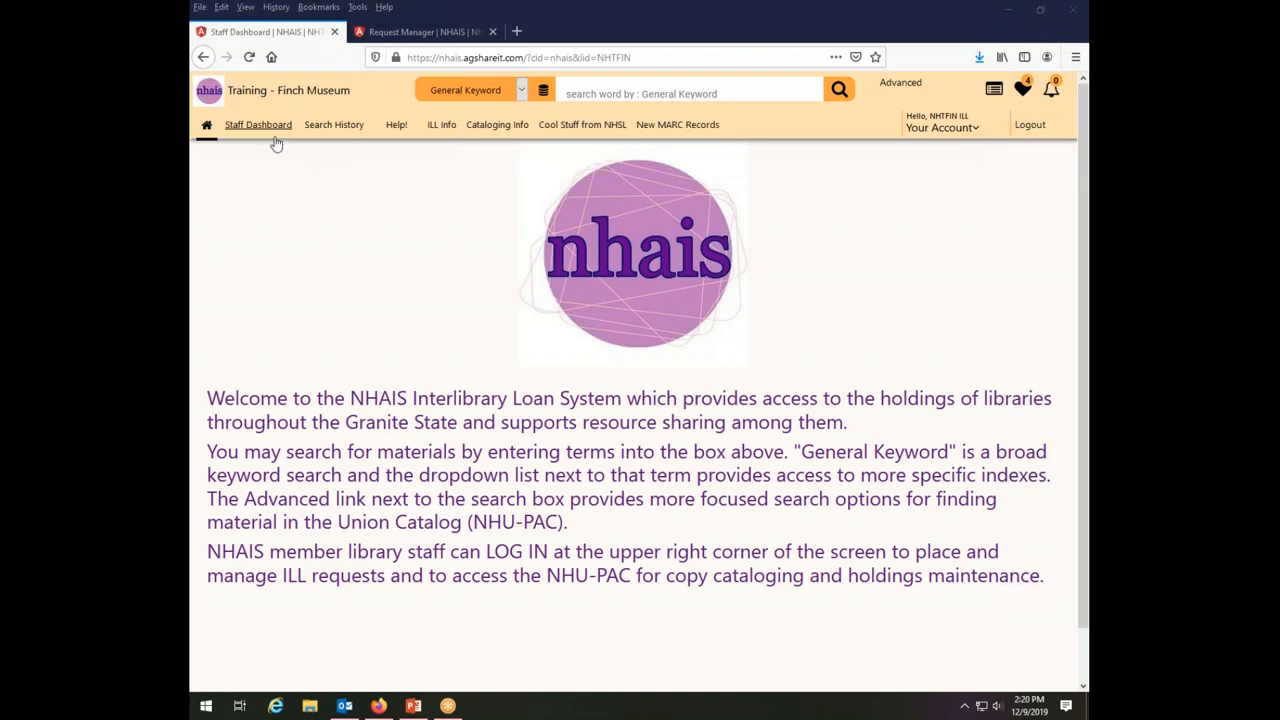
{"action": "mouse_move", "coordinate": [1022, 88]}
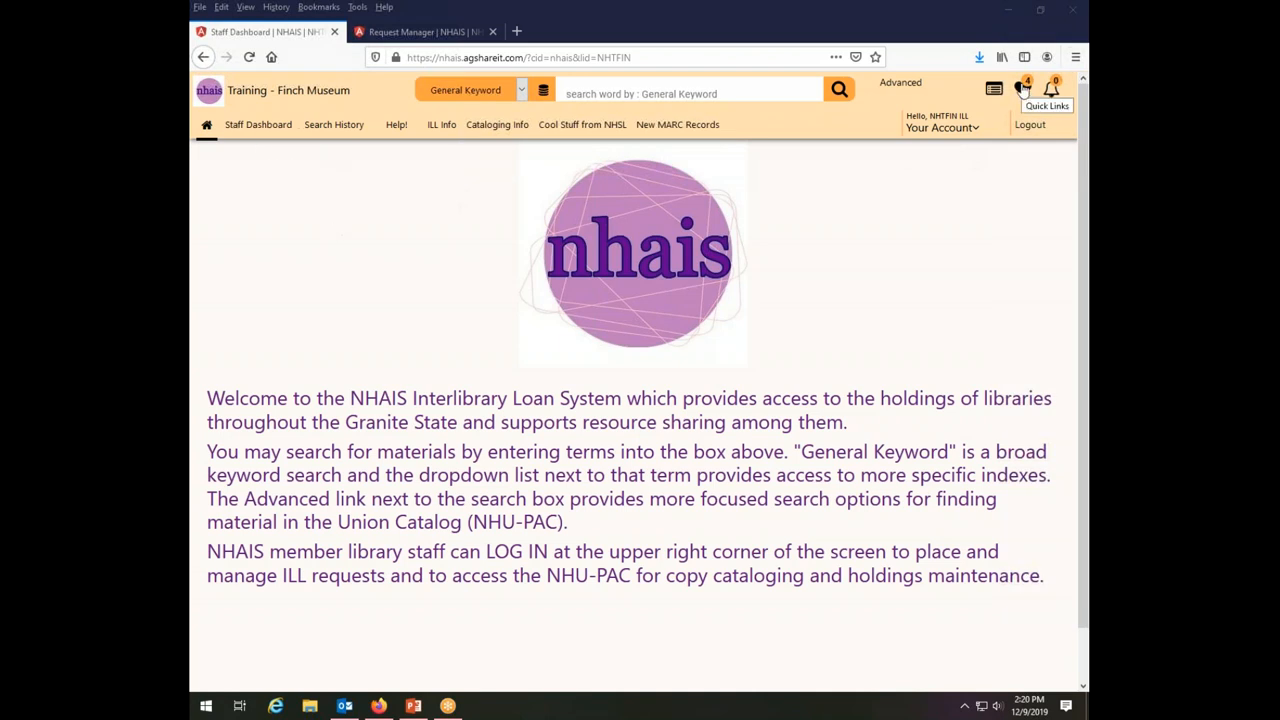
As Finch Museum, open the Request Manager and list the lender's pending requests, including 27097.
{"action": "left_click", "coordinate": [1046, 88]}
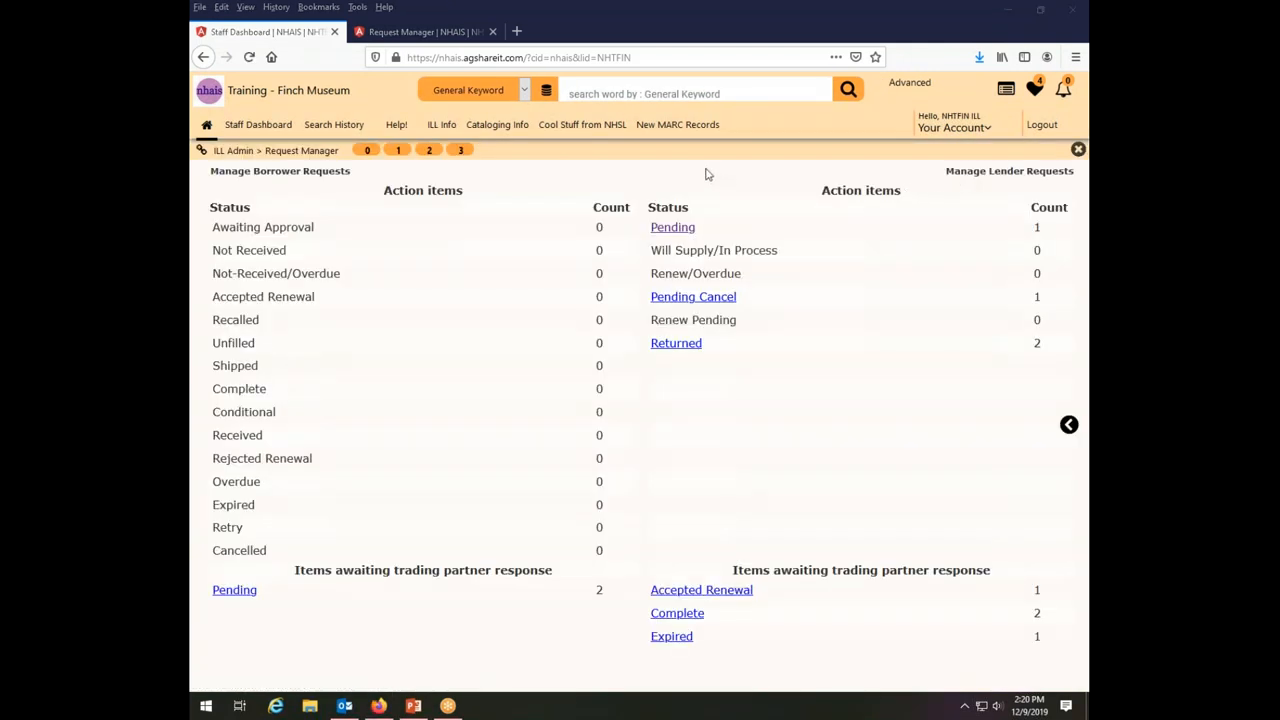
{"action": "mouse_move", "coordinate": [996, 192]}
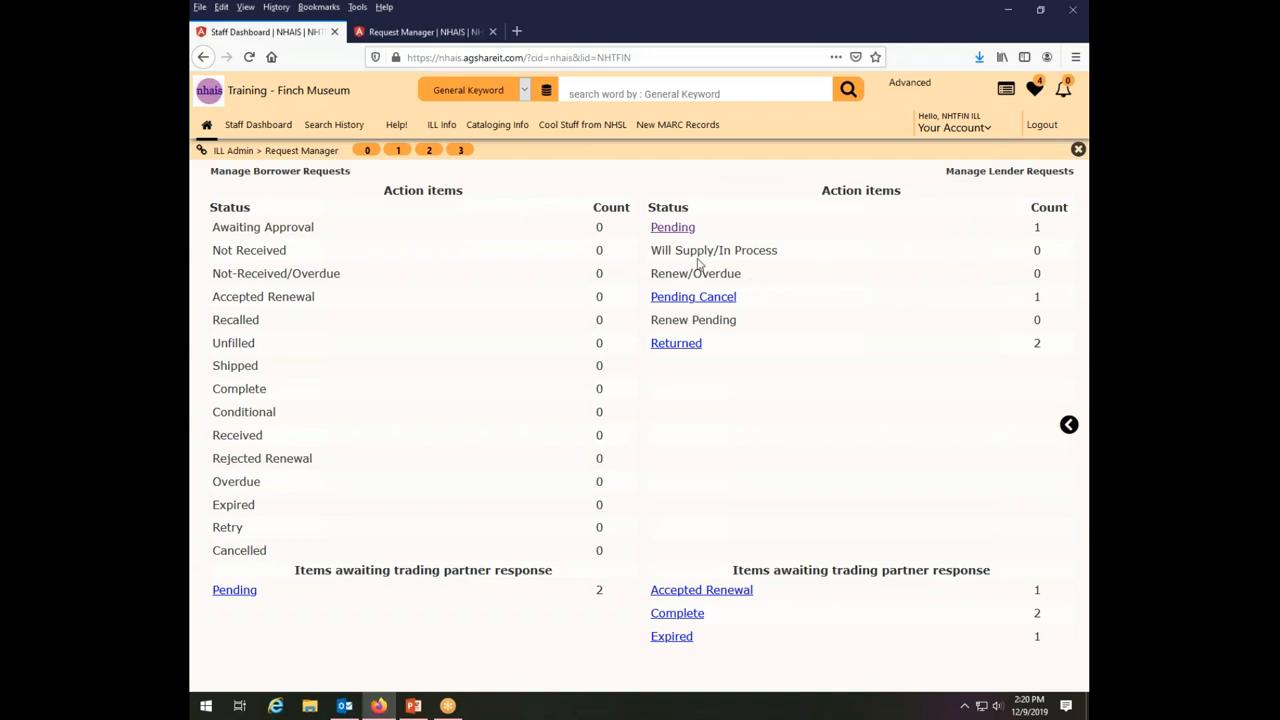
{"action": "mouse_move", "coordinate": [672, 227]}
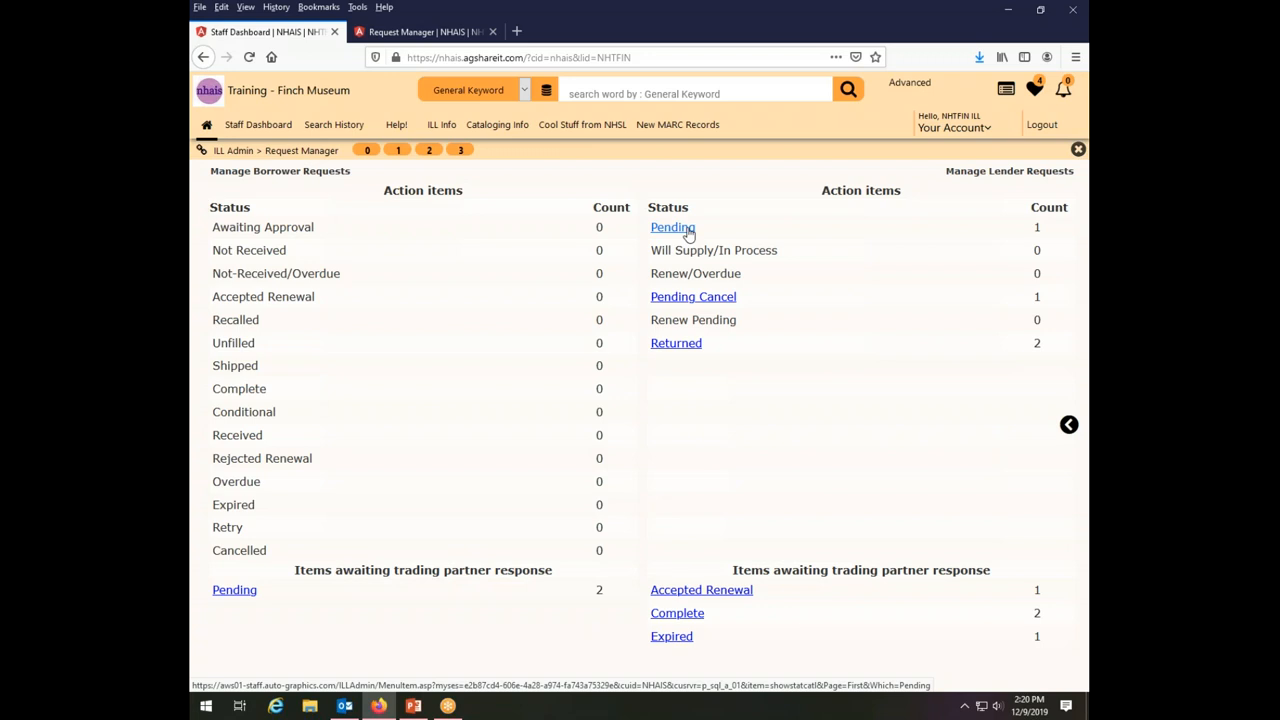
{"action": "left_click", "coordinate": [671, 227]}
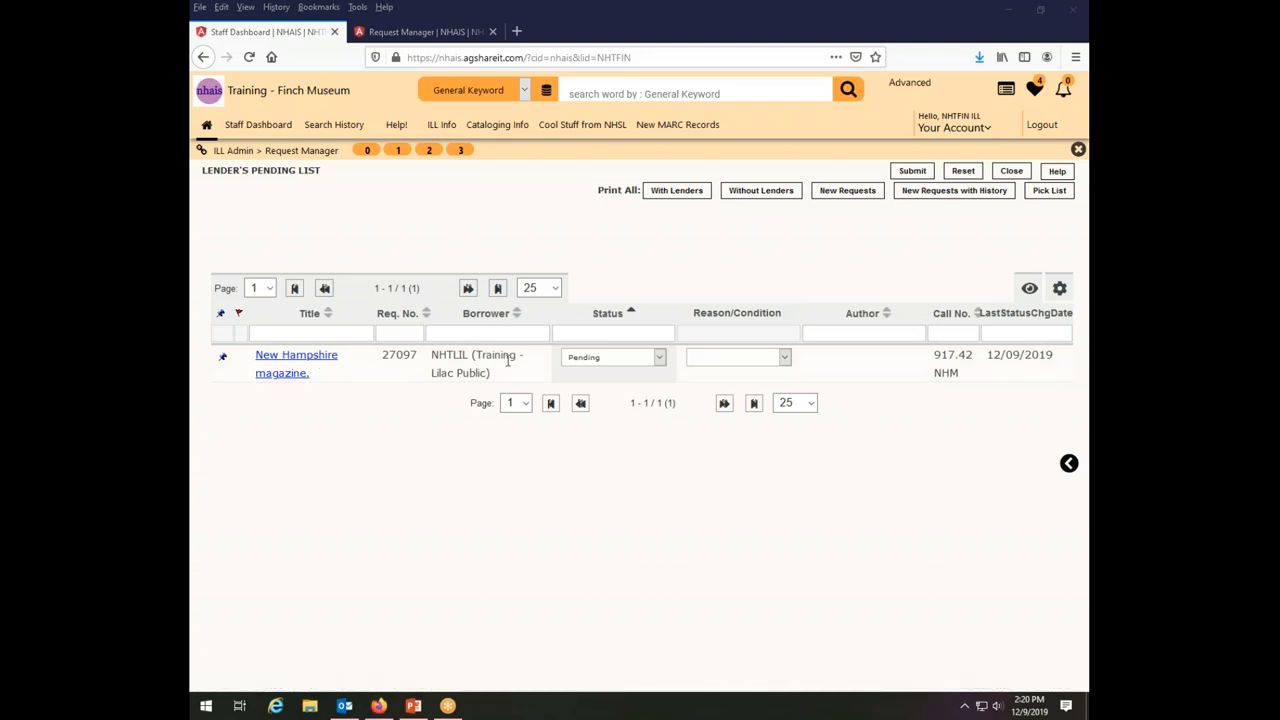
{"action": "mouse_move", "coordinate": [296, 363]}
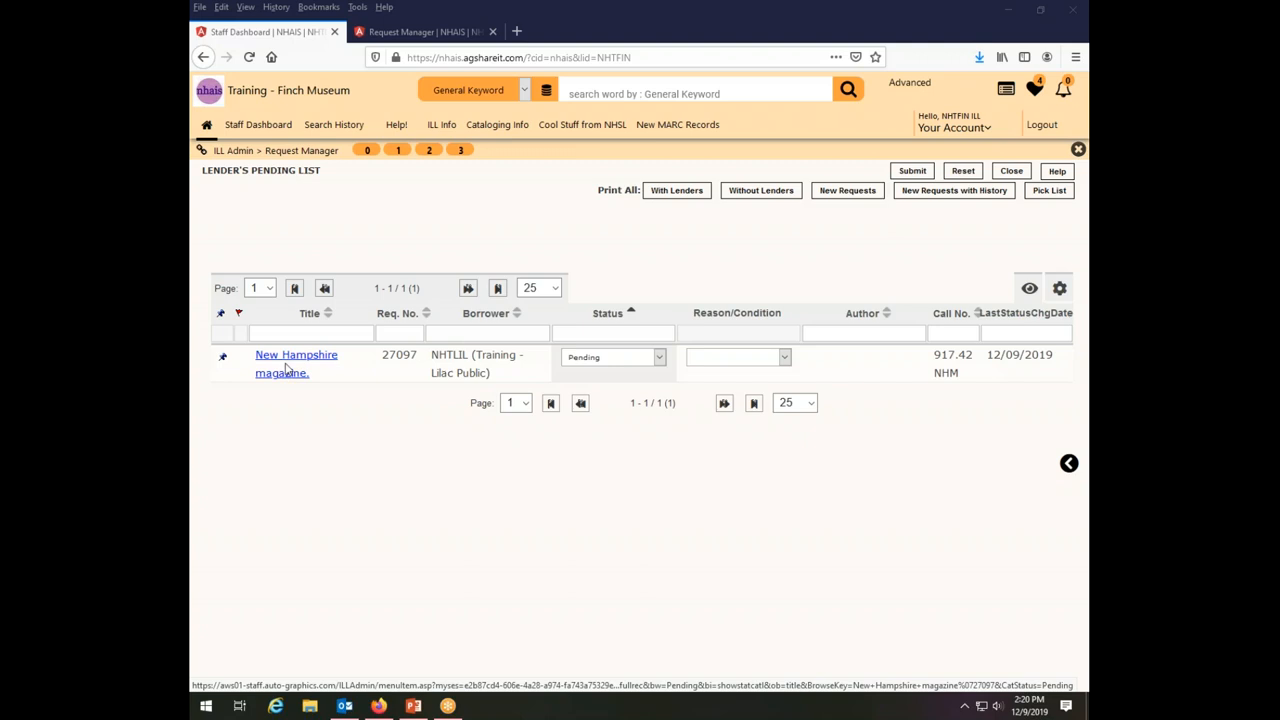
{"action": "mouse_move", "coordinate": [487, 357]}
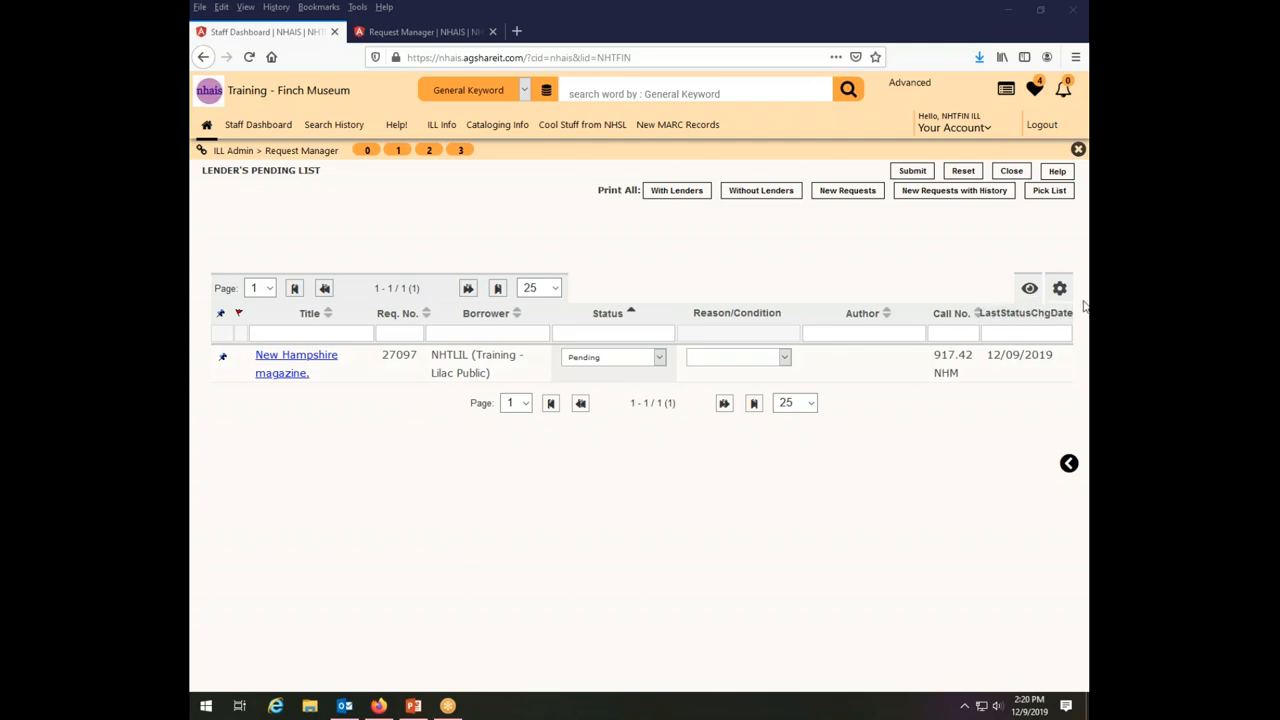
{"action": "mouse_move", "coordinate": [525, 646]}
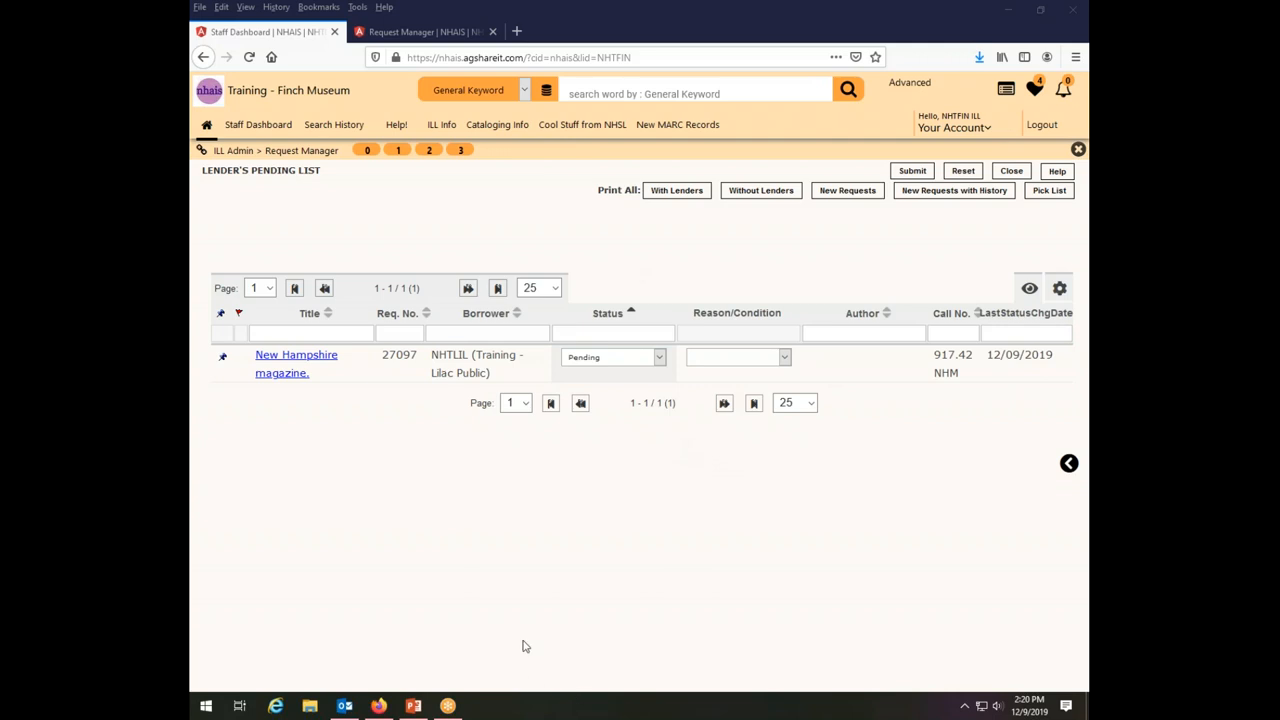
{"action": "mouse_move", "coordinate": [883, 605]}
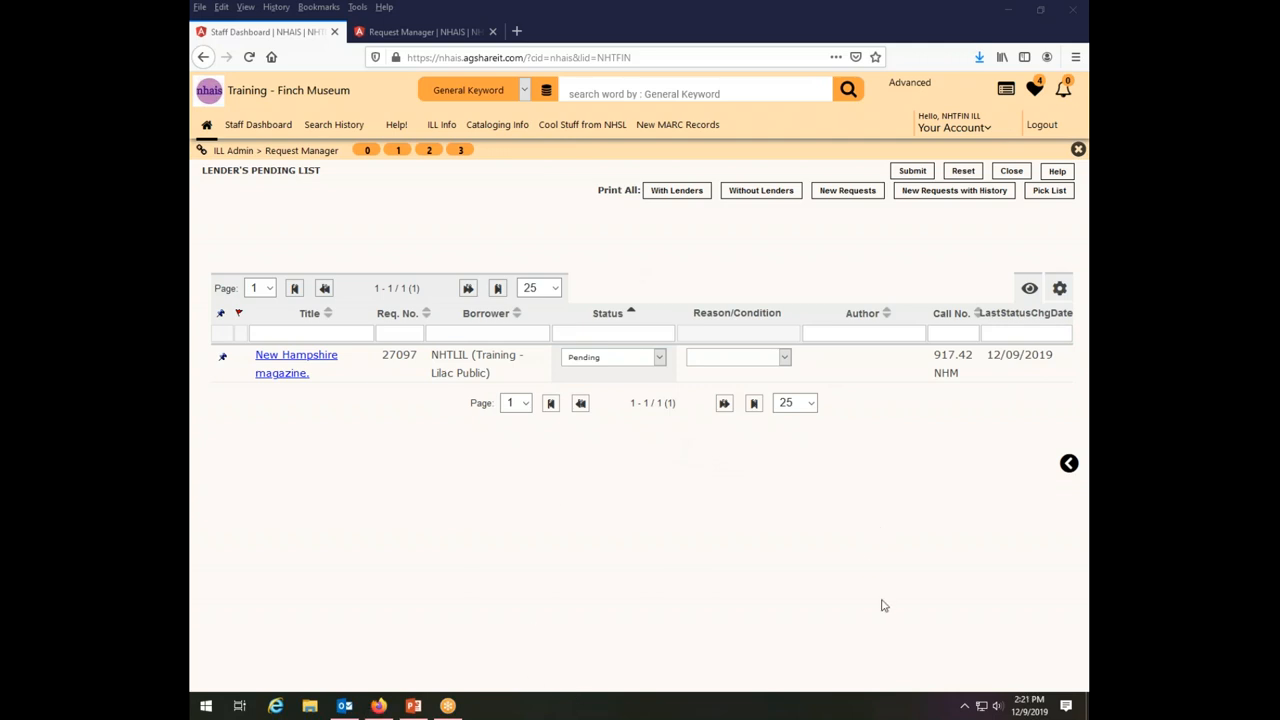
{"action": "mouse_move", "coordinate": [290, 363]}
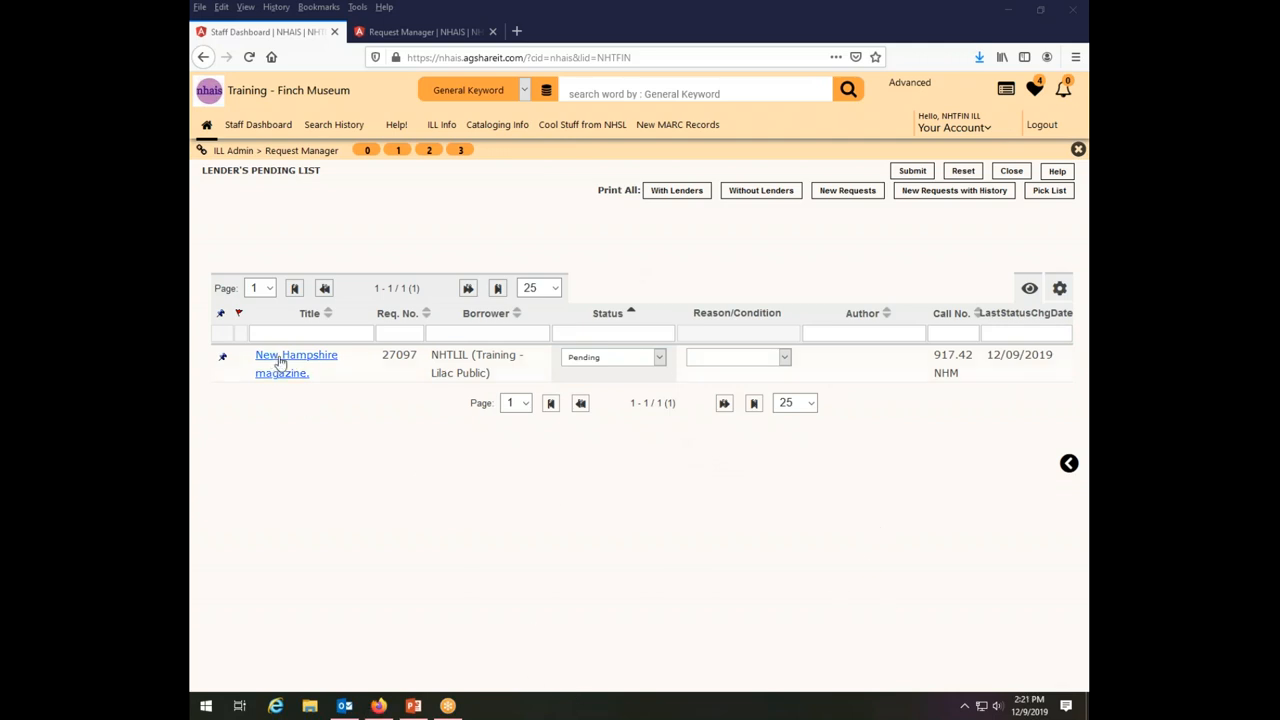
{"action": "left_click", "coordinate": [296, 363]}
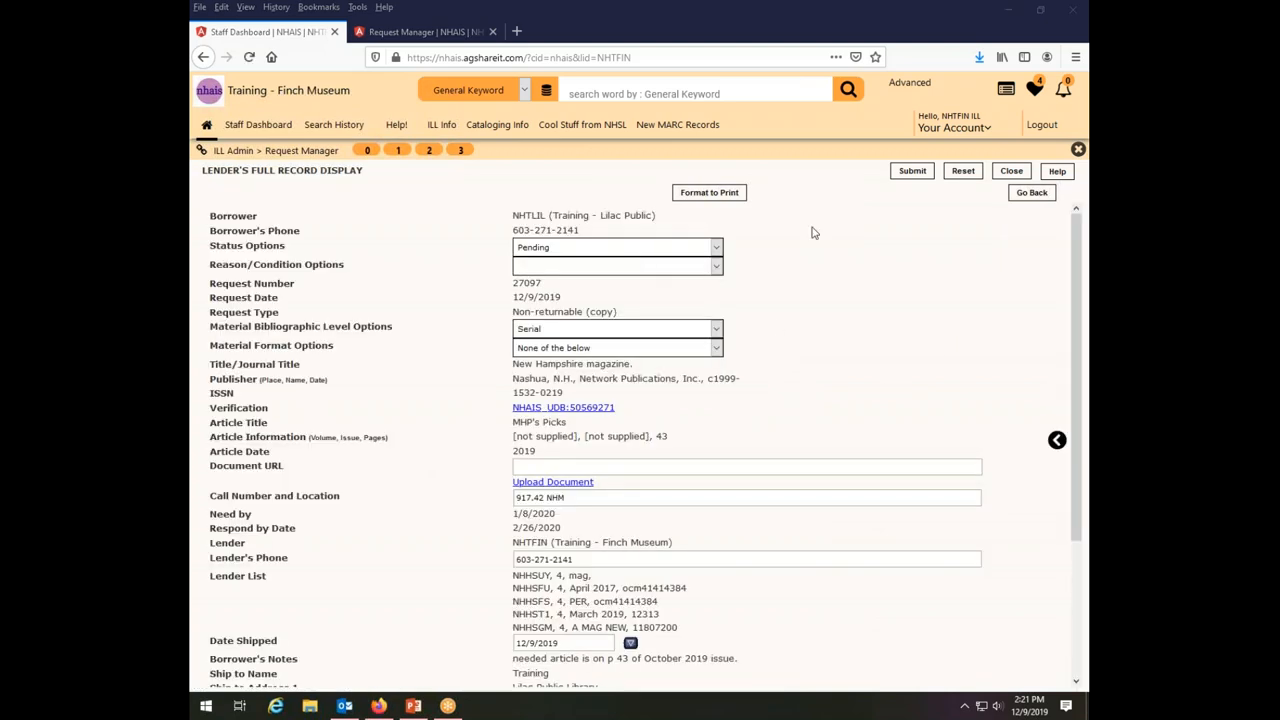
{"action": "mouse_move", "coordinate": [588, 396]}
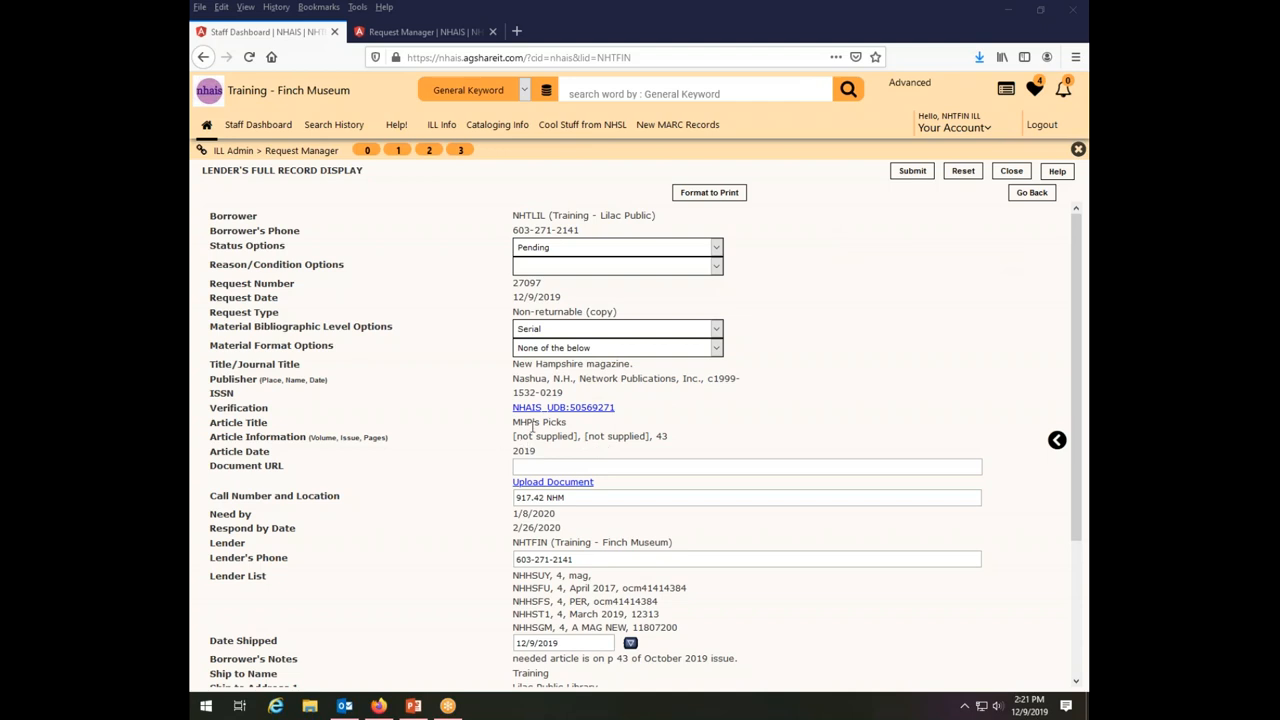
{"action": "double_click", "coordinate": [538, 421]}
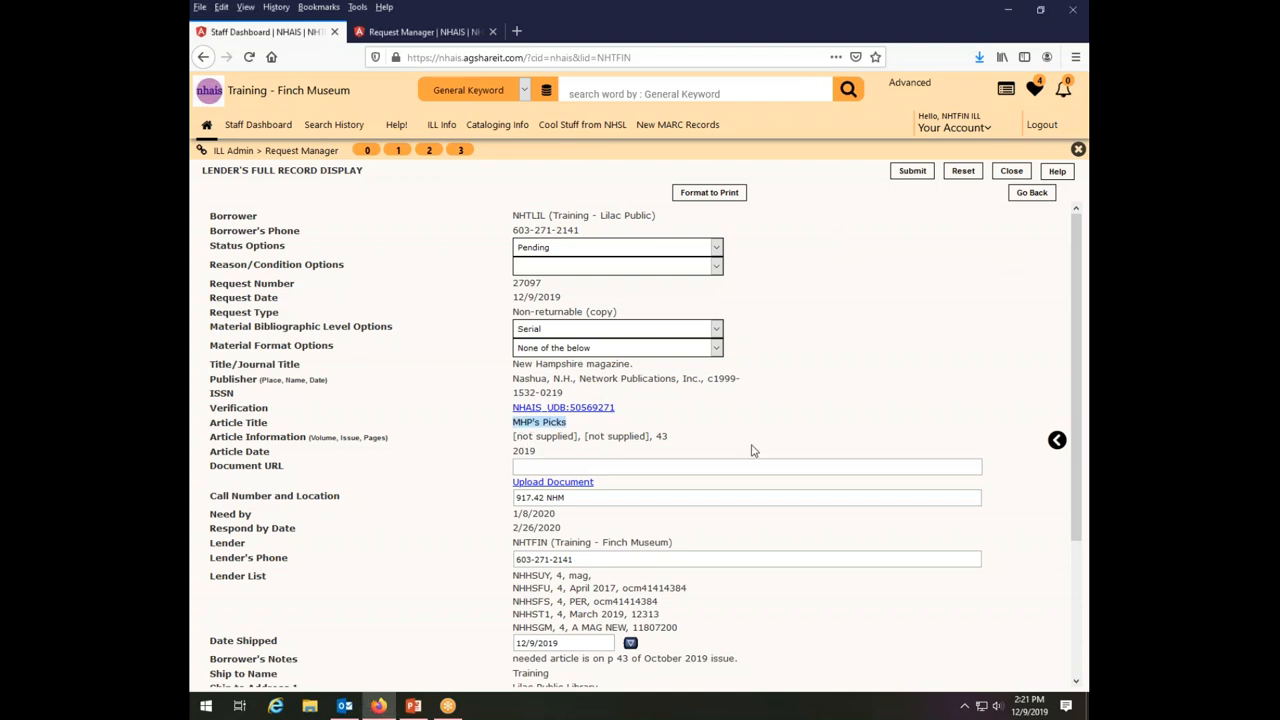
{"action": "mouse_move", "coordinate": [648, 437]}
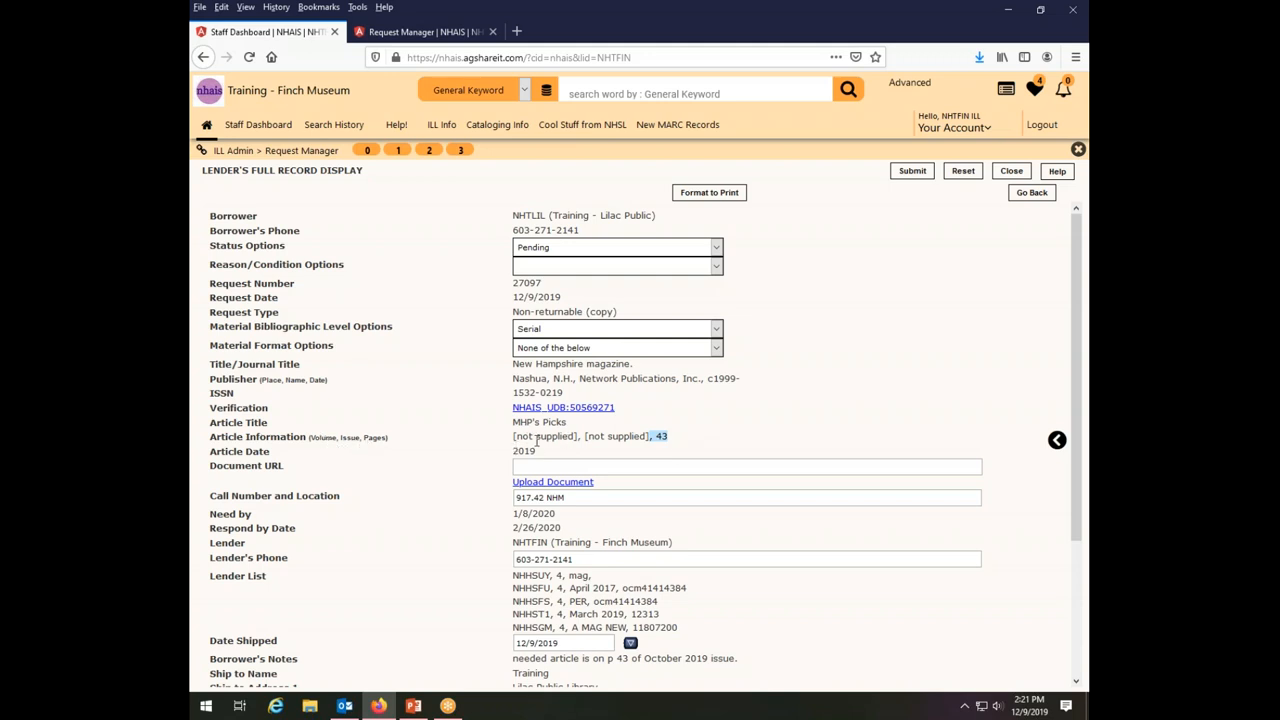
{"action": "mouse_move", "coordinate": [708, 439]}
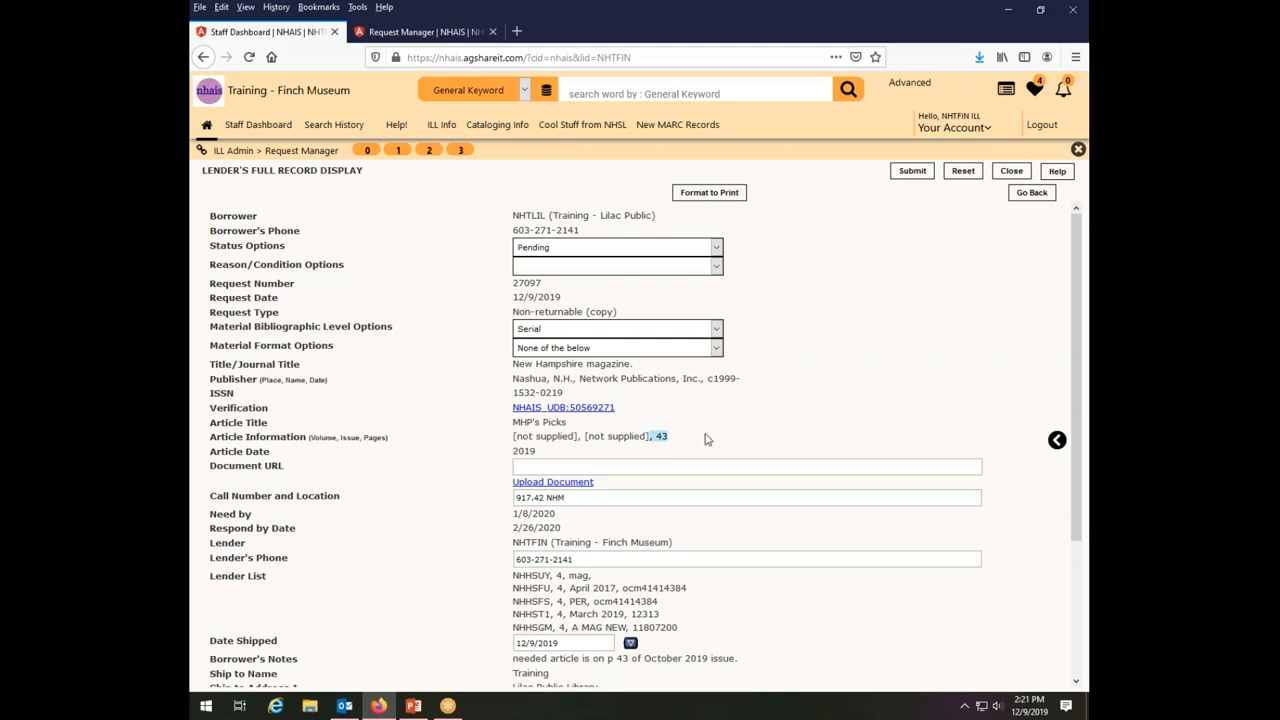
{"action": "mouse_move", "coordinate": [635, 440]}
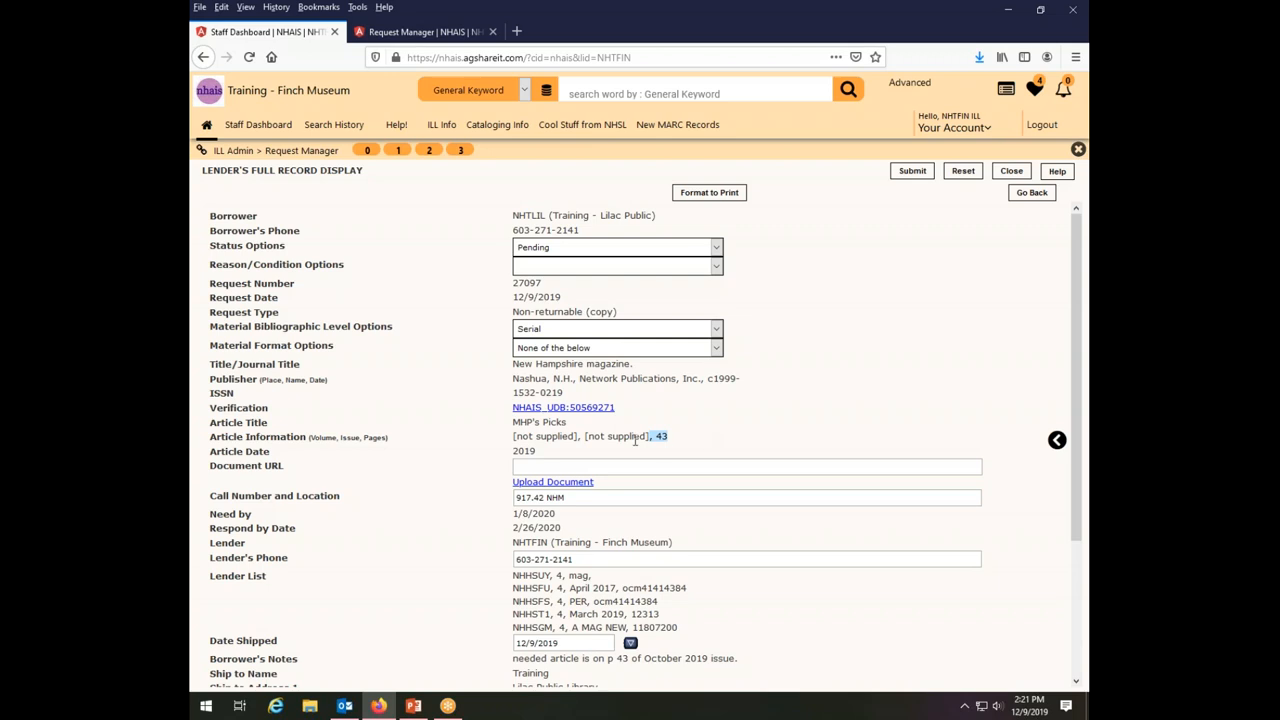
{"action": "double_click", "coordinate": [523, 451]}
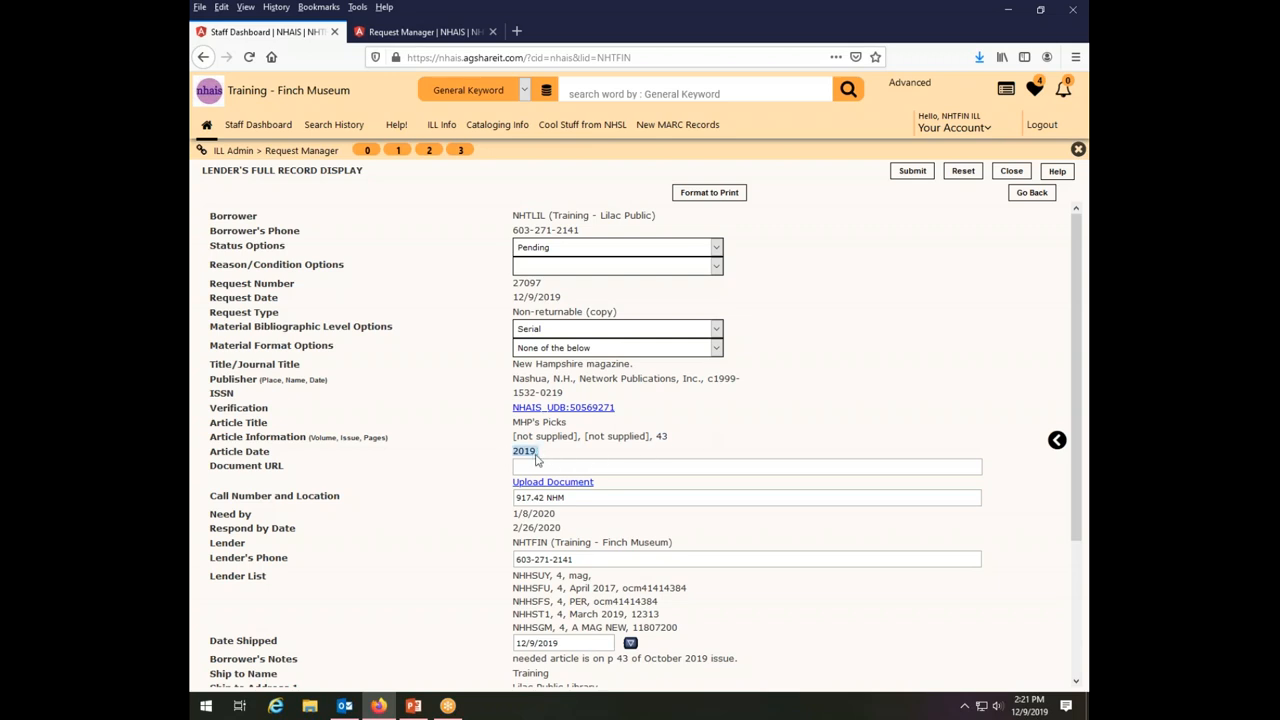
{"action": "mouse_move", "coordinate": [590, 457]}
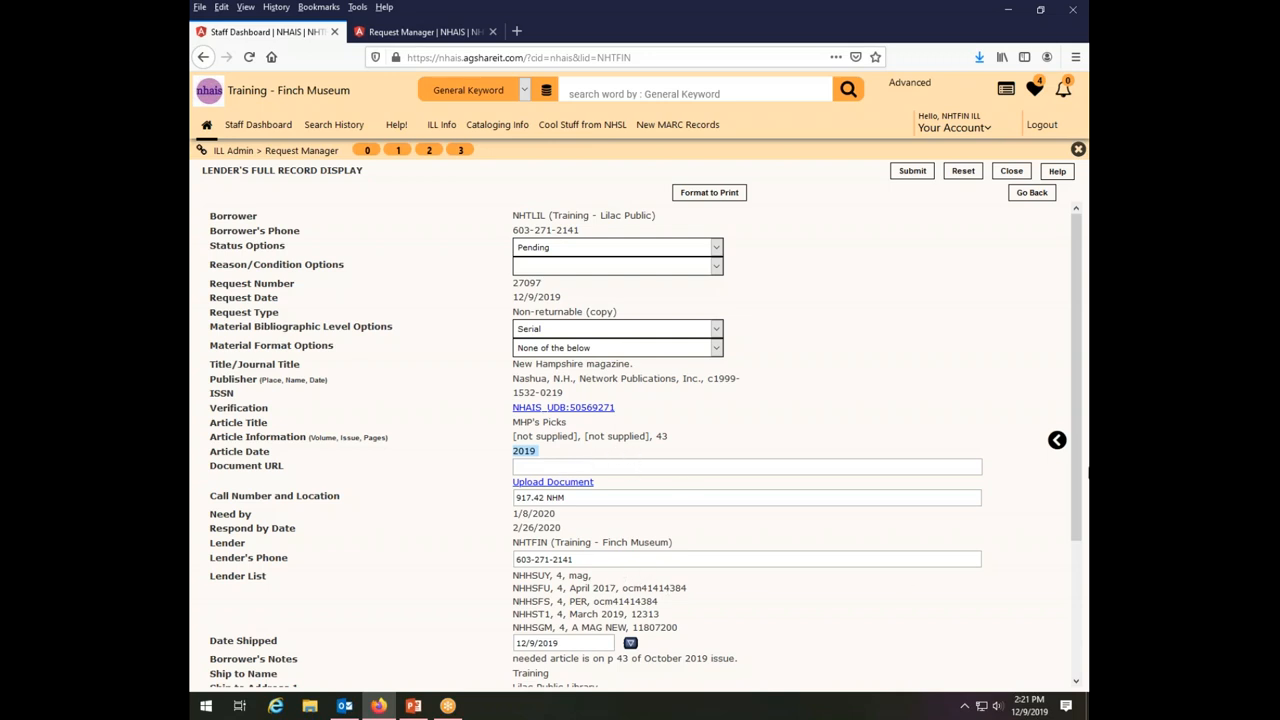
{"action": "scroll", "scroll_direction": "down", "scroll_amount": 3}
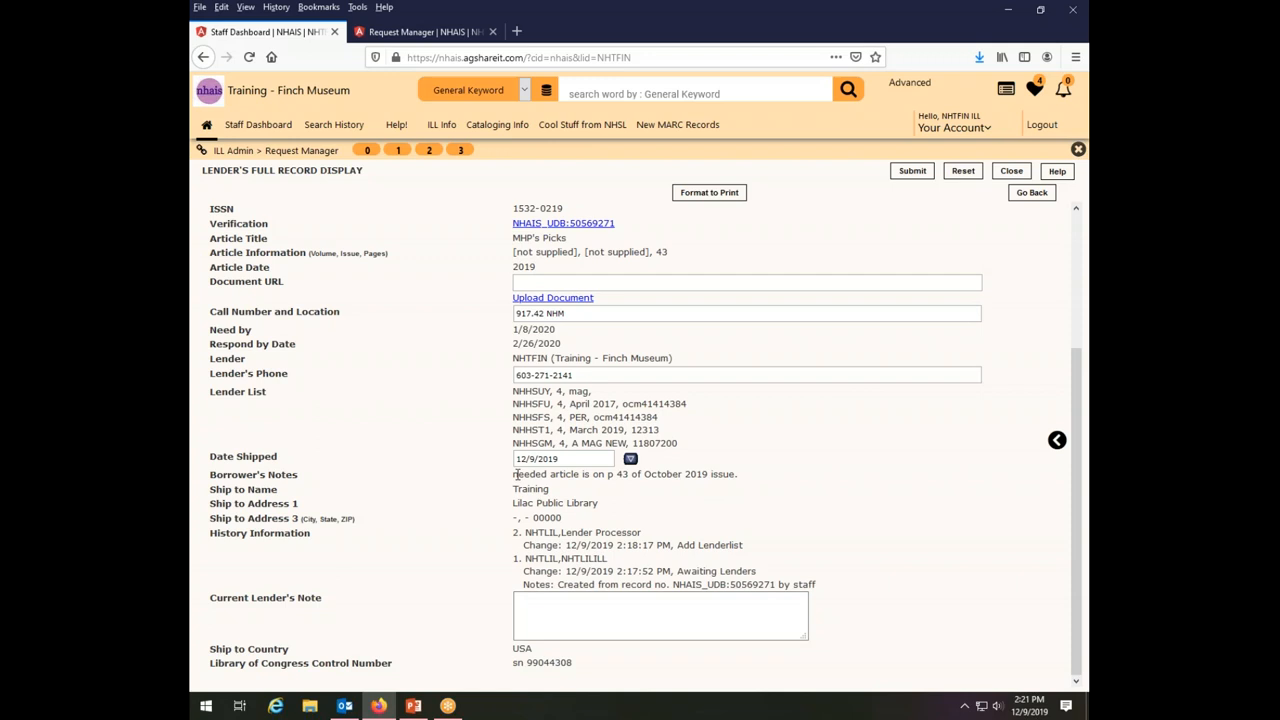
{"action": "triple_click", "coordinate": [624, 473]}
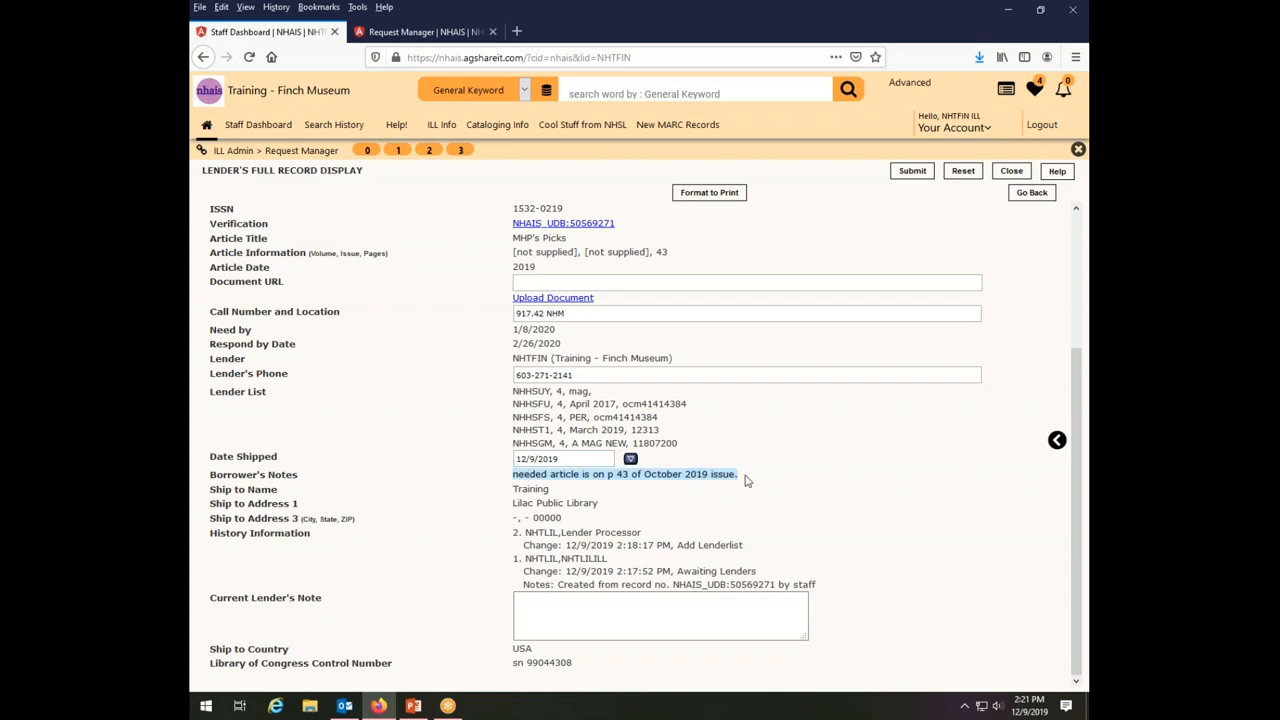
{"action": "mouse_move", "coordinate": [797, 490]}
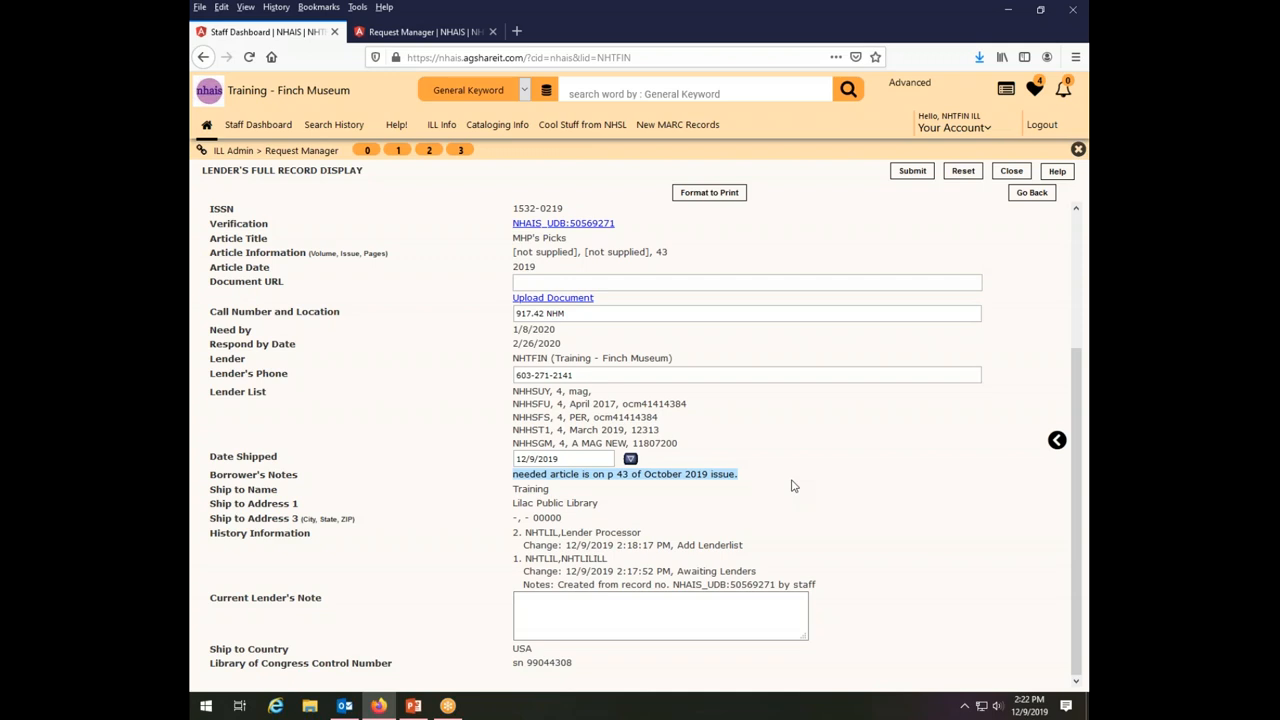
{"action": "mouse_move", "coordinate": [830, 486]}
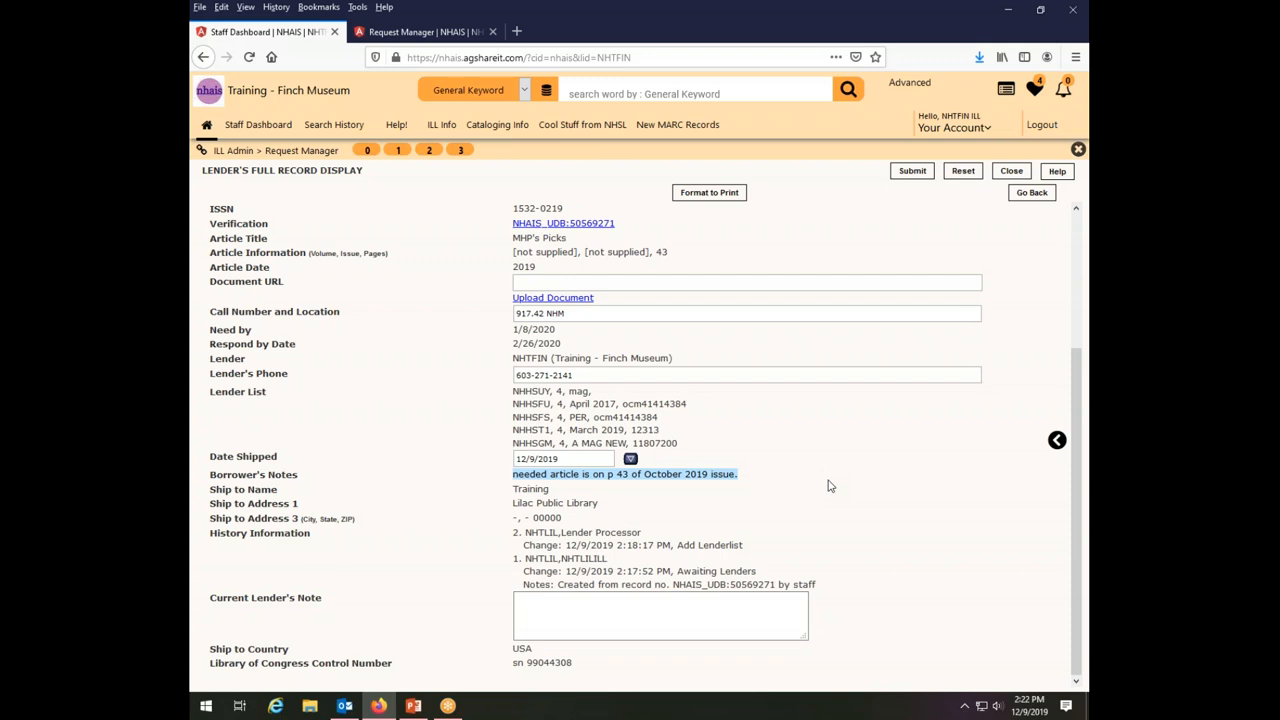
{"action": "mouse_move", "coordinate": [885, 633]}
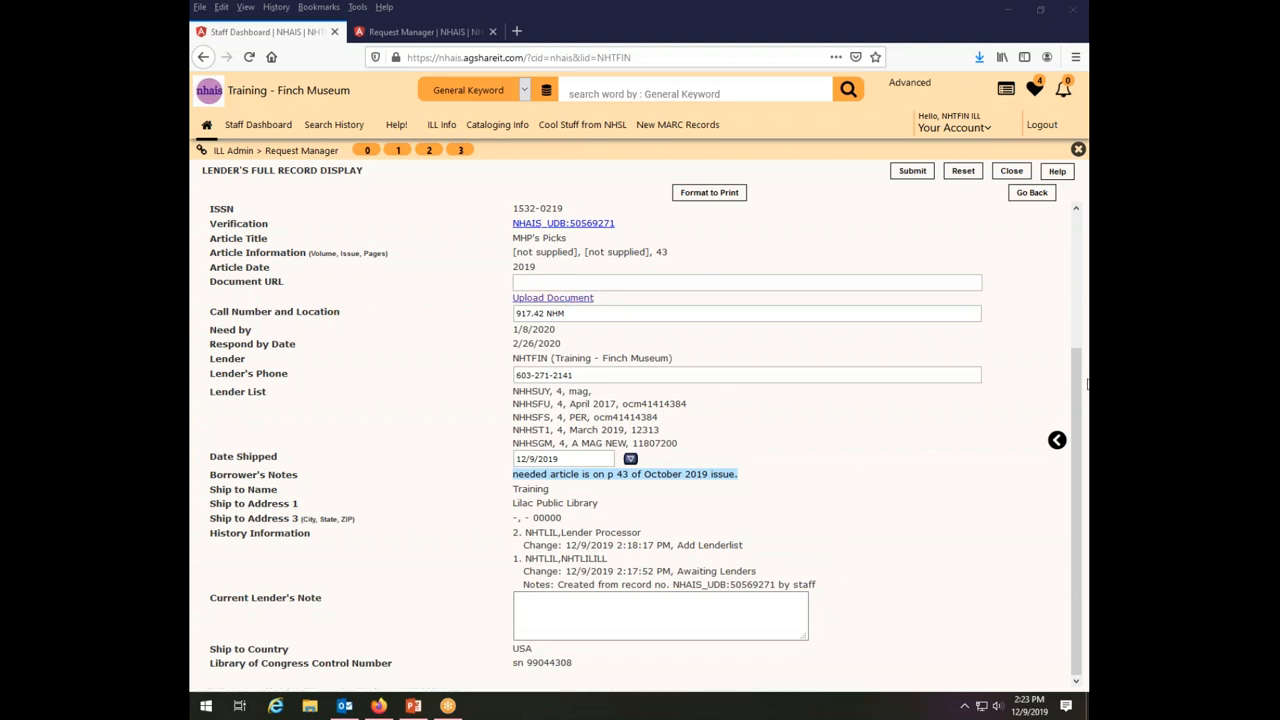
{"action": "scroll", "scroll_direction": "up", "scroll_amount": 3}
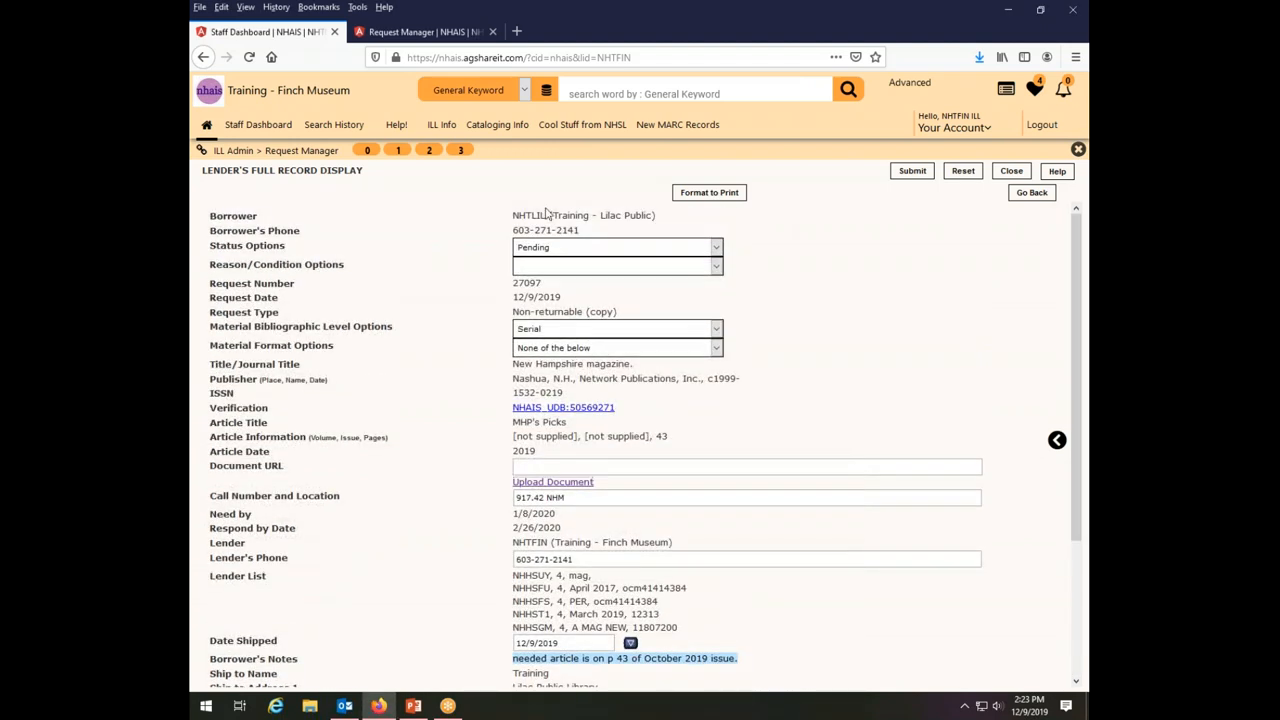
{"action": "mouse_move", "coordinate": [651, 526]}
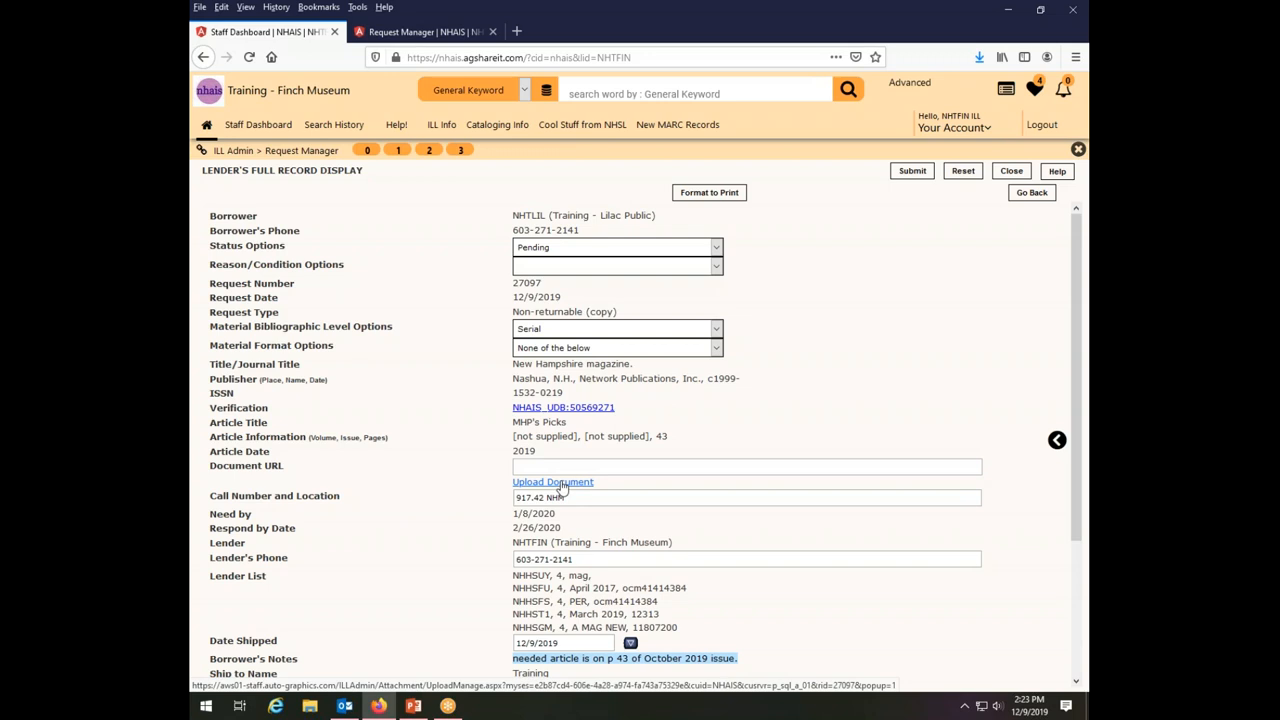
Start an attachment for request 27097 and choose NHmag-10-2019MHP.pdf from Downloads.
{"action": "left_click", "coordinate": [552, 482]}
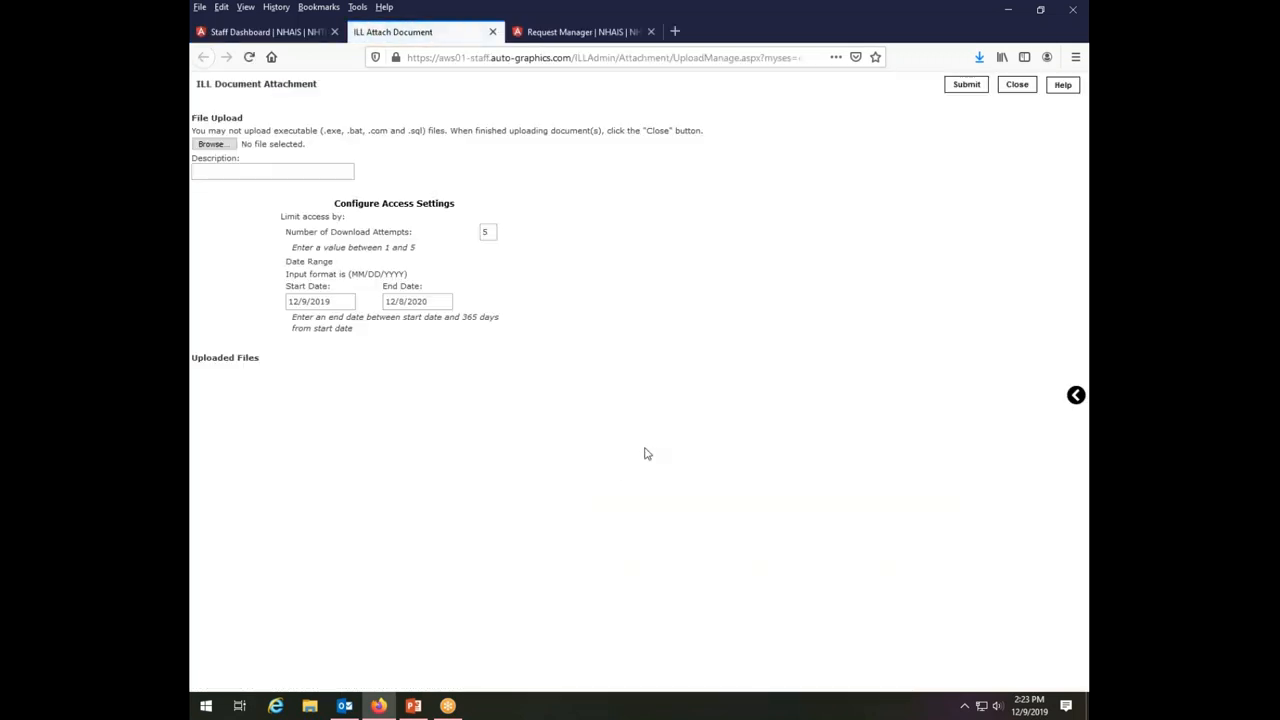
{"action": "left_click", "coordinate": [210, 143]}
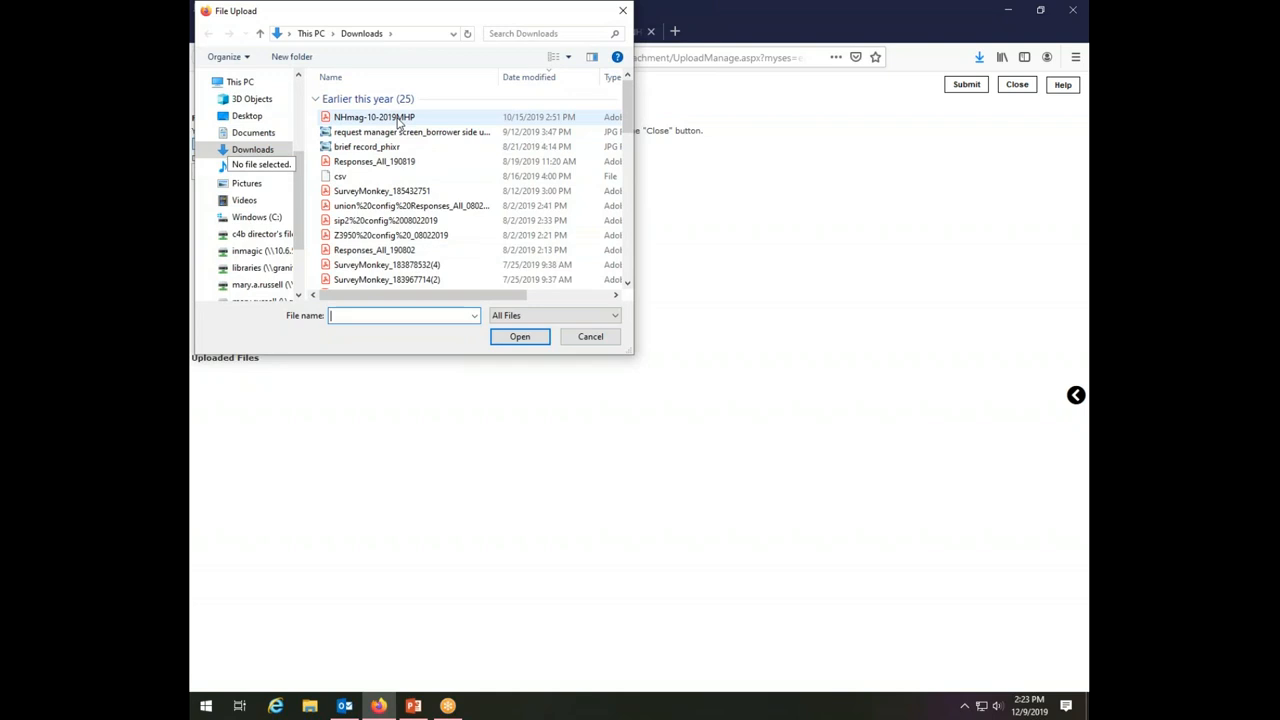
{"action": "mouse_move", "coordinate": [373, 117]}
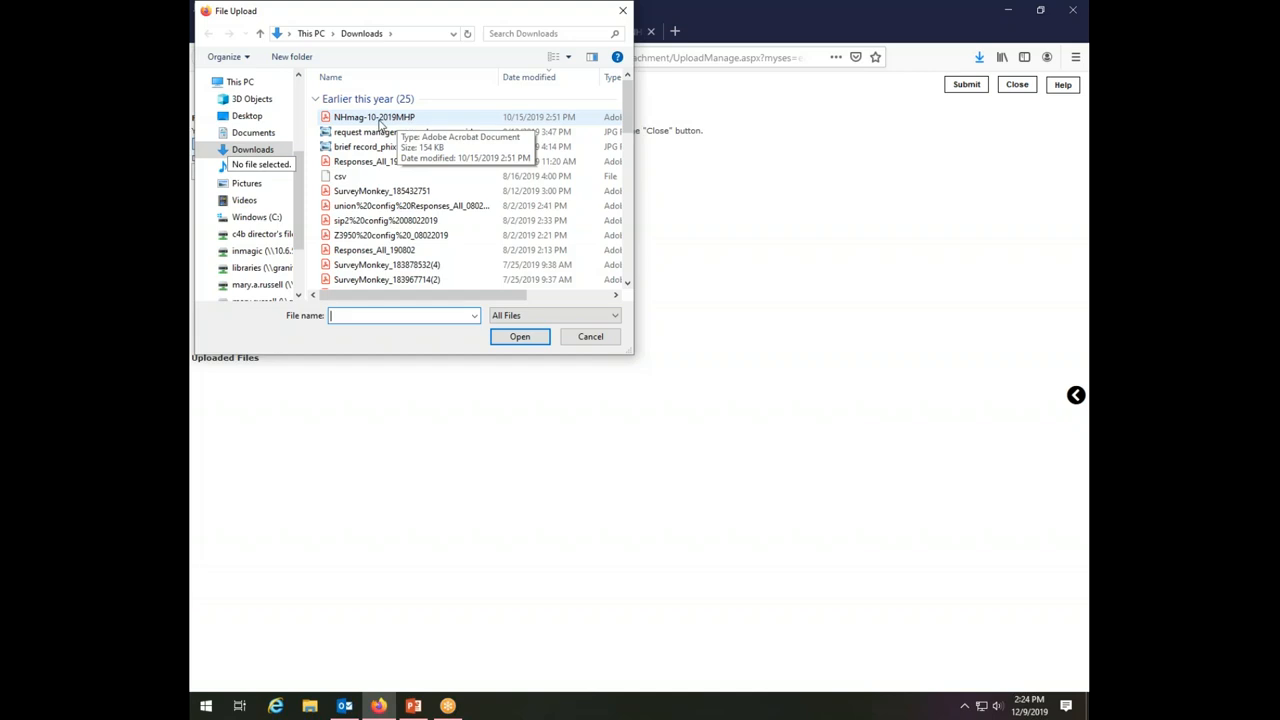
{"action": "mouse_move", "coordinate": [388, 132]}
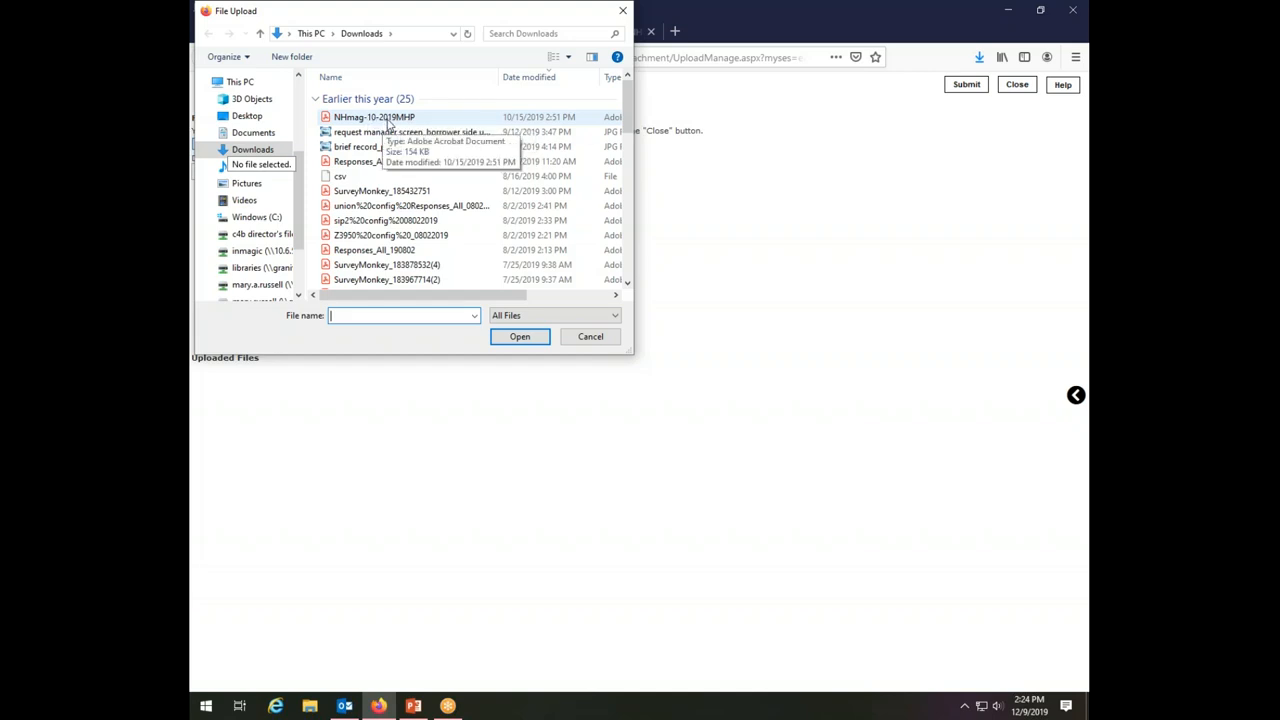
{"action": "left_click", "coordinate": [373, 117]}
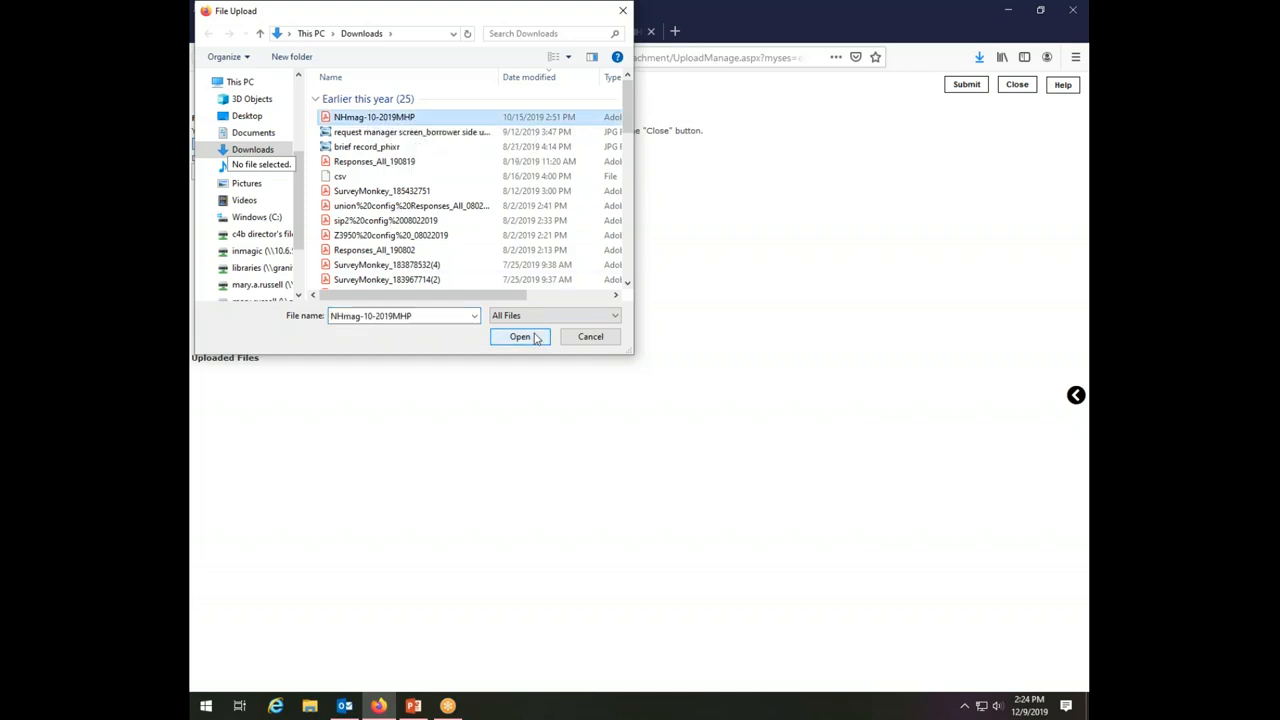
{"action": "left_click", "coordinate": [520, 336]}
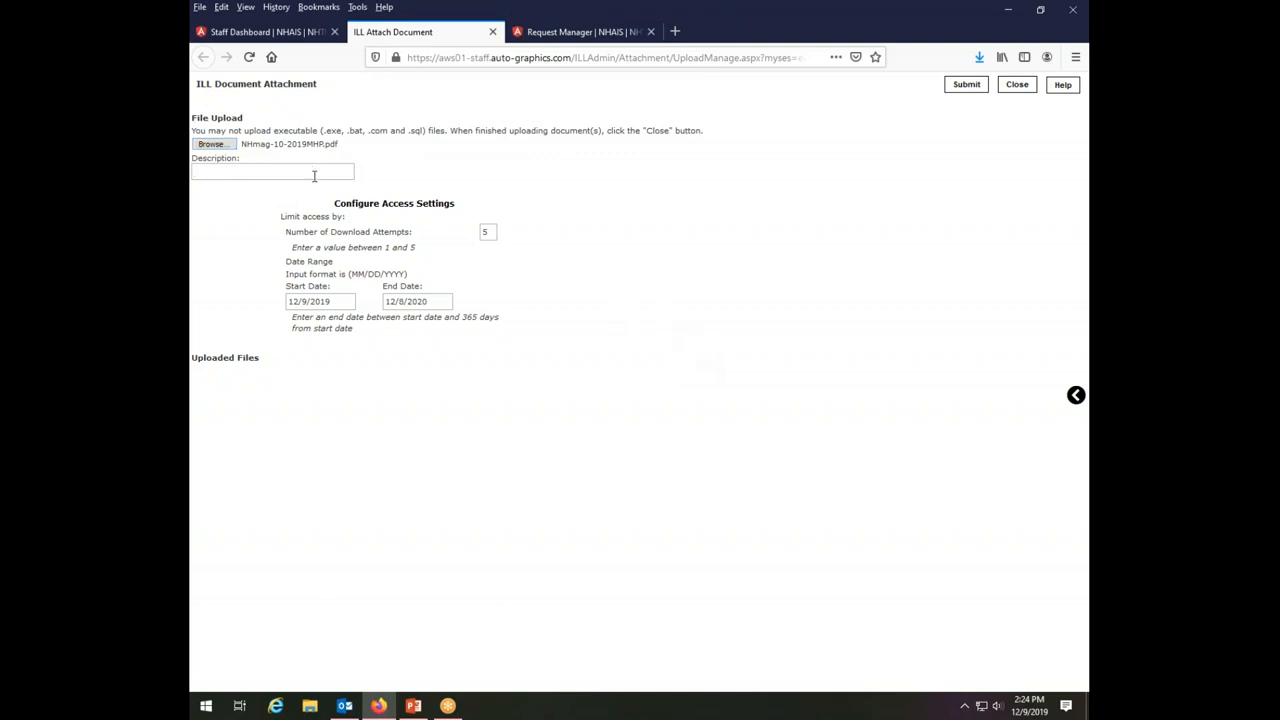
Enter 'mhp beer picks' as the attachment's description.
{"action": "left_click", "coordinate": [272, 171]}
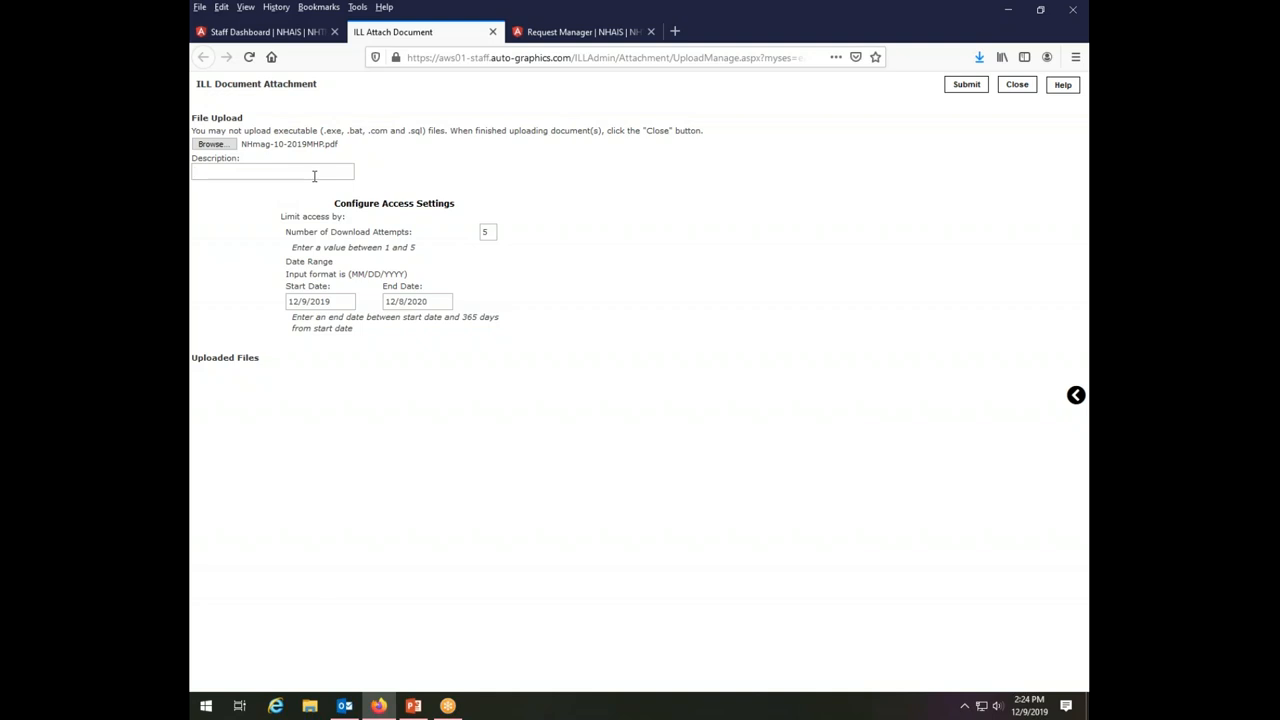
{"action": "type", "text": "mhp beer p"}
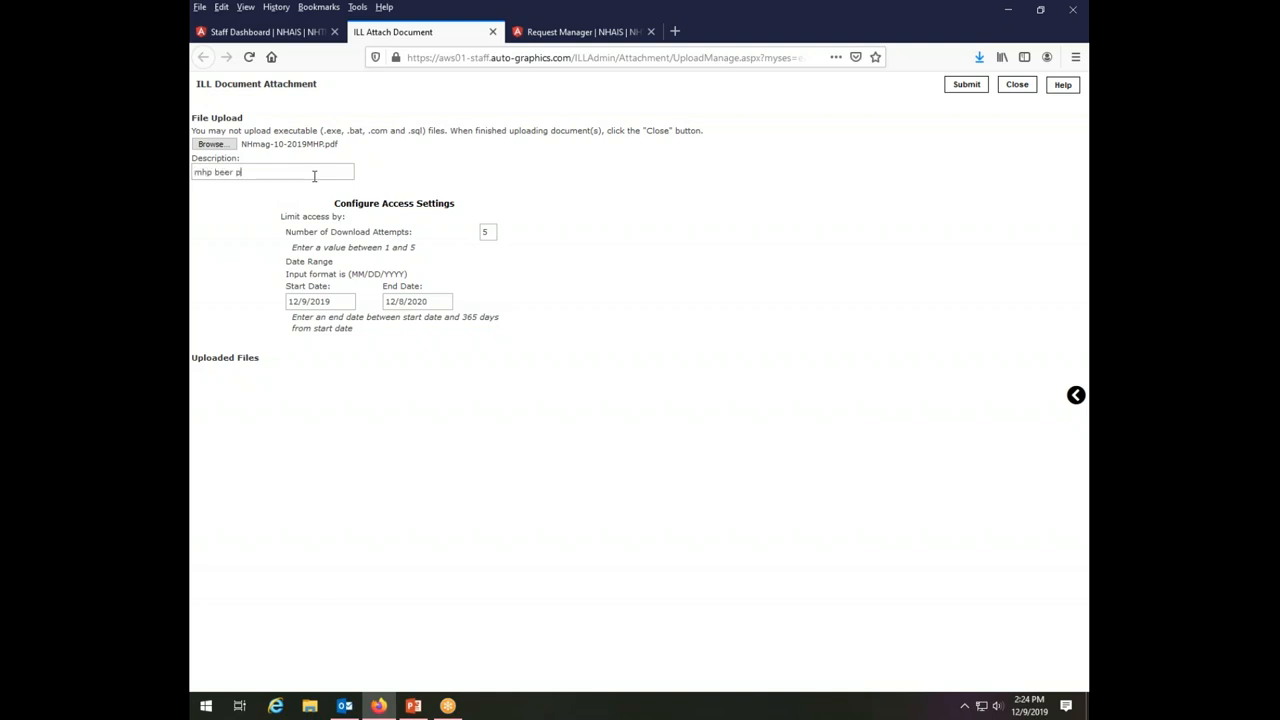
{"action": "type", "text": "icks"}
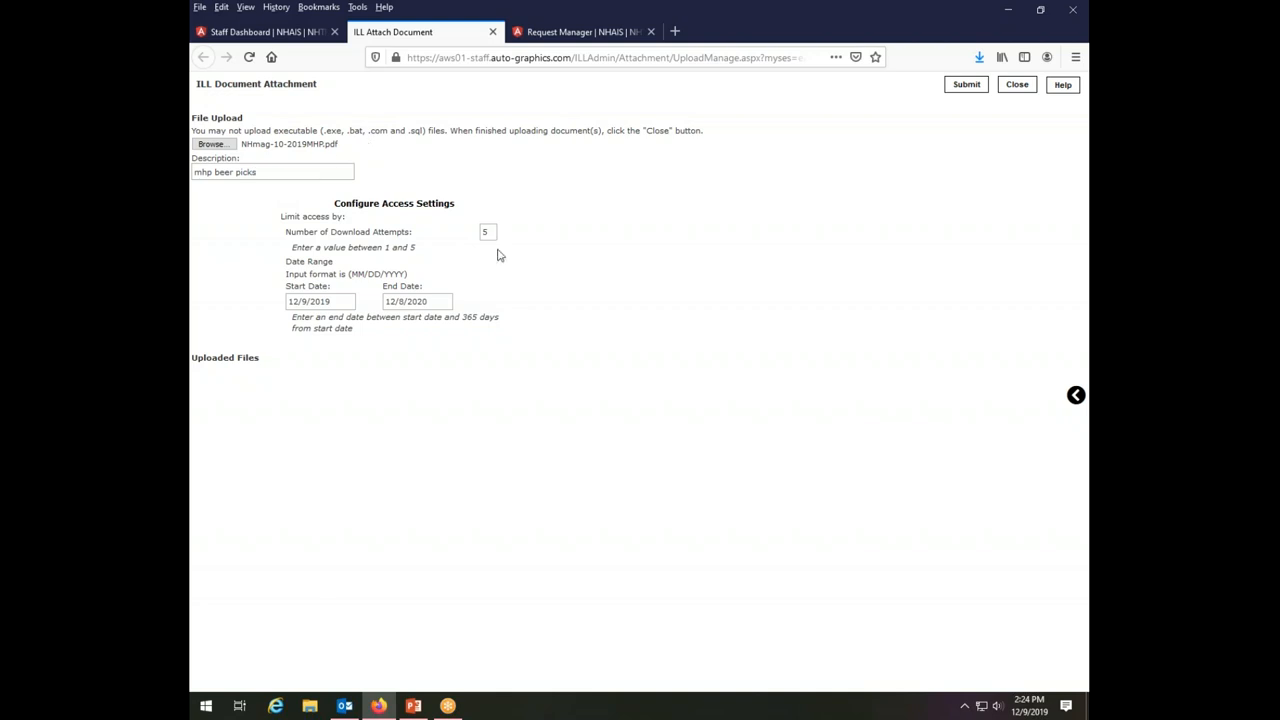
{"action": "mouse_move", "coordinate": [670, 362]}
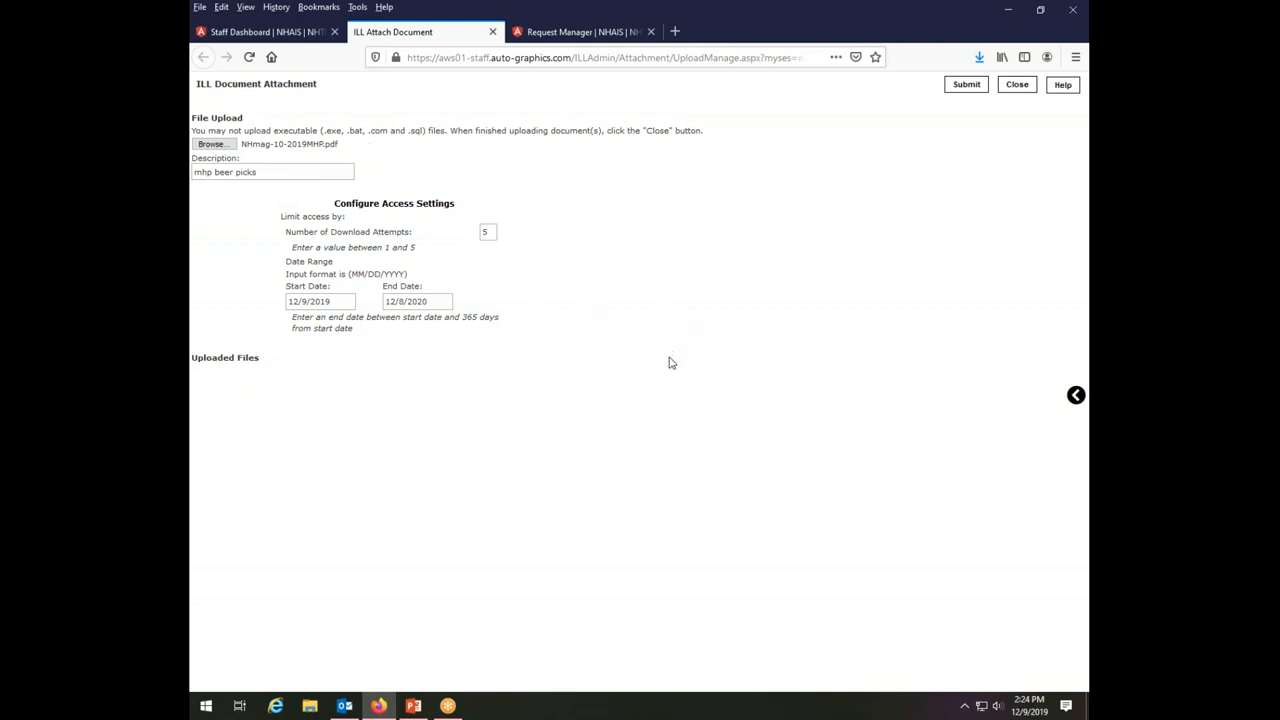
{"action": "mouse_move", "coordinate": [364, 340]}
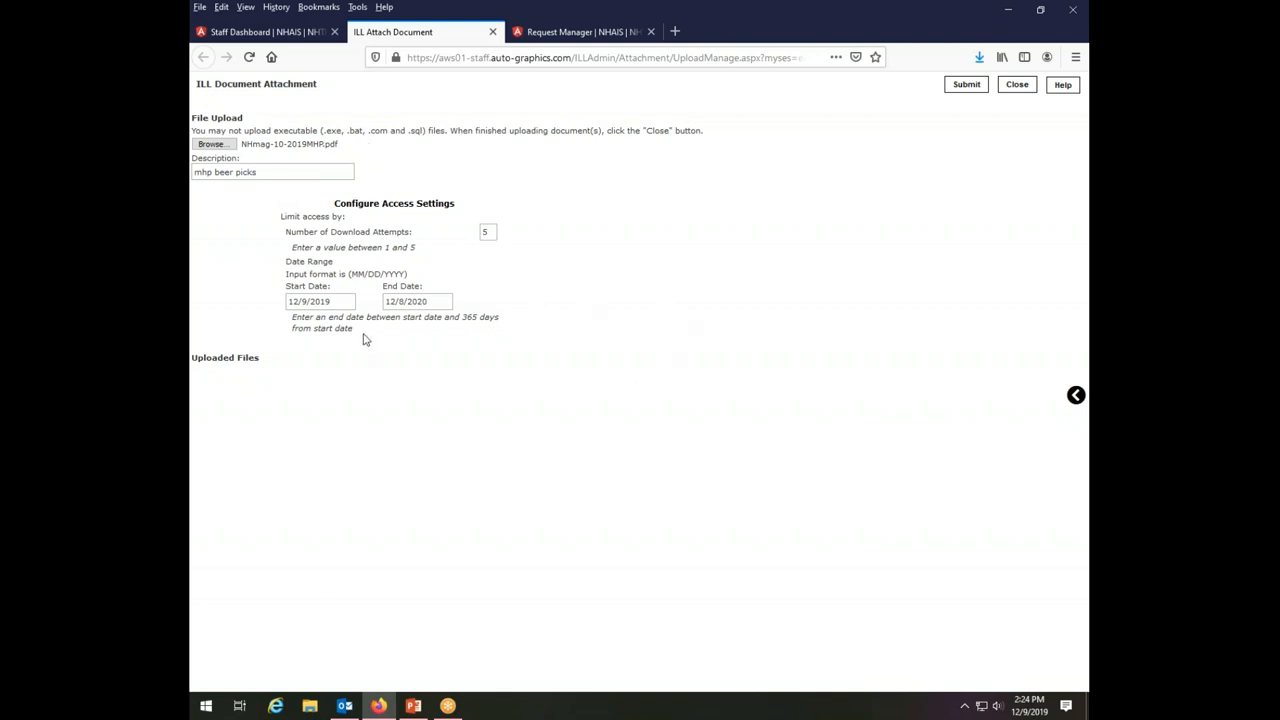
{"action": "mouse_move", "coordinate": [388, 217]}
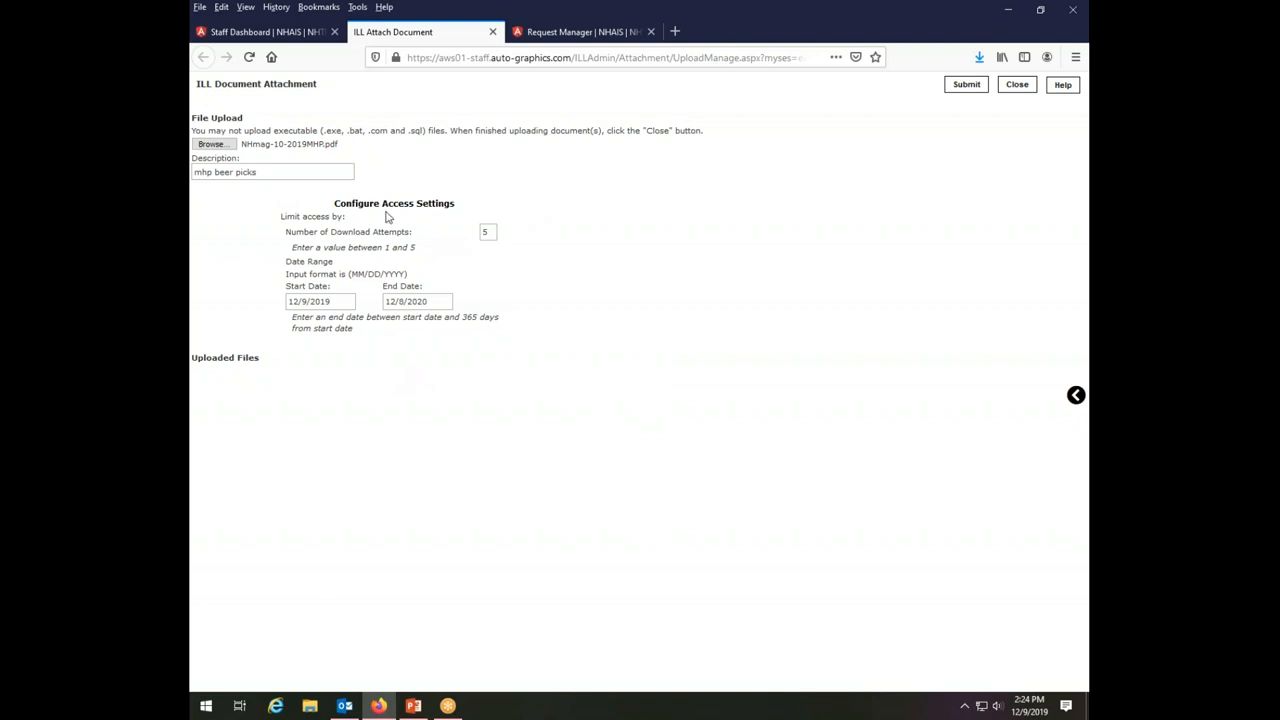
{"action": "mouse_move", "coordinate": [498, 265]}
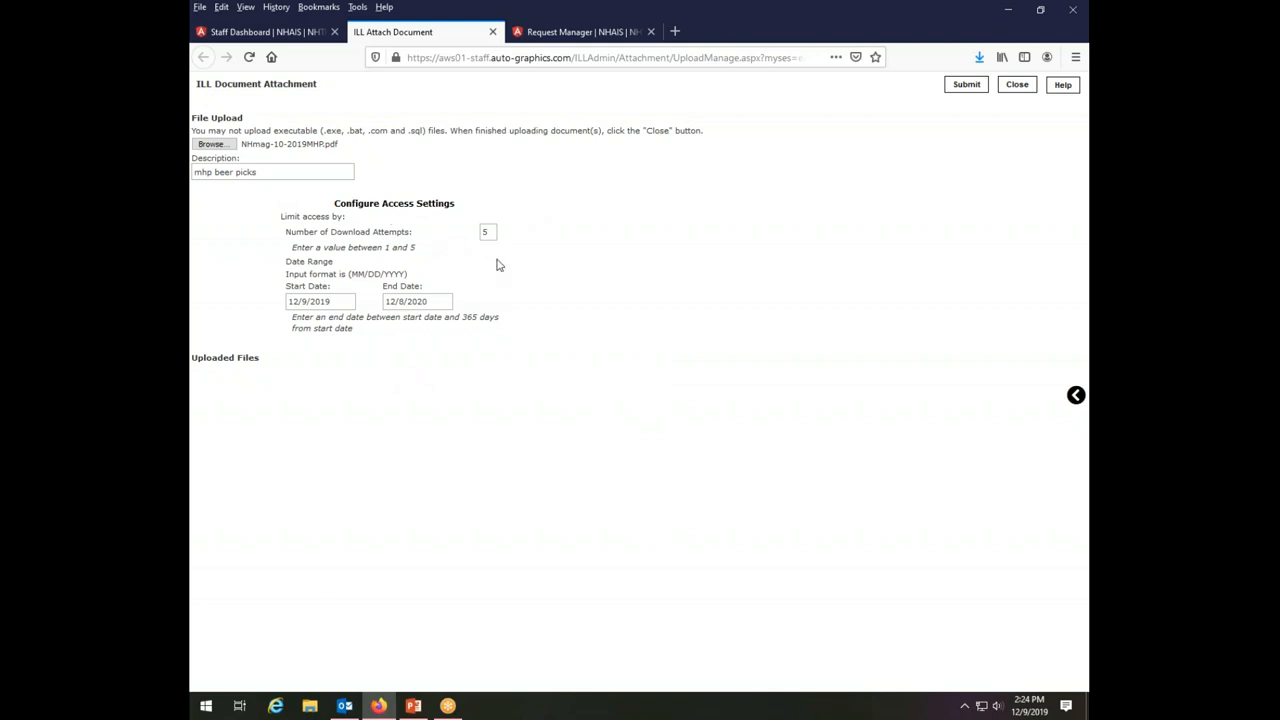
{"action": "mouse_move", "coordinate": [657, 274]}
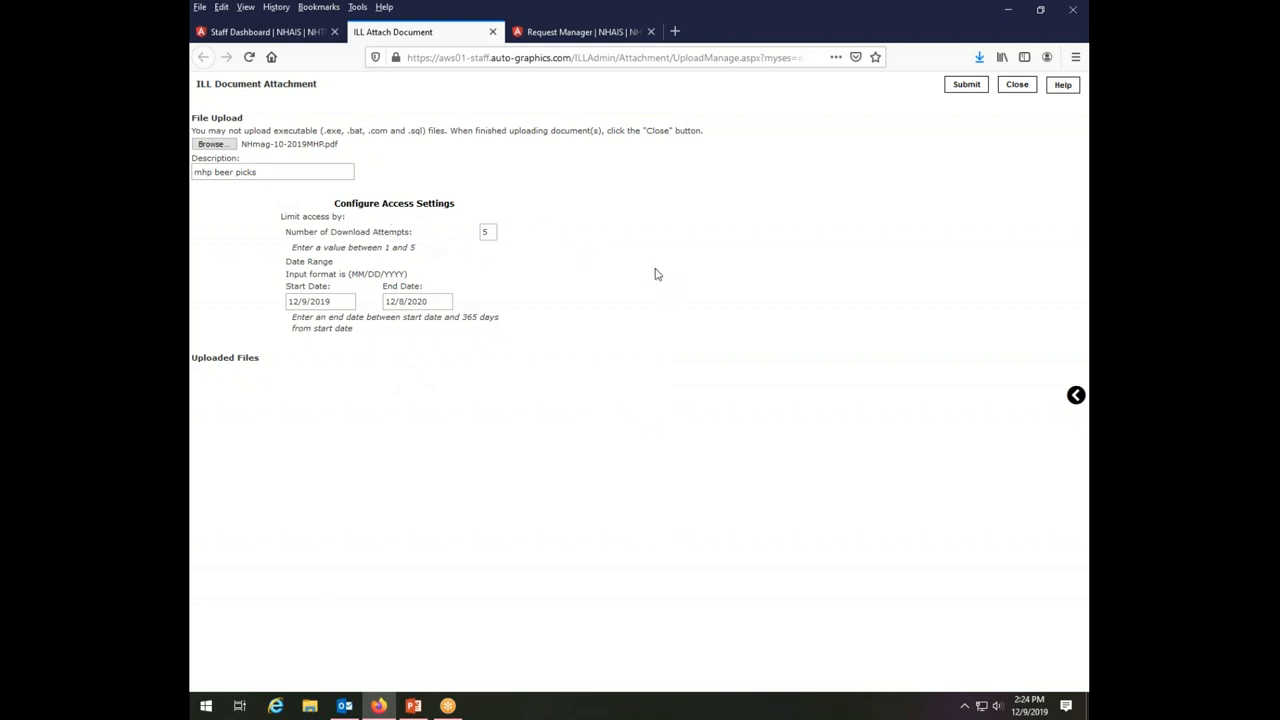
{"action": "mouse_move", "coordinate": [670, 277]}
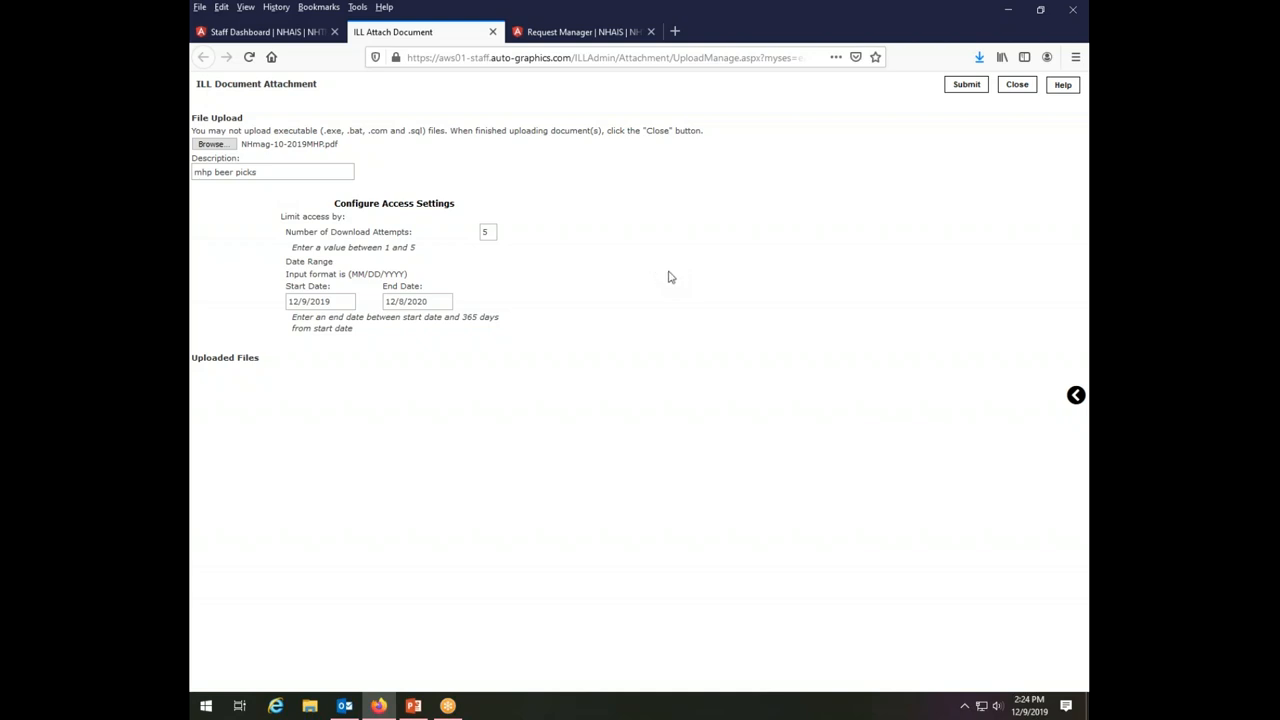
{"action": "mouse_move", "coordinate": [517, 261]}
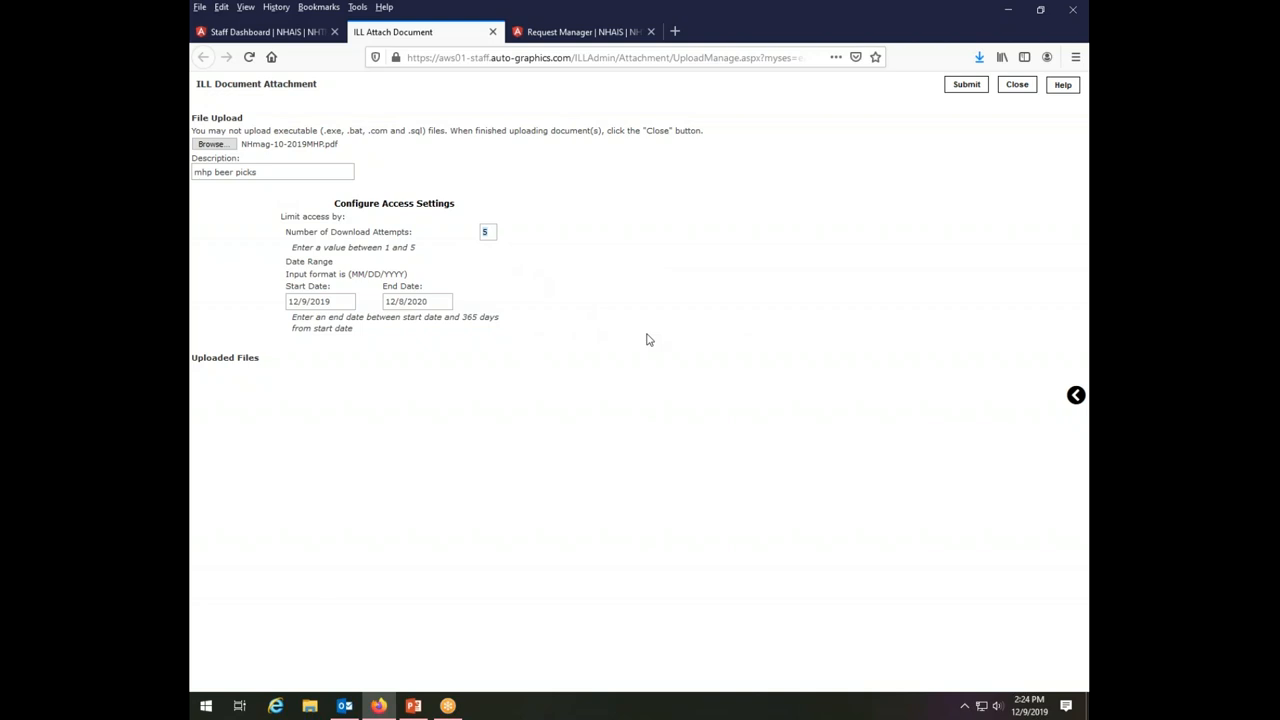
{"action": "mouse_move", "coordinate": [685, 313]}
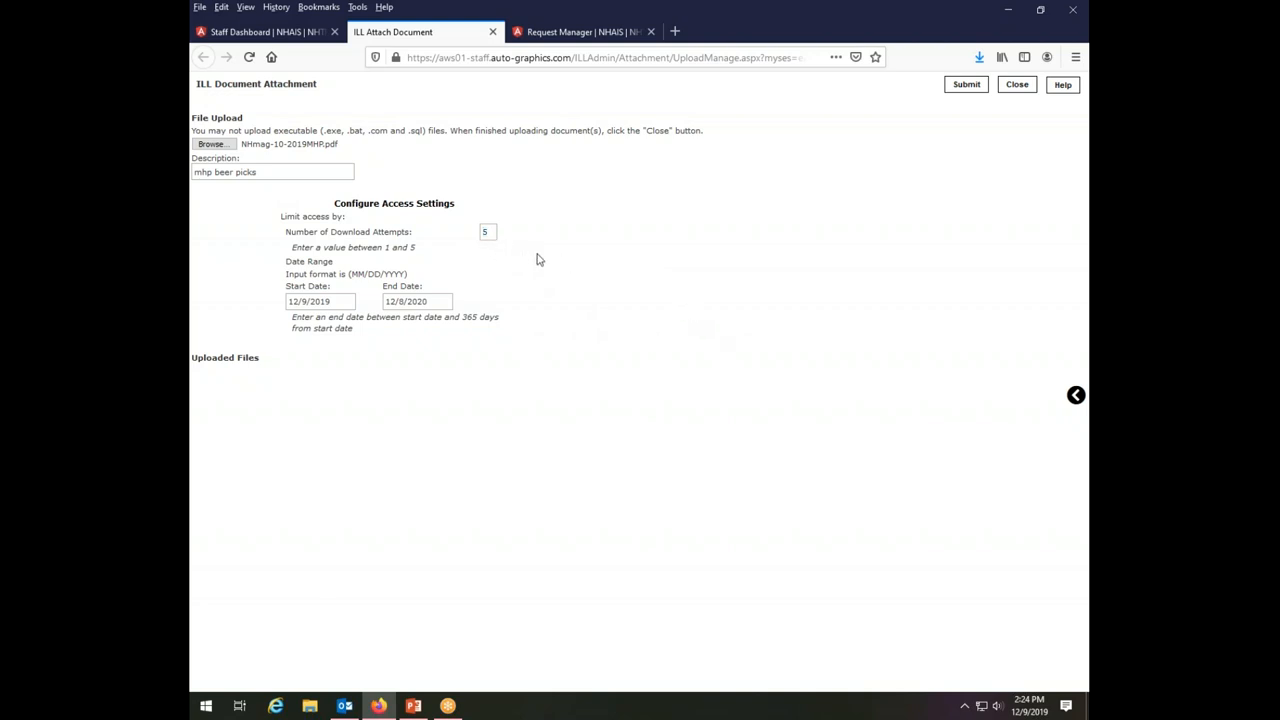
{"action": "mouse_move", "coordinate": [587, 268]}
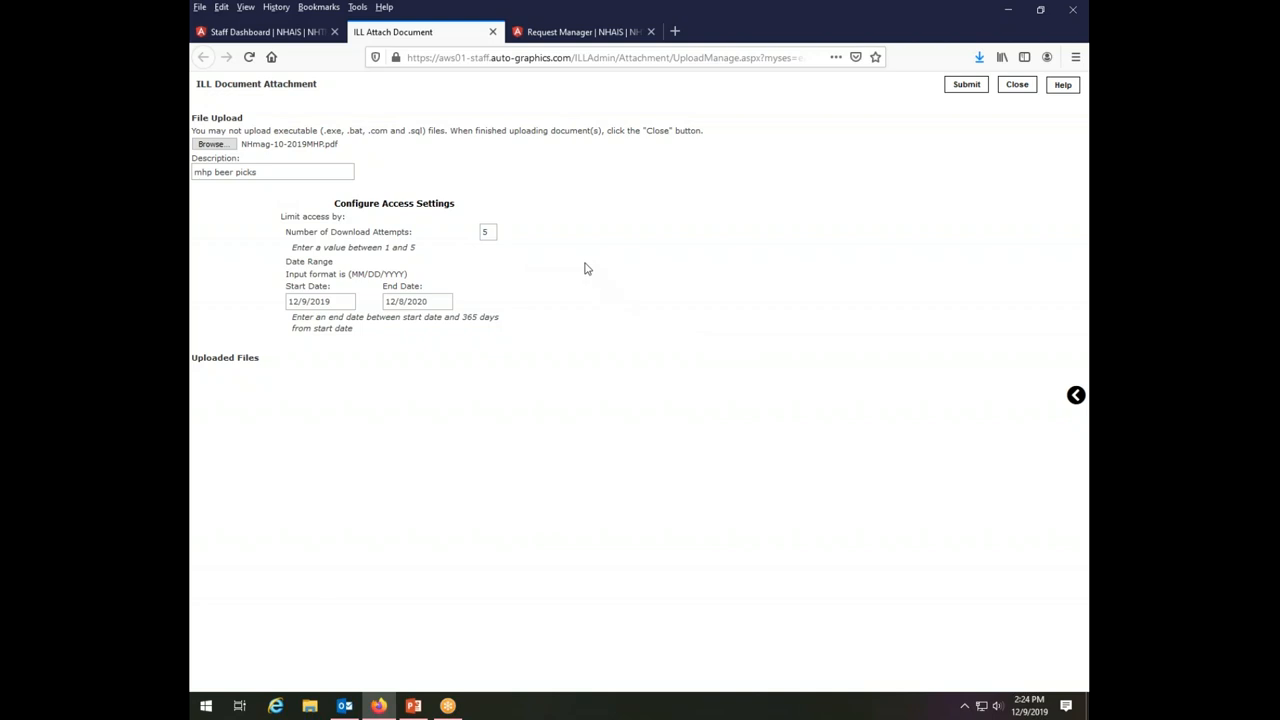
{"action": "mouse_move", "coordinate": [546, 272]}
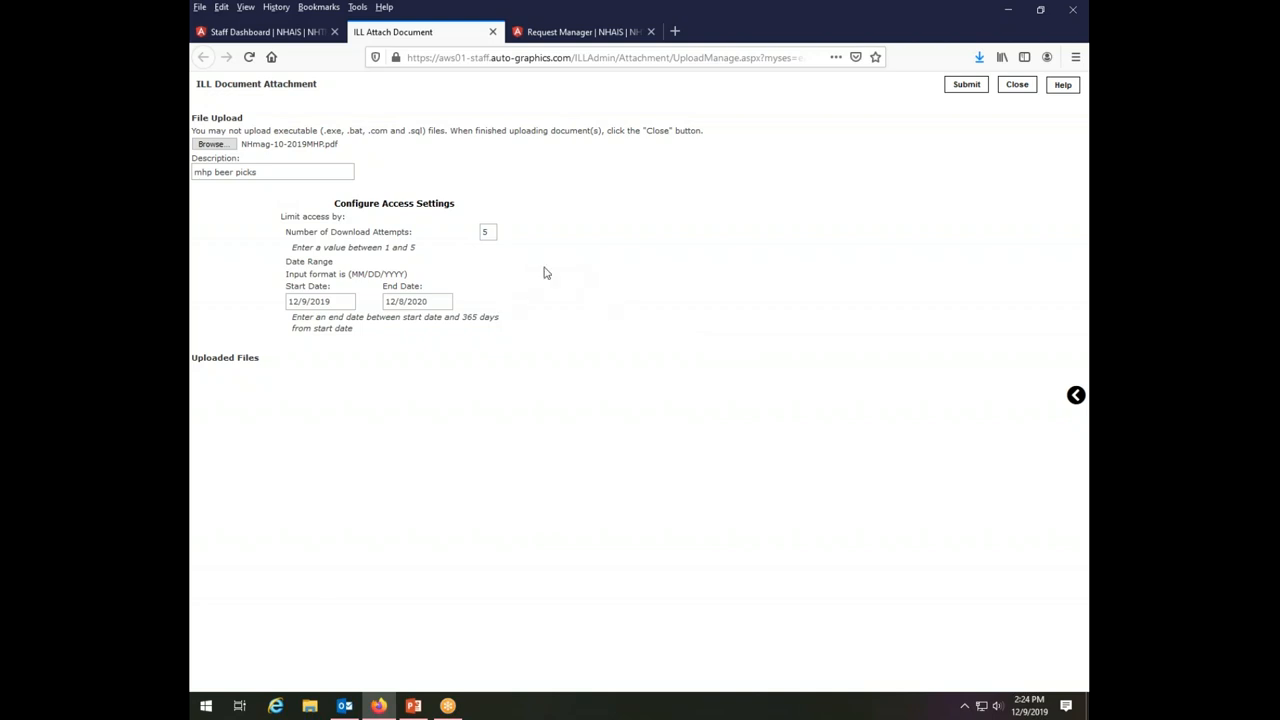
{"action": "mouse_move", "coordinate": [584, 368]}
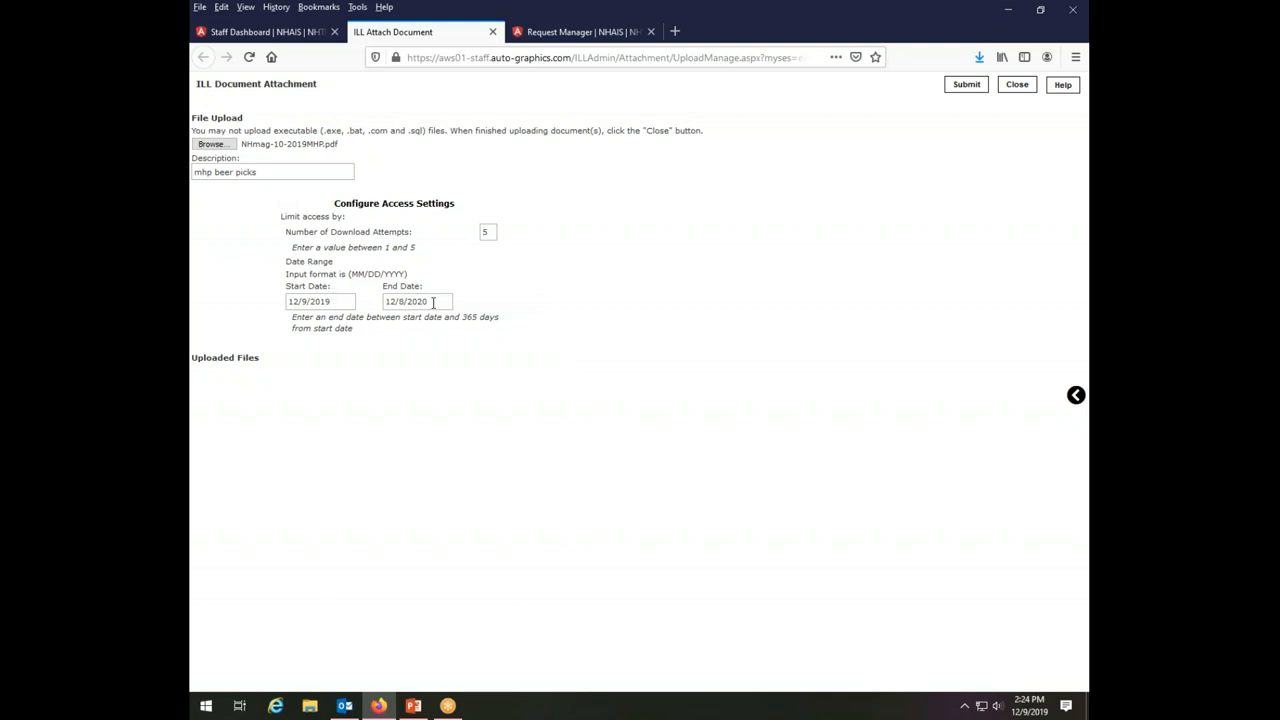
{"action": "mouse_move", "coordinate": [309, 365]}
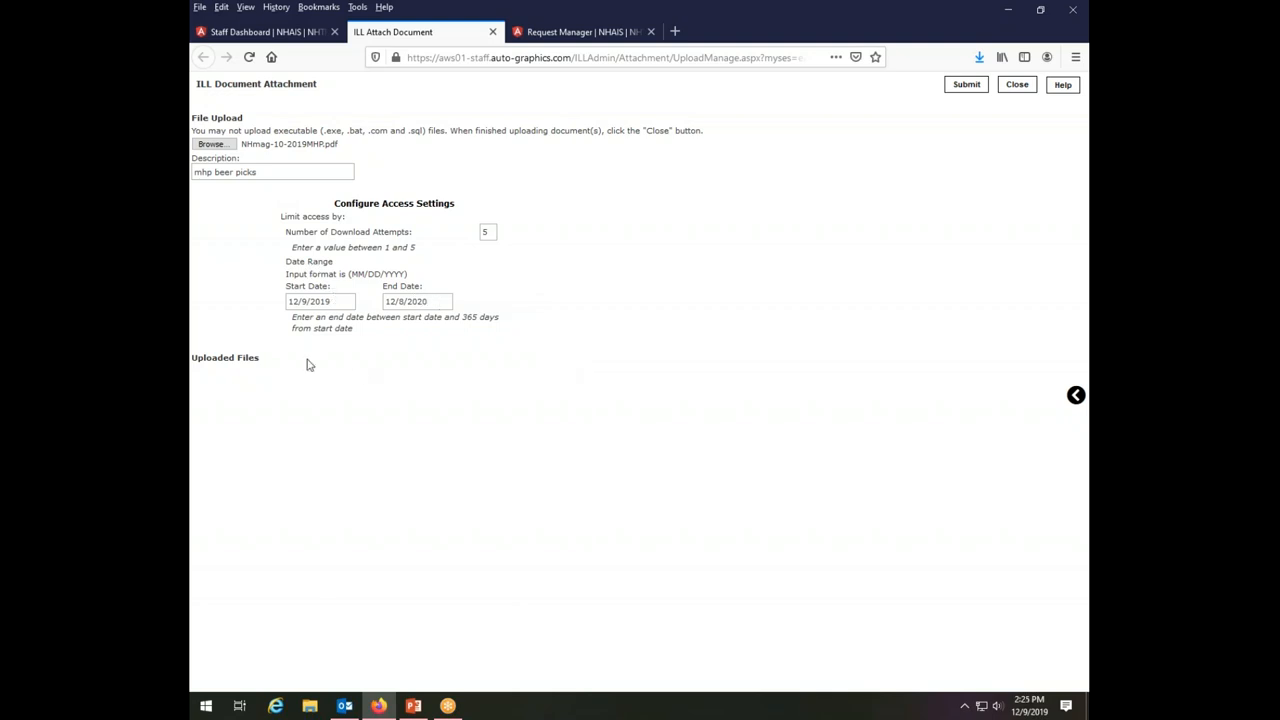
{"action": "mouse_move", "coordinate": [457, 339]}
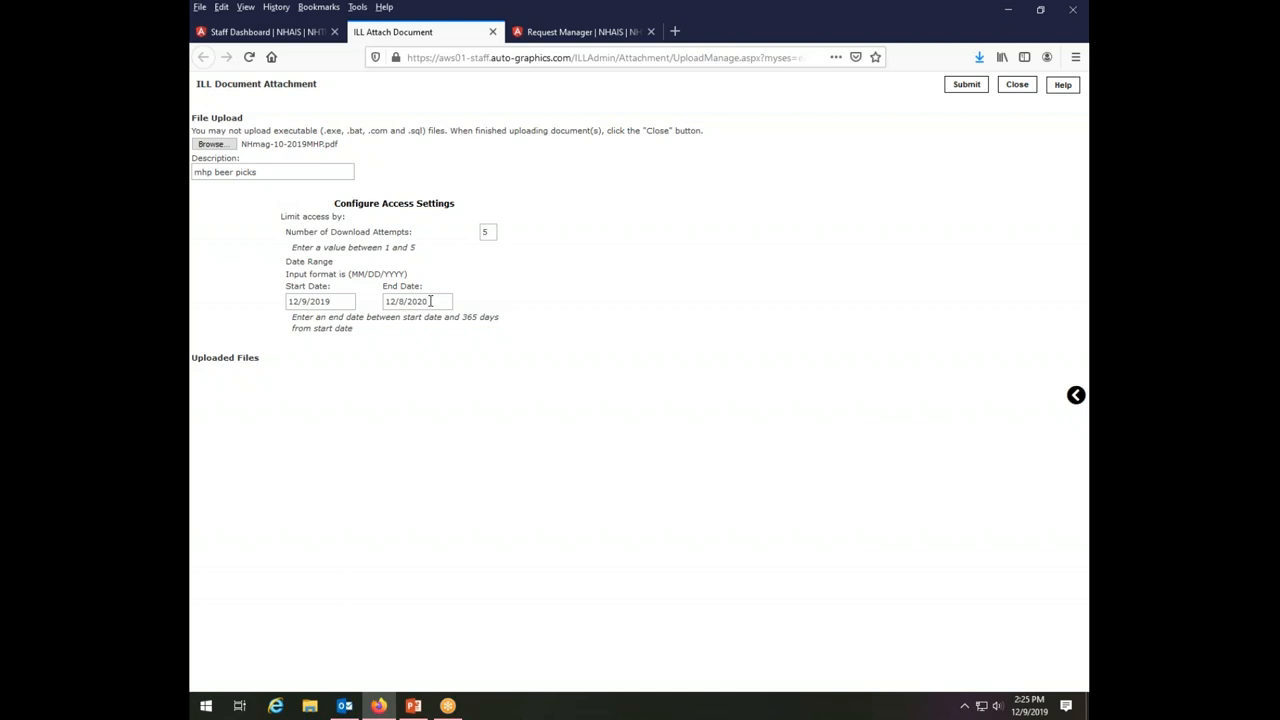
{"action": "mouse_move", "coordinate": [700, 411]}
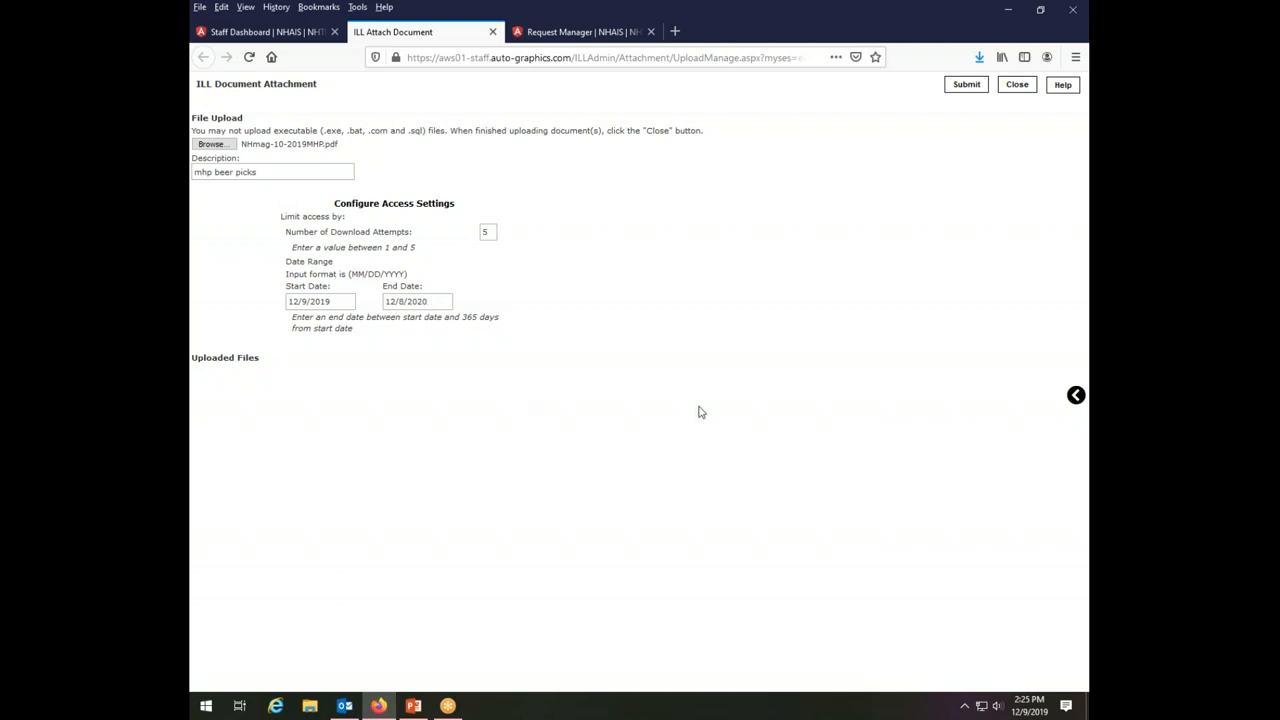
{"action": "mouse_move", "coordinate": [827, 430]}
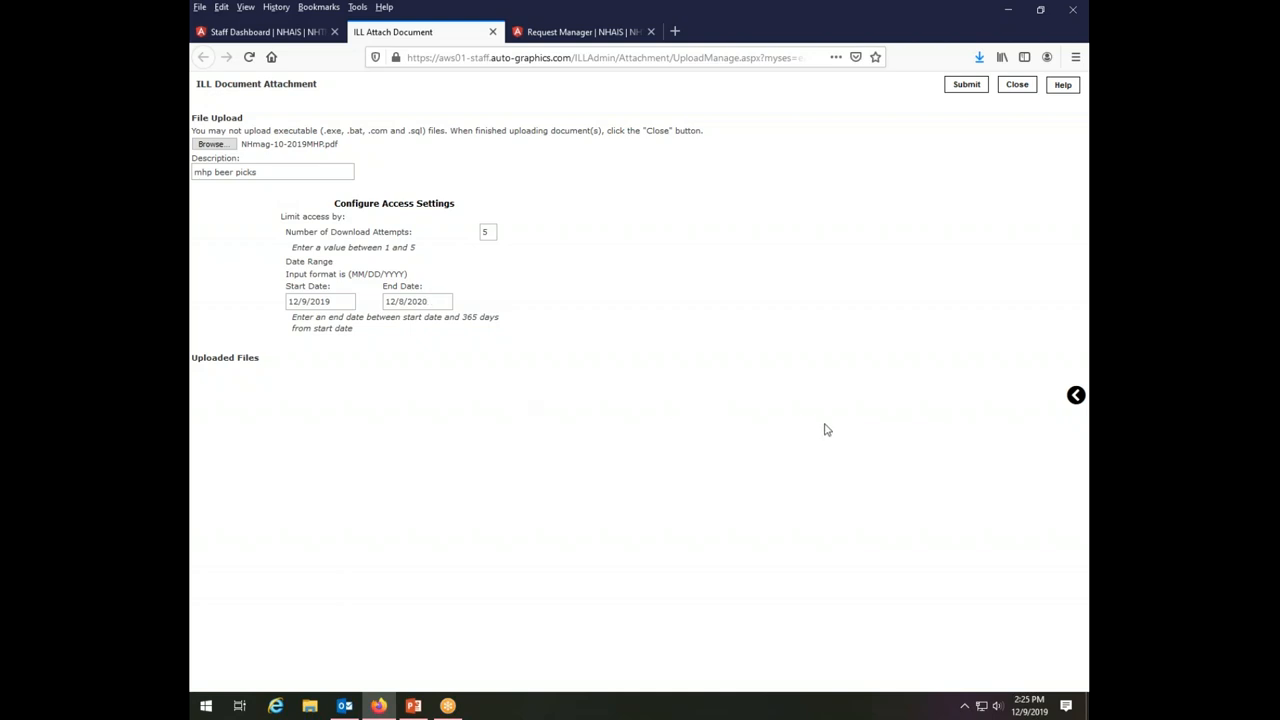
{"action": "mouse_move", "coordinate": [810, 480]}
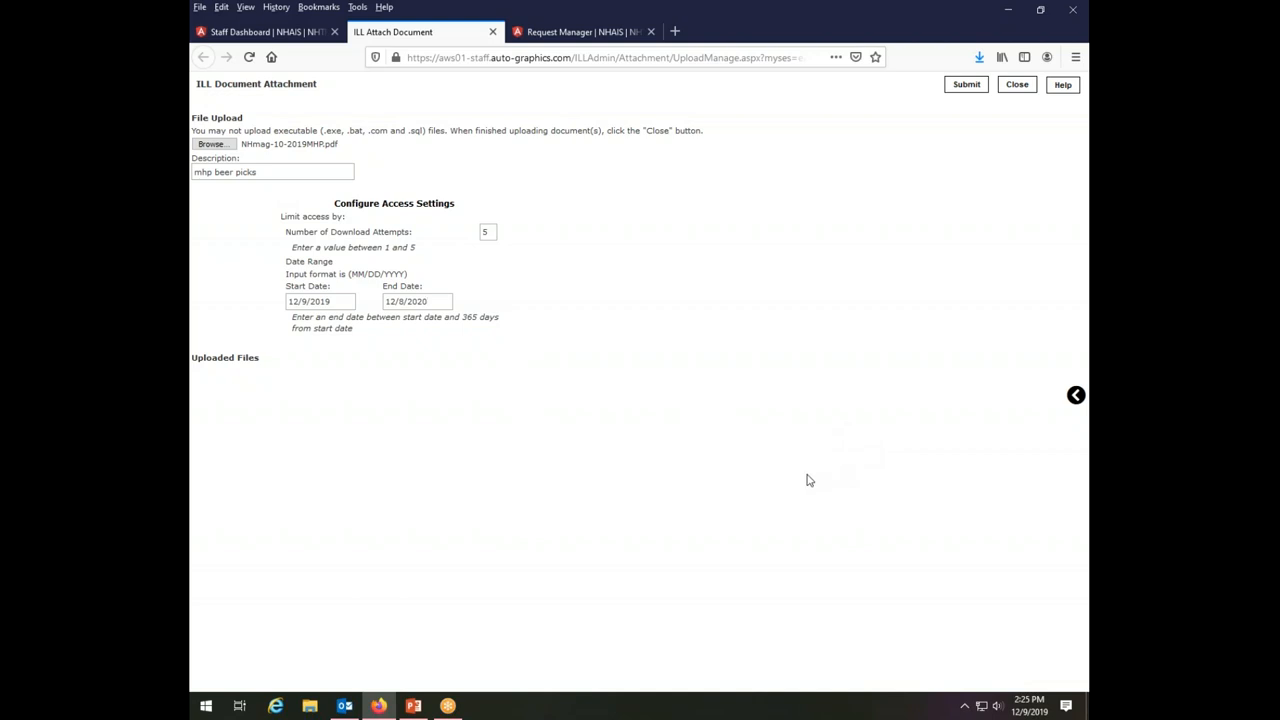
{"action": "mouse_move", "coordinate": [787, 493]}
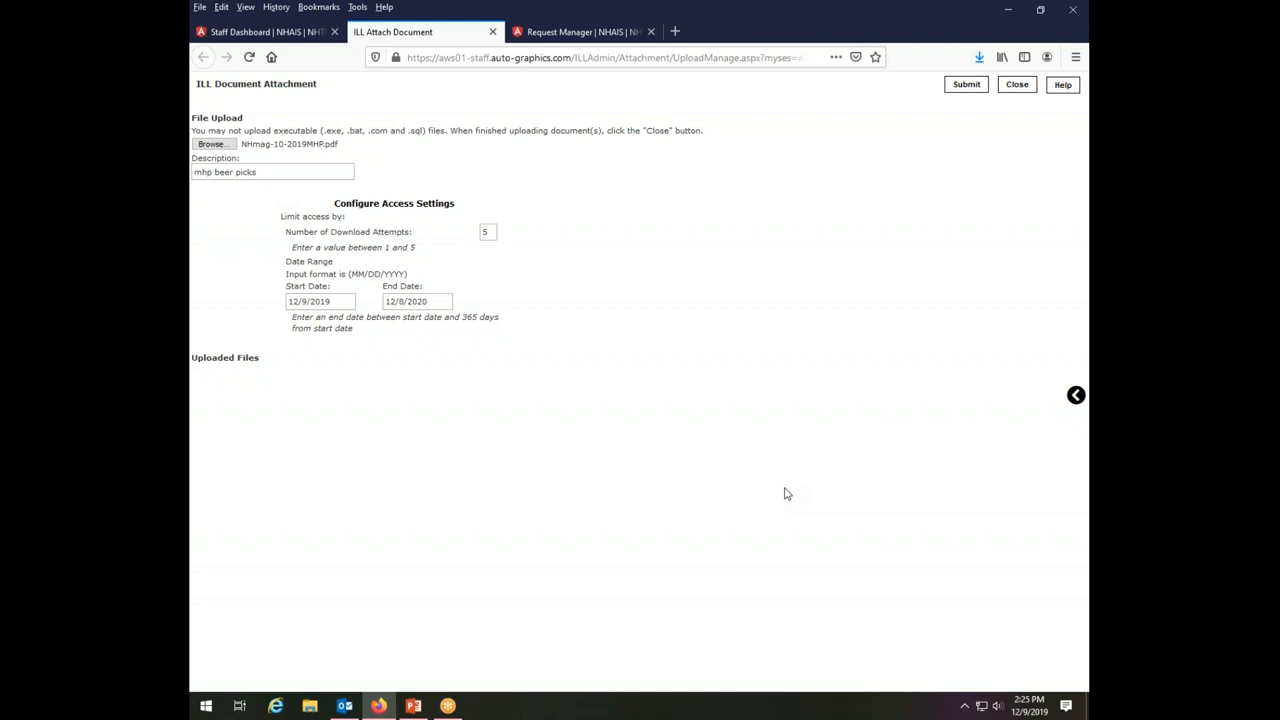
{"action": "mouse_move", "coordinate": [768, 536]}
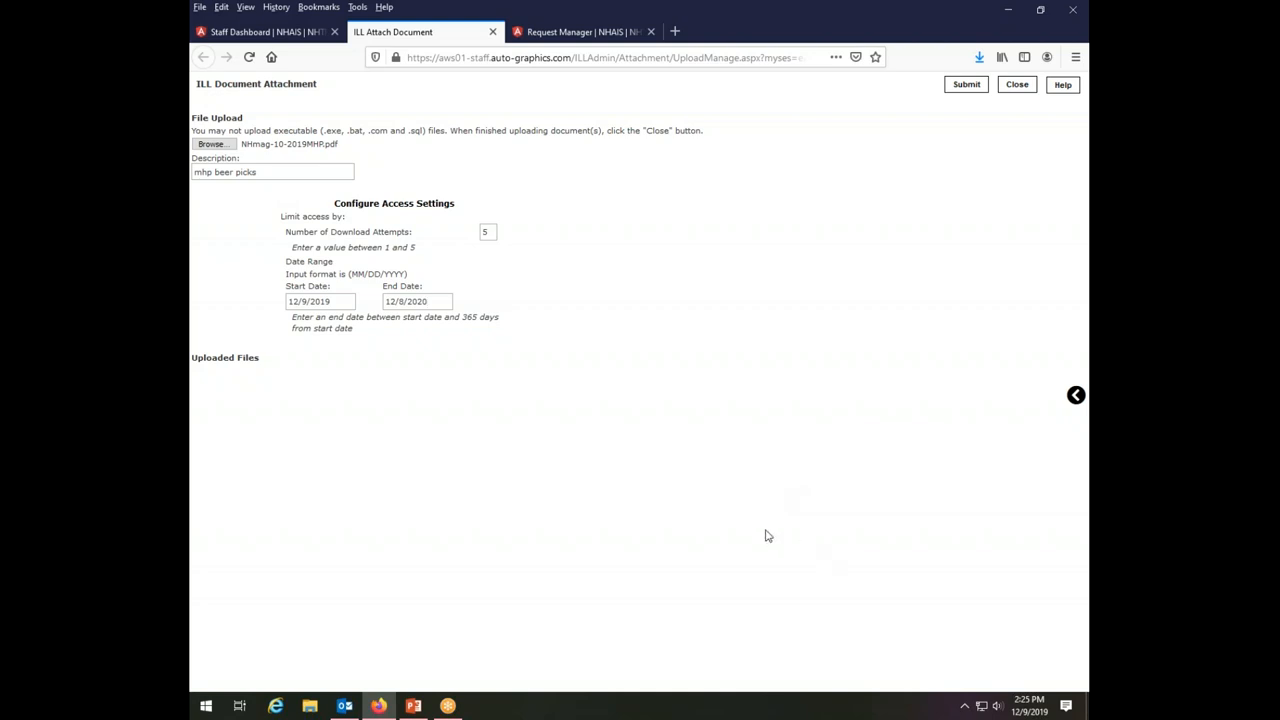
{"action": "mouse_move", "coordinate": [964, 102]}
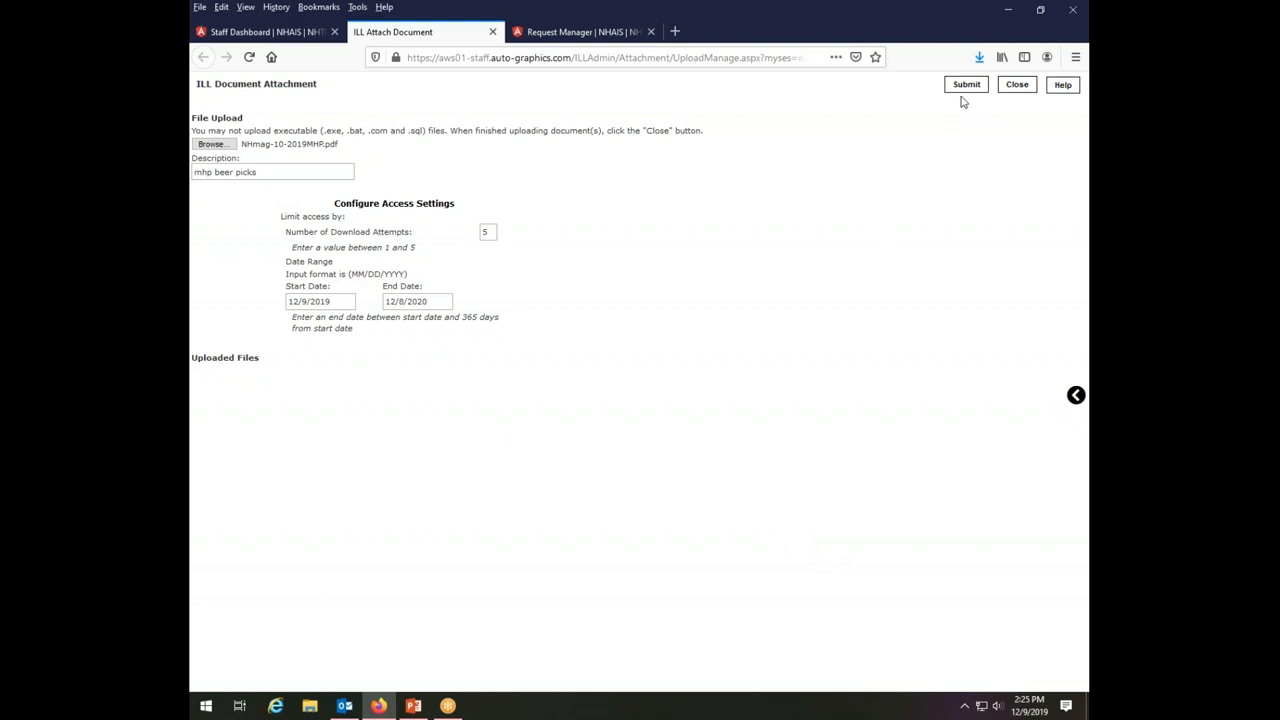
Submit NHmag-10-2019MHP.pdf so it appears under request 27097's Uploaded Files.
{"action": "left_click", "coordinate": [965, 84]}
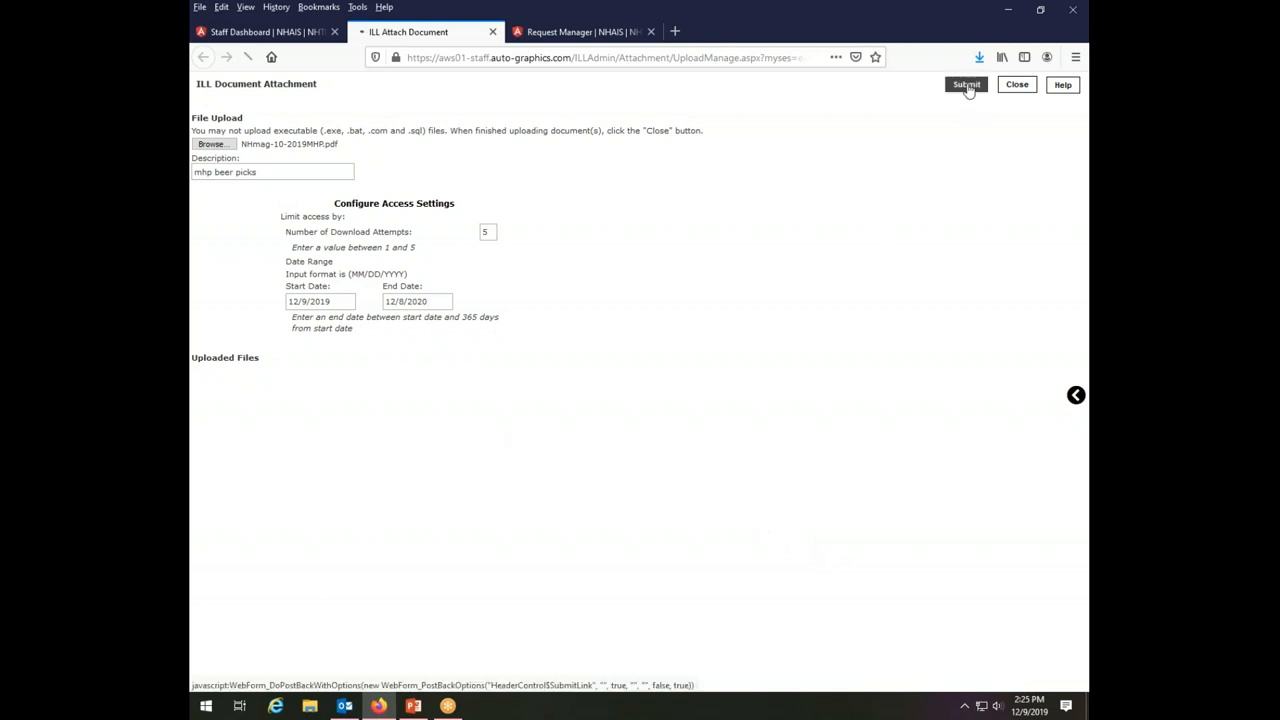
{"action": "left_click", "coordinate": [966, 84]}
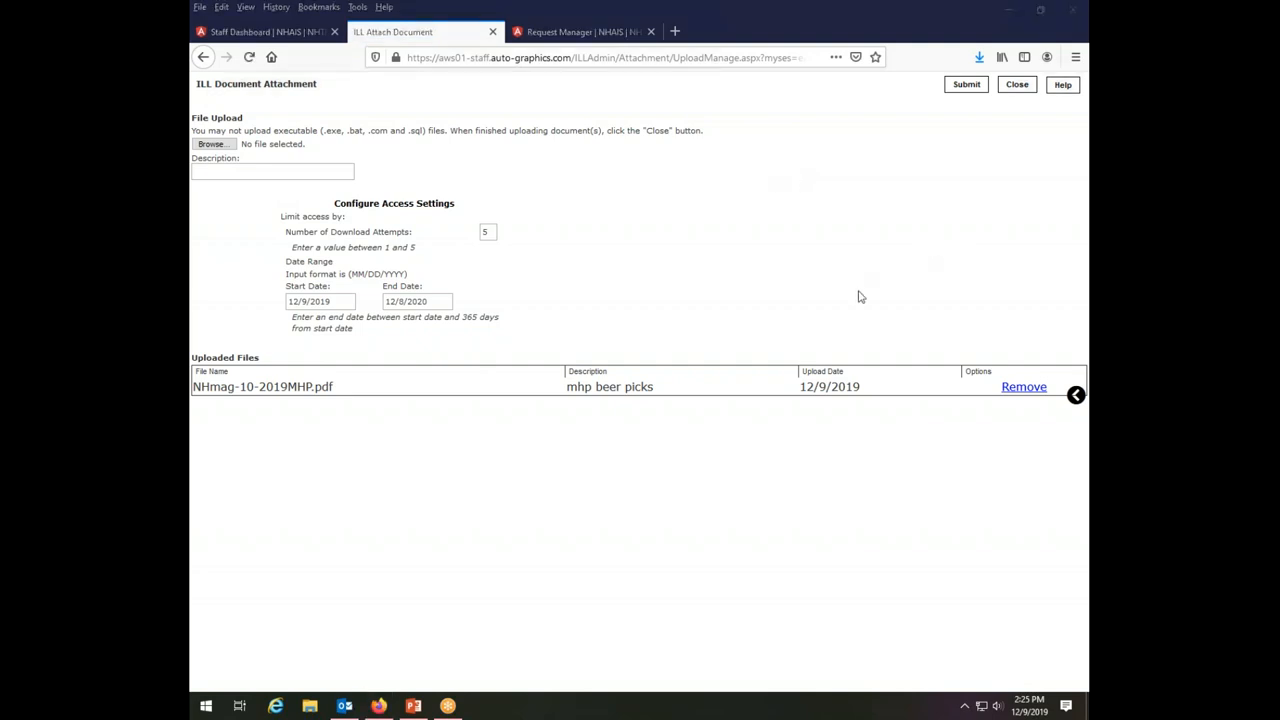
{"action": "mouse_move", "coordinate": [936, 358]}
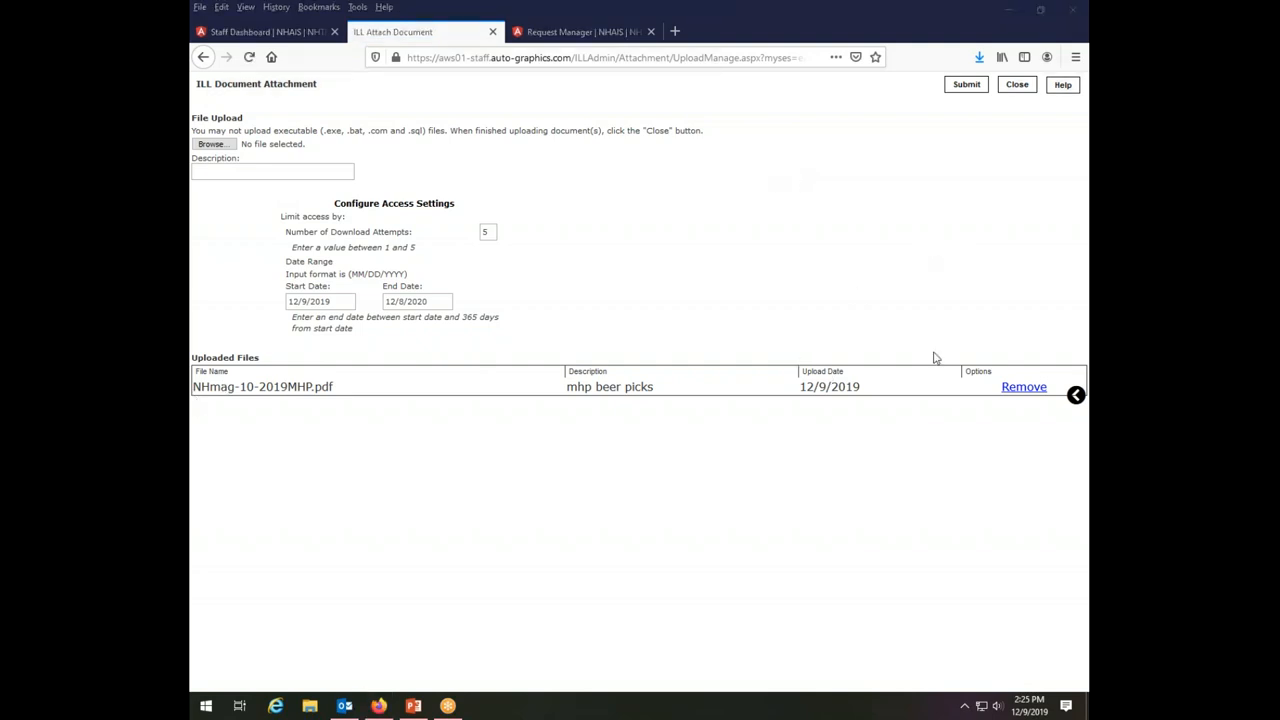
{"action": "mouse_move", "coordinate": [1024, 387]}
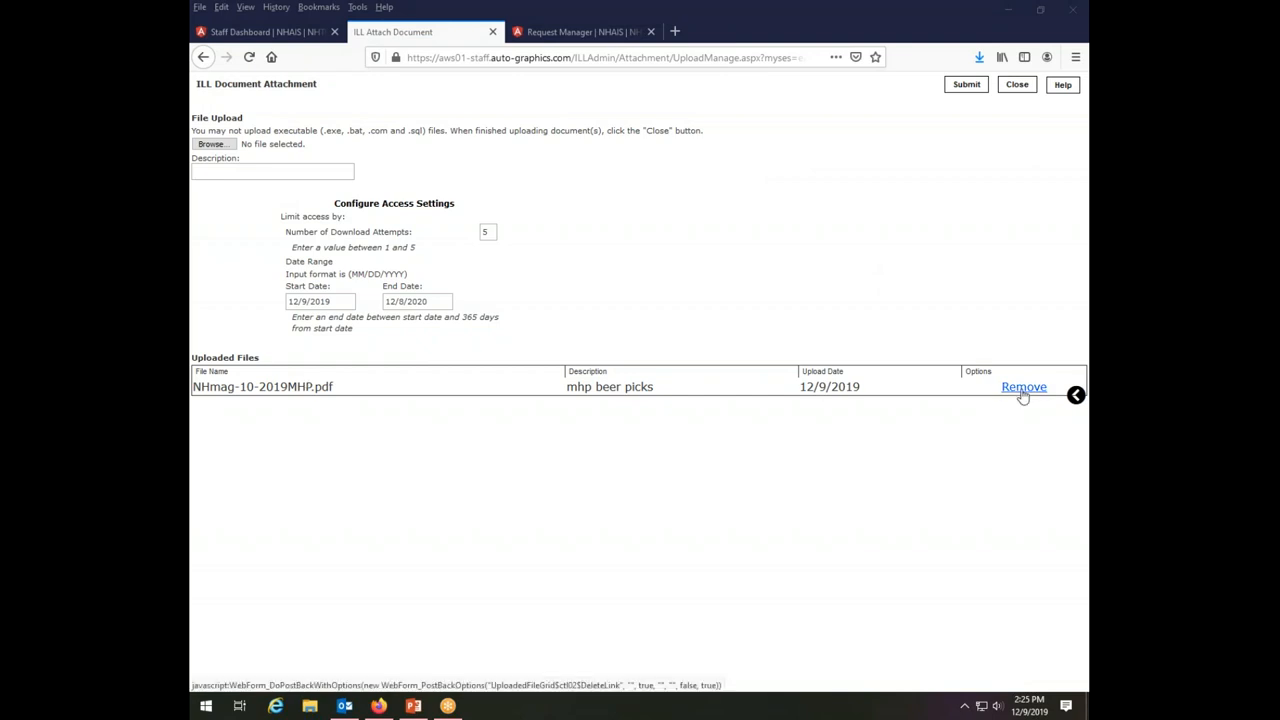
{"action": "mouse_move", "coordinate": [1024, 395]}
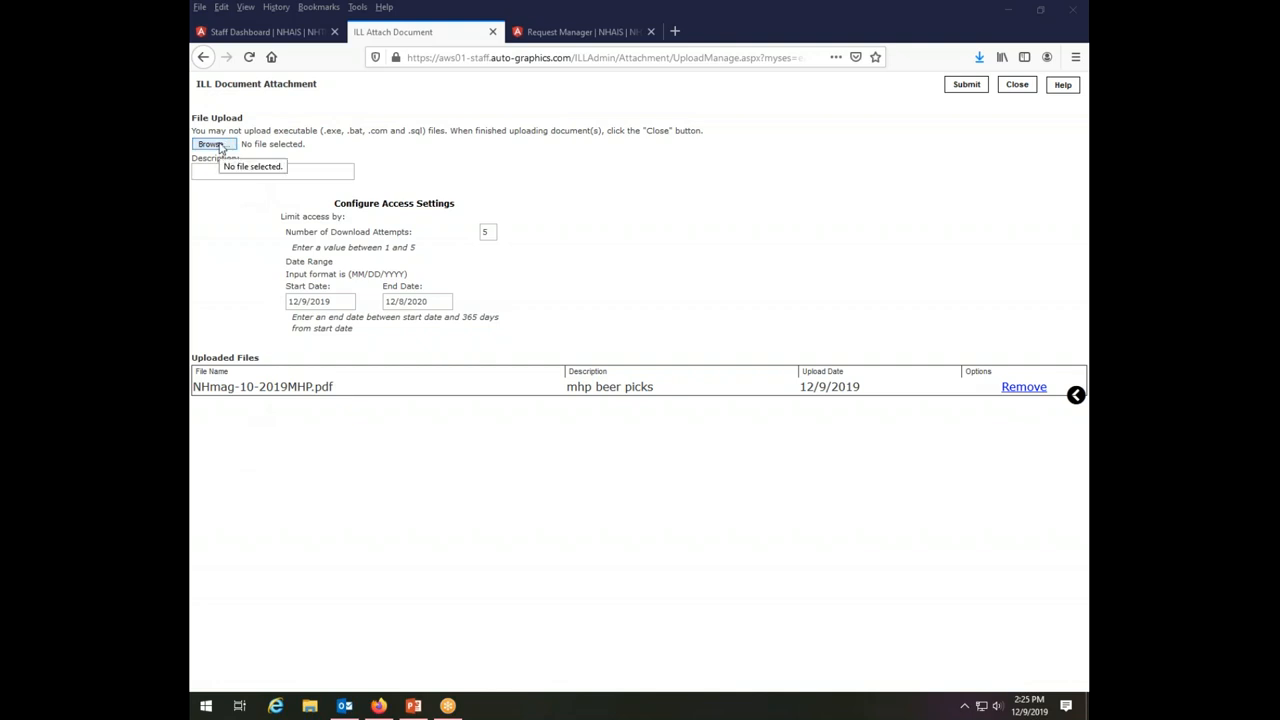
{"action": "mouse_move", "coordinate": [965, 222]}
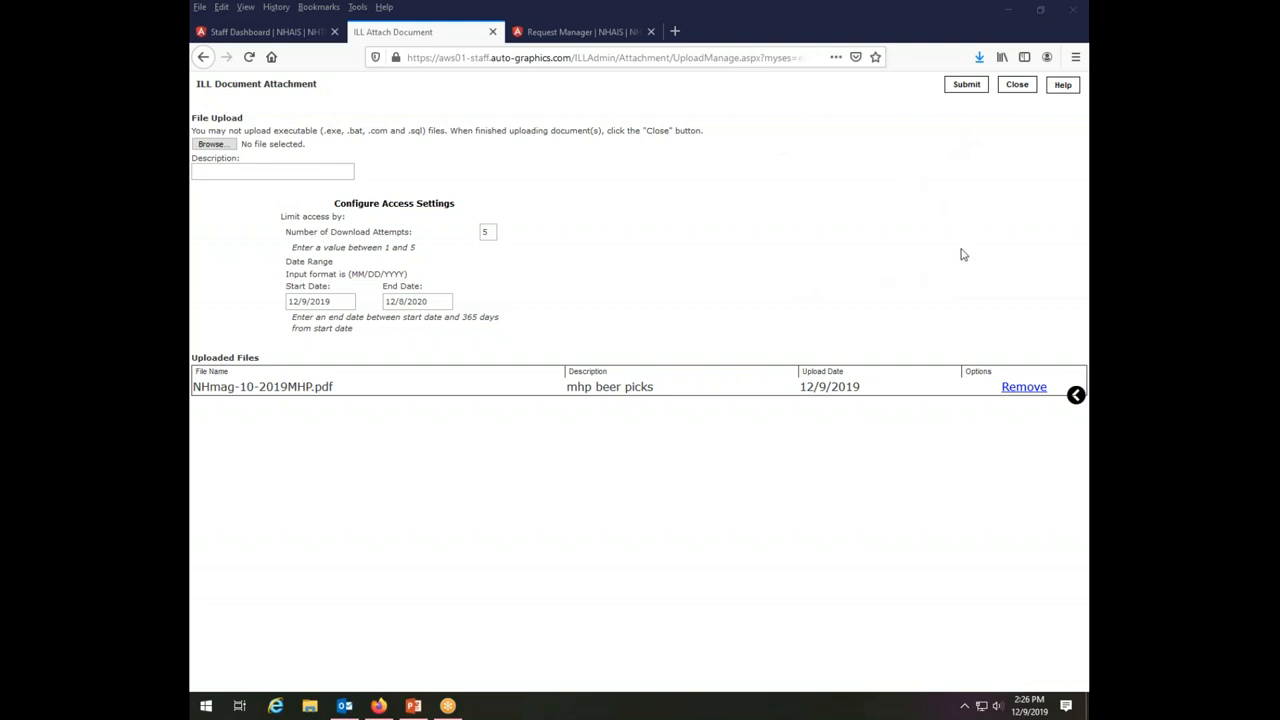
{"action": "mouse_move", "coordinate": [937, 58]}
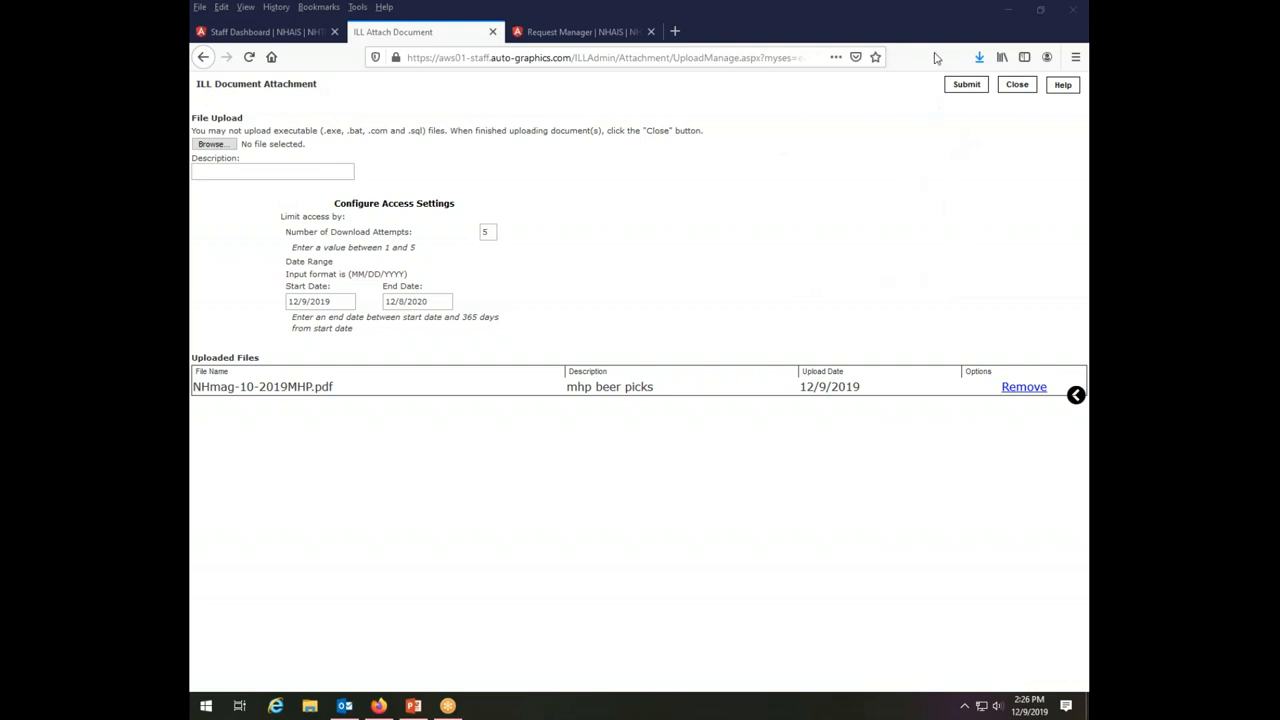
{"action": "left_click", "coordinate": [965, 84]}
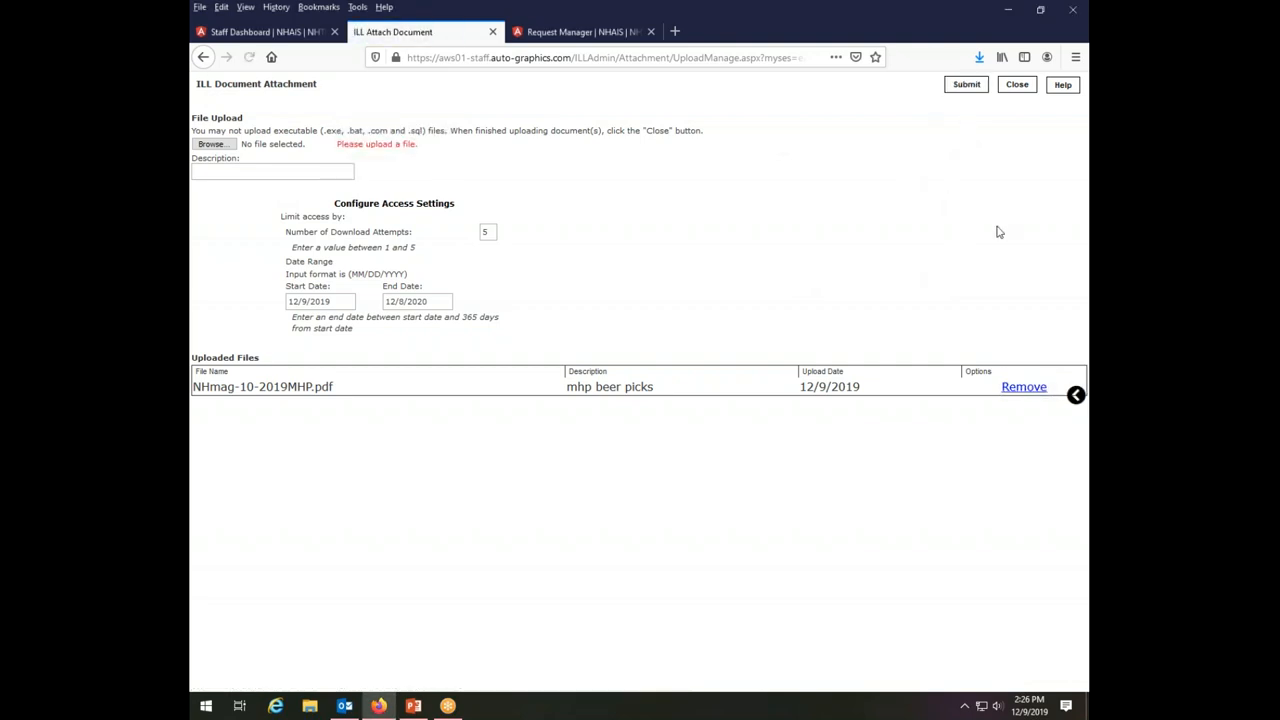
{"action": "mouse_move", "coordinate": [788, 484]}
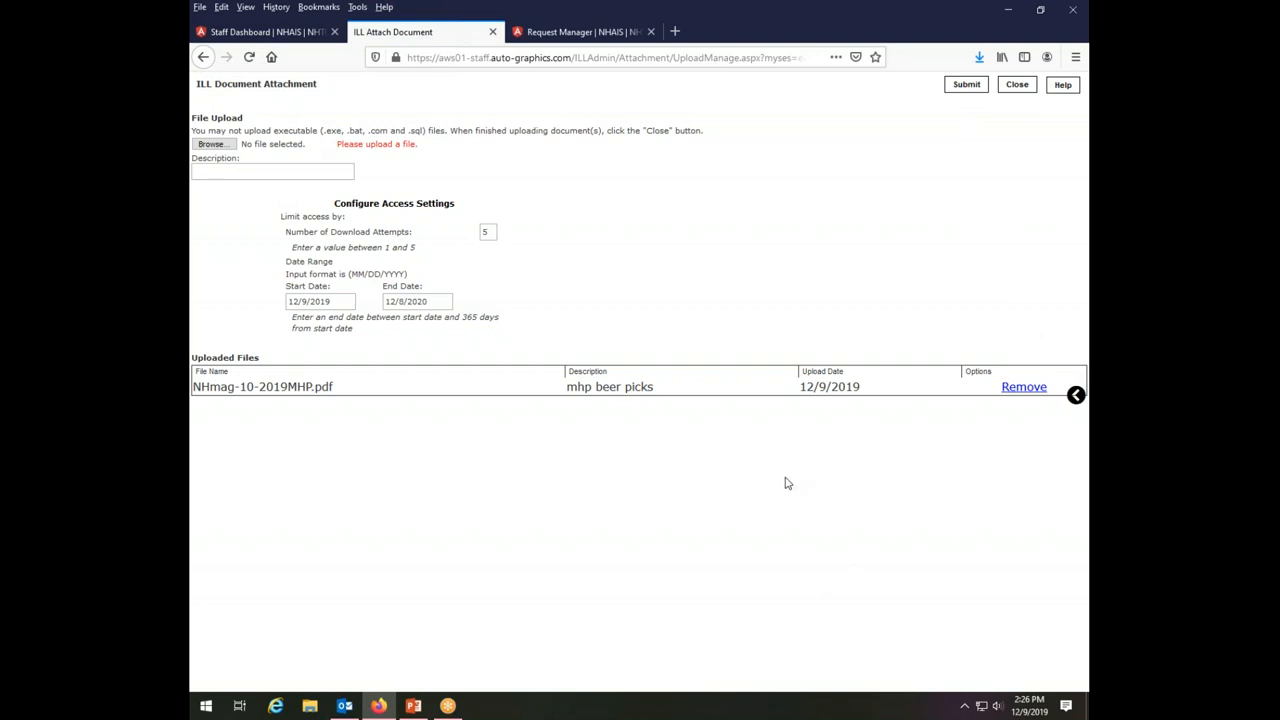
{"action": "mouse_move", "coordinate": [785, 591]}
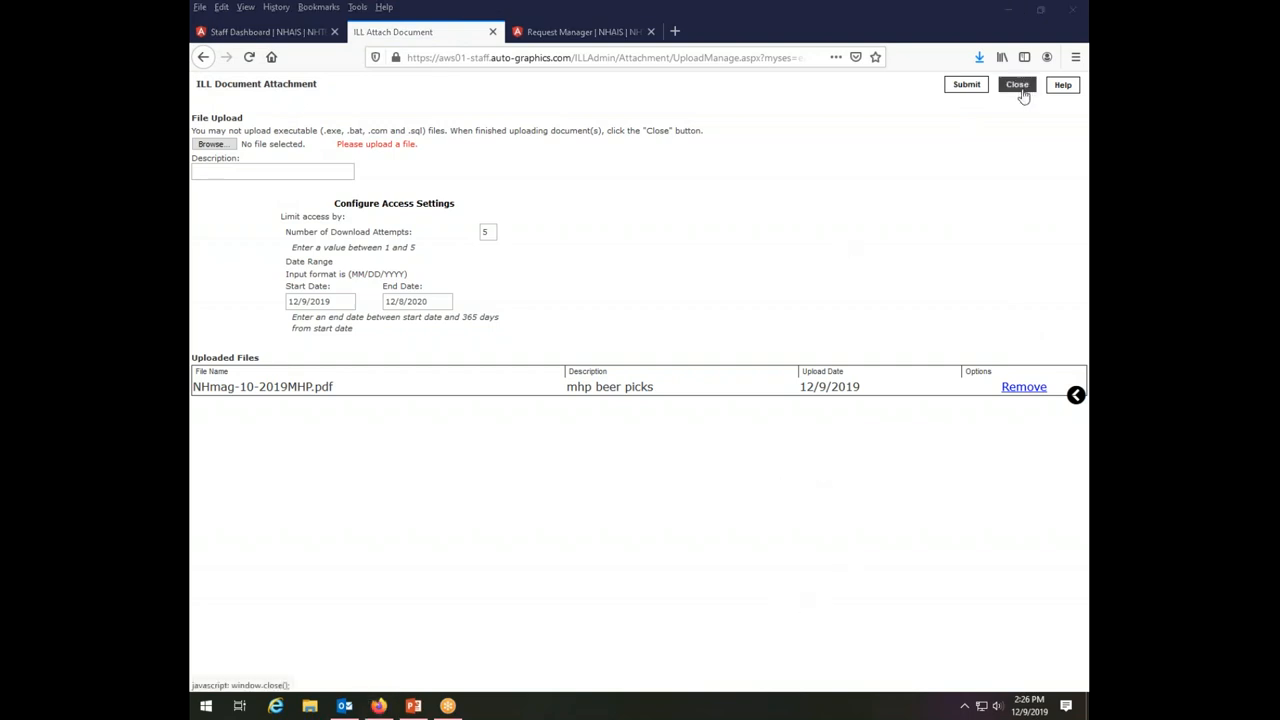
Close the attachment window and set request 27097's status to Shipped.
{"action": "left_click", "coordinate": [1016, 84]}
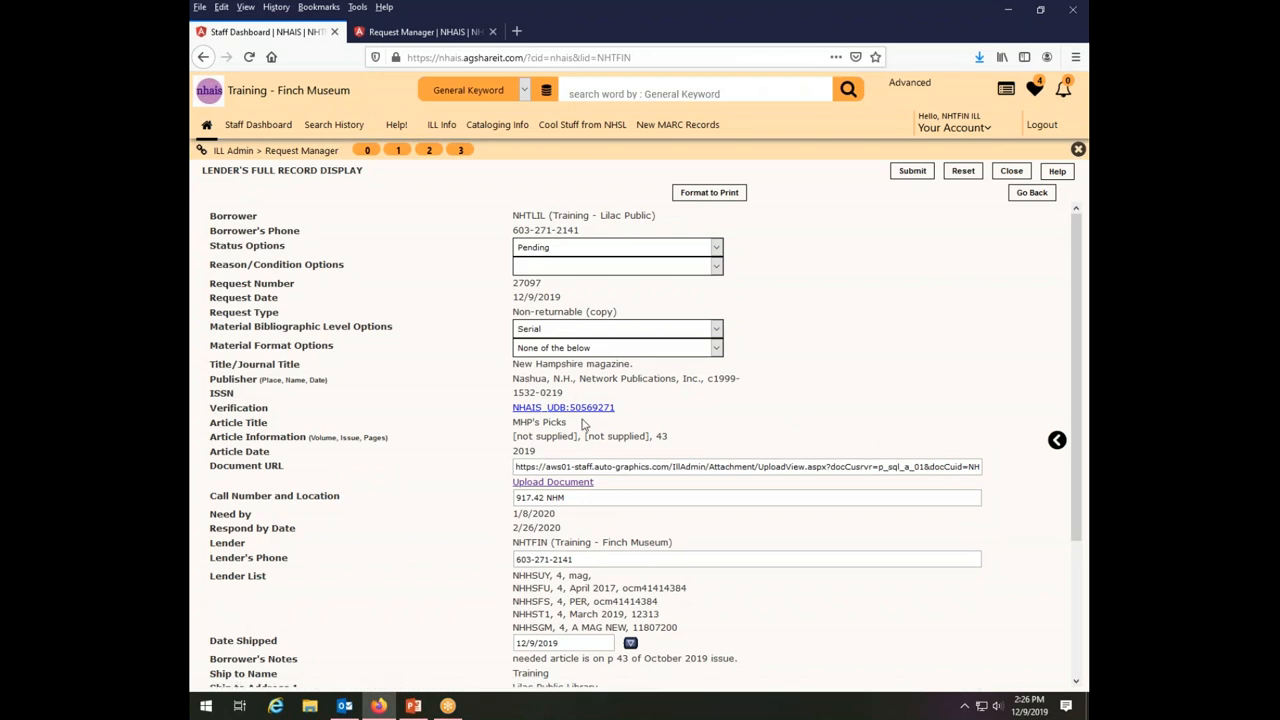
{"action": "mouse_move", "coordinate": [552, 481]}
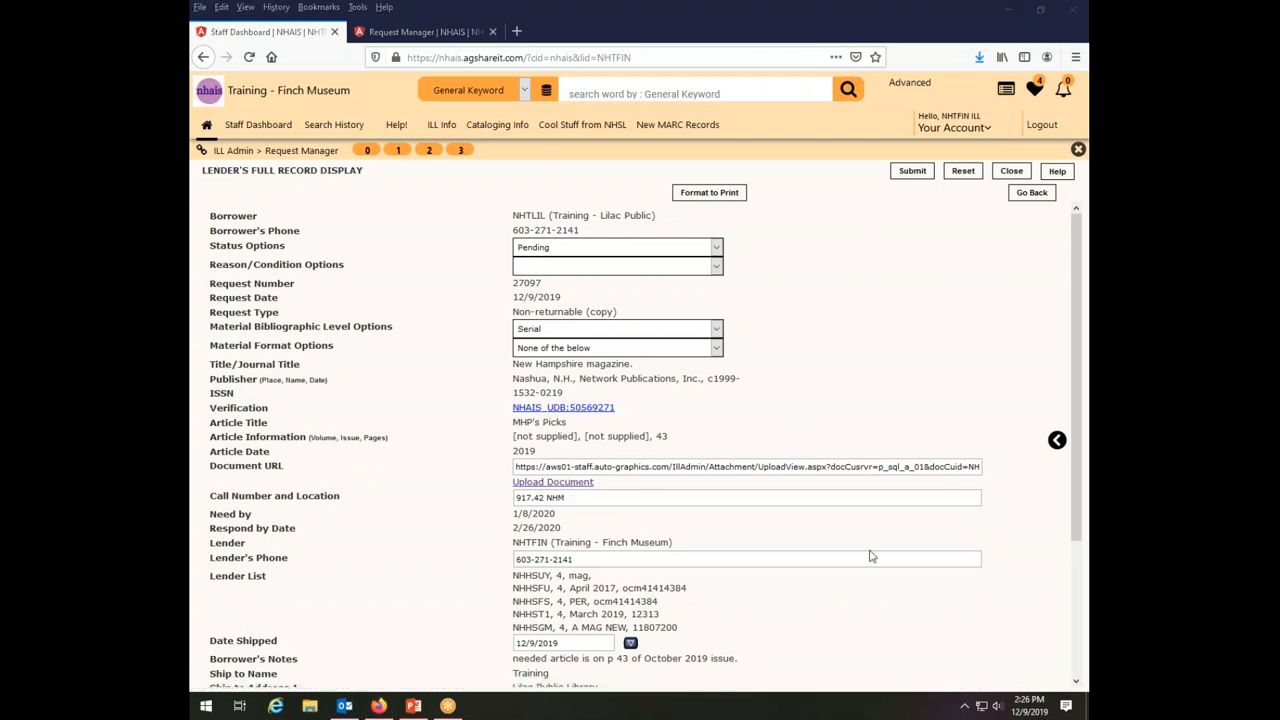
{"action": "mouse_move", "coordinate": [751, 551]}
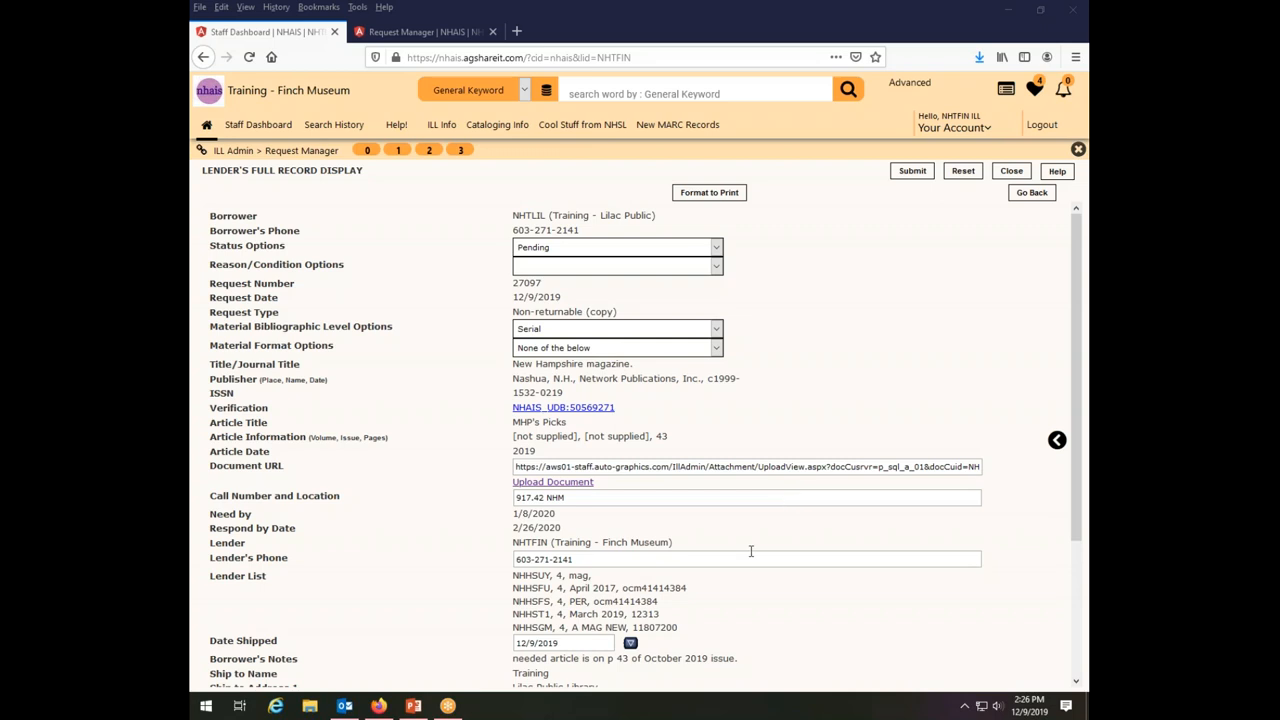
{"action": "mouse_move", "coordinate": [667, 578]}
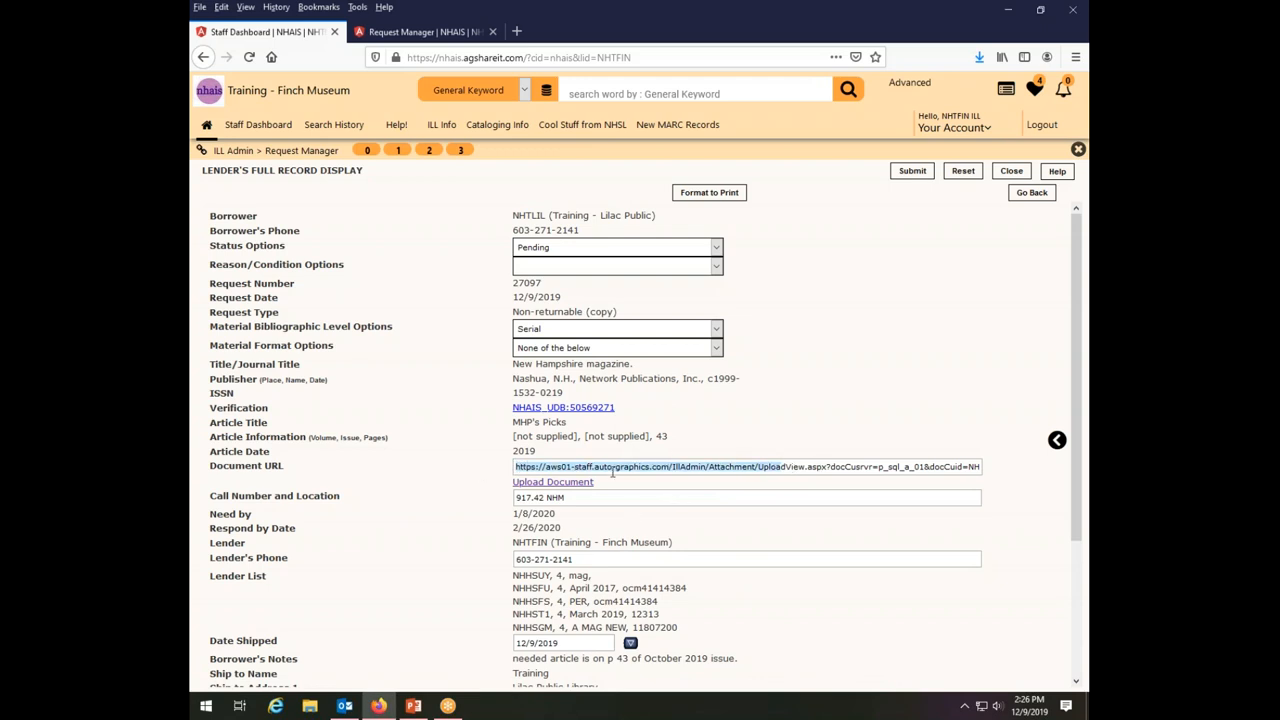
{"action": "mouse_move", "coordinate": [590, 483]}
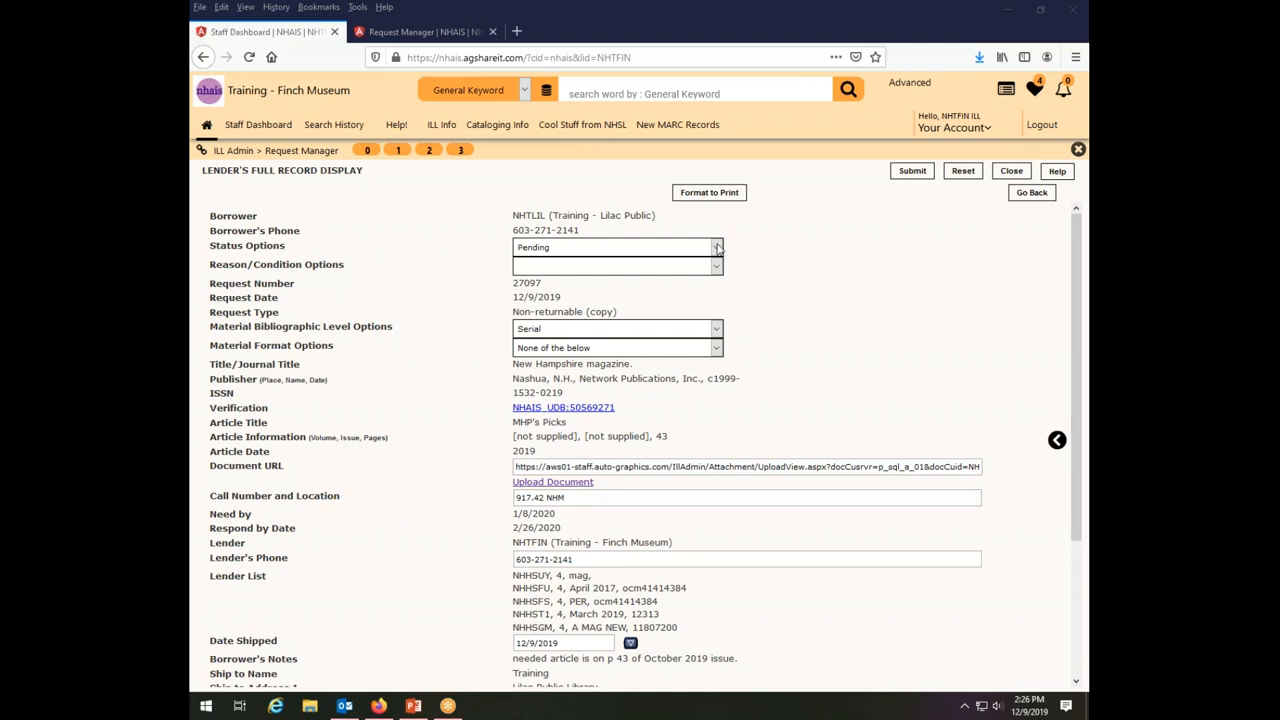
{"action": "left_click", "coordinate": [716, 247]}
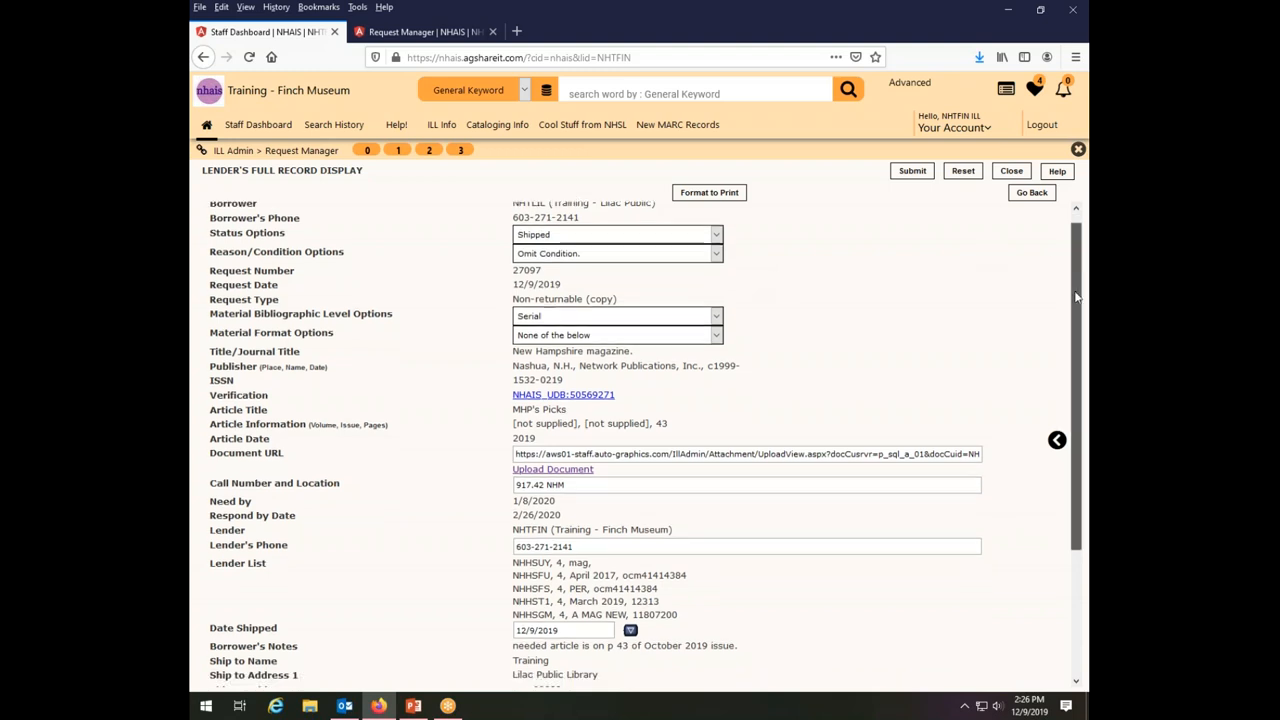
{"action": "scroll", "scroll_direction": "down", "scroll_amount": 3}
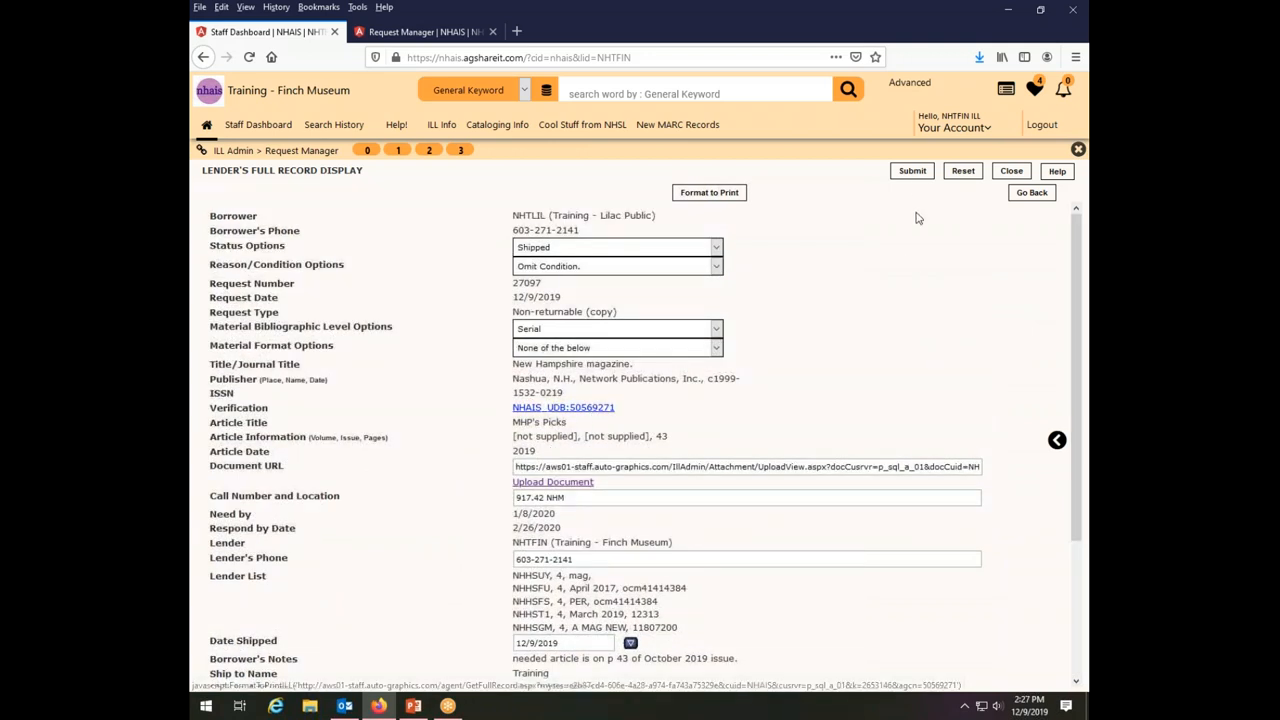
Save request 27097 with its new Shipped status.
{"action": "left_click", "coordinate": [911, 170]}
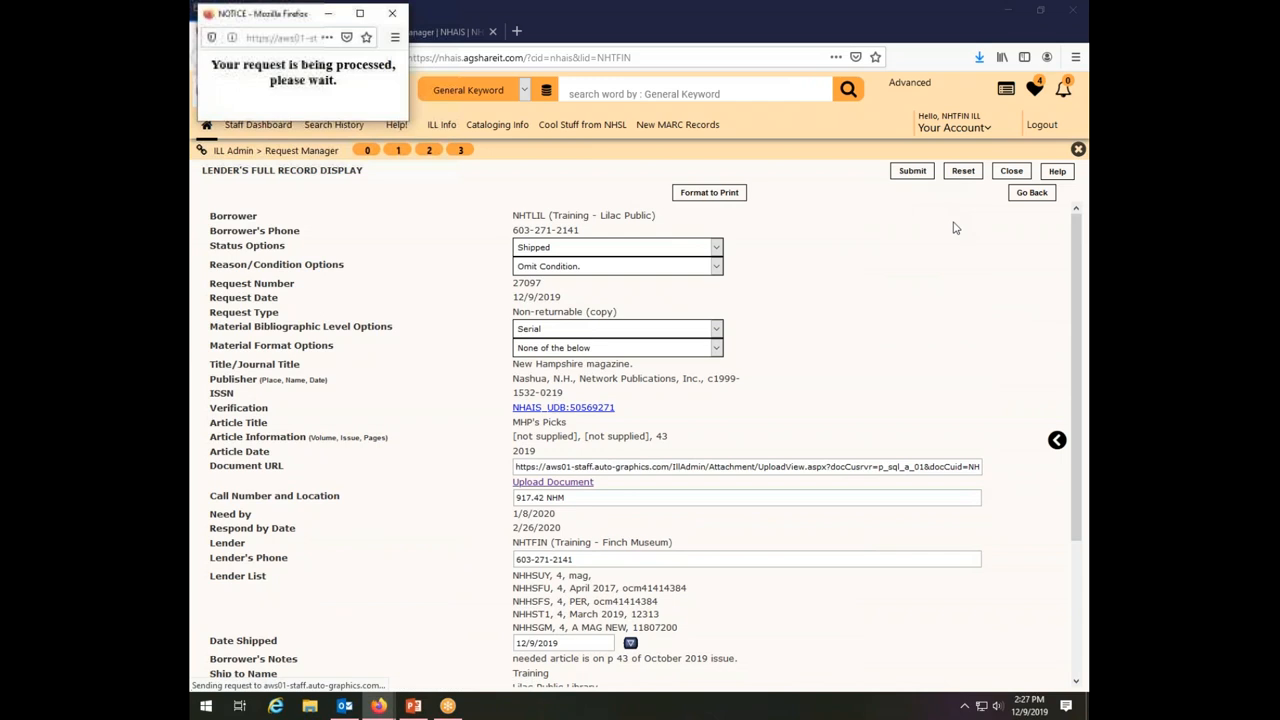
{"action": "left_click", "coordinate": [911, 170]}
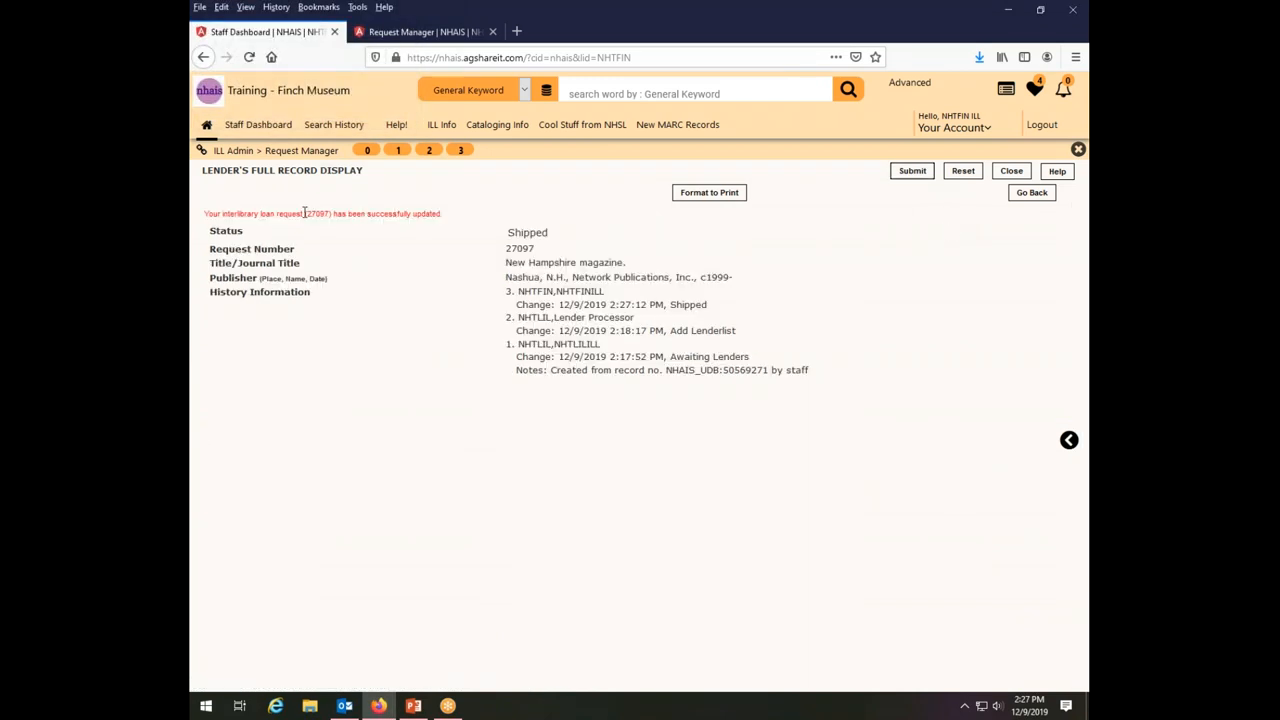
{"action": "mouse_move", "coordinate": [395, 230]}
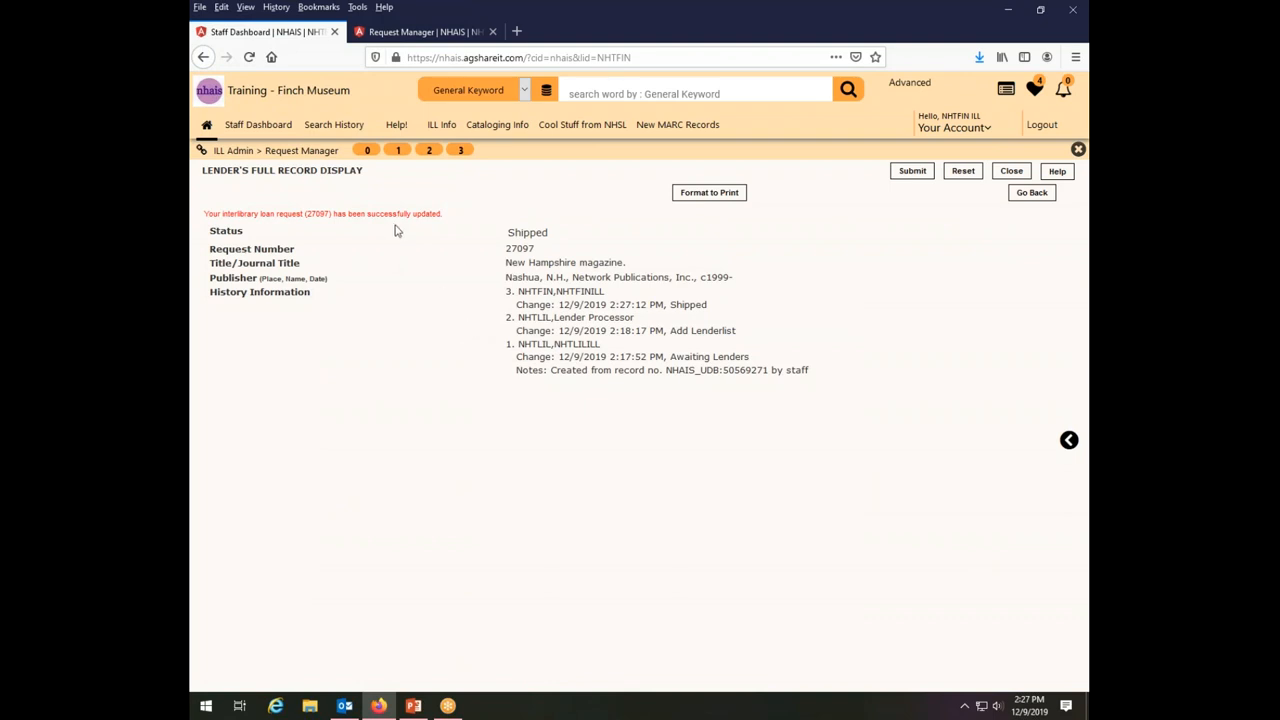
{"action": "mouse_move", "coordinate": [538, 244]}
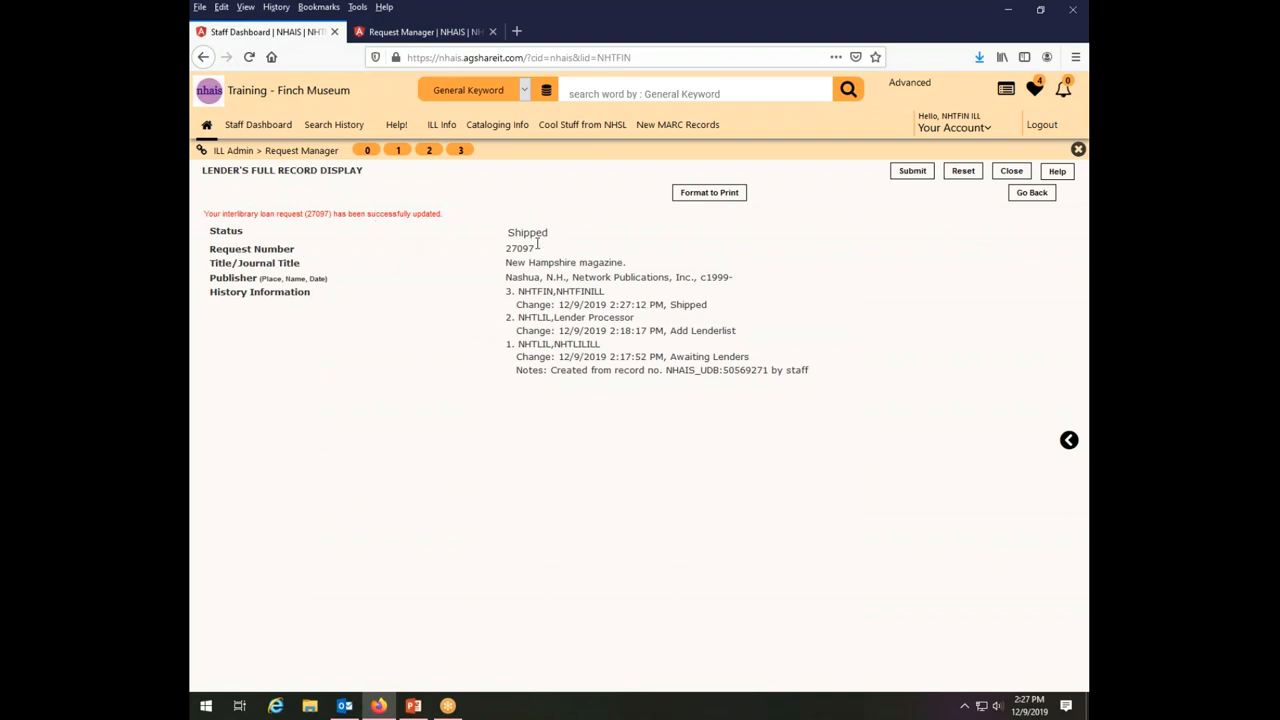
{"action": "mouse_move", "coordinate": [884, 581]}
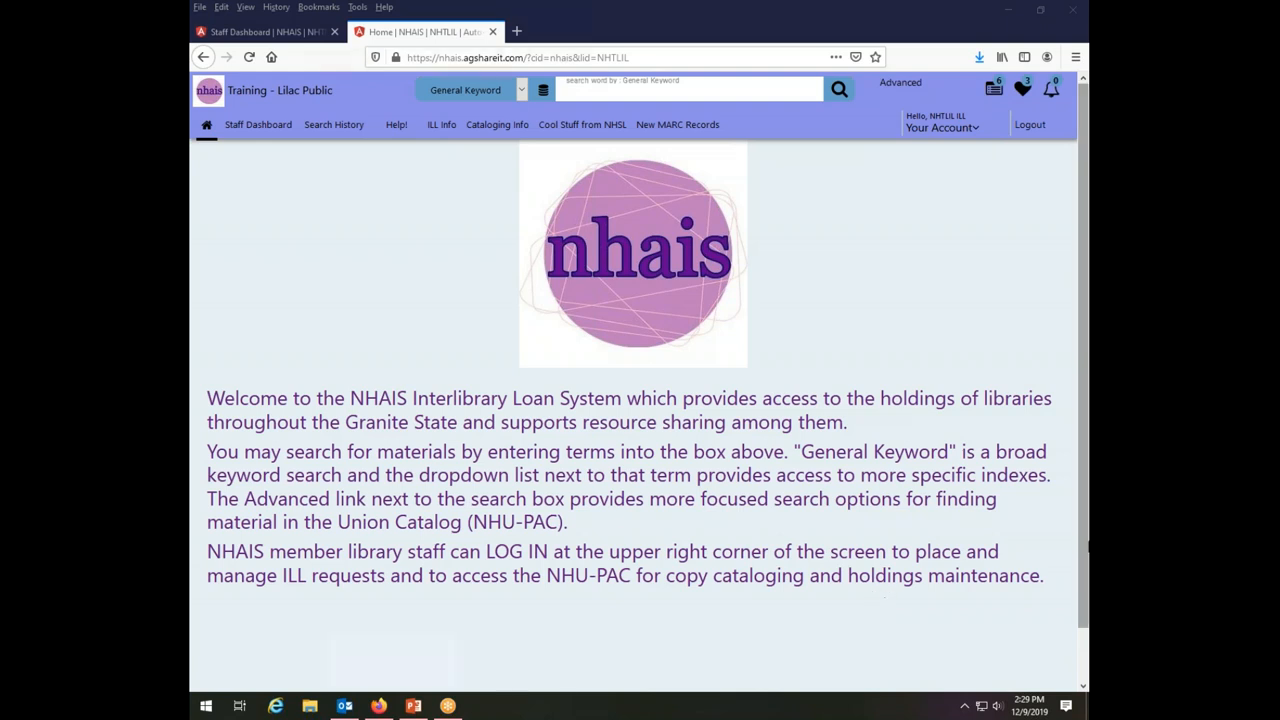
{"action": "mouse_move", "coordinate": [1022, 89]}
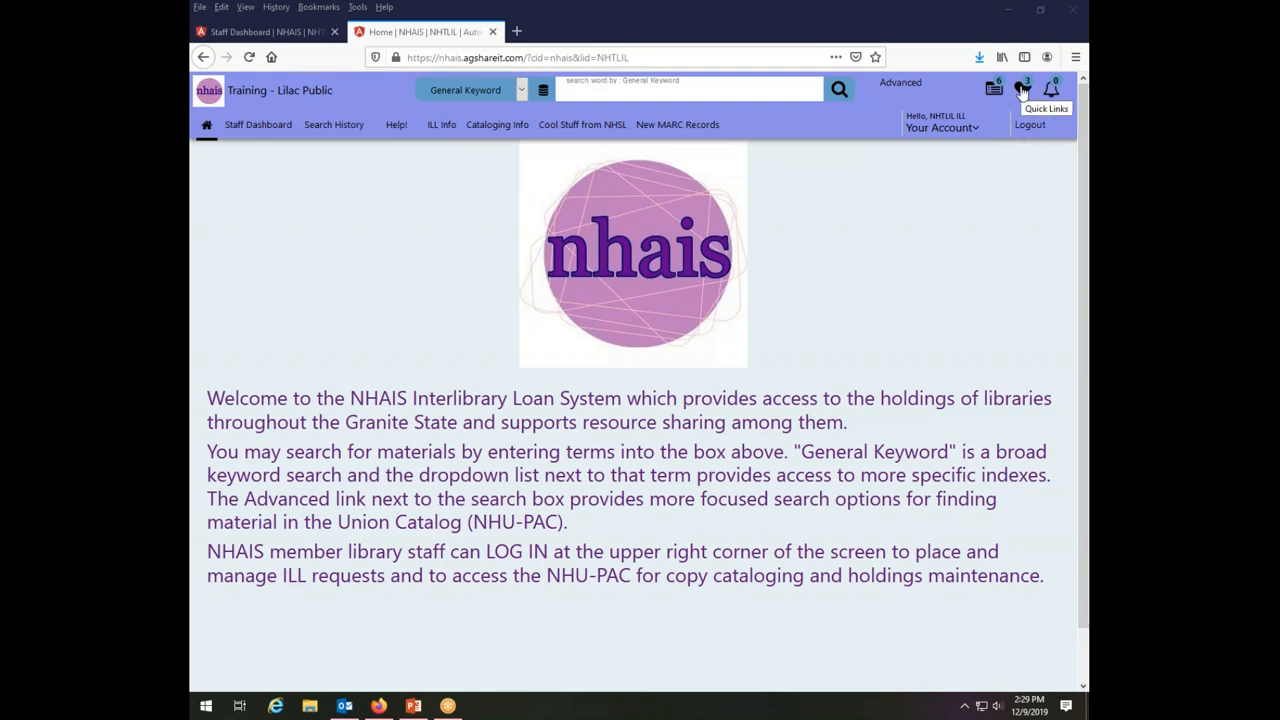
As Lilac Public, open the Request Manager summary showing borrower and lender Shipped counts.
{"action": "left_click", "coordinate": [1022, 89]}
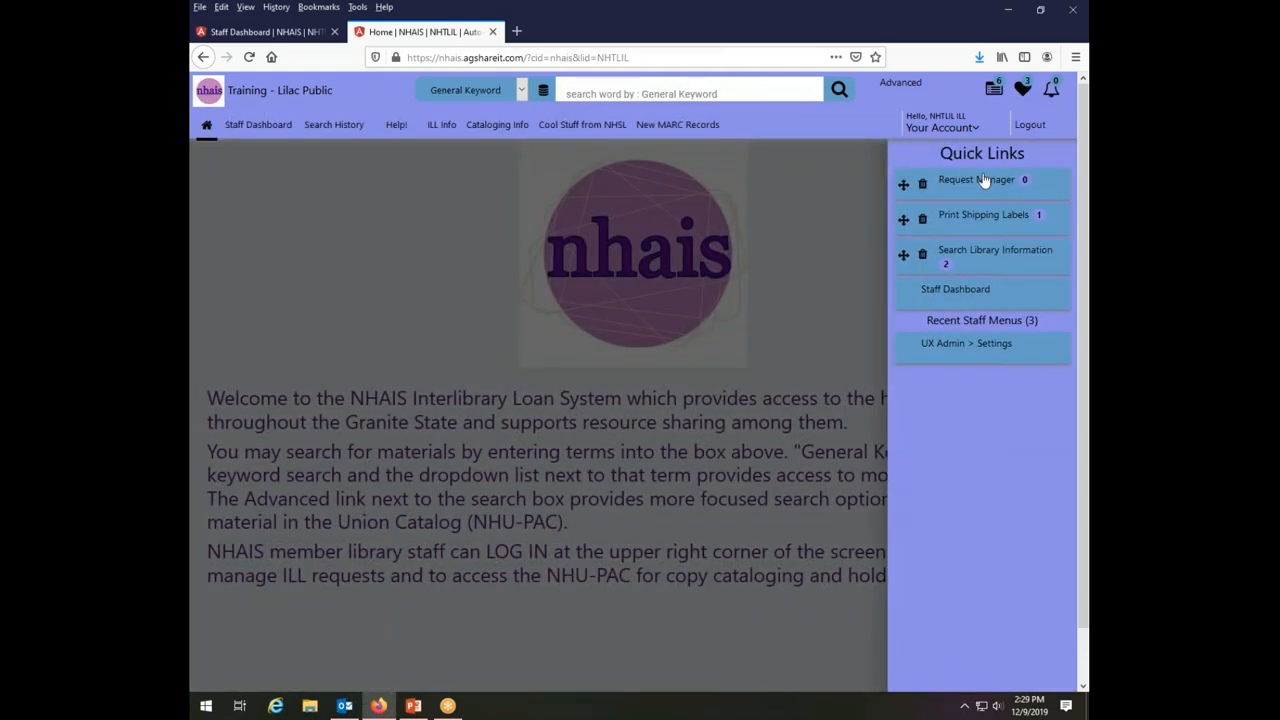
{"action": "left_click", "coordinate": [976, 180]}
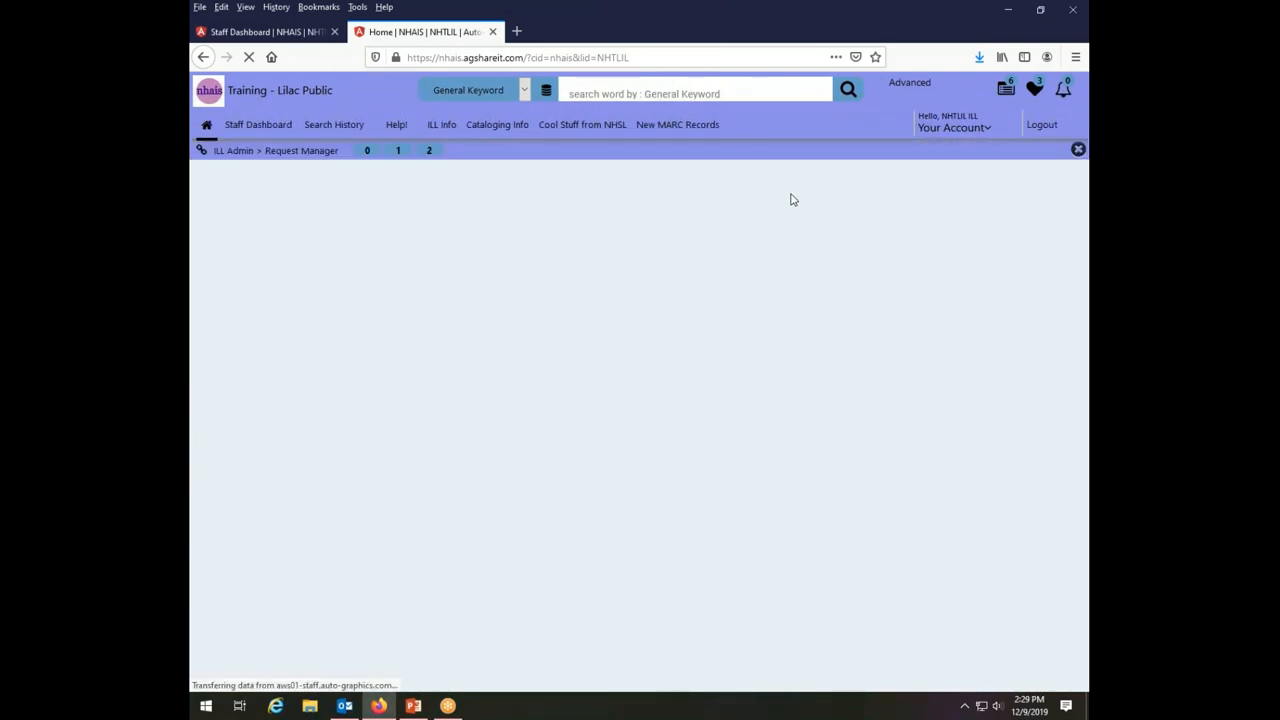
{"action": "left_click", "coordinate": [301, 150]}
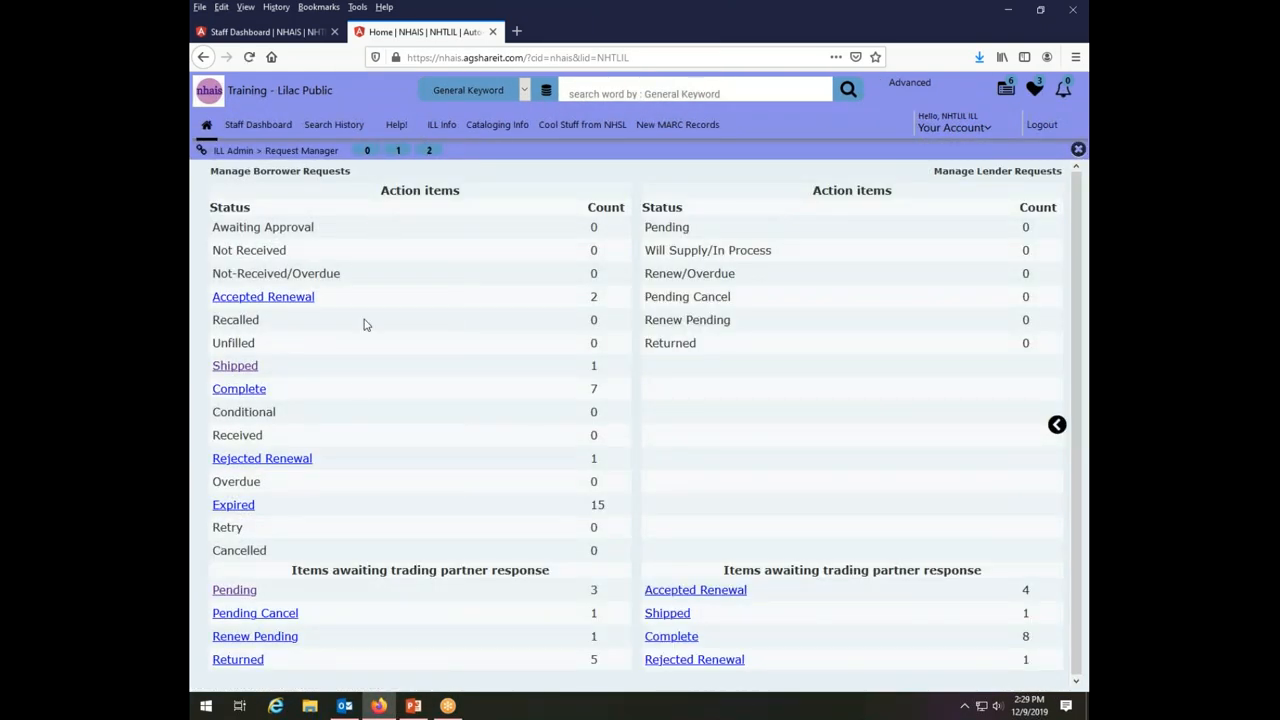
{"action": "mouse_move", "coordinate": [294, 196]}
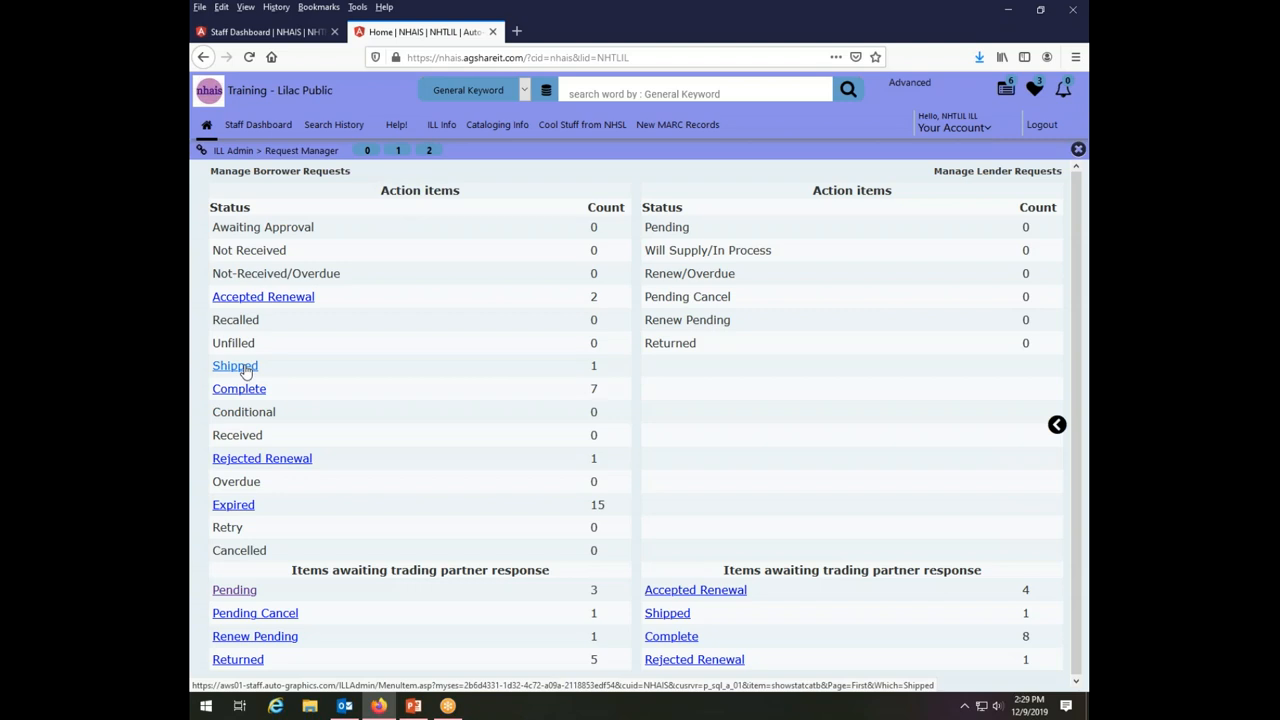
Open the Shipped New Hampshire magazine request 27097 and view its attached NHmag-10-2019MHP.pdf.
{"action": "left_click", "coordinate": [234, 365]}
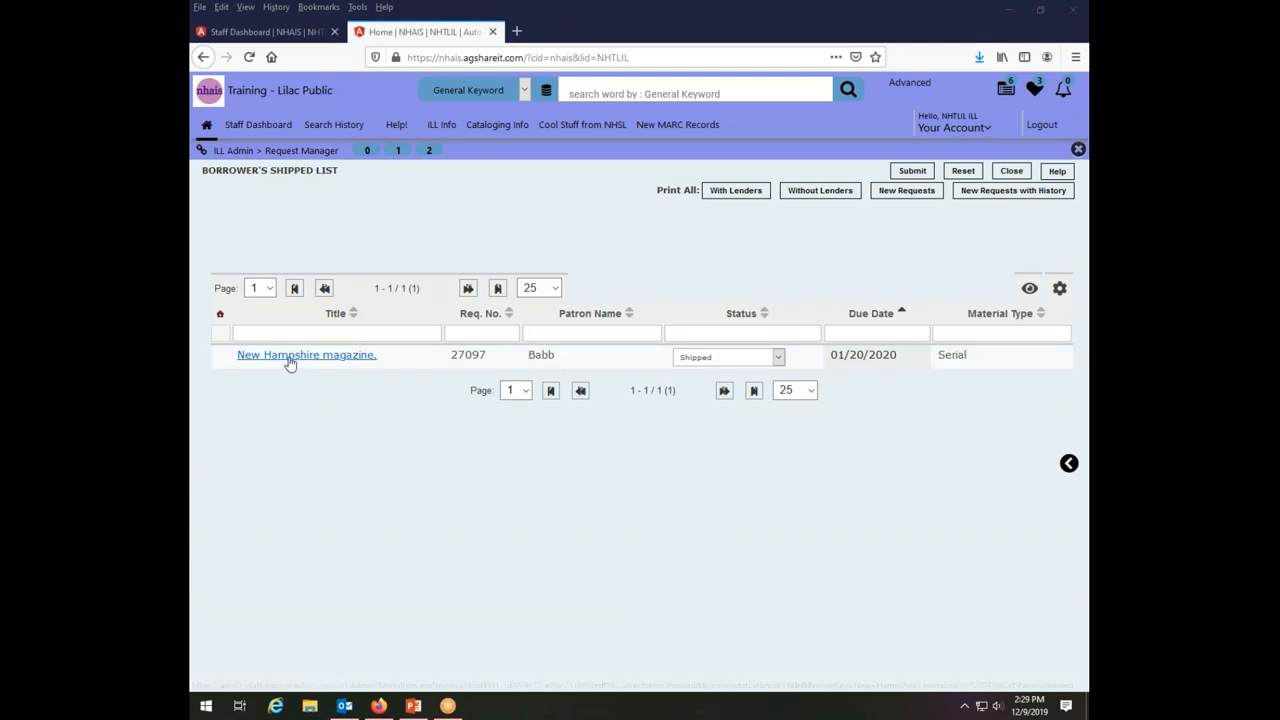
{"action": "mouse_move", "coordinate": [1016, 360]}
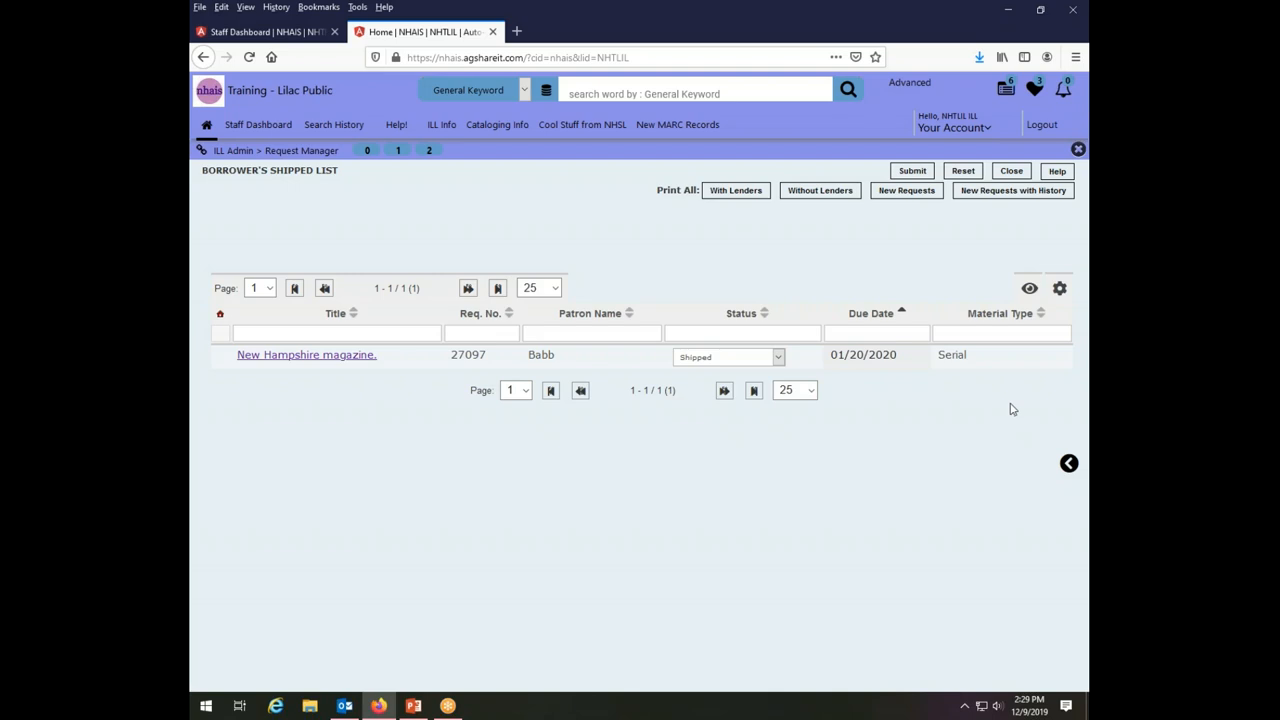
{"action": "mouse_move", "coordinate": [1047, 396]}
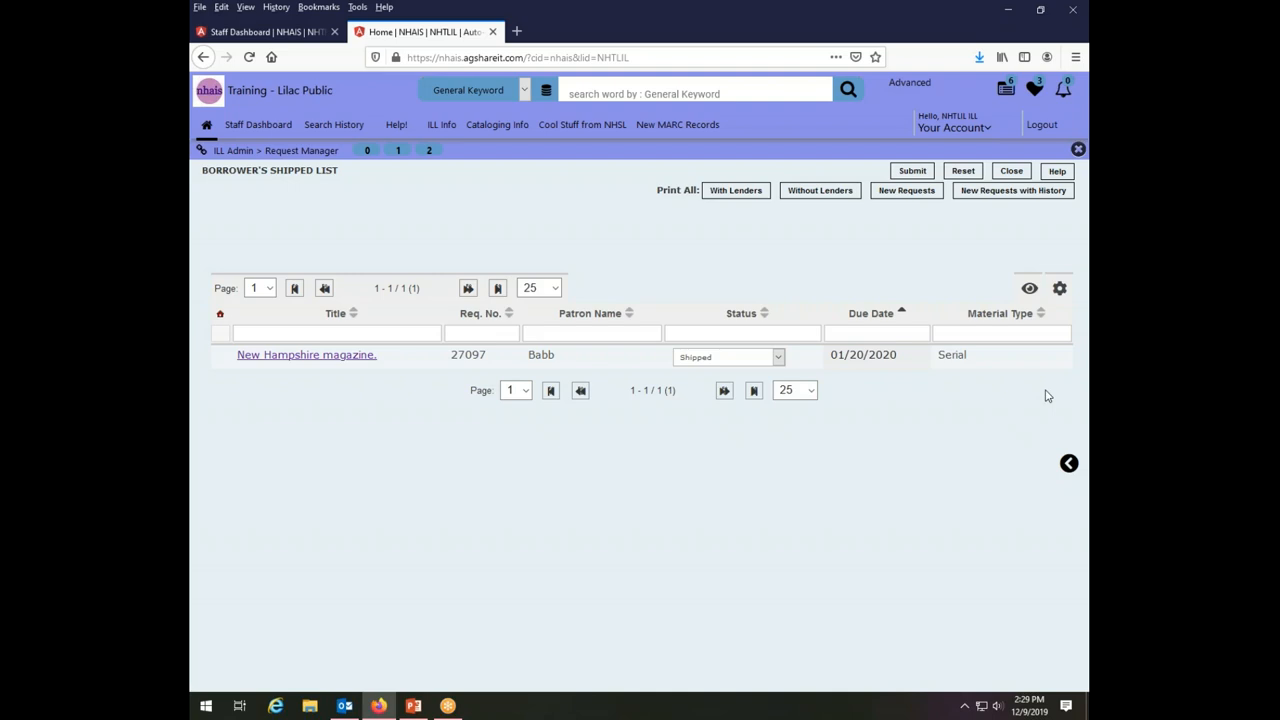
{"action": "mouse_move", "coordinate": [420, 350]}
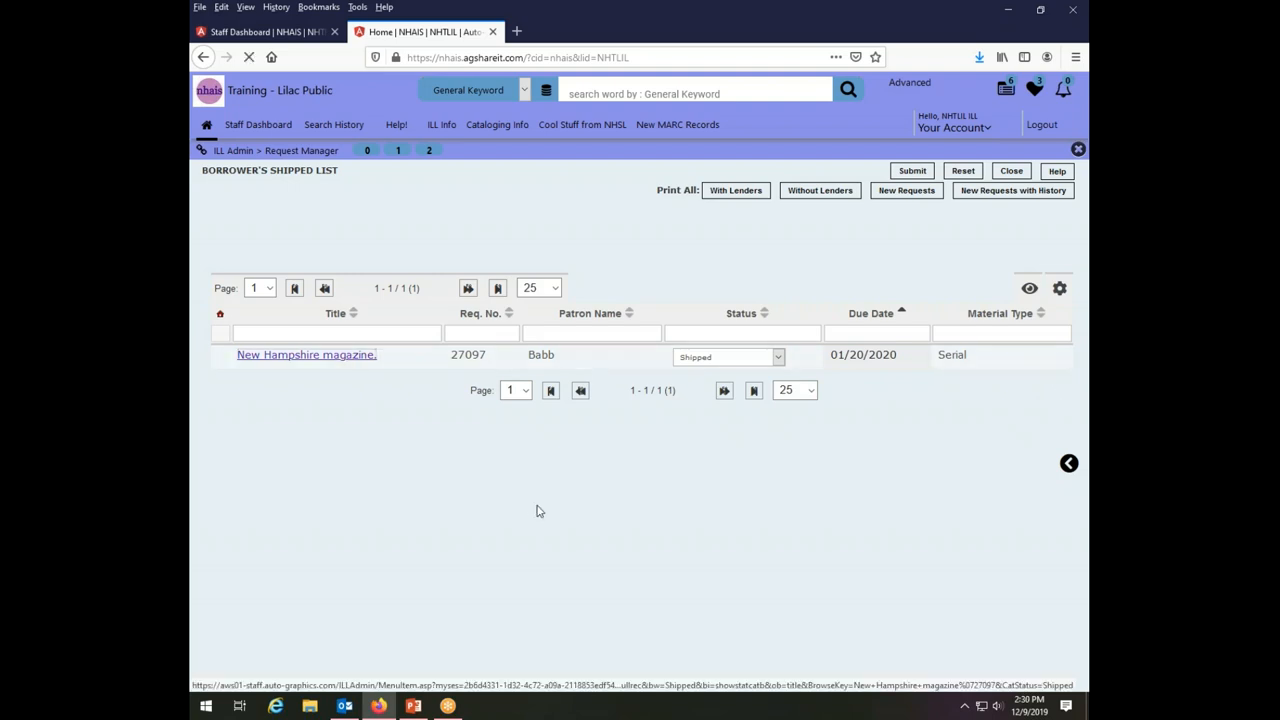
{"action": "left_click", "coordinate": [306, 354]}
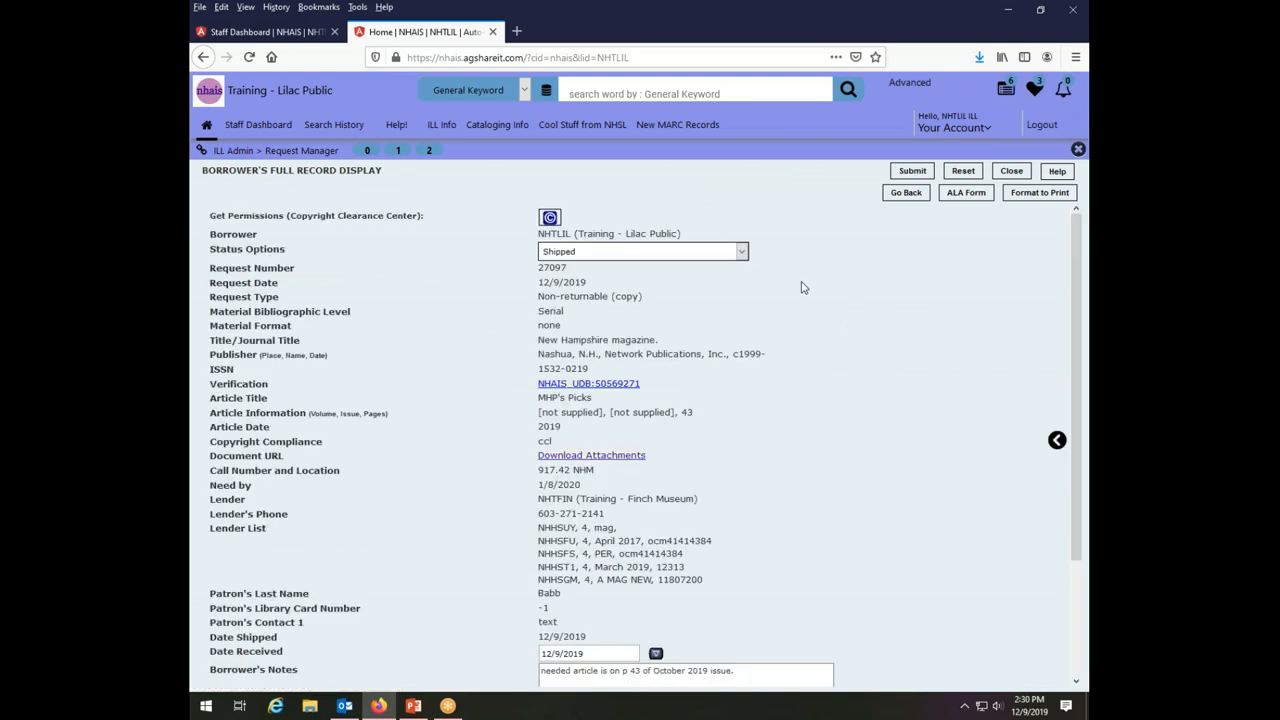
{"action": "mouse_move", "coordinate": [591, 455]}
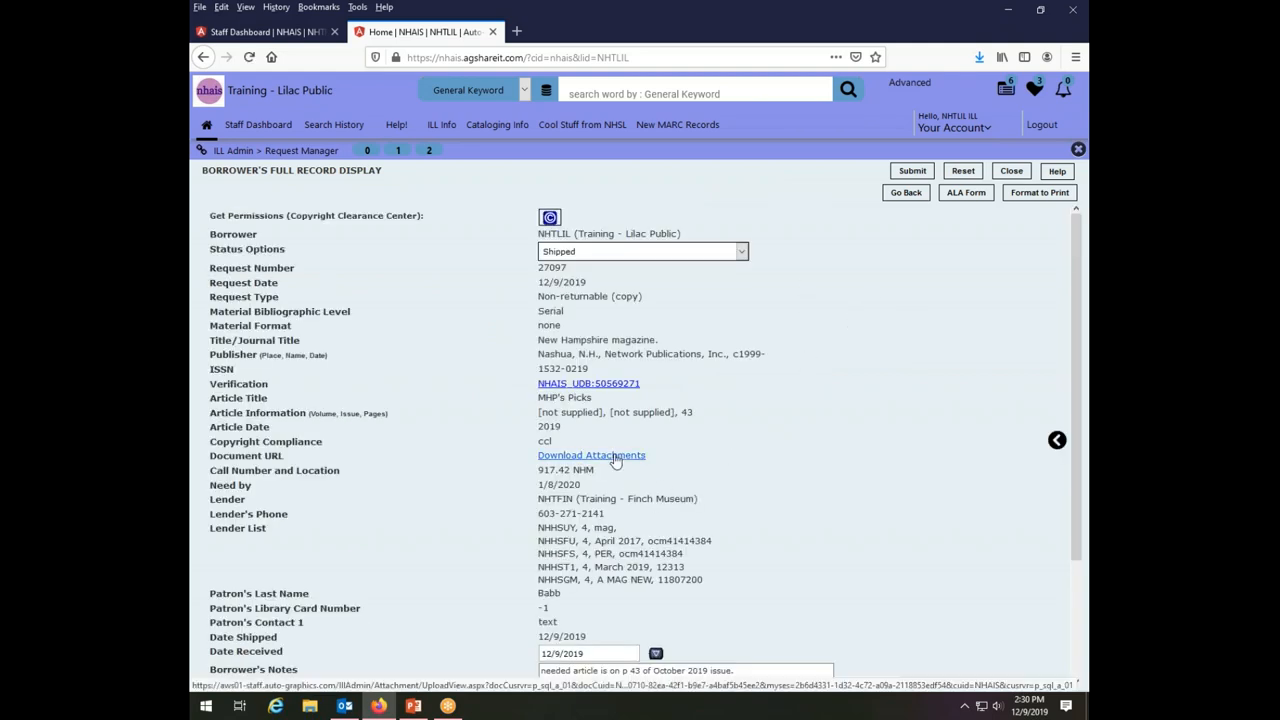
{"action": "left_click", "coordinate": [740, 251]}
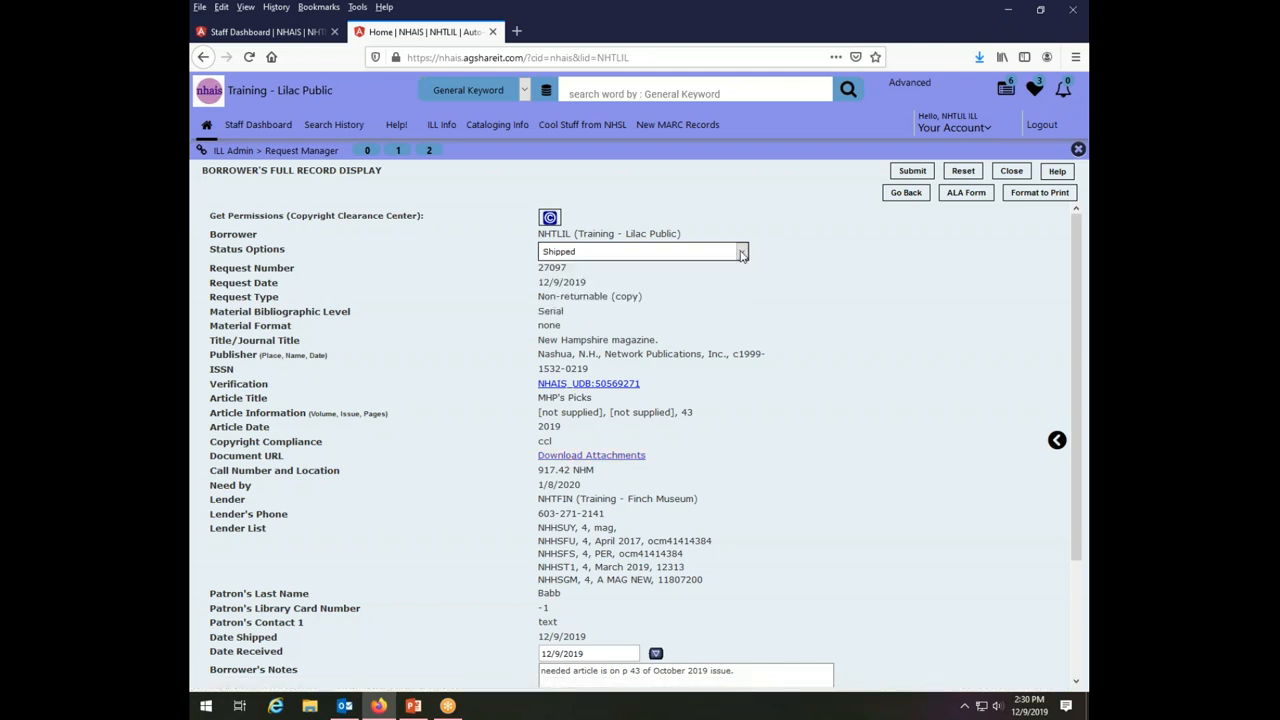
{"action": "mouse_move", "coordinate": [582, 455]}
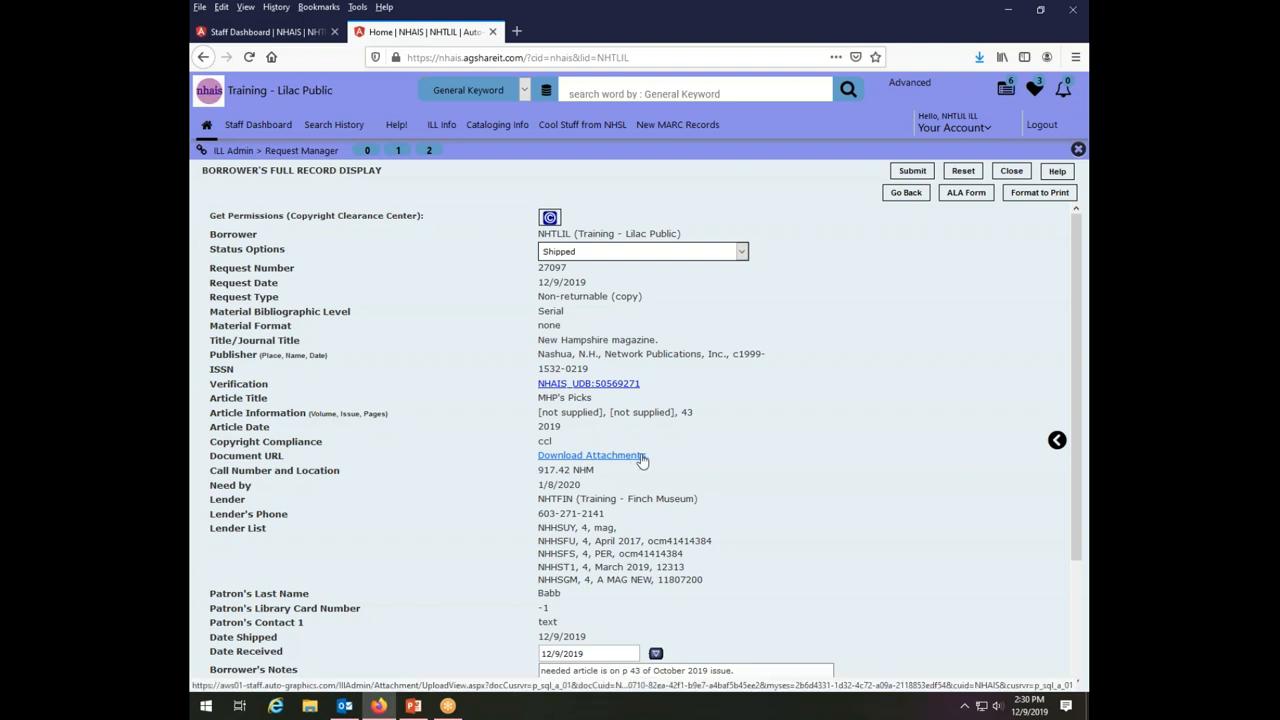
{"action": "mouse_move", "coordinate": [637, 472]}
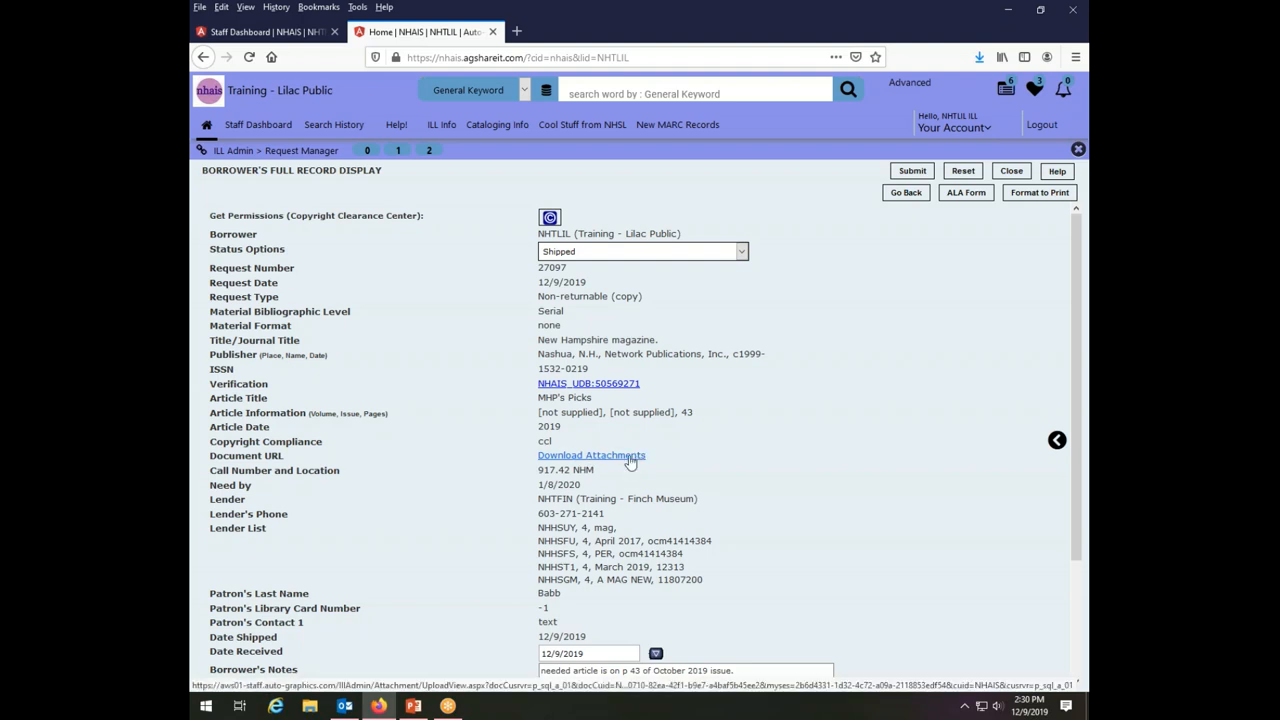
{"action": "left_click", "coordinate": [591, 455]}
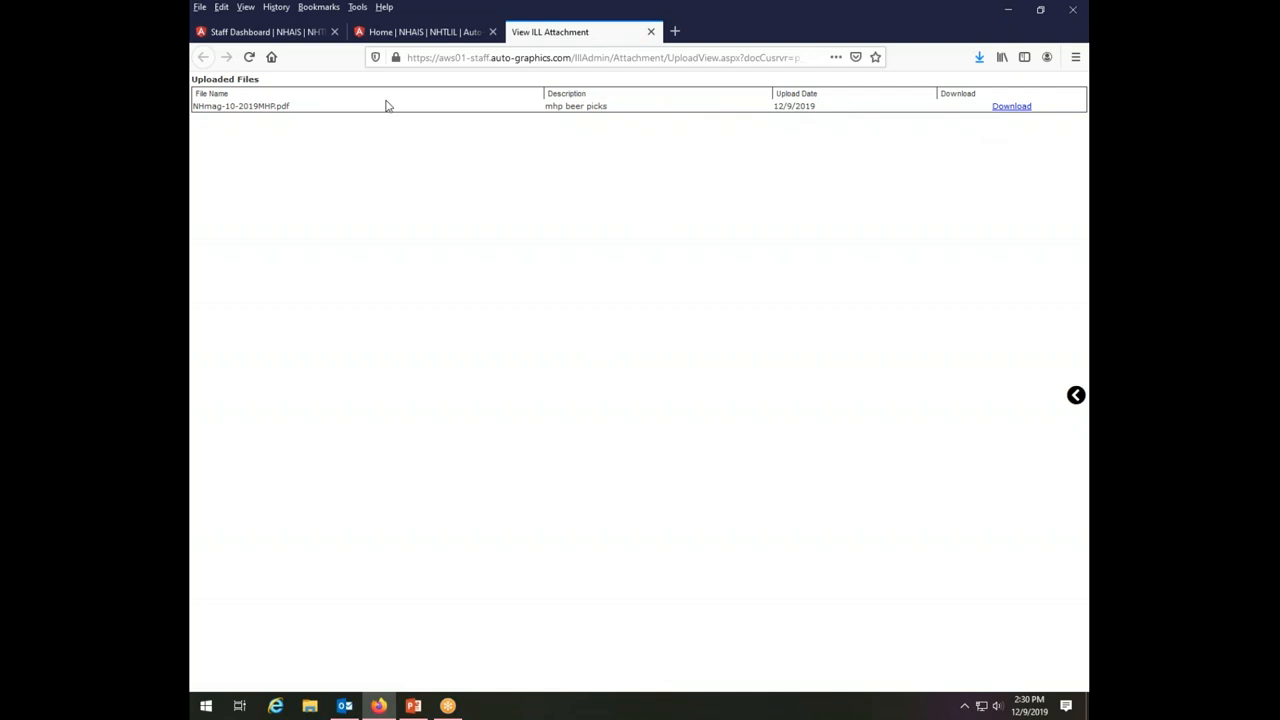
{"action": "mouse_move", "coordinate": [851, 103]}
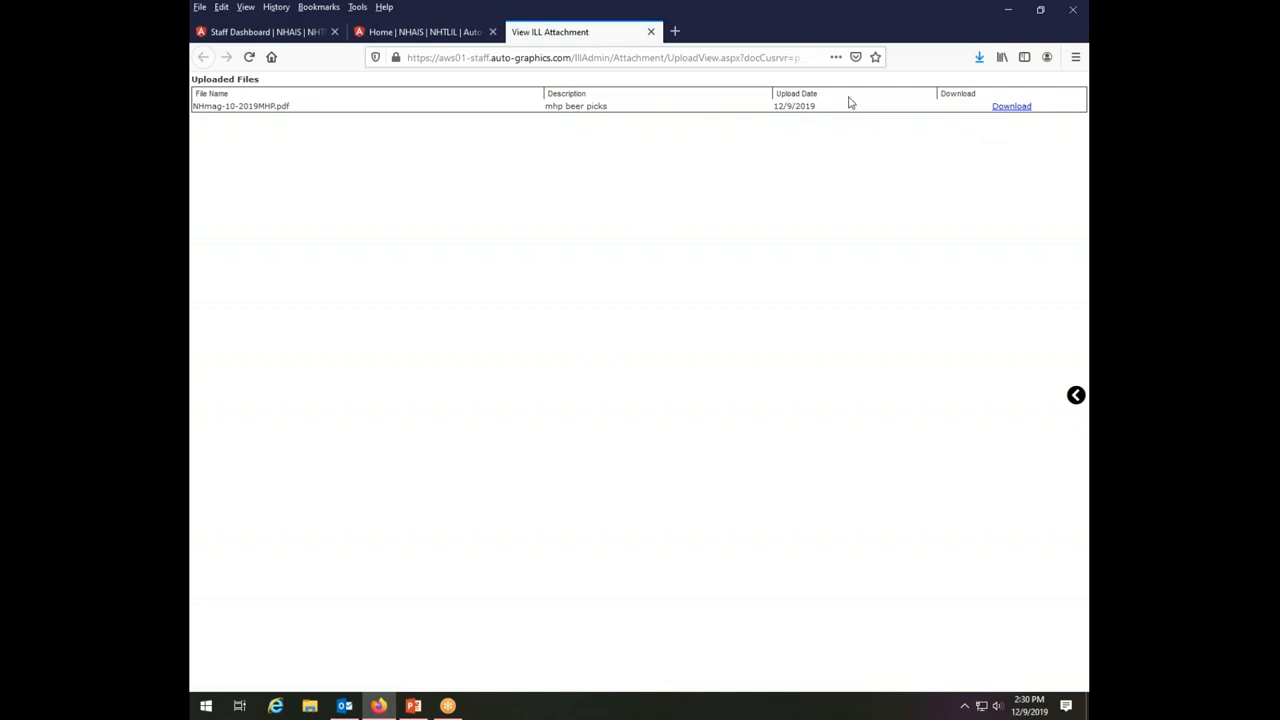
Download NHmag-10-2019MHP.pdf, accepting the copyright restrictions warning.
{"action": "left_click", "coordinate": [1011, 106]}
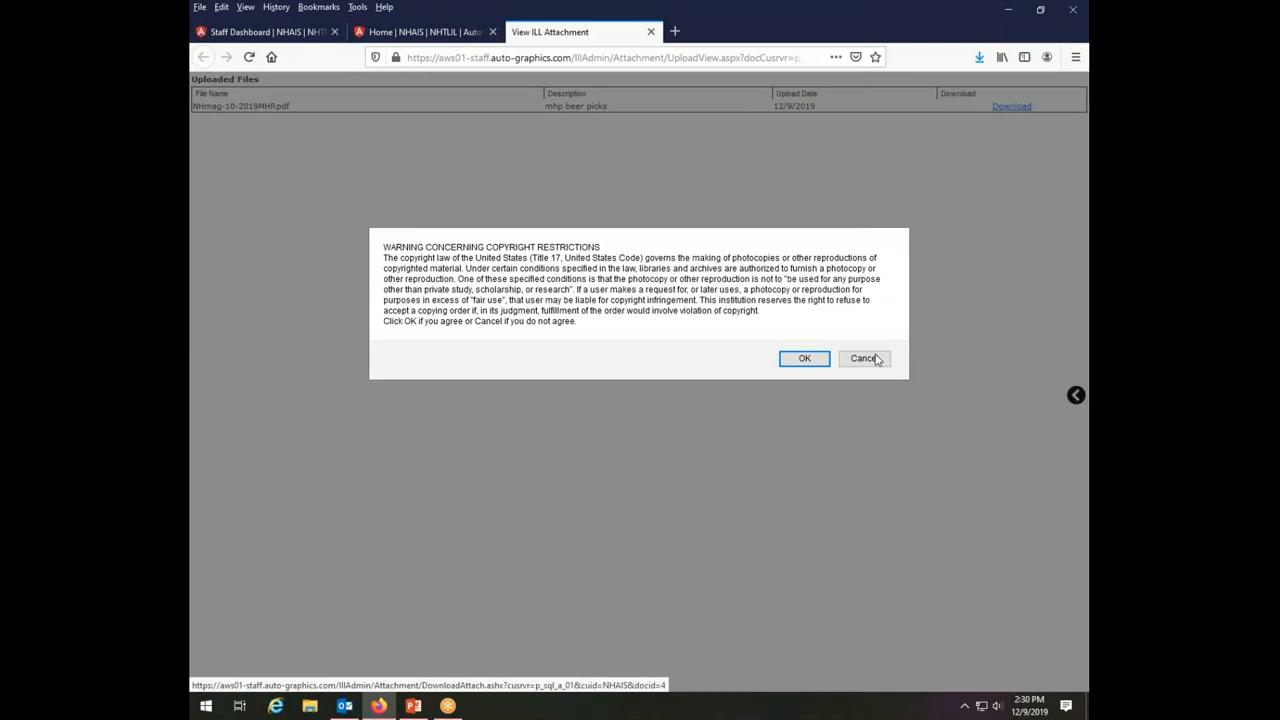
{"action": "mouse_move", "coordinate": [804, 358]}
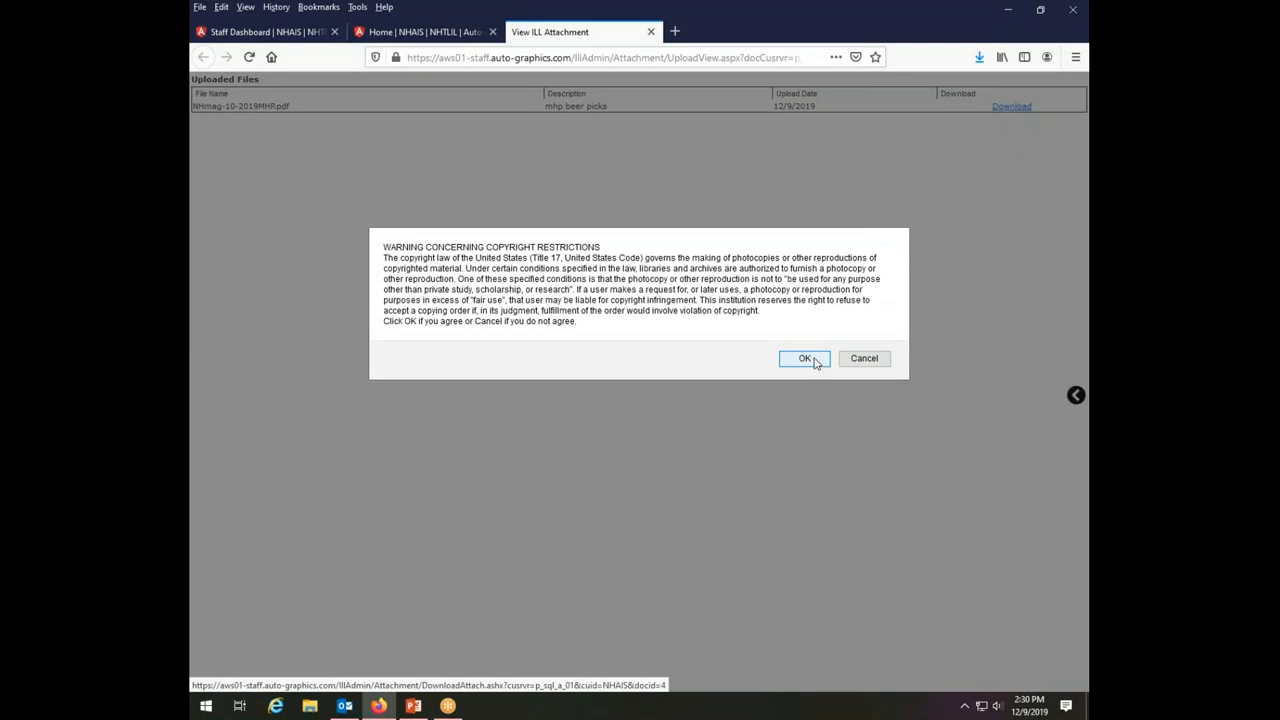
{"action": "left_click", "coordinate": [805, 358]}
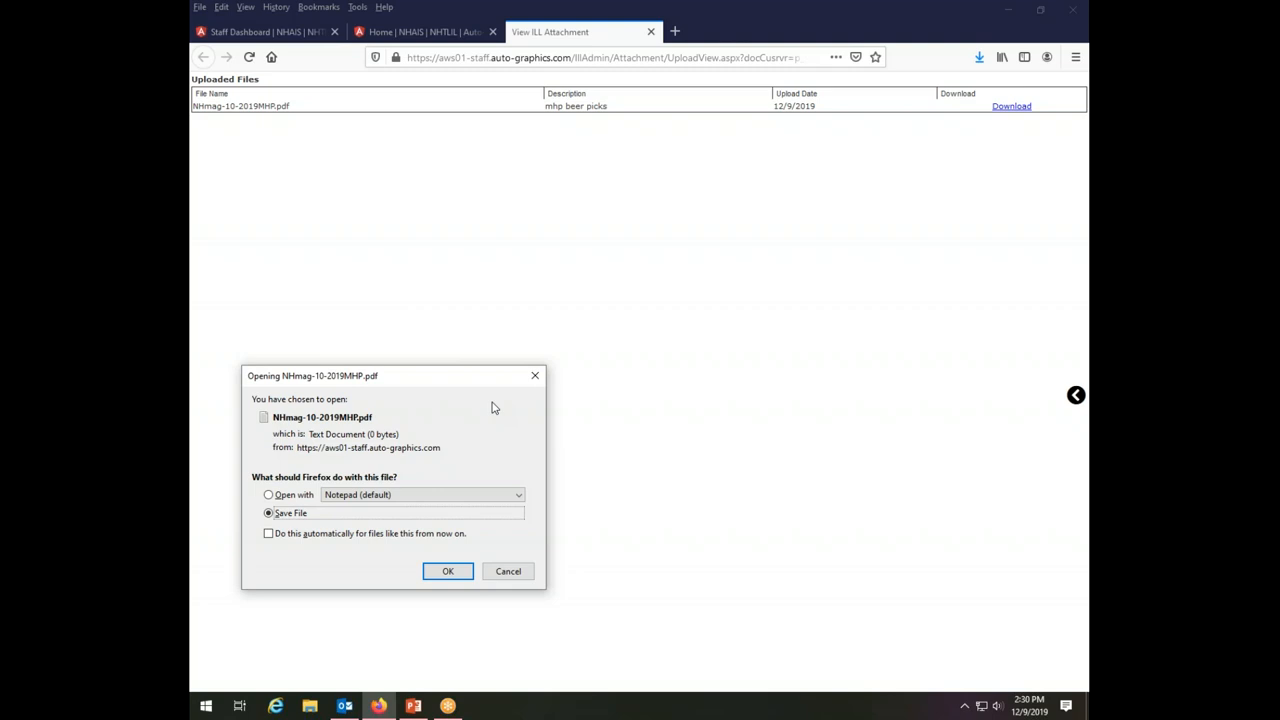
{"action": "mouse_move", "coordinate": [593, 456]}
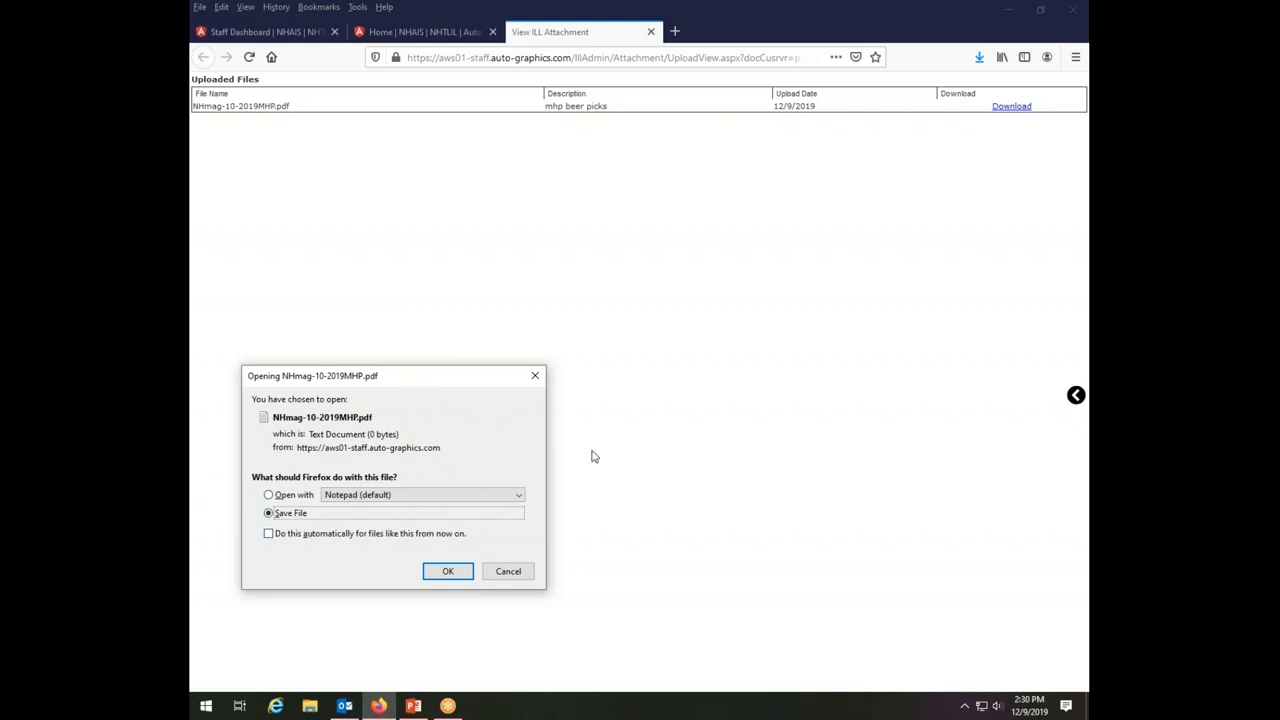
{"action": "mouse_move", "coordinate": [656, 518]}
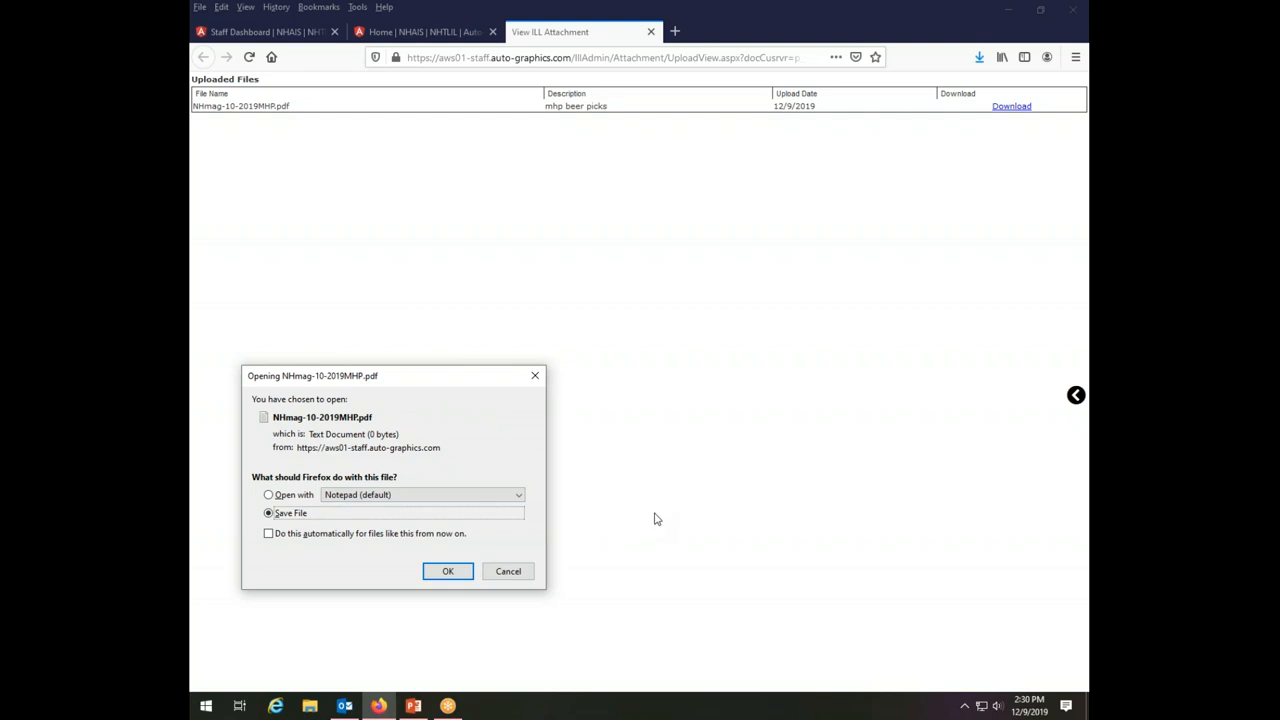
{"action": "mouse_move", "coordinate": [305, 530]}
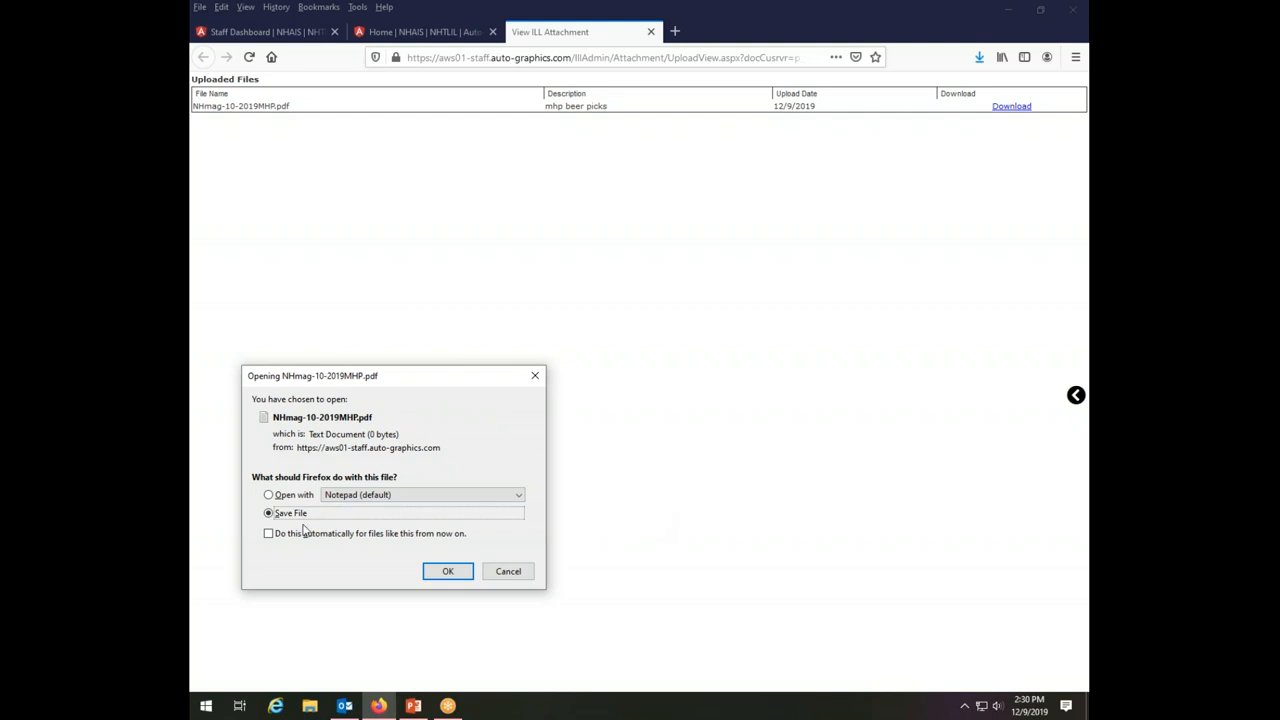
{"action": "mouse_move", "coordinate": [405, 488]}
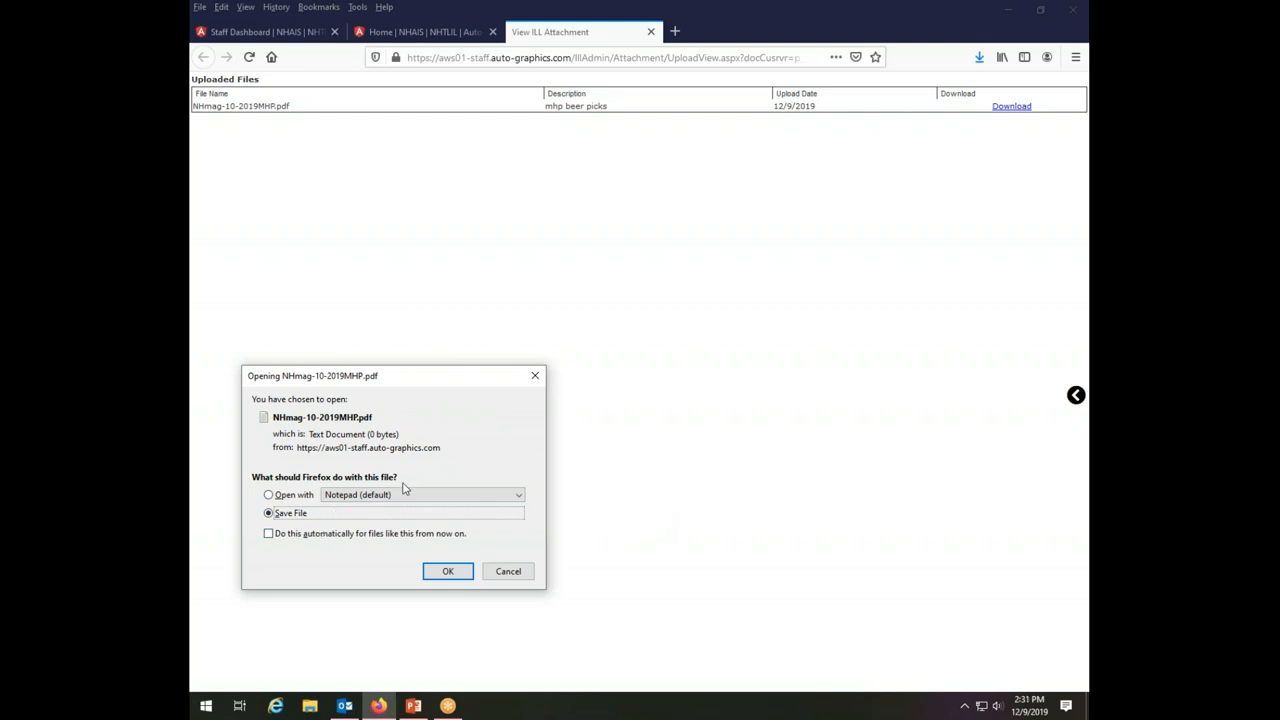
{"action": "mouse_move", "coordinate": [448, 571]}
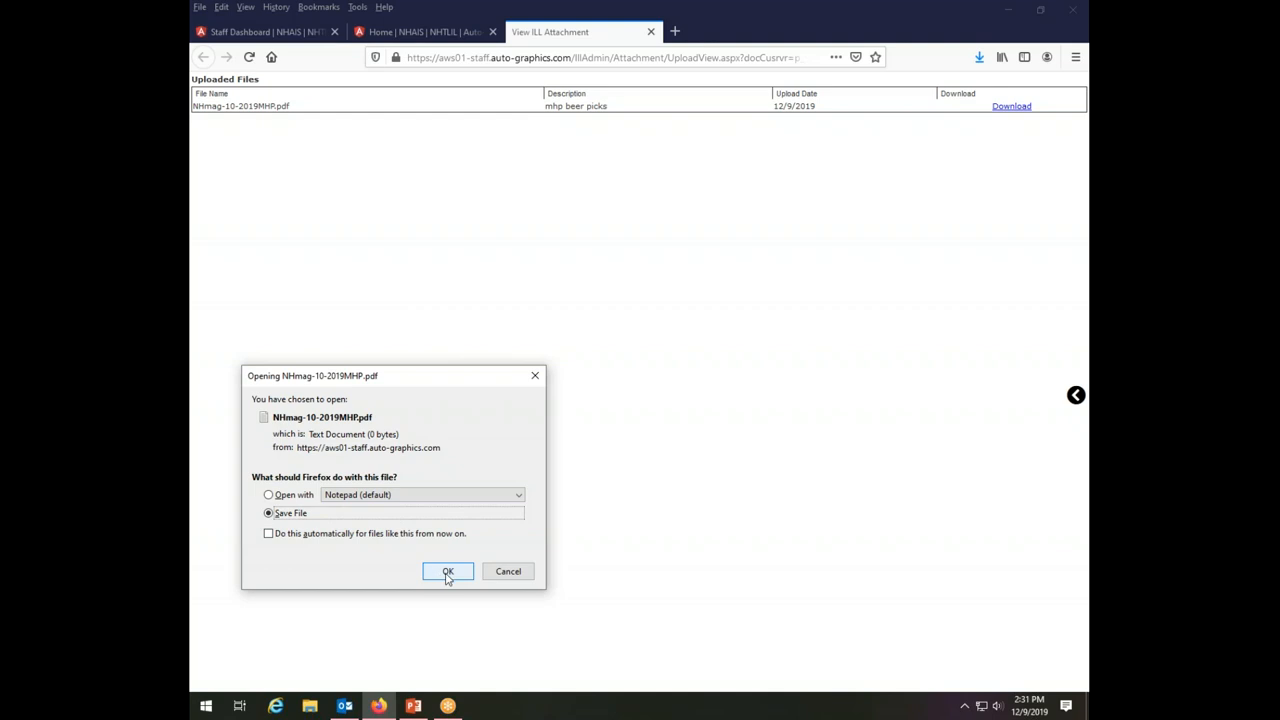
Save NHmag-10-2019MHP.pdf to Documents, replacing the existing copy, and open the downloaded article.
{"action": "left_click", "coordinate": [448, 571]}
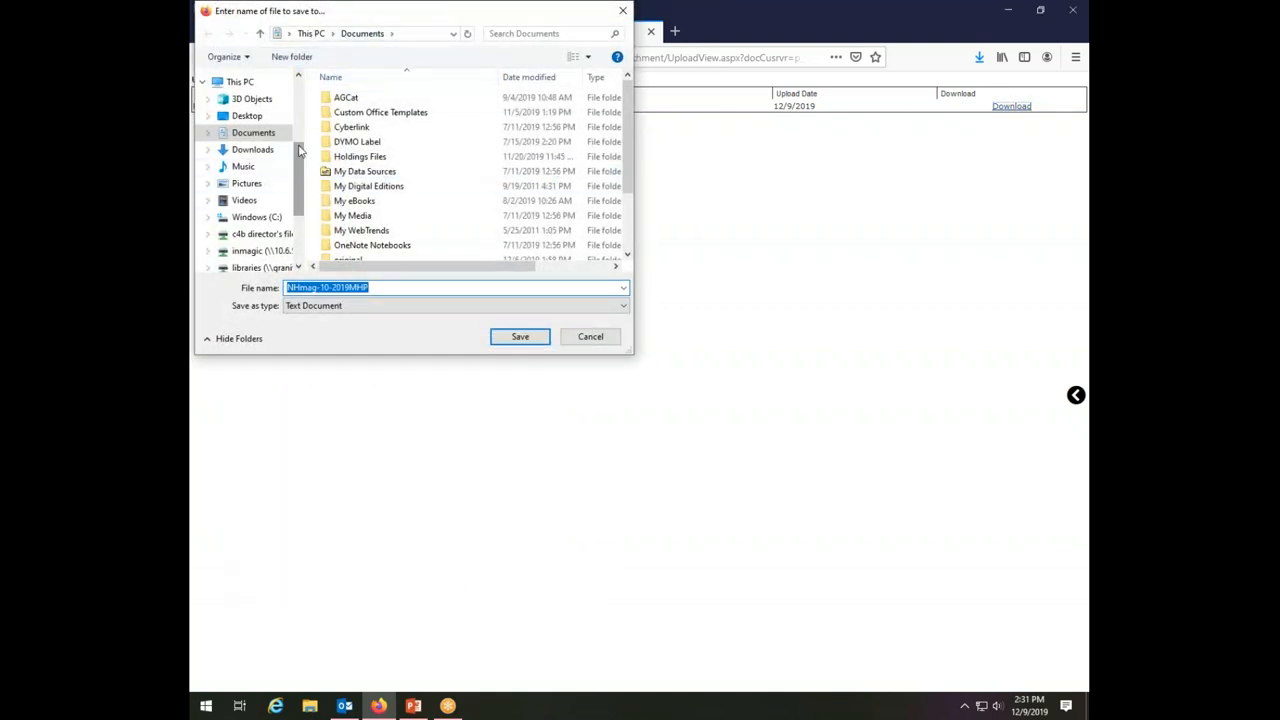
{"action": "mouse_move", "coordinate": [520, 337]}
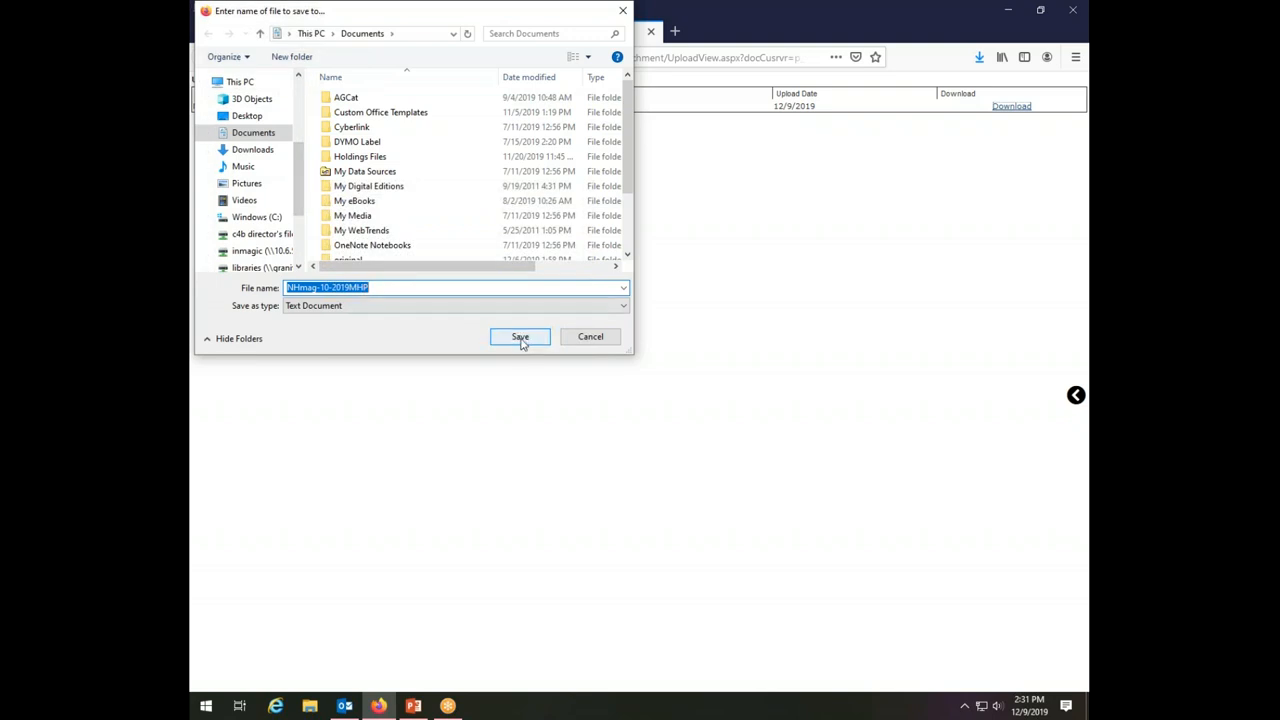
{"action": "left_click", "coordinate": [519, 336]}
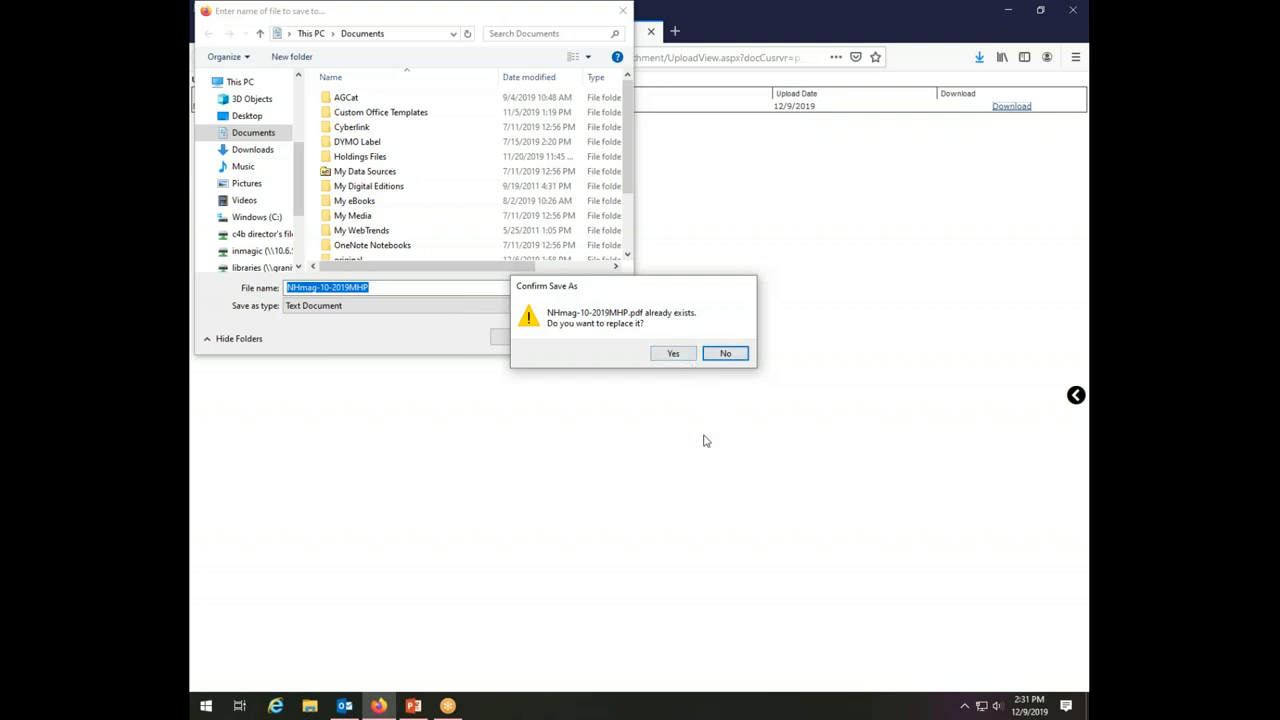
{"action": "left_click", "coordinate": [672, 353]}
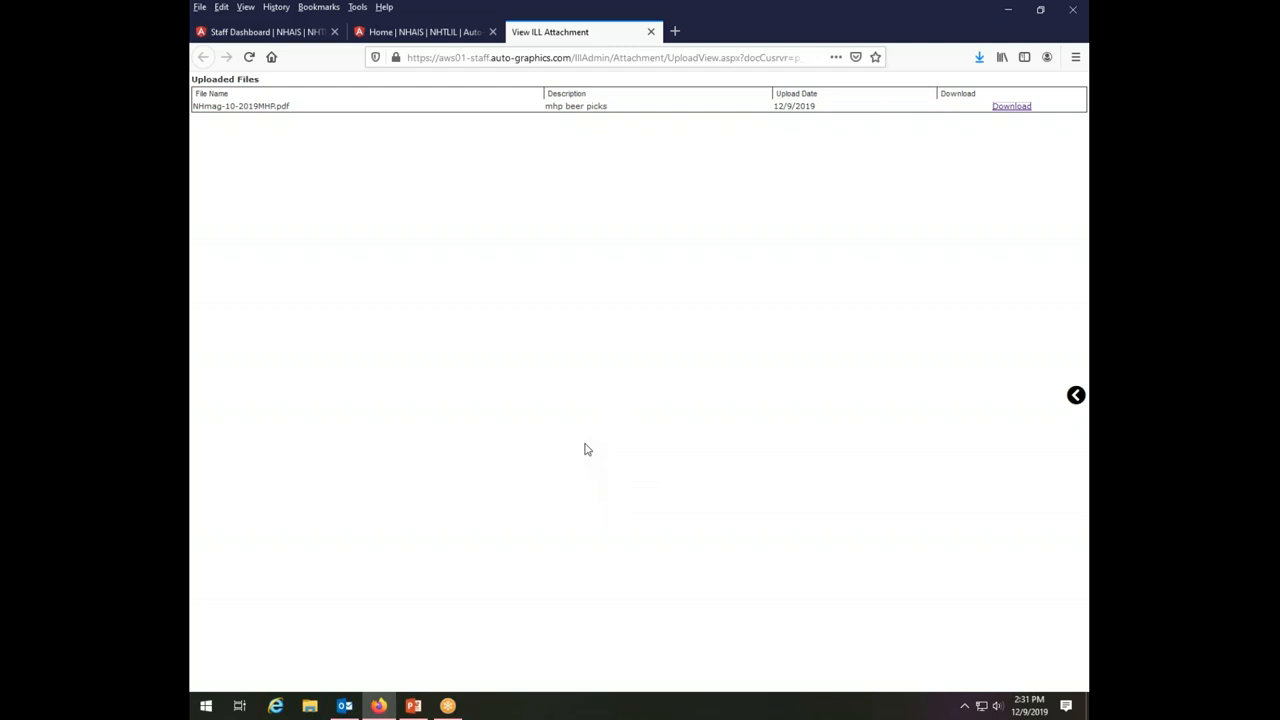
{"action": "mouse_move", "coordinate": [911, 387]}
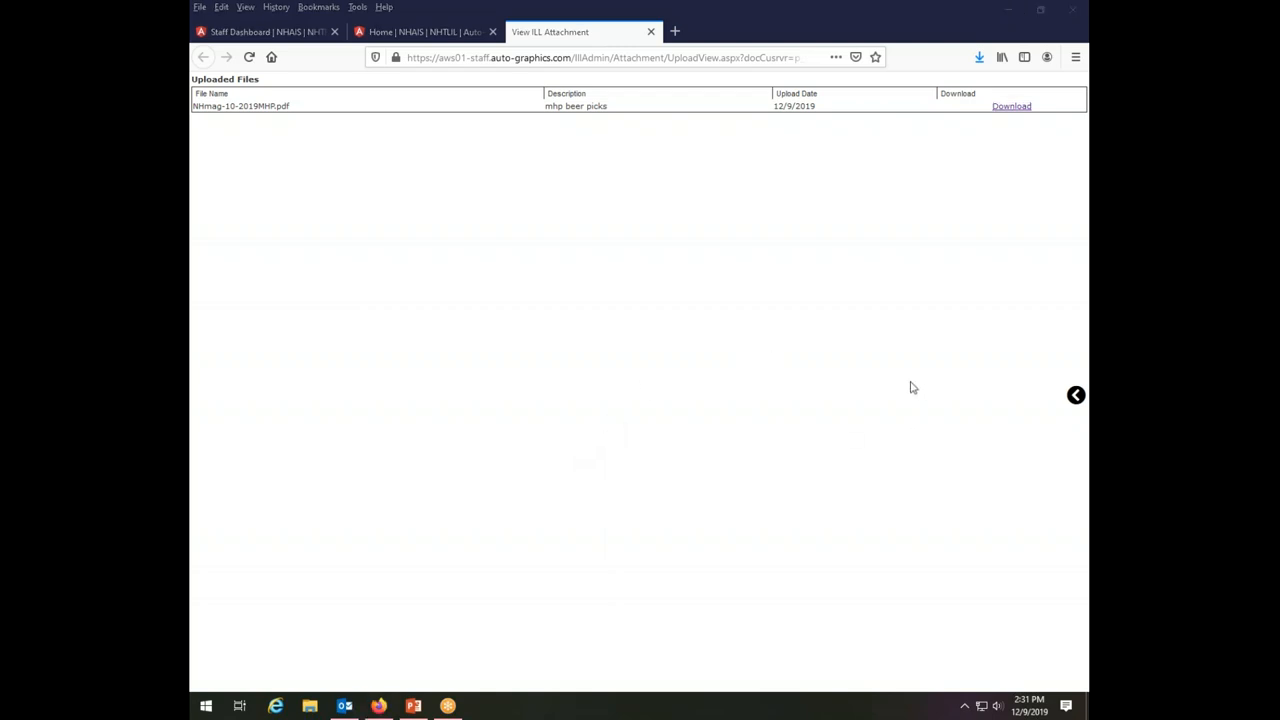
{"action": "mouse_move", "coordinate": [600, 654]}
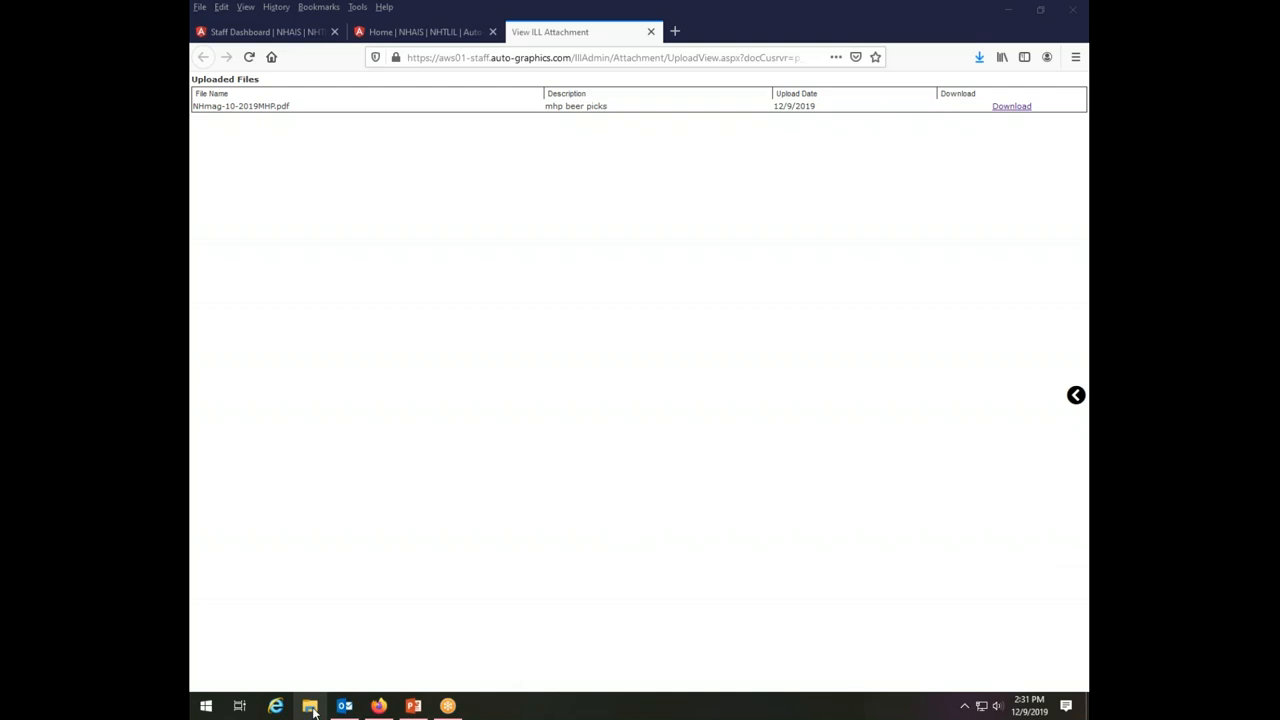
{"action": "mouse_move", "coordinate": [311, 707]}
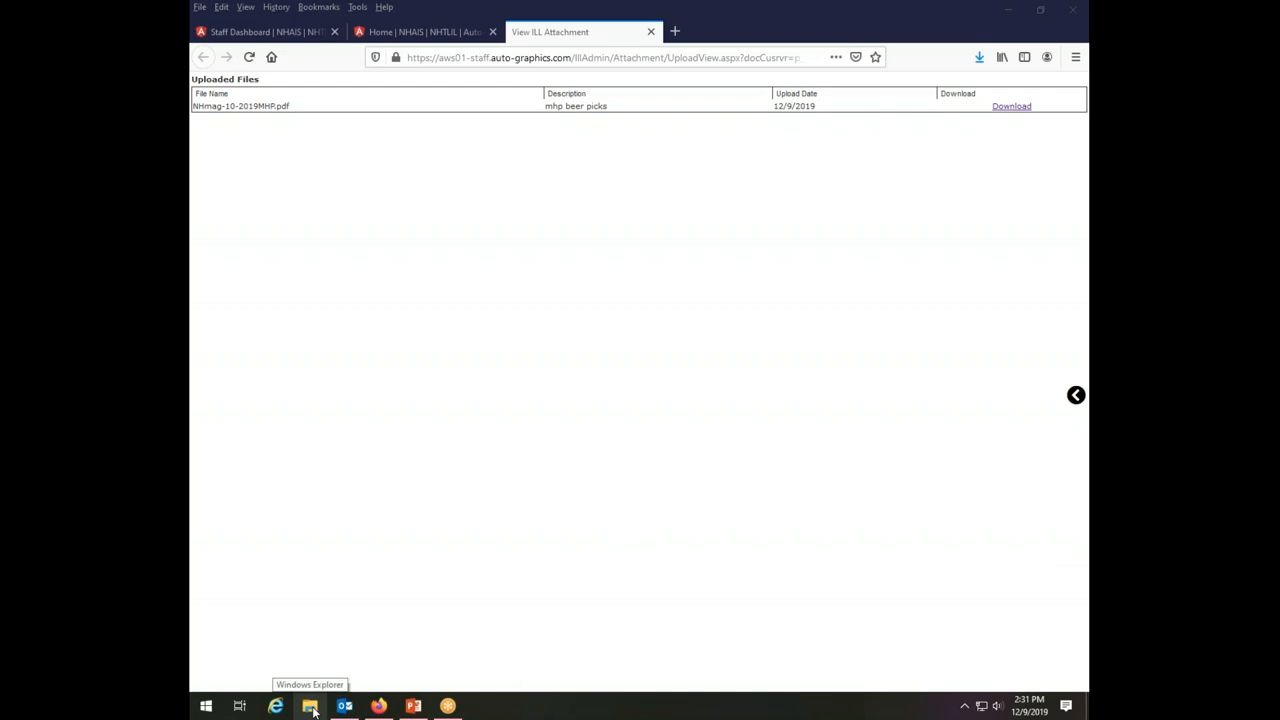
{"action": "mouse_move", "coordinate": [897, 303]}
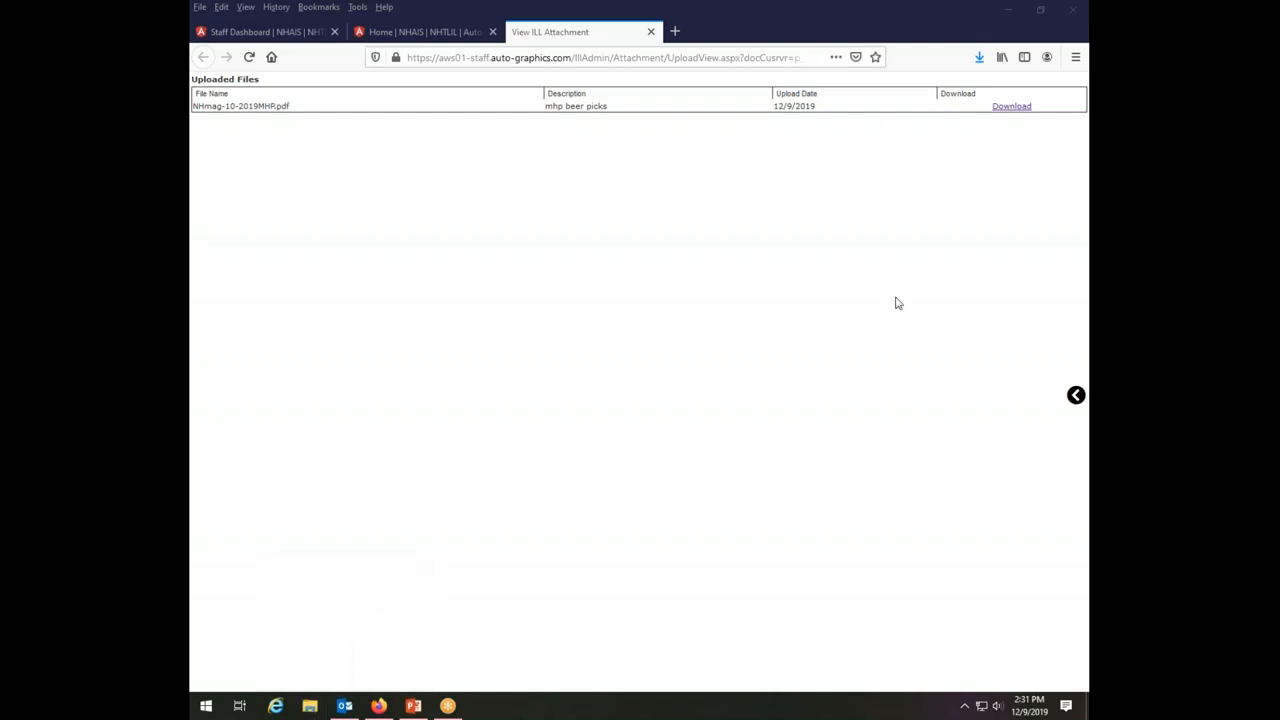
{"action": "left_click", "coordinate": [1011, 106]}
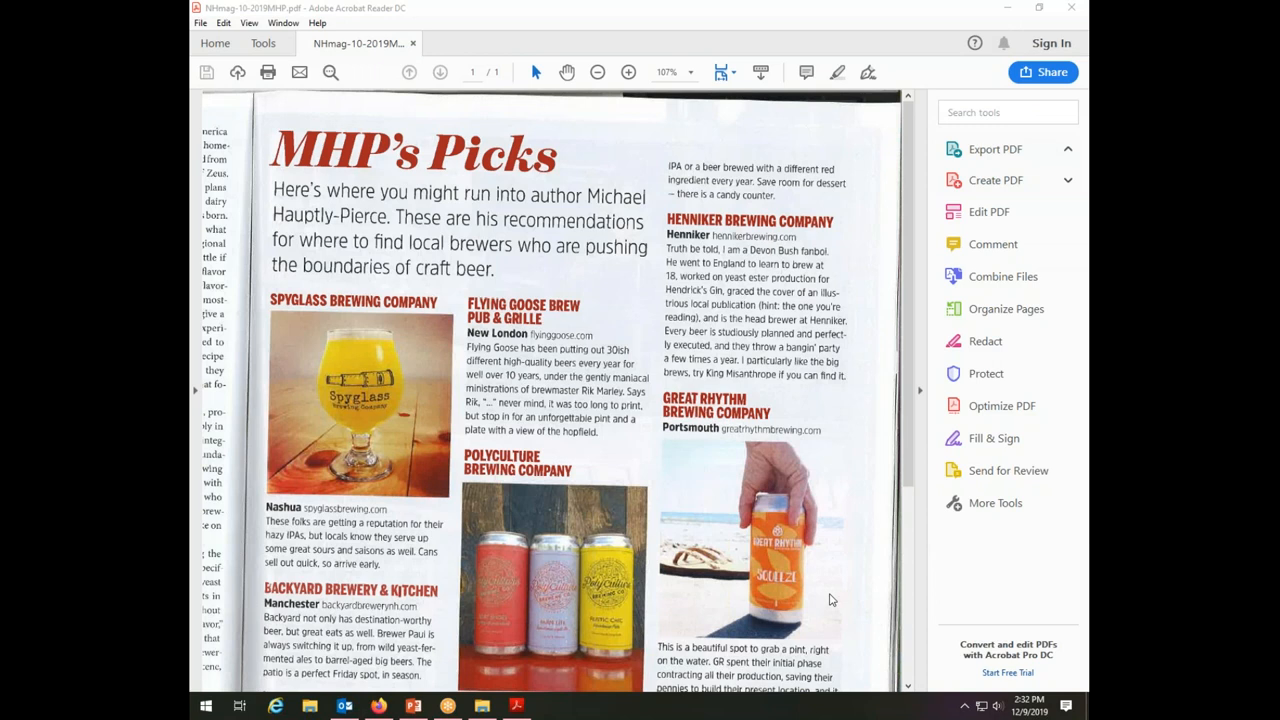
Expand Acrobat's Export PDF options and scroll through the MHP's Picks article.
{"action": "left_click", "coordinate": [1067, 149]}
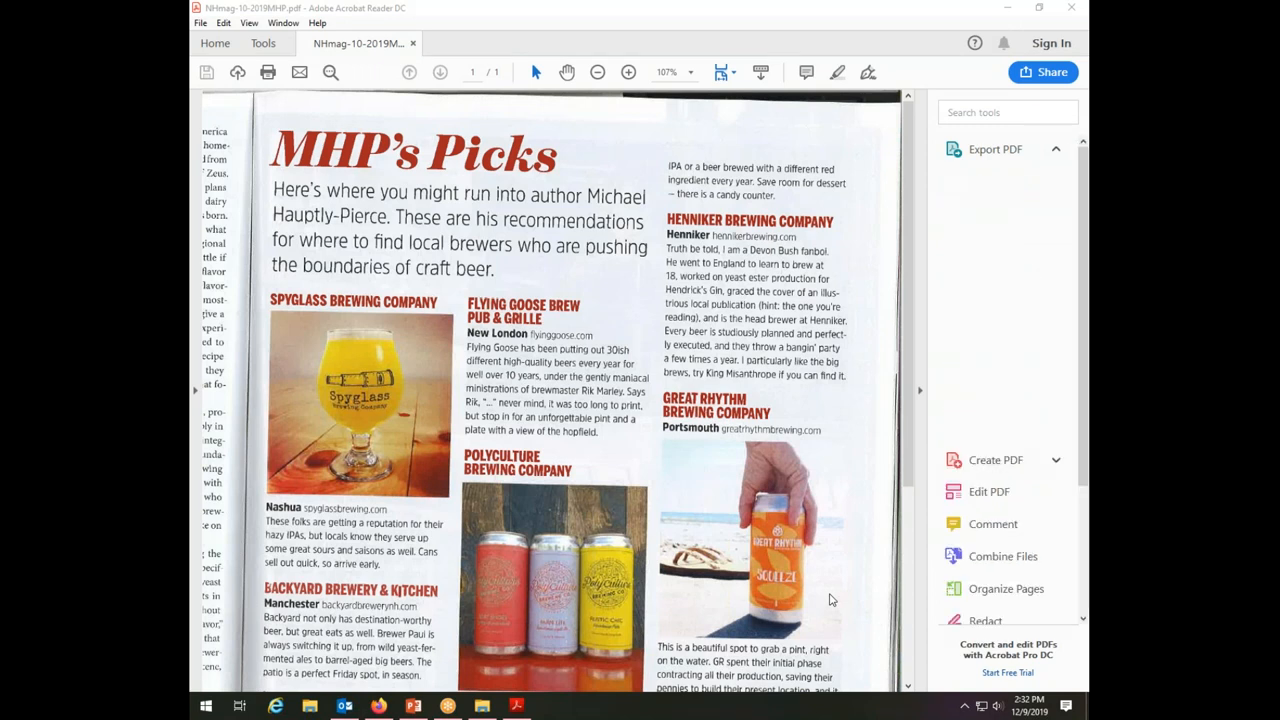
{"action": "left_click", "coordinate": [994, 148]}
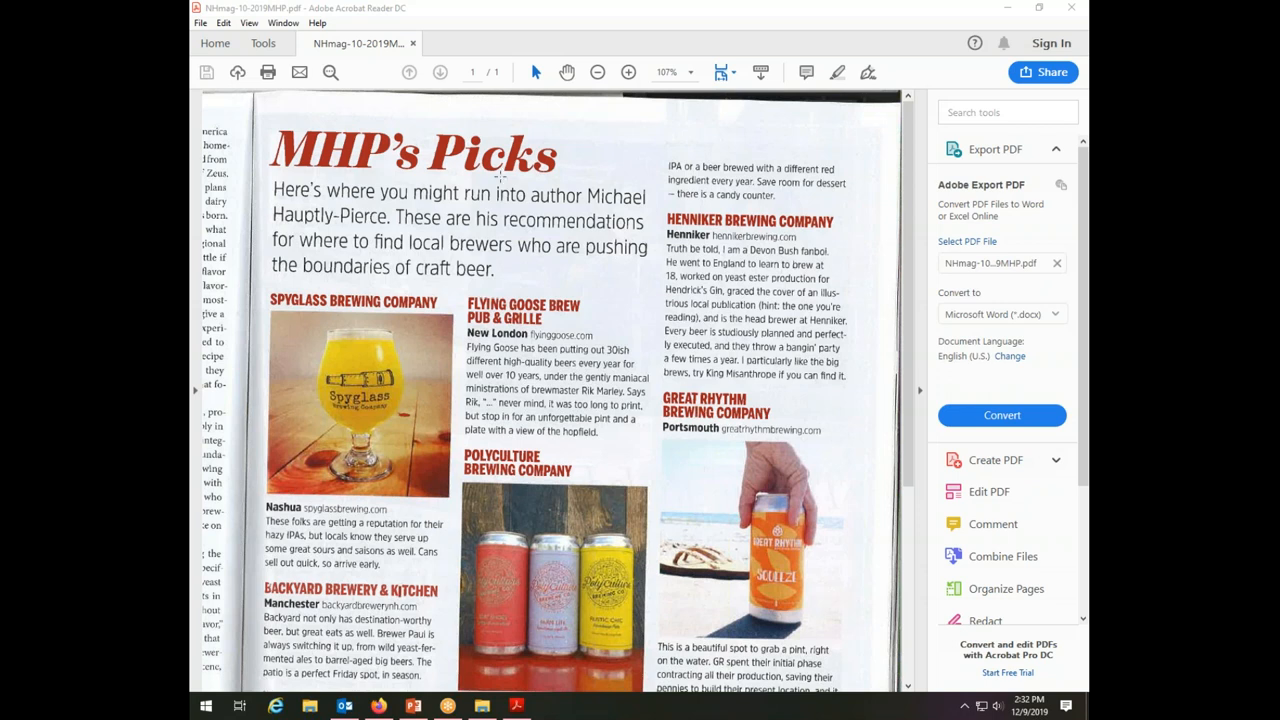
{"action": "scroll", "scroll_direction": "down", "scroll_amount": 3}
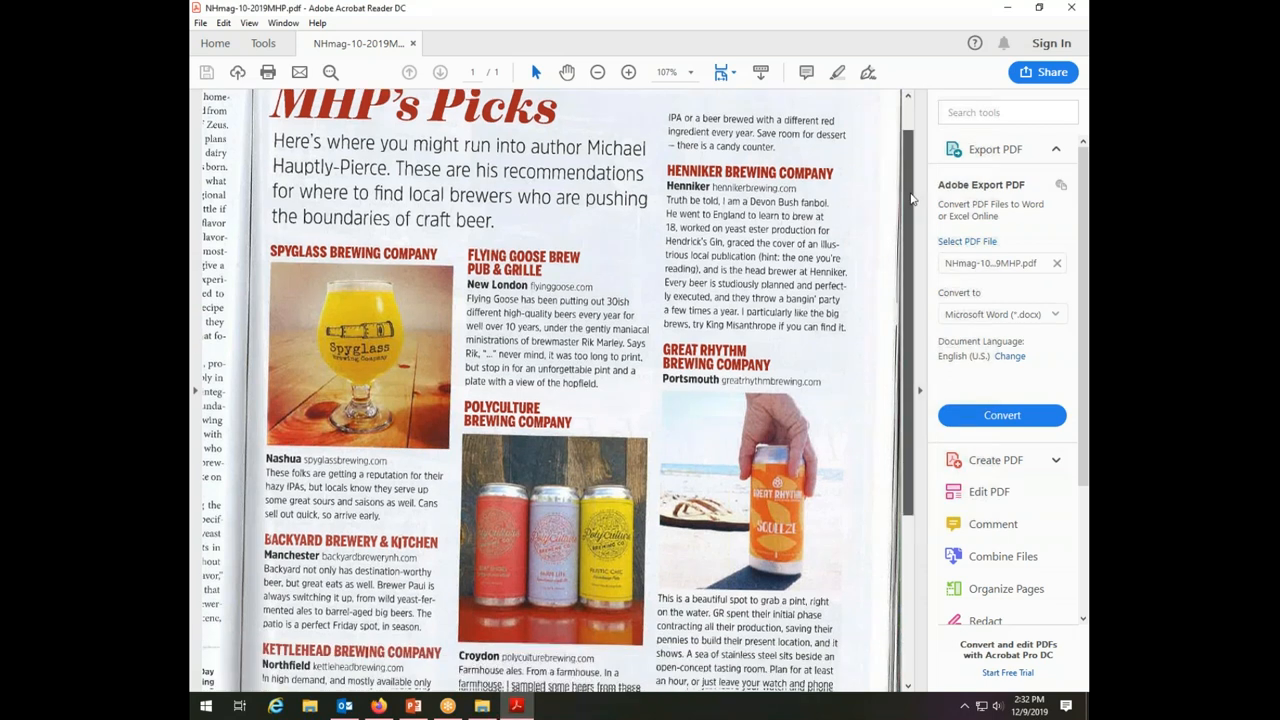
{"action": "scroll", "scroll_direction": "up", "scroll_amount": 3}
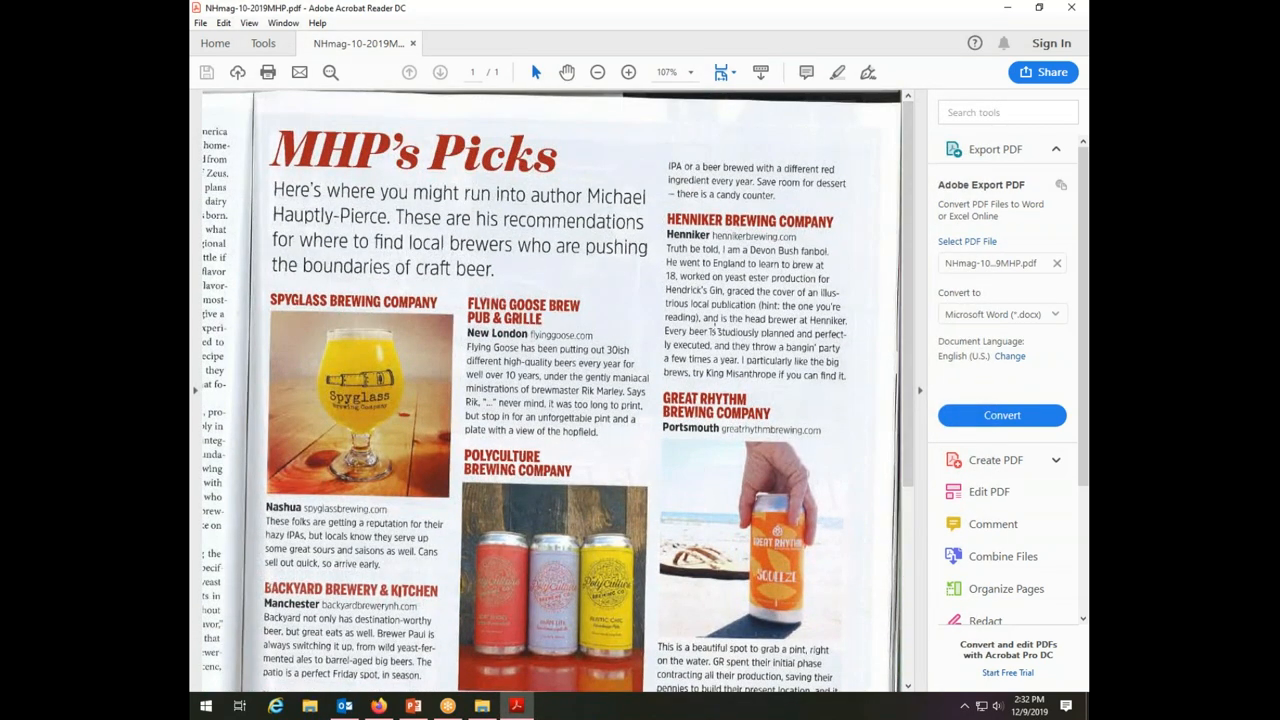
{"action": "mouse_move", "coordinate": [827, 599]}
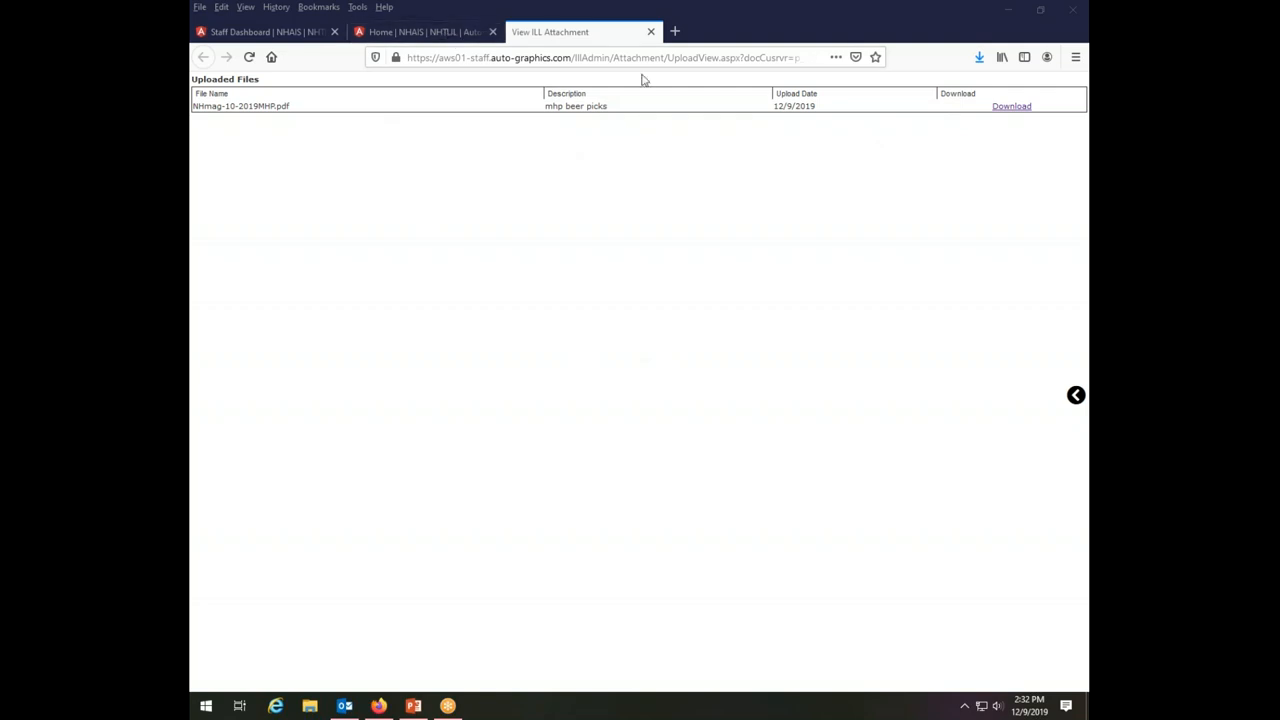
Return to request 27097, set its status to Received, and submit the update.
{"action": "left_click", "coordinate": [651, 31]}
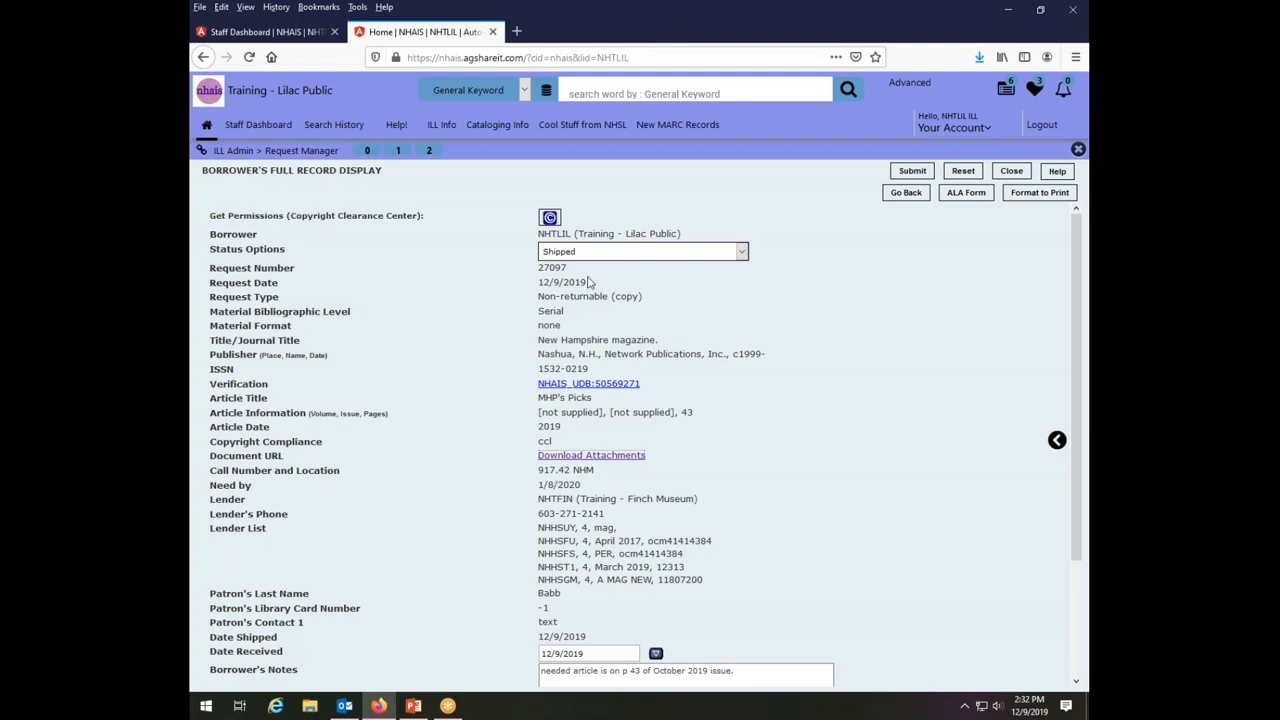
{"action": "mouse_move", "coordinate": [744, 255]}
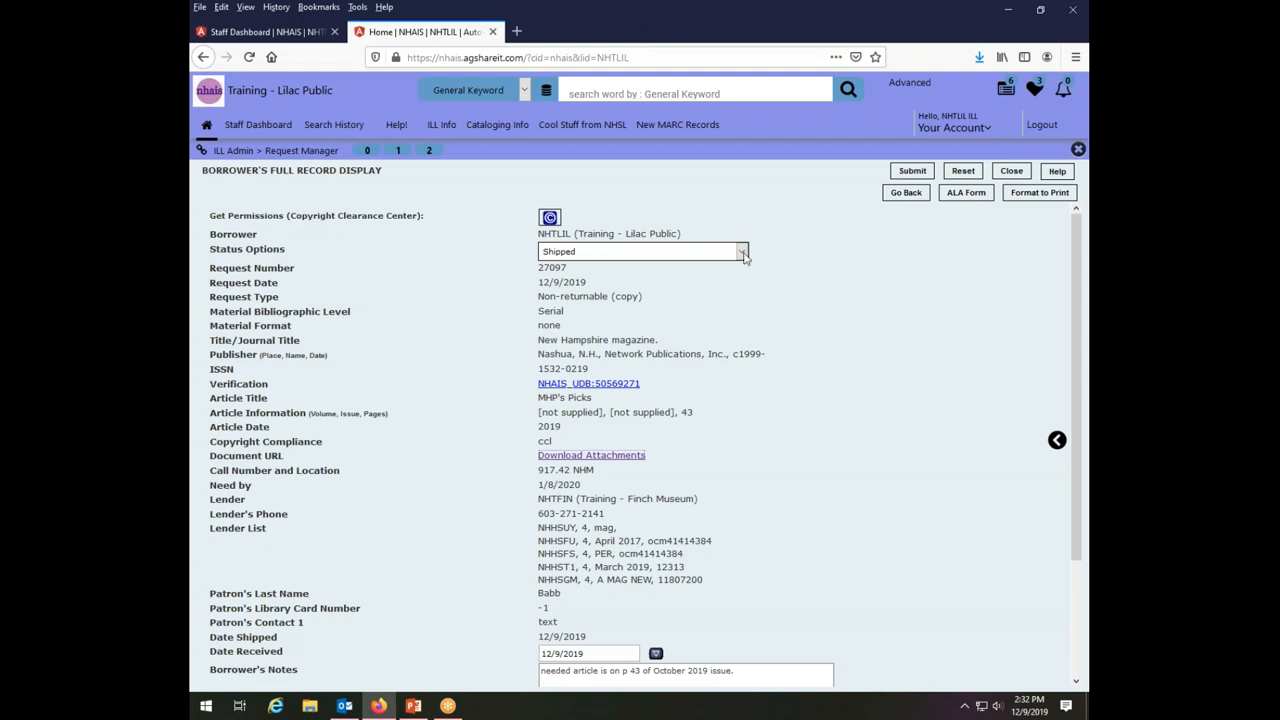
{"action": "left_click", "coordinate": [740, 251]}
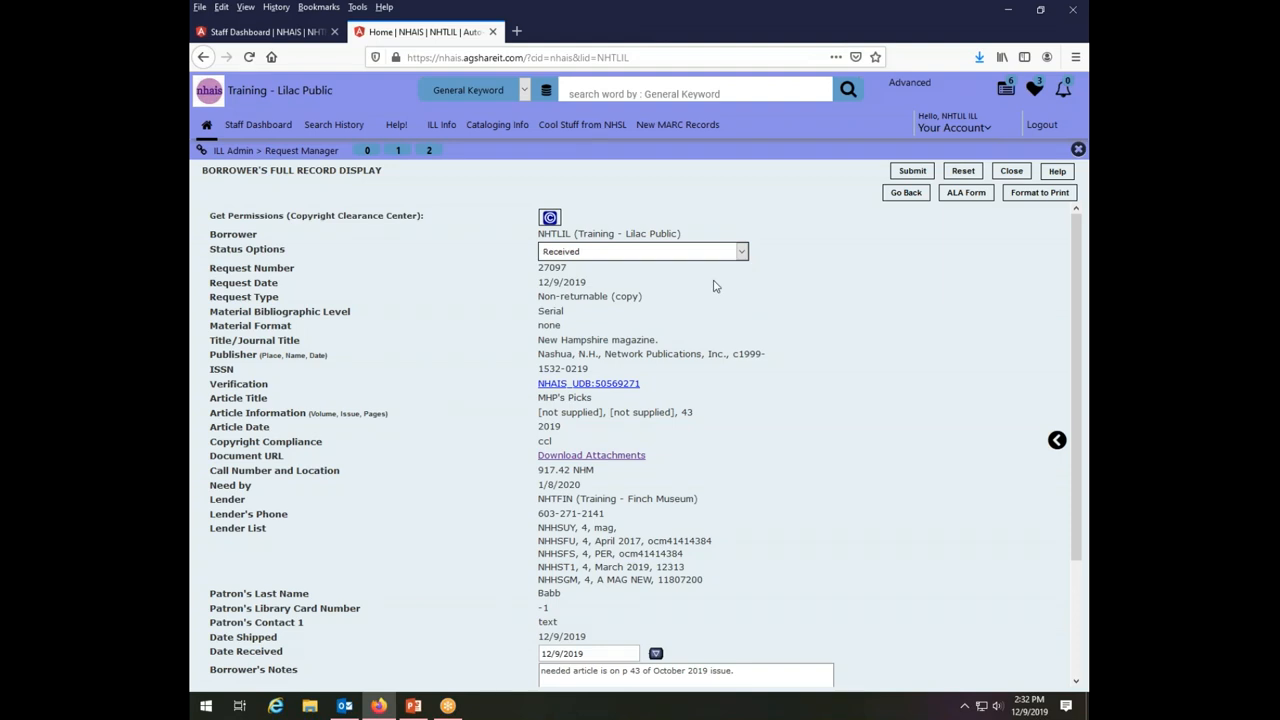
{"action": "mouse_move", "coordinate": [812, 293]}
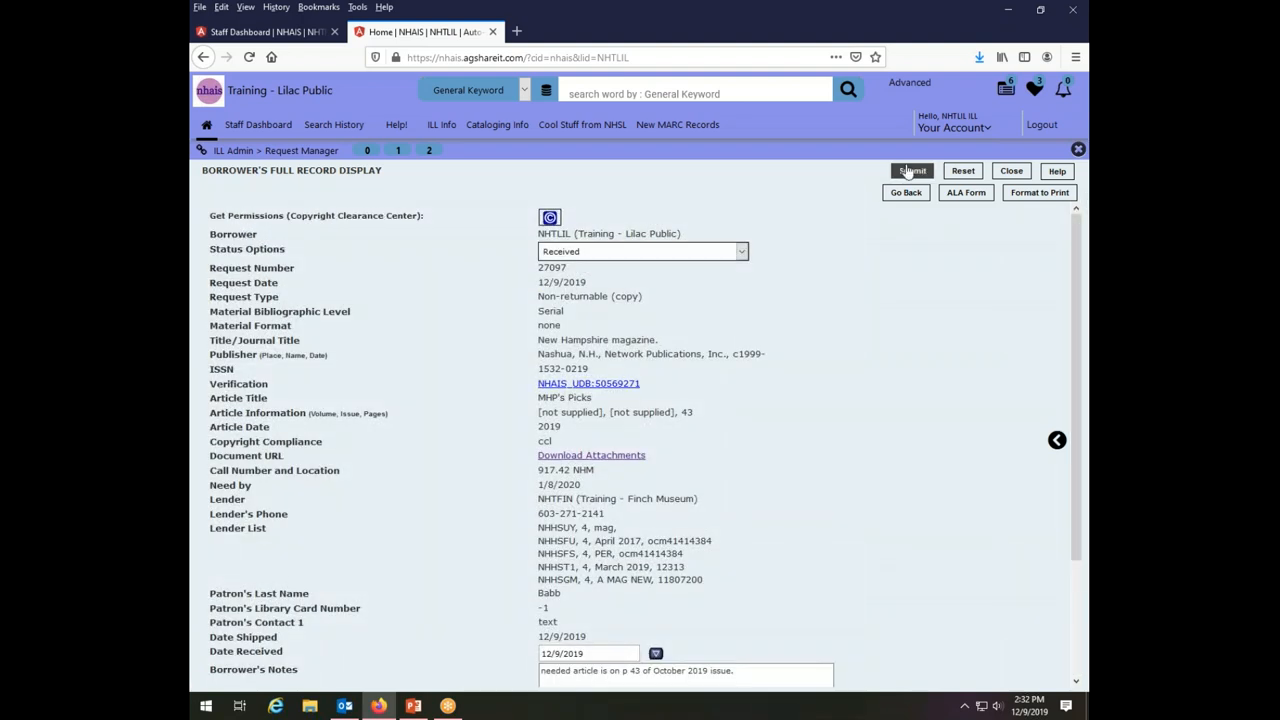
{"action": "left_click", "coordinate": [911, 170]}
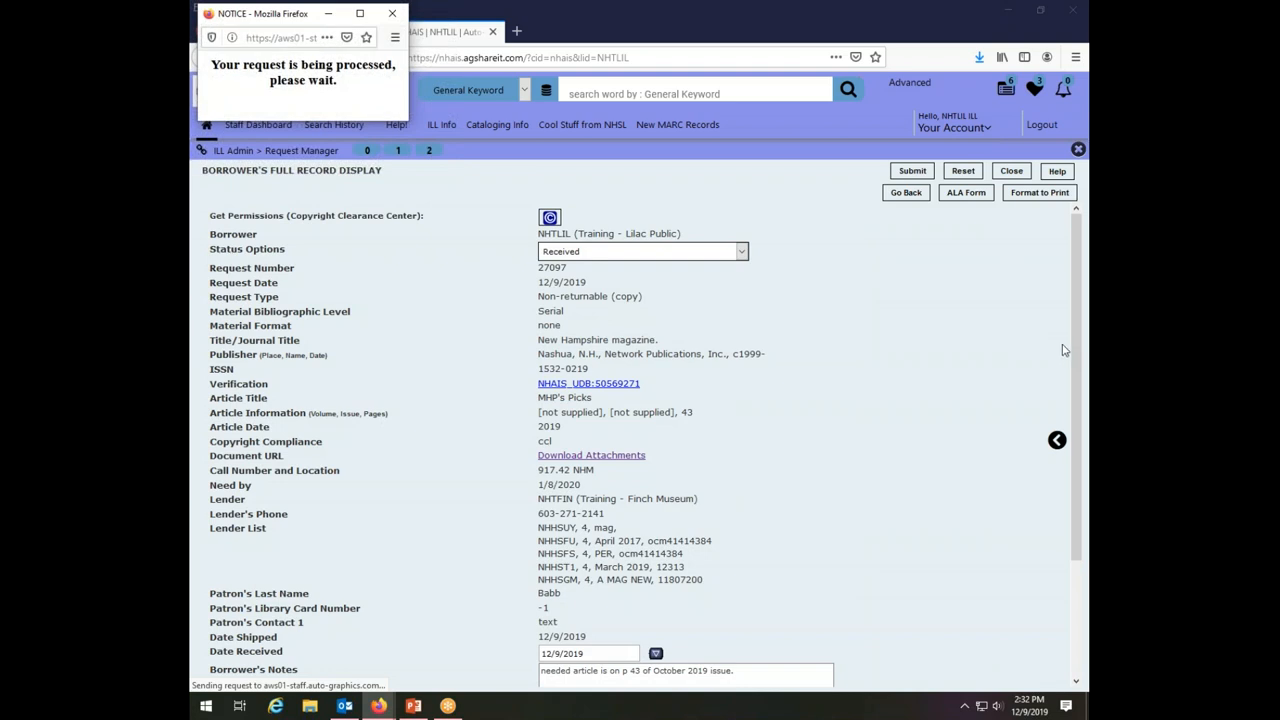
{"action": "left_click", "coordinate": [911, 170]}
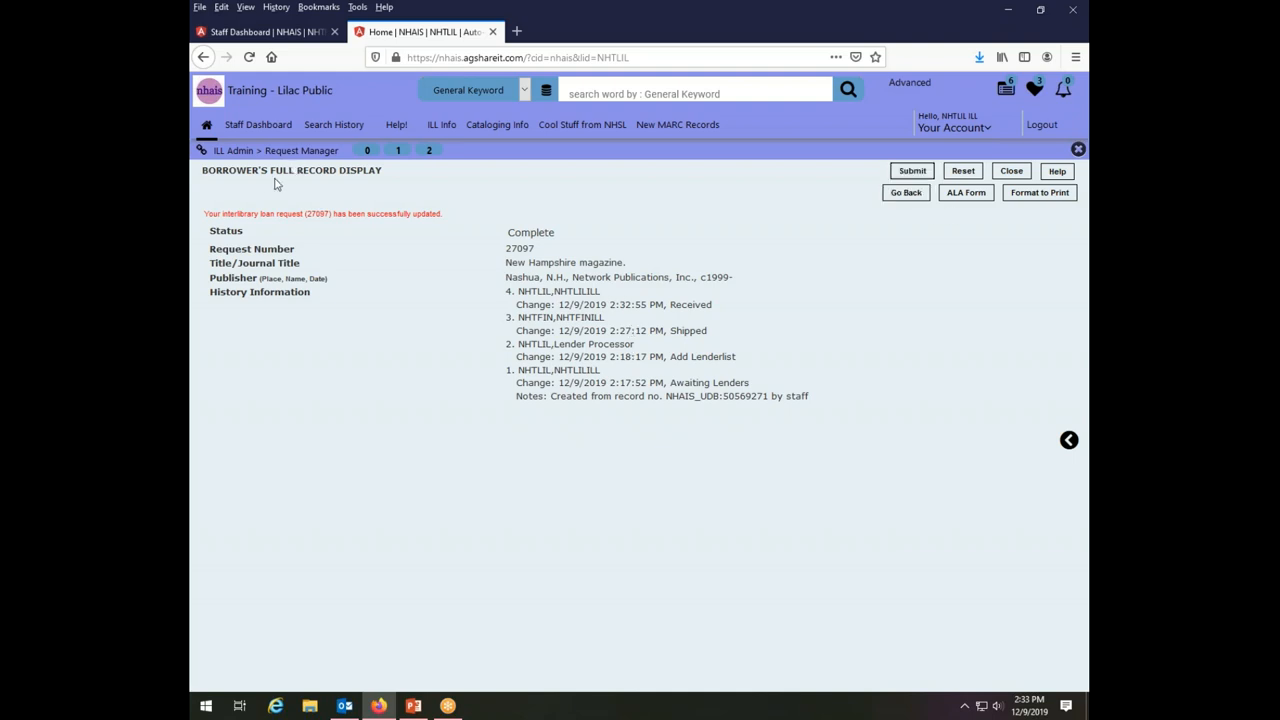
{"action": "mouse_move", "coordinate": [838, 598]}
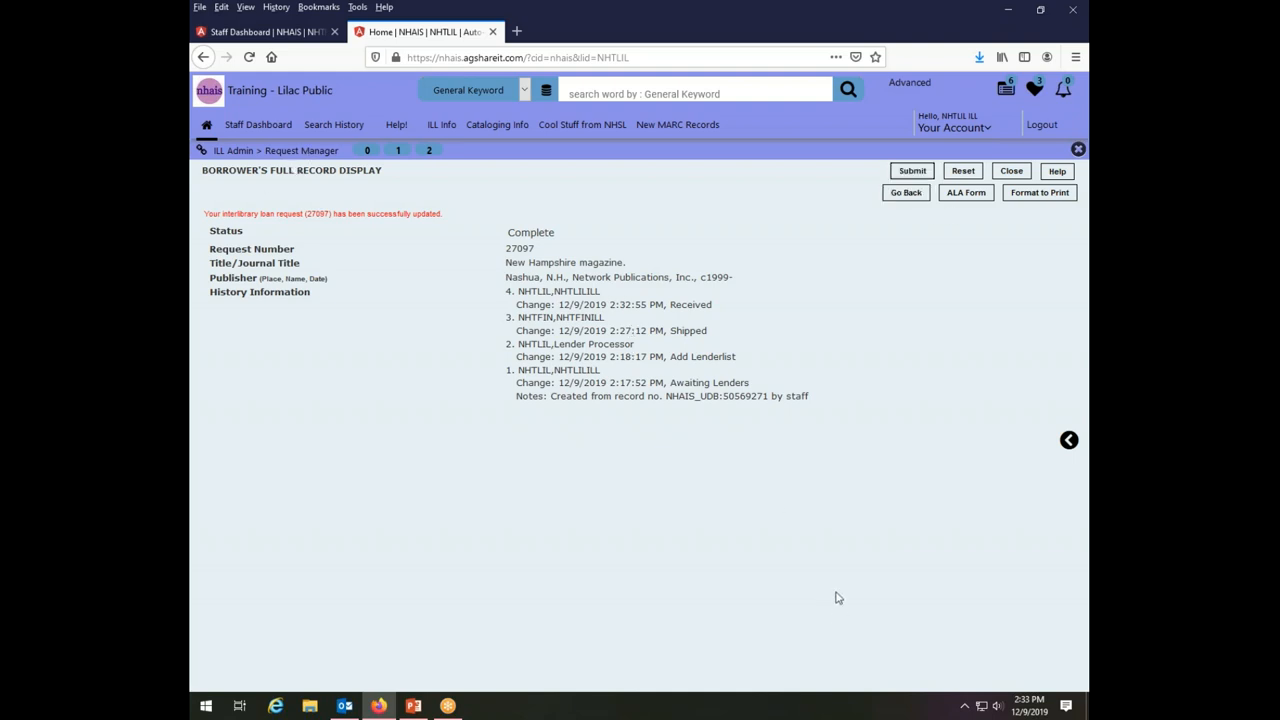
From Request Manager, open the Complete borrower requests list showing request 27097.
{"action": "left_click", "coordinate": [905, 192]}
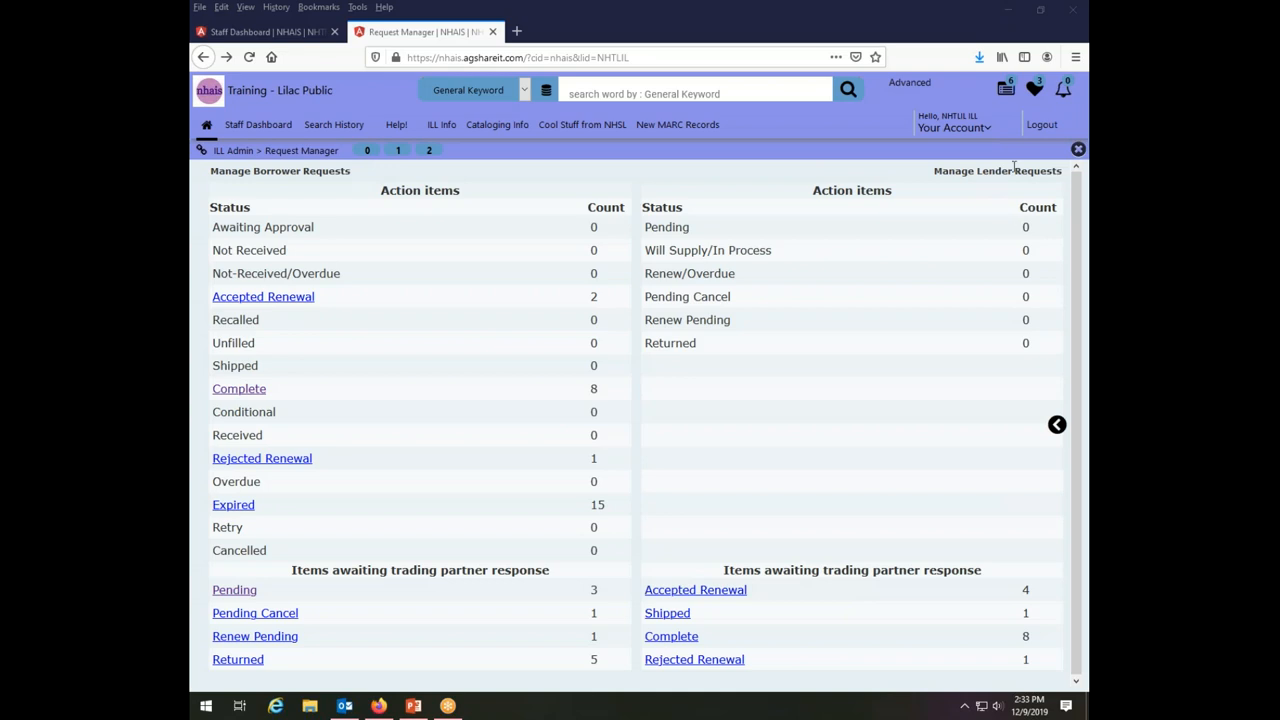
{"action": "mouse_move", "coordinate": [562, 280]}
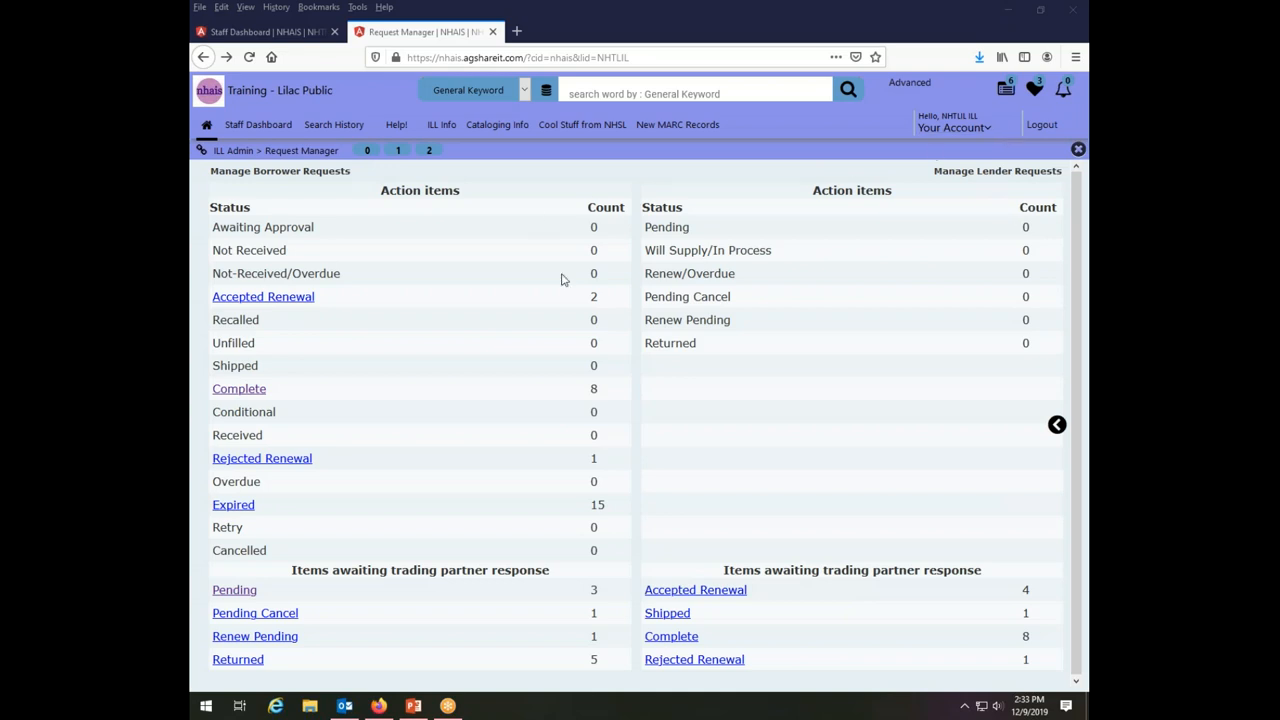
{"action": "mouse_move", "coordinate": [737, 391]}
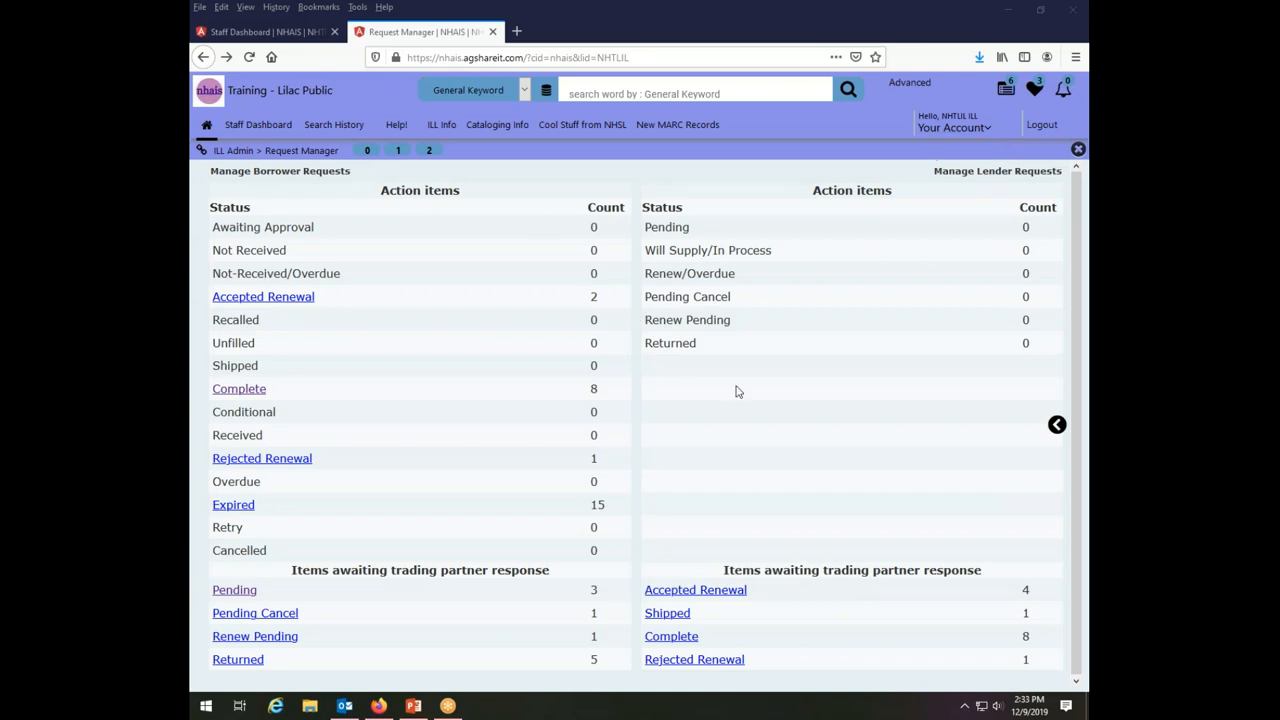
{"action": "mouse_move", "coordinate": [543, 444]}
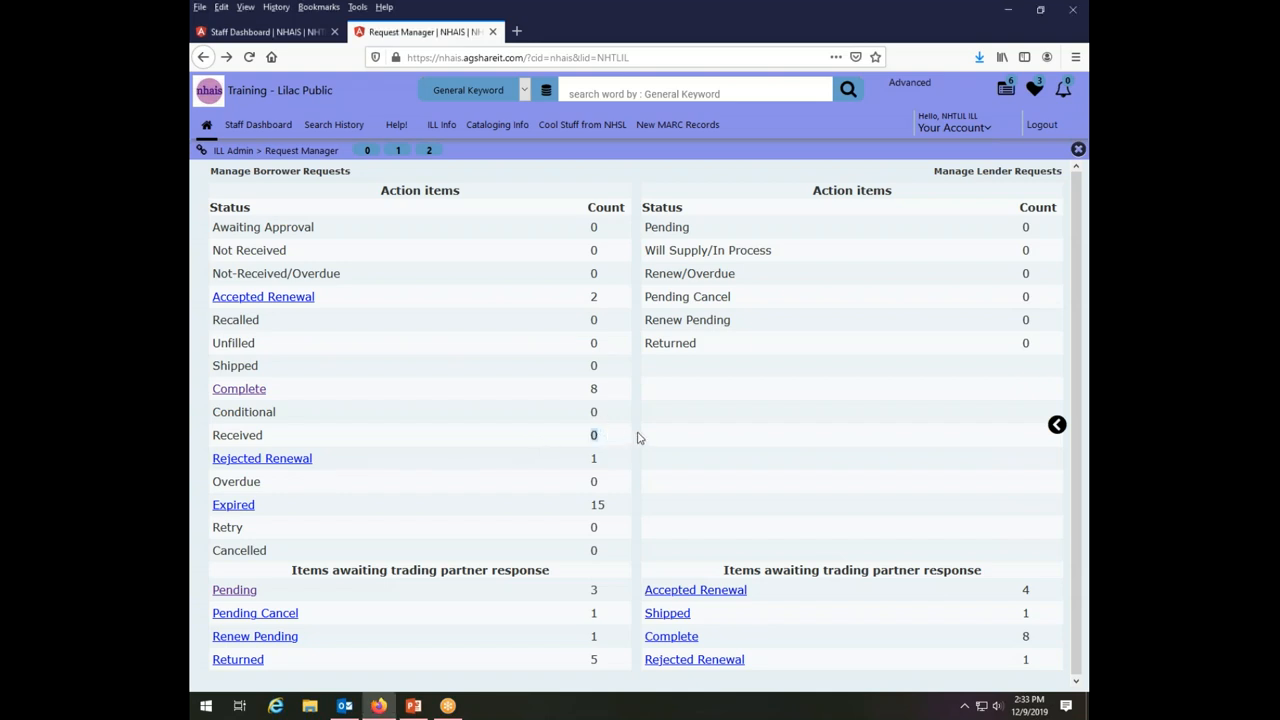
{"action": "mouse_move", "coordinate": [506, 464]}
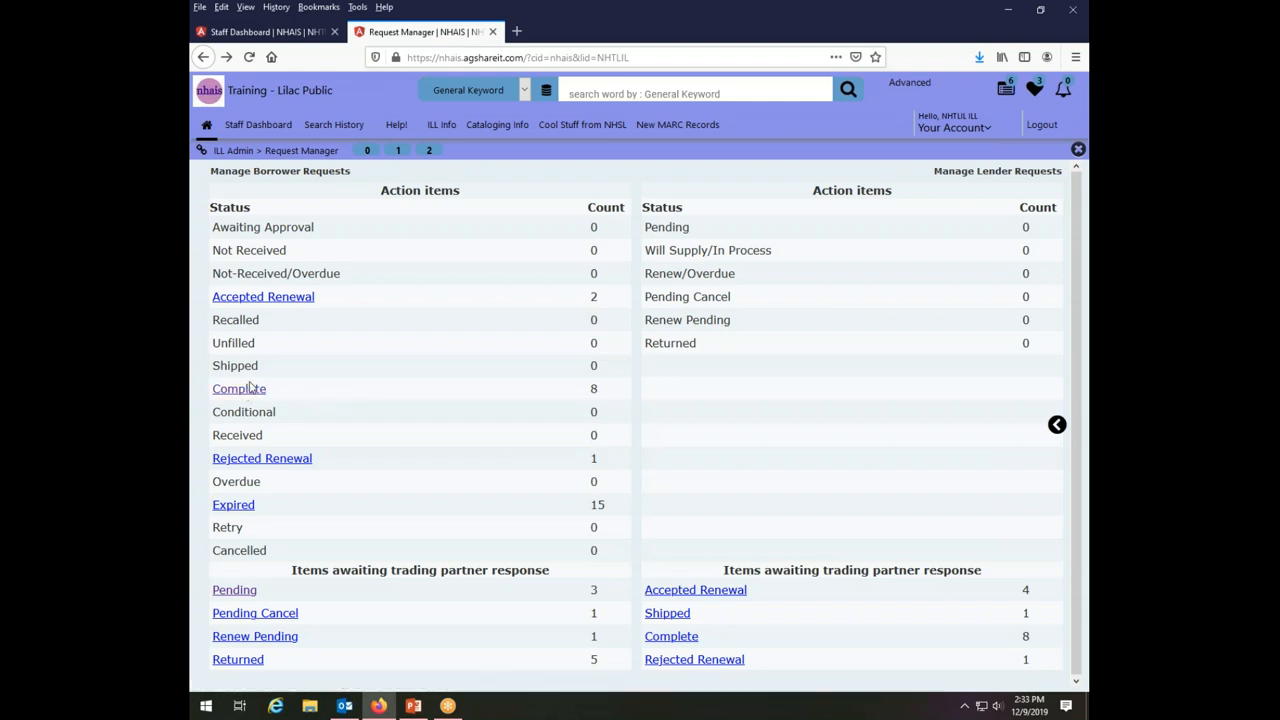
{"action": "mouse_move", "coordinate": [239, 388]}
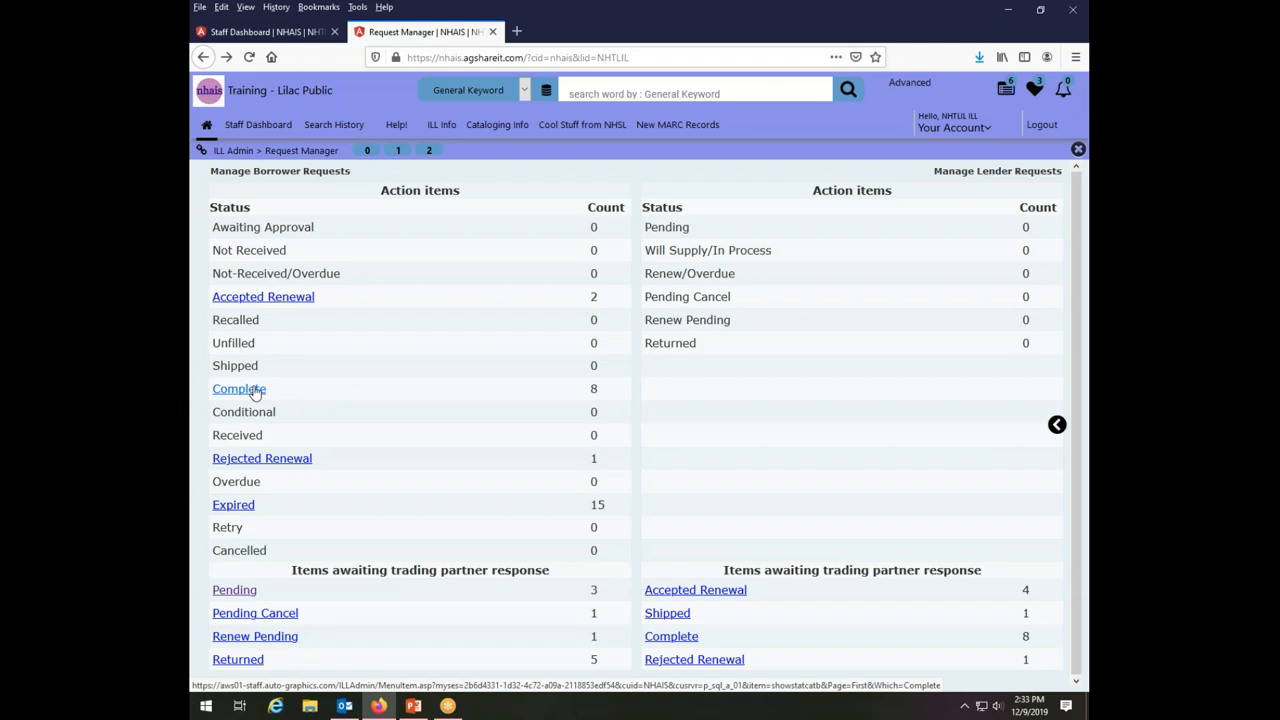
{"action": "left_click", "coordinate": [238, 388]}
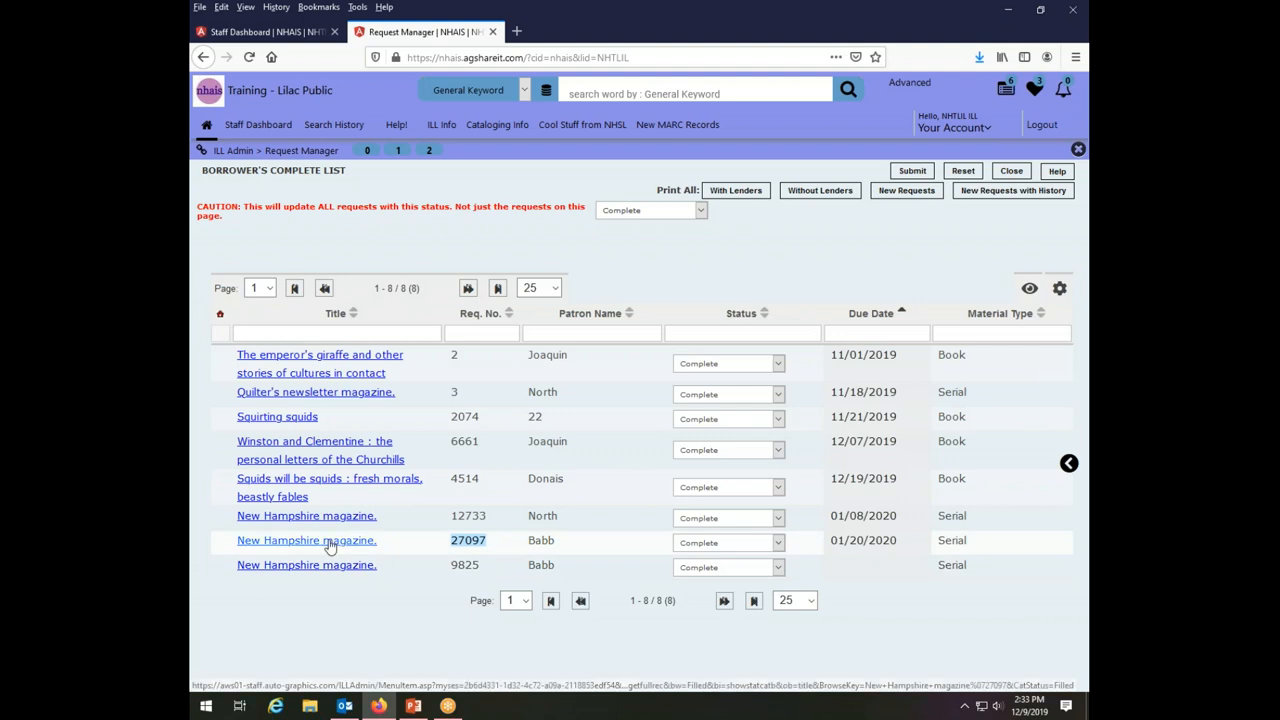
{"action": "mouse_move", "coordinate": [706, 550]}
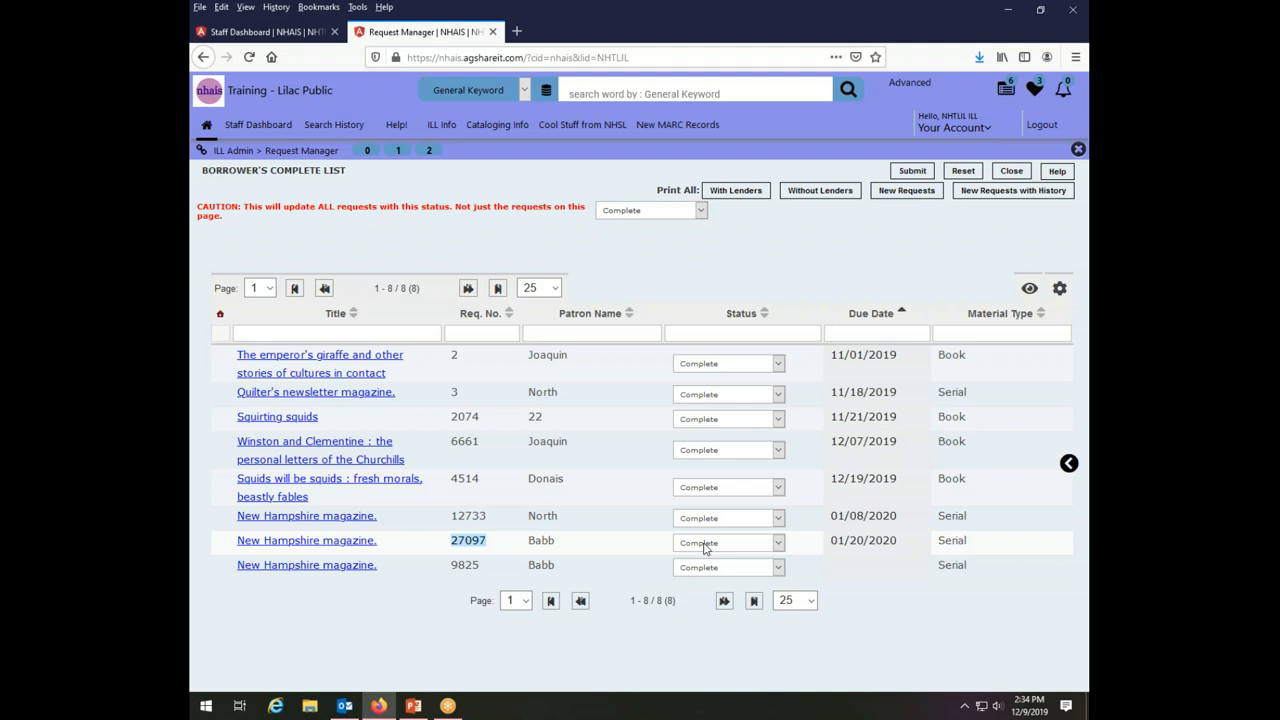
{"action": "mouse_move", "coordinate": [826, 598]}
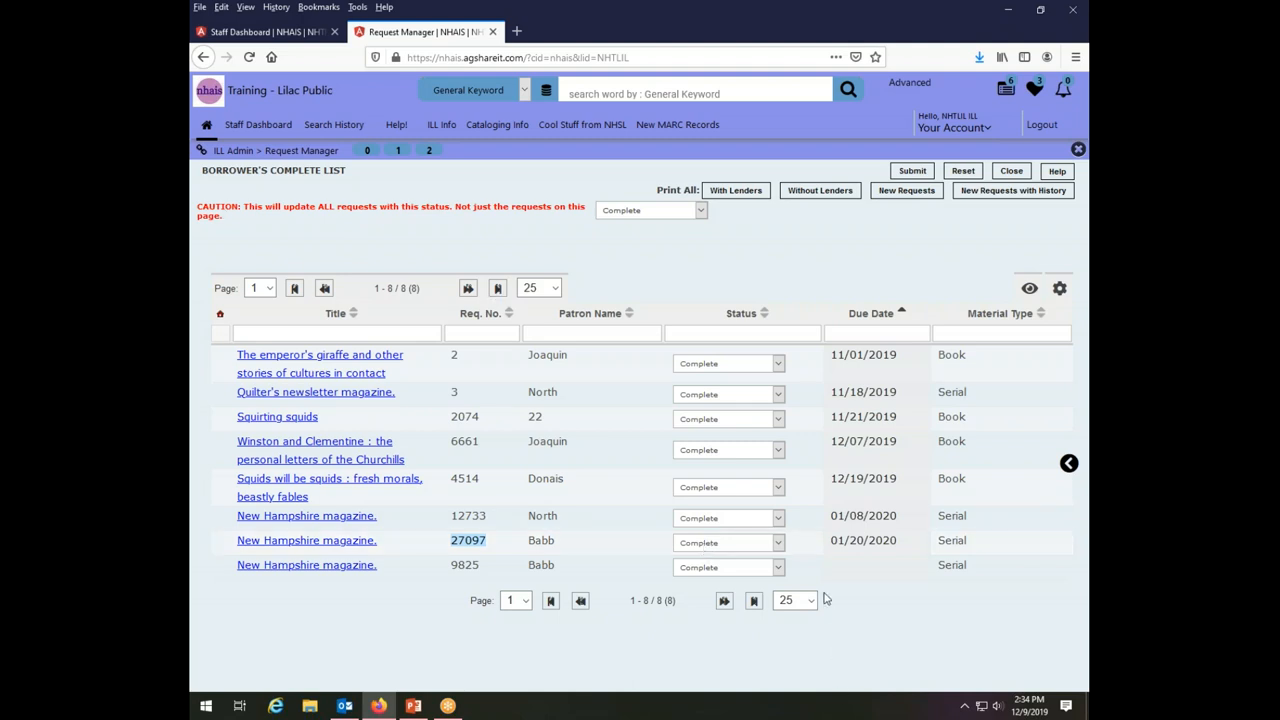